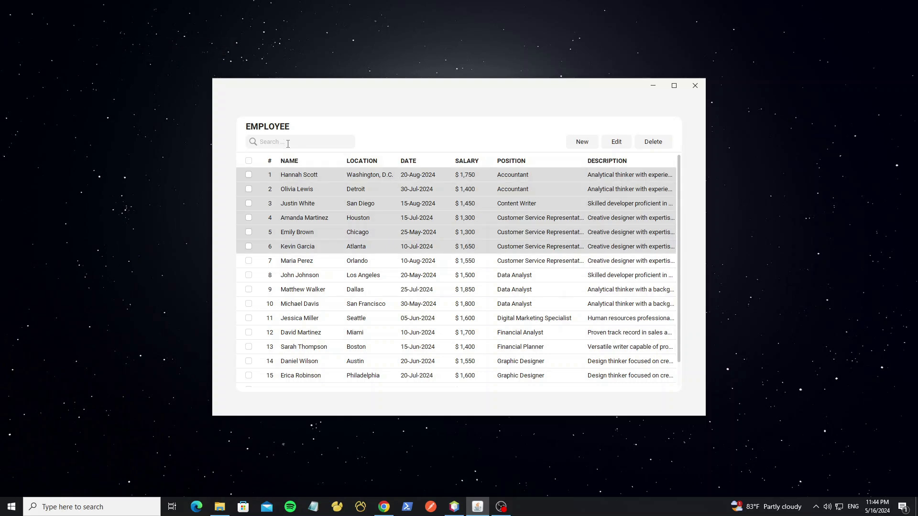
# Step: Enter a search term in the employee search box and shorten it to widen results
pyautogui.write('h')
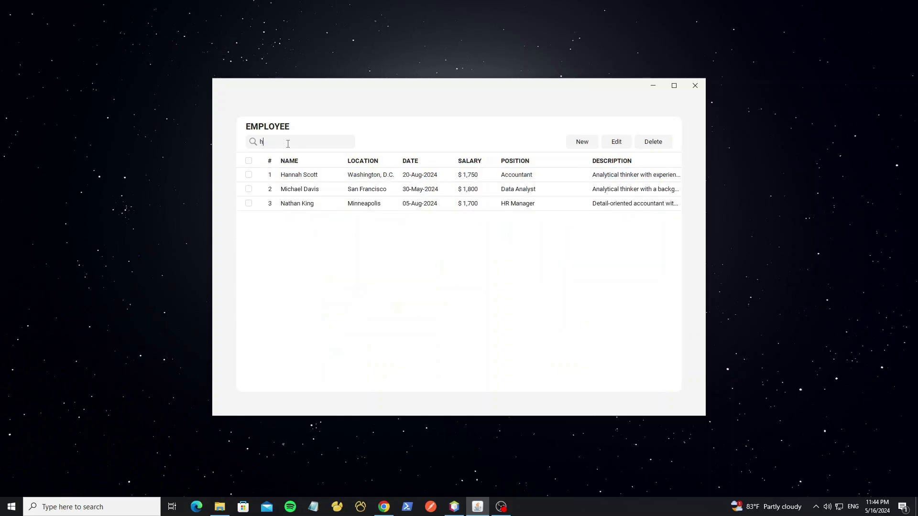
pyautogui.write('dever')
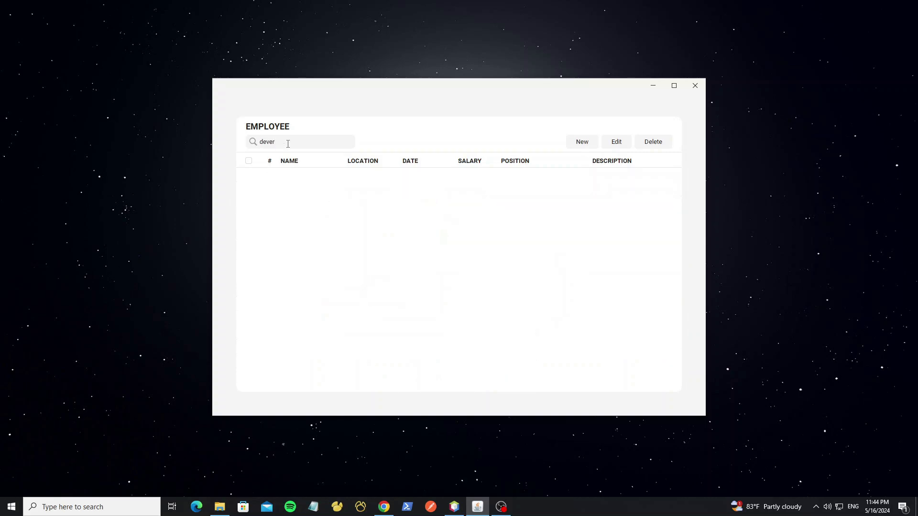
pyautogui.press('BackSpace')
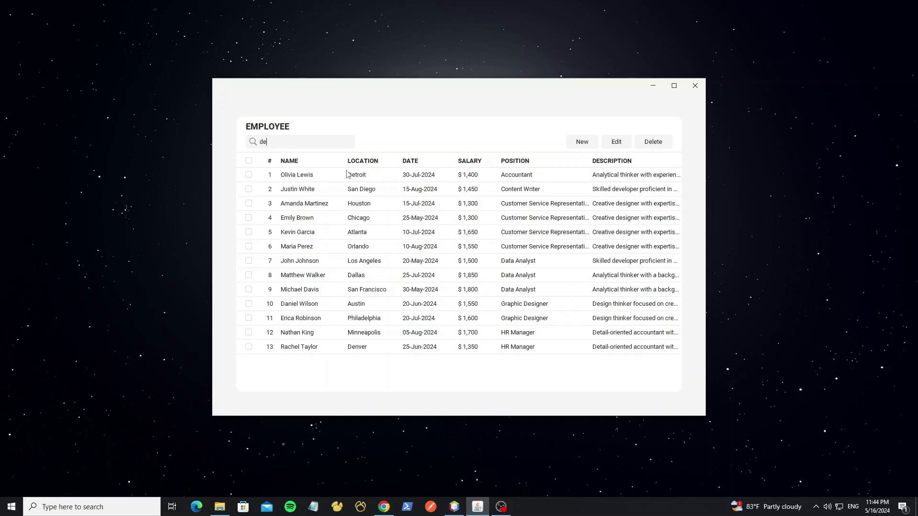
# Step: Add employee 'test' as a Data Analyst at location 1 earning $5,000
pyautogui.click(581, 141)
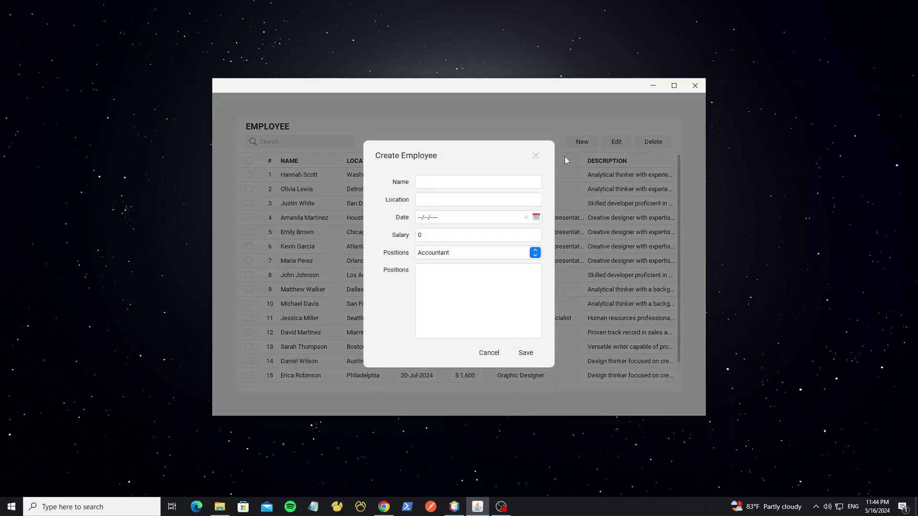
pyautogui.click(478, 199)
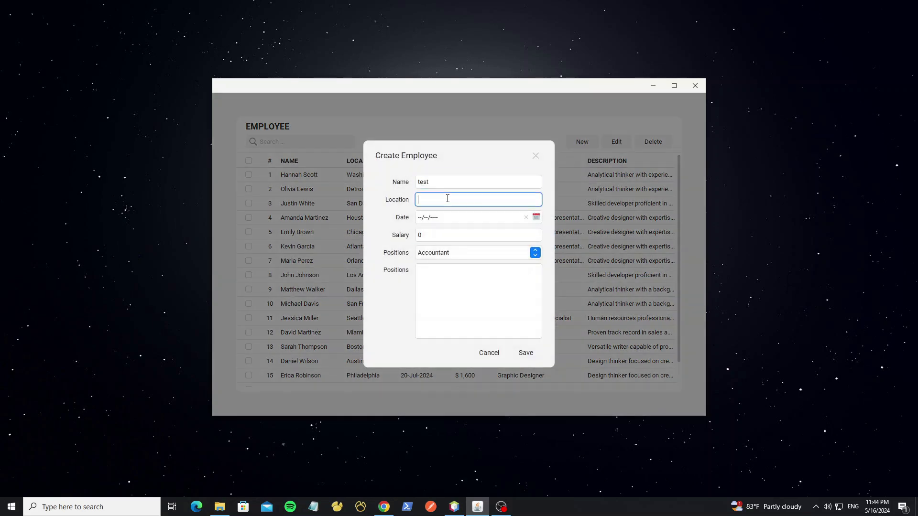
pyautogui.click(534, 217)
pyautogui.write('500')
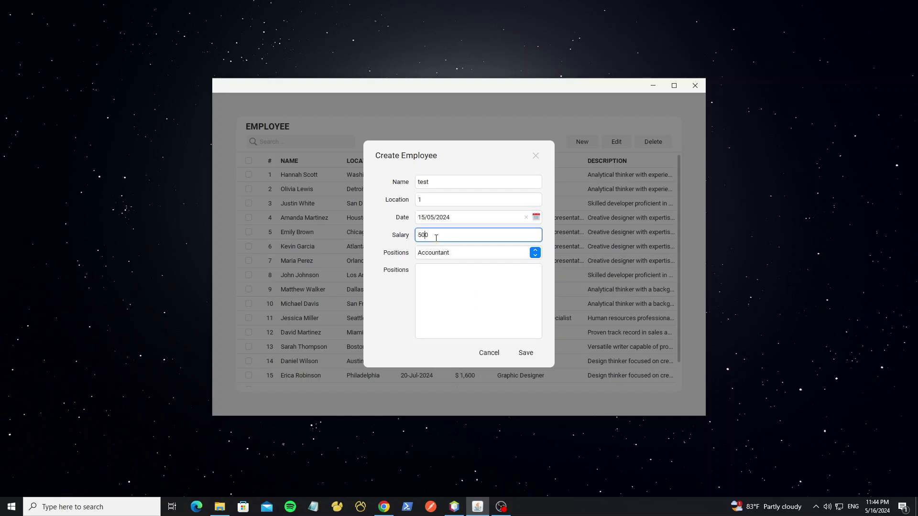
pyautogui.click(533, 252)
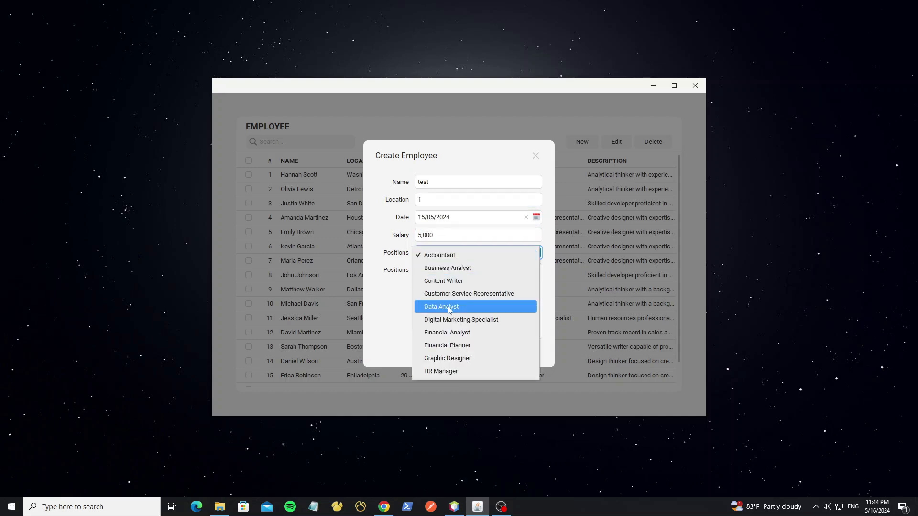
pyautogui.click(440, 306)
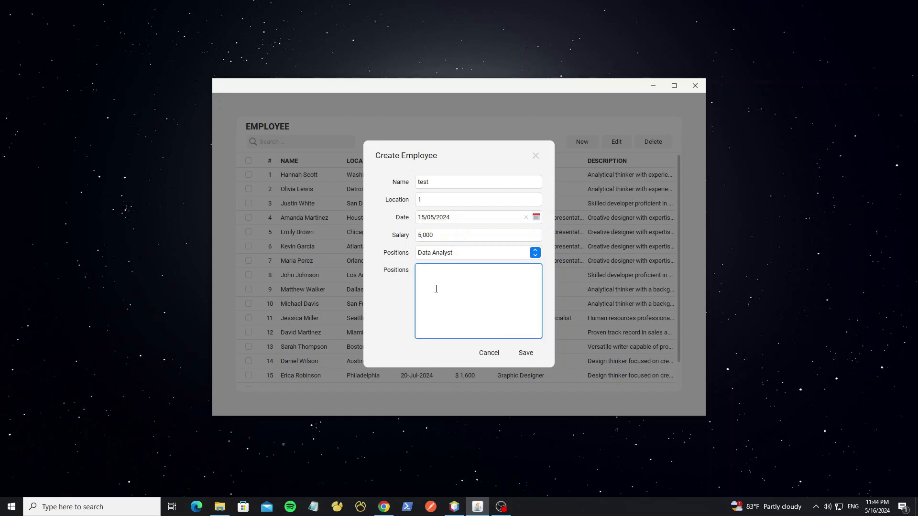
pyautogui.click(525, 352)
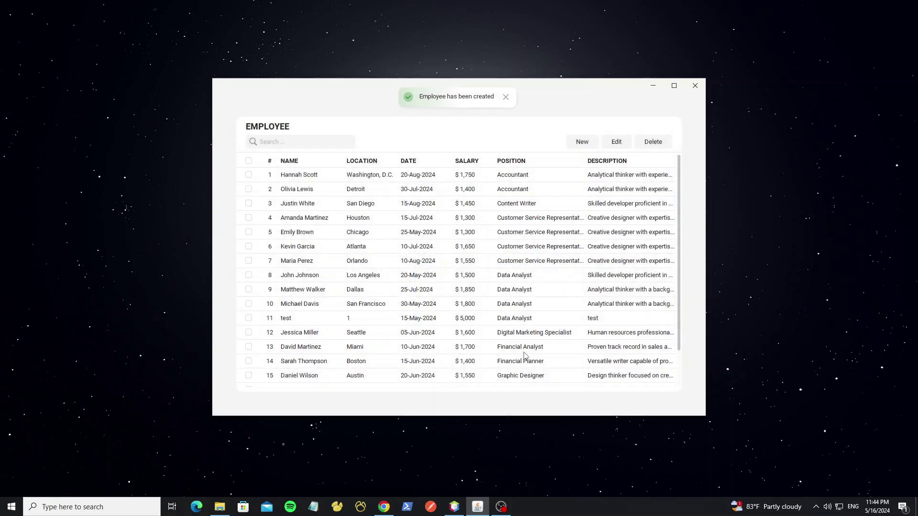
pyautogui.moveTo(337, 332)
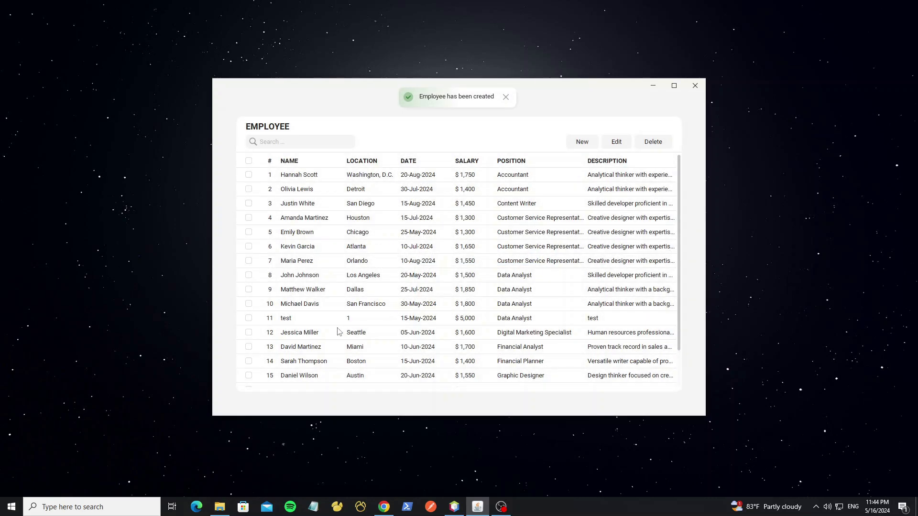
# Step: Append 11 to the test employee's description and update the record
pyautogui.click(248, 318)
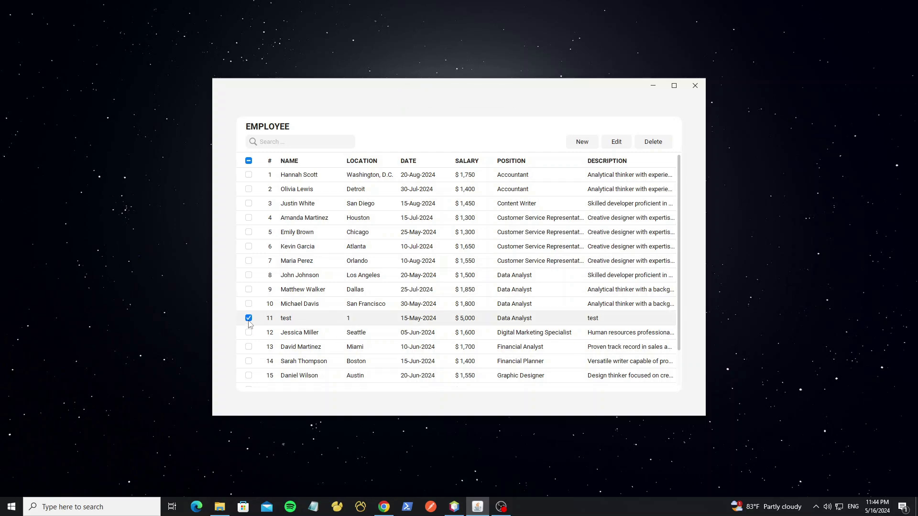
pyautogui.click(615, 142)
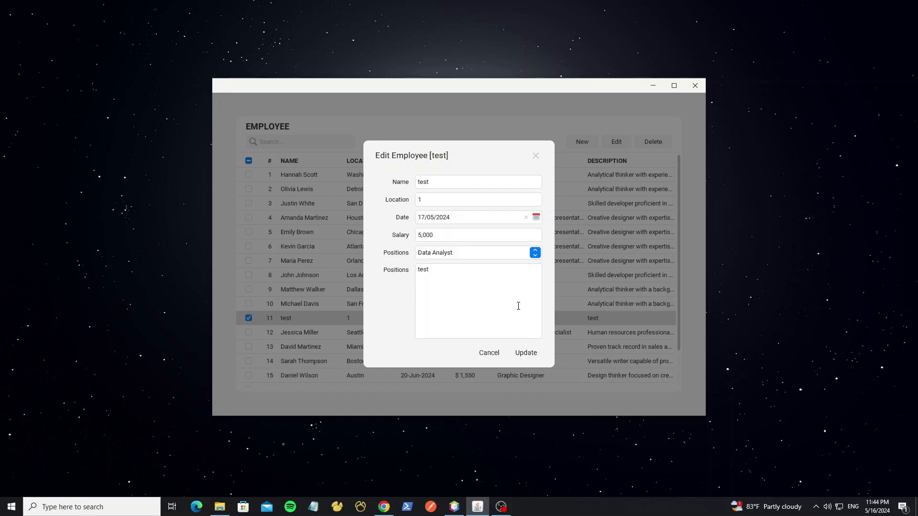
pyautogui.write('11')
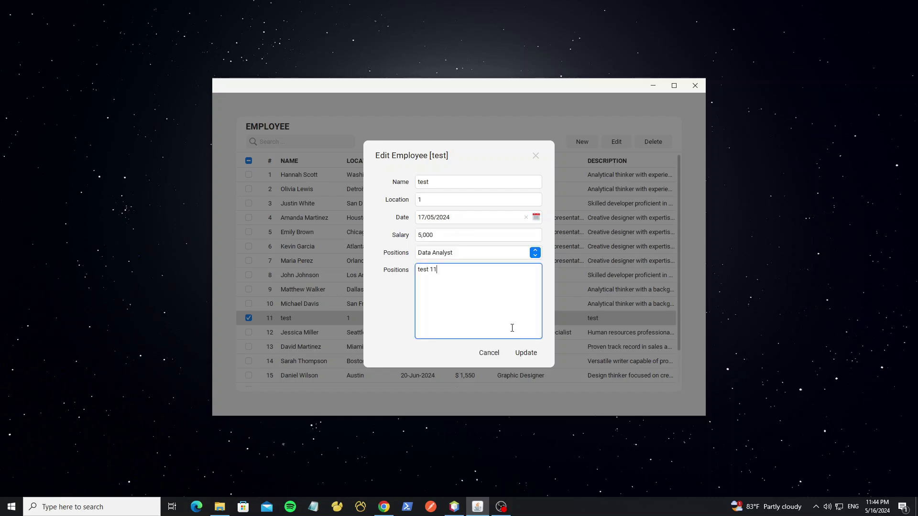
pyautogui.click(524, 352)
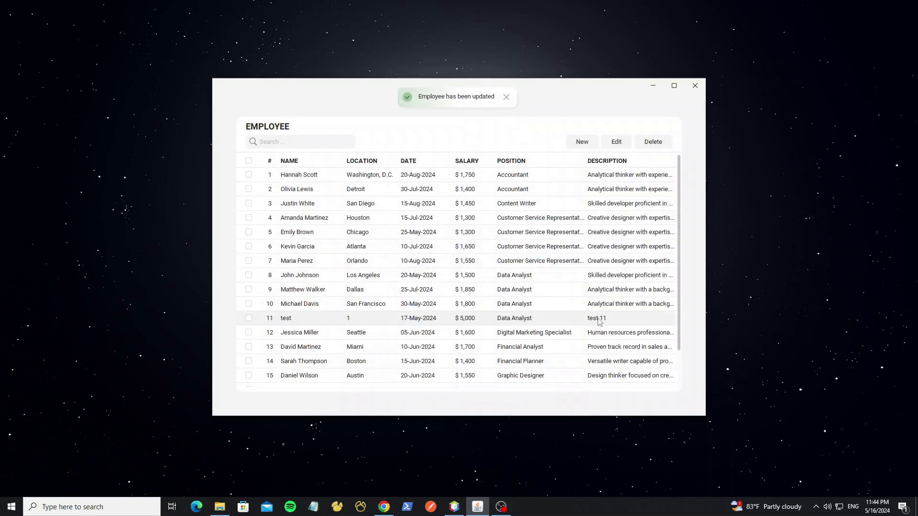
pyautogui.click(248, 318)
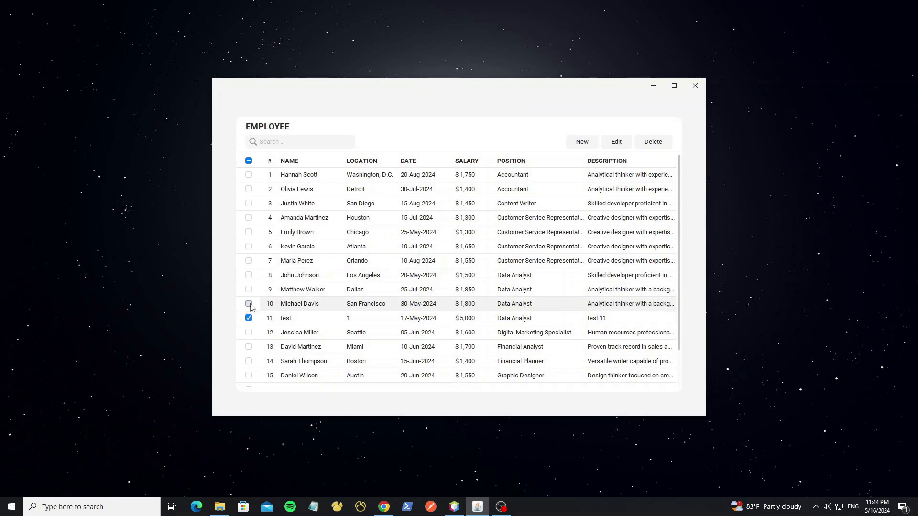
pyautogui.click(248, 161)
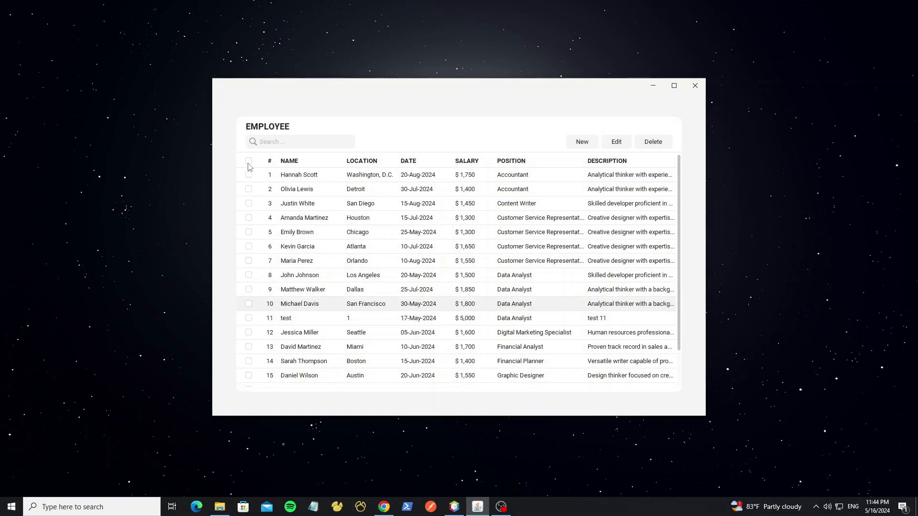
pyautogui.click(248, 274)
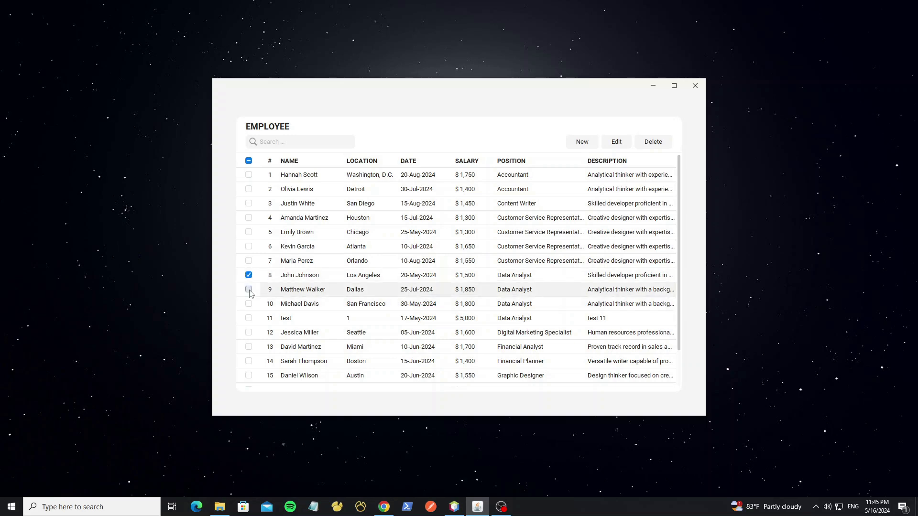
pyautogui.click(248, 289)
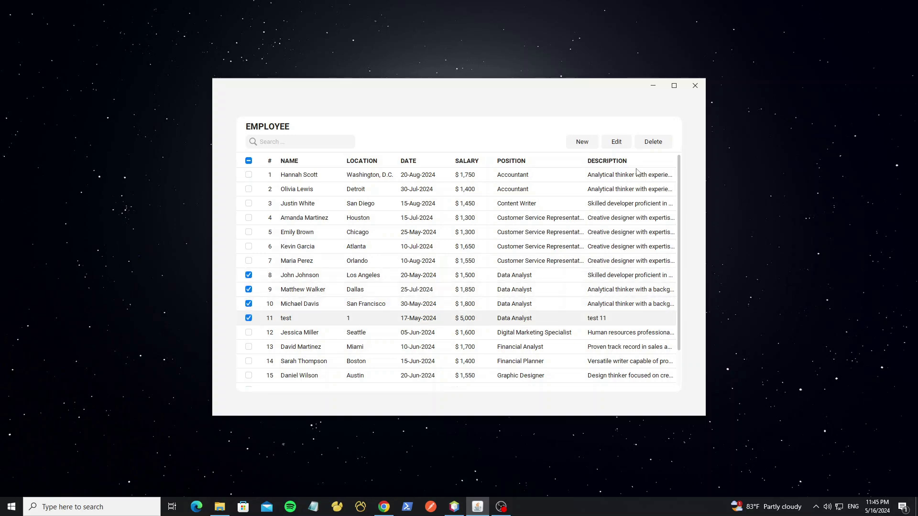
pyautogui.click(652, 142)
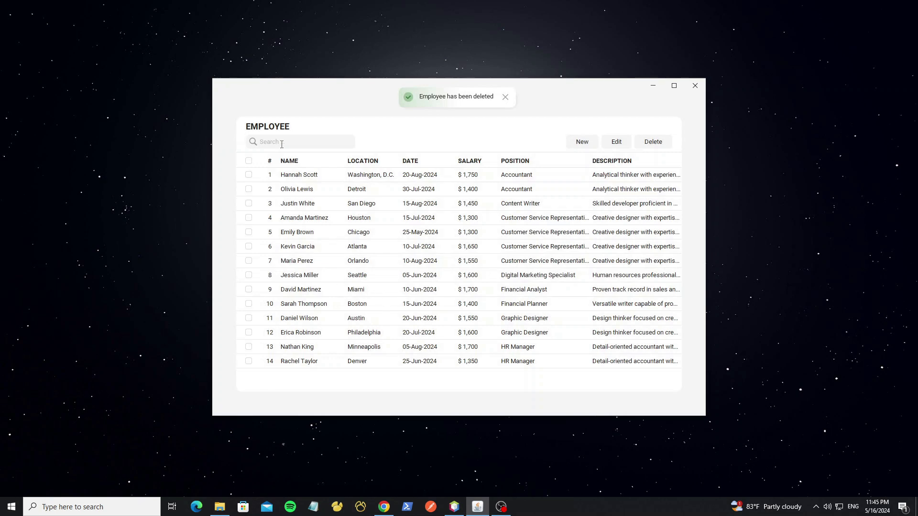
pyautogui.click(504, 97)
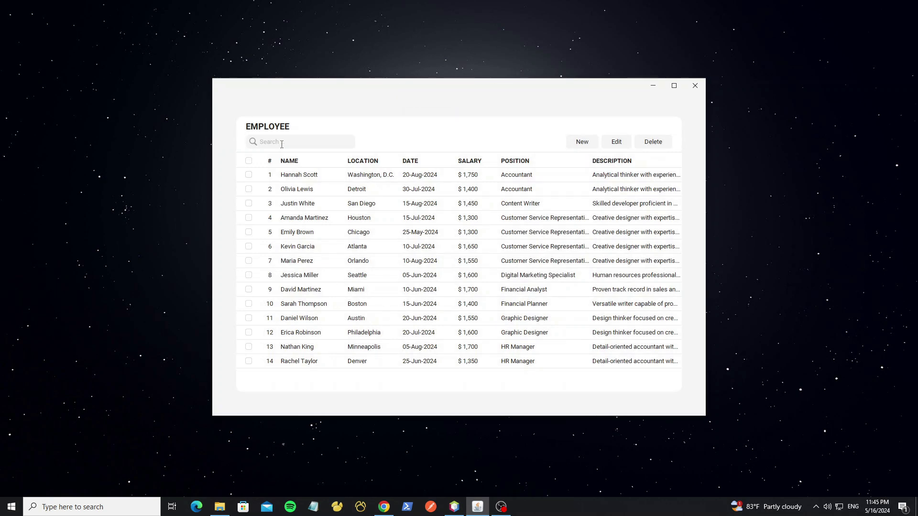
# Step: Browse the flatlaf and jdbc folders, selecting flatlaf-extras-3.4.1 and mysql-connector-j-8.3.0 jars
pyautogui.click(220, 507)
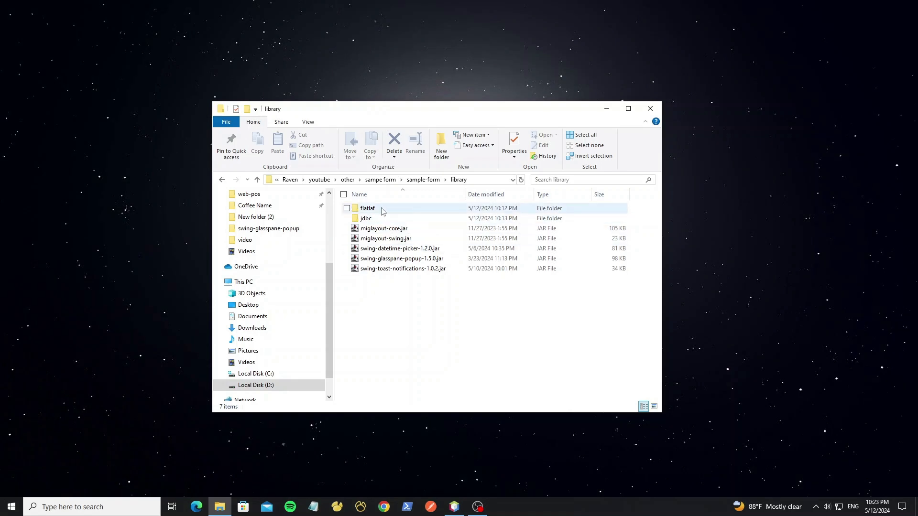
pyautogui.doubleClick(367, 208)
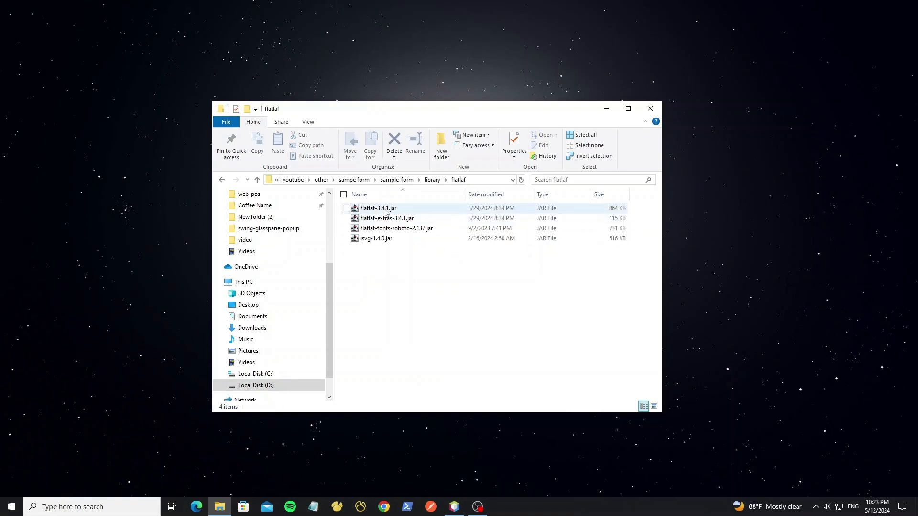
pyautogui.click(386, 218)
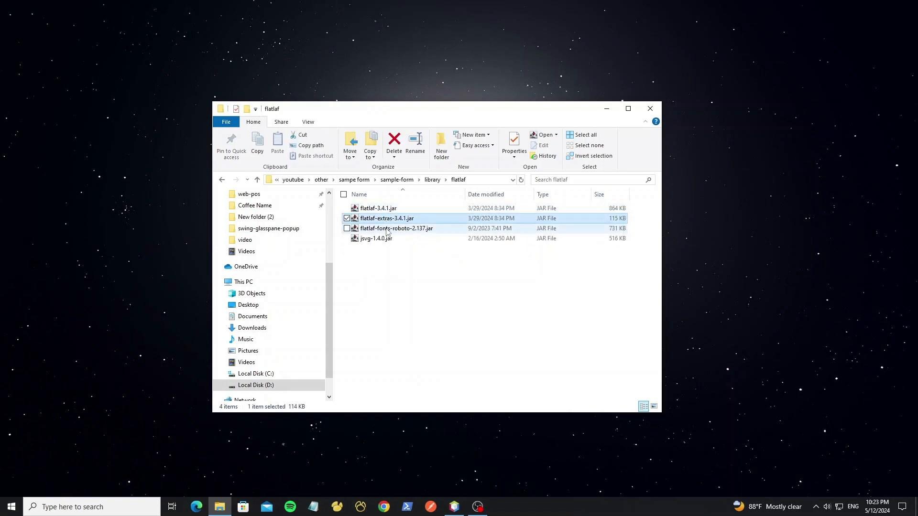
pyautogui.click(376, 238)
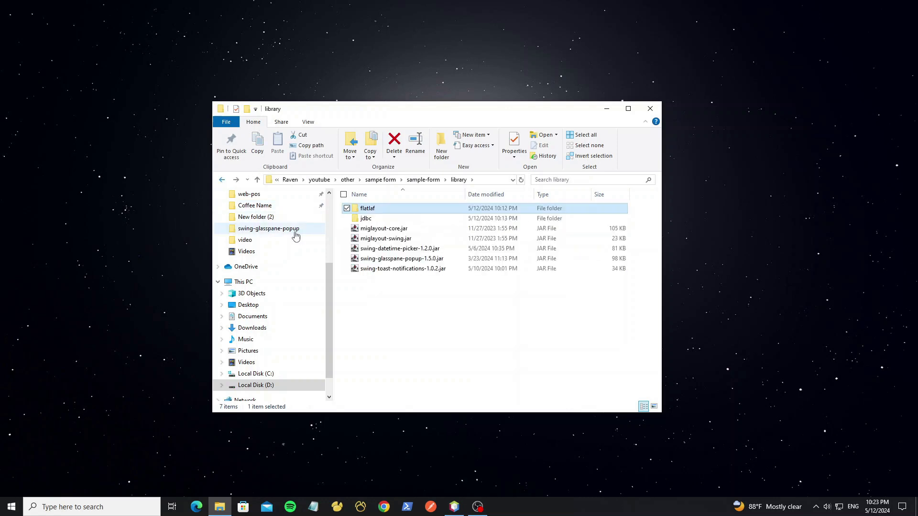
pyautogui.doubleClick(365, 218)
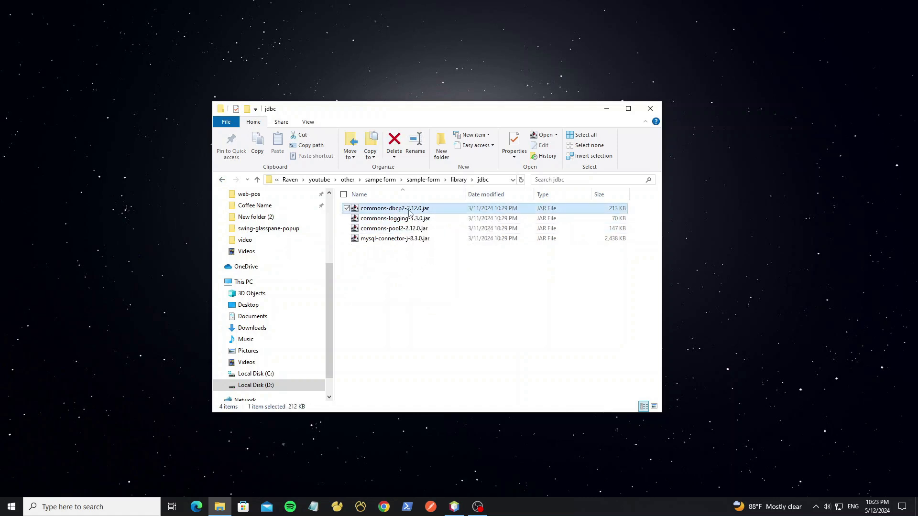
pyautogui.click(395, 238)
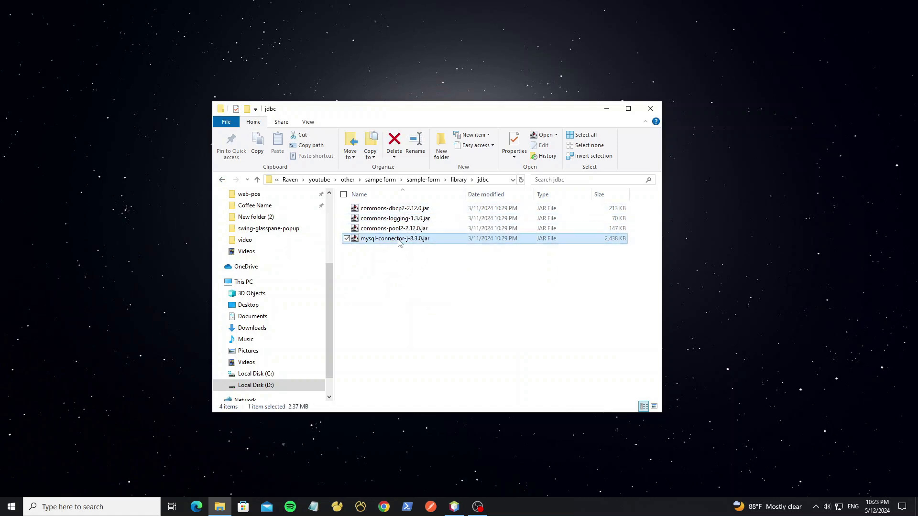
pyautogui.moveTo(377, 263)
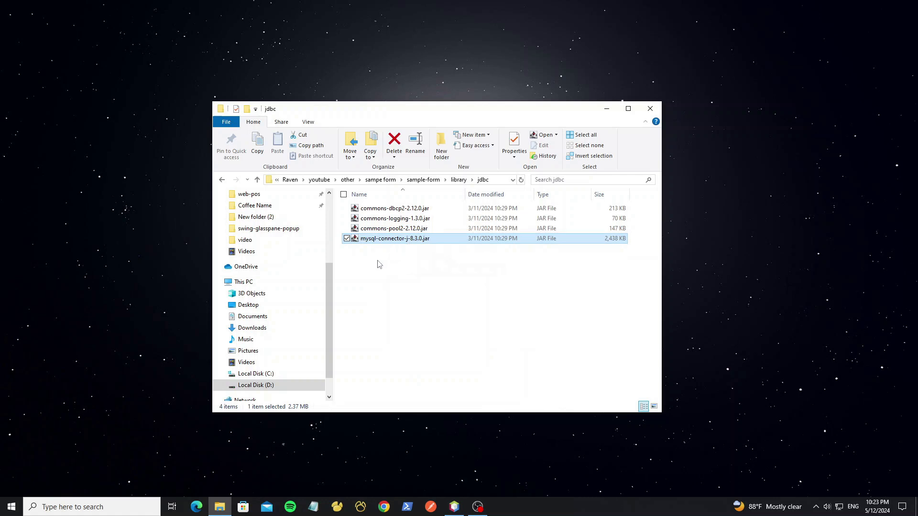
# Step: In the library folder, select the miglayout-swing, swing-glasspane-popup-1.5.0 and toast notifications jars
pyautogui.click(458, 179)
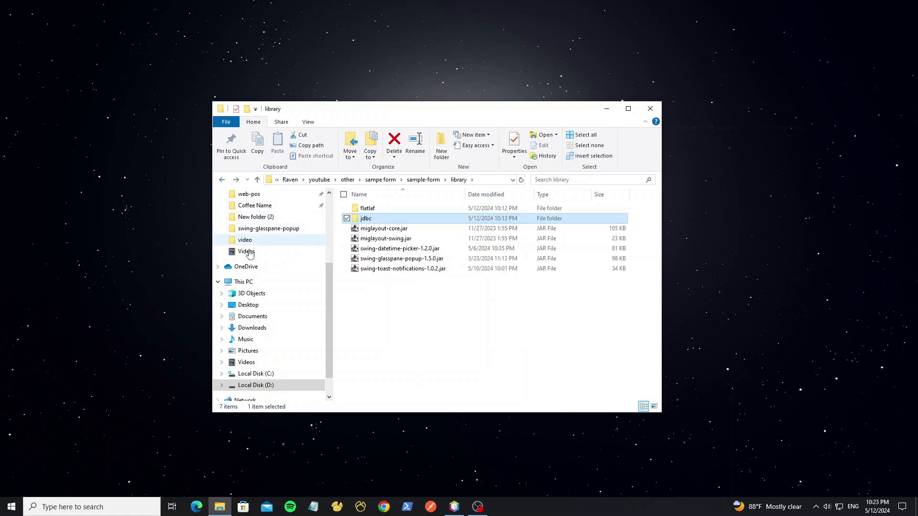
pyautogui.click(385, 238)
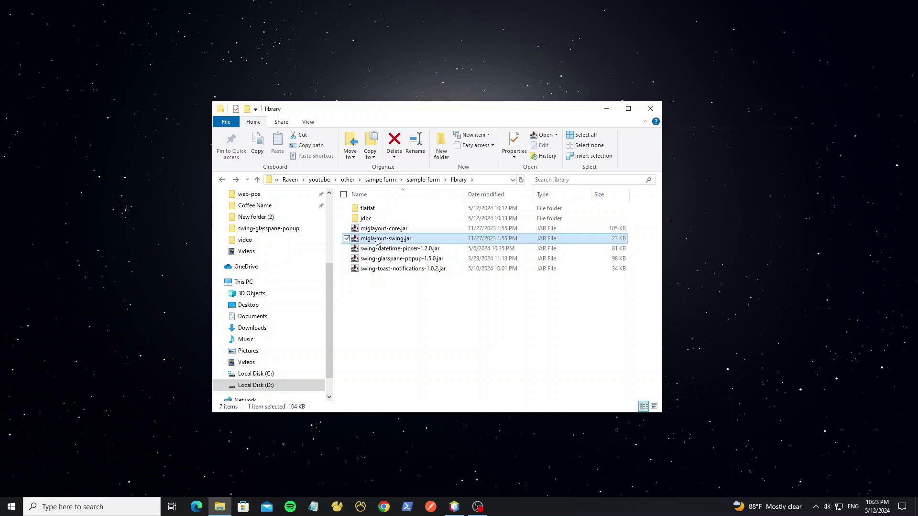
pyautogui.click(401, 258)
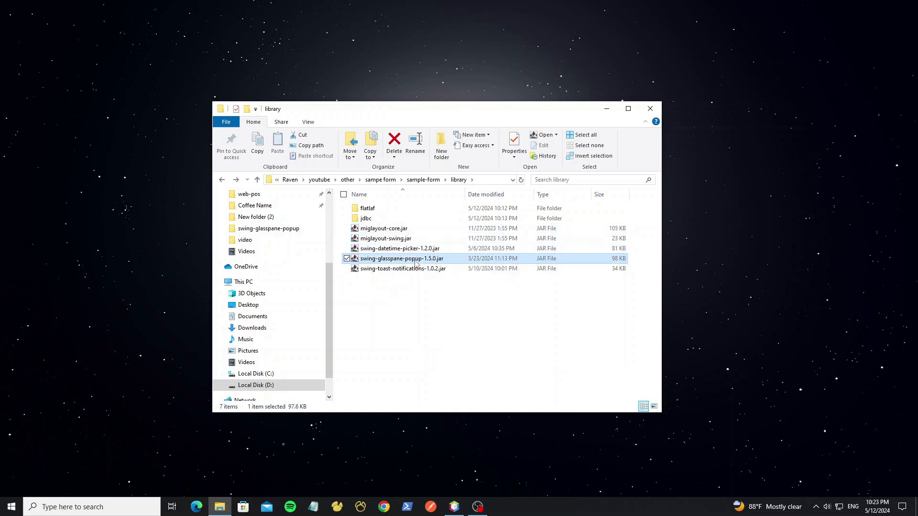
pyautogui.click(402, 269)
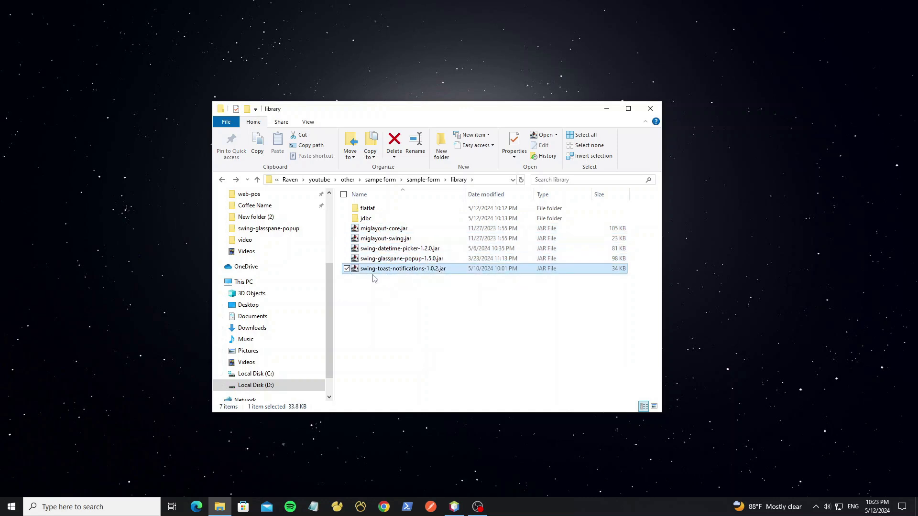
pyautogui.click(477, 507)
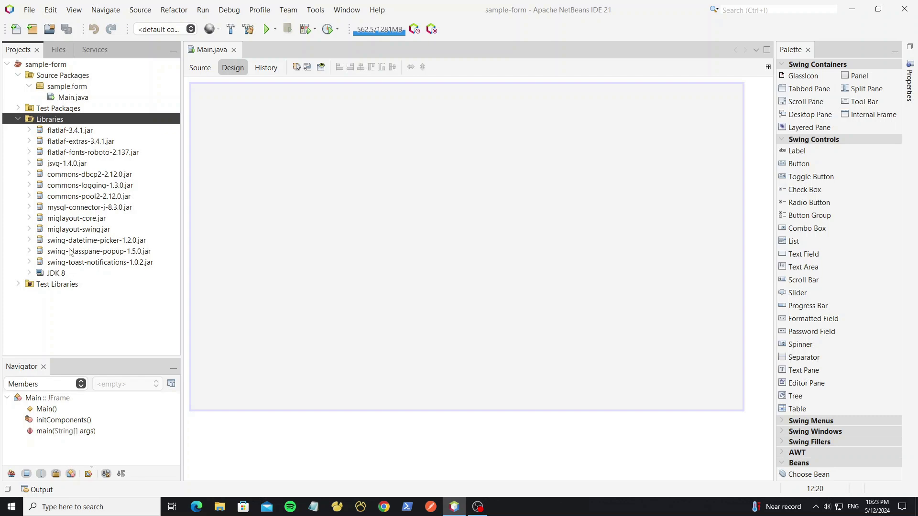
# Step: Collapse Libraries, review Main.java's FlatLaf setup in Source, then run sample-form from Design
pyautogui.click(73, 97)
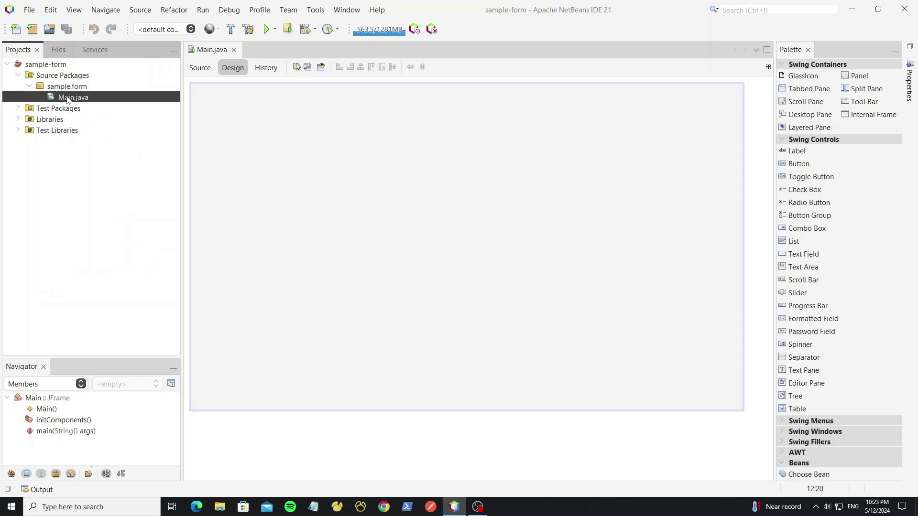
pyautogui.click(200, 67)
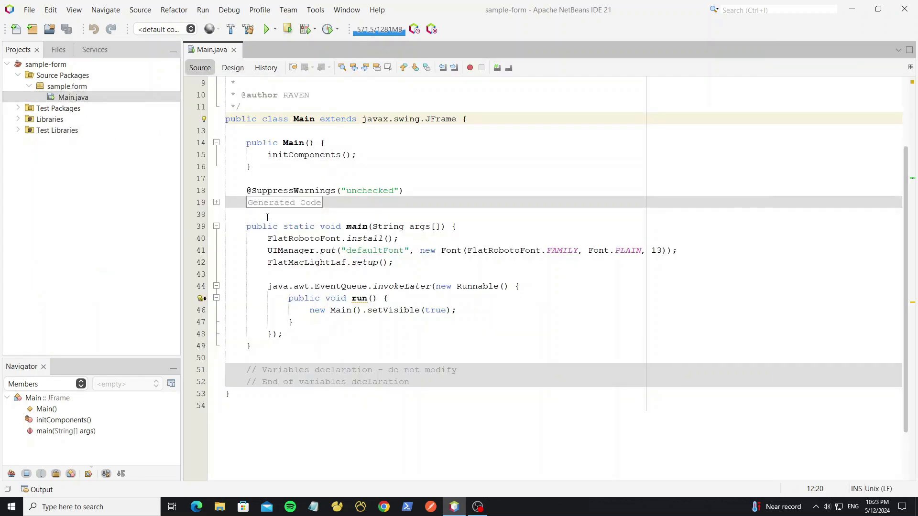
pyautogui.doubleClick(300, 238)
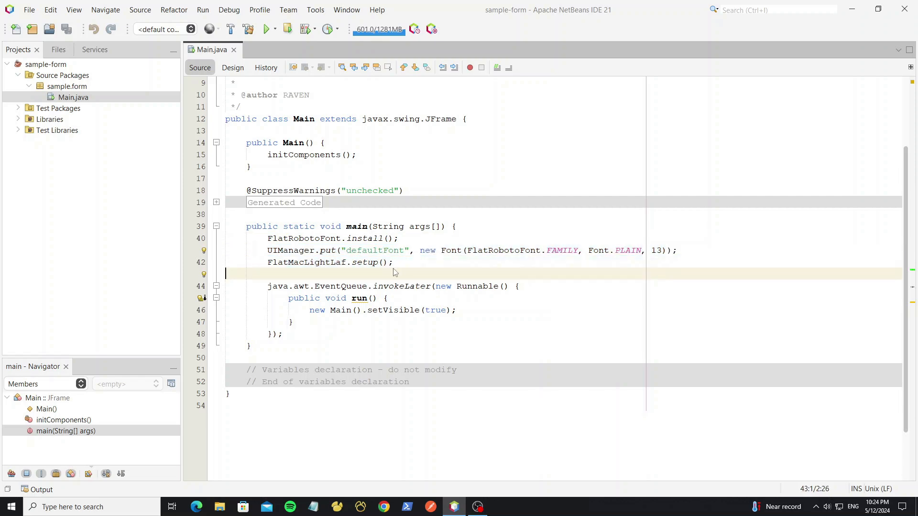
pyautogui.click(232, 67)
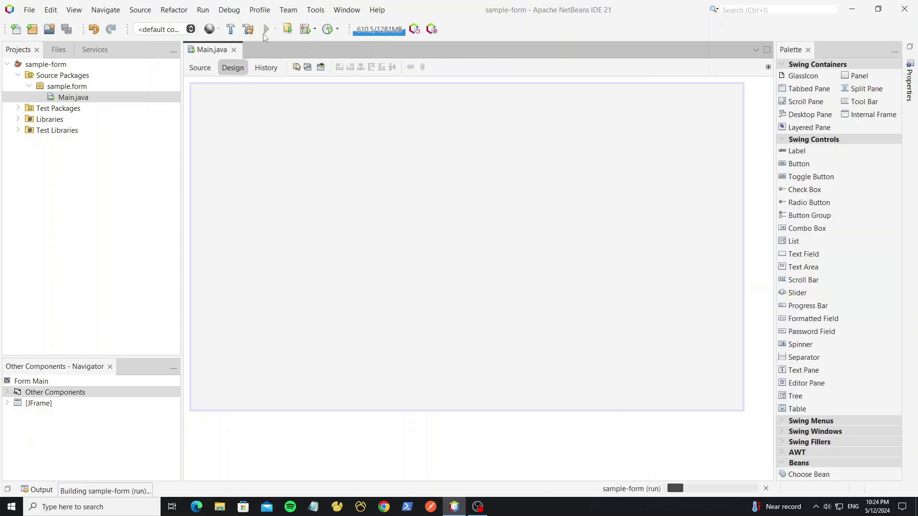
pyautogui.click(264, 29)
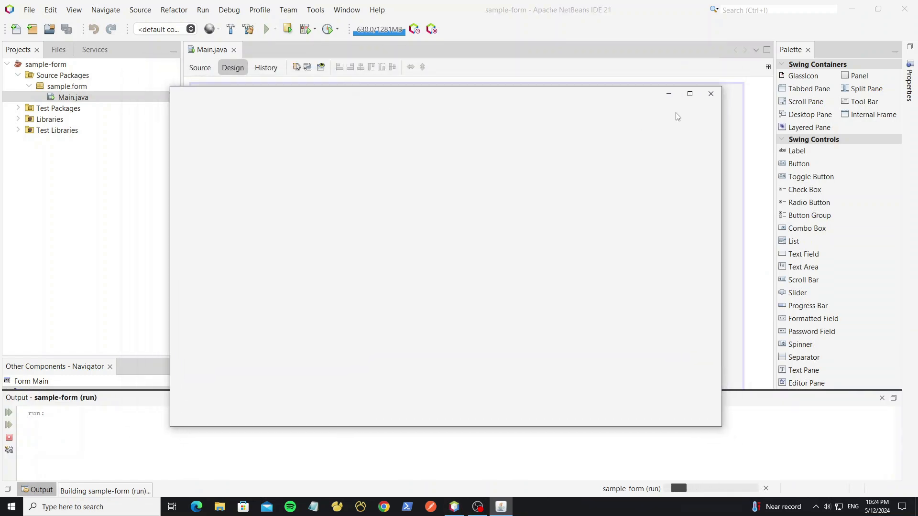
# Step: Name the new JPanel 'panel' and add a private init() method that gets called
pyautogui.click(711, 94)
pyautogui.write('pan')
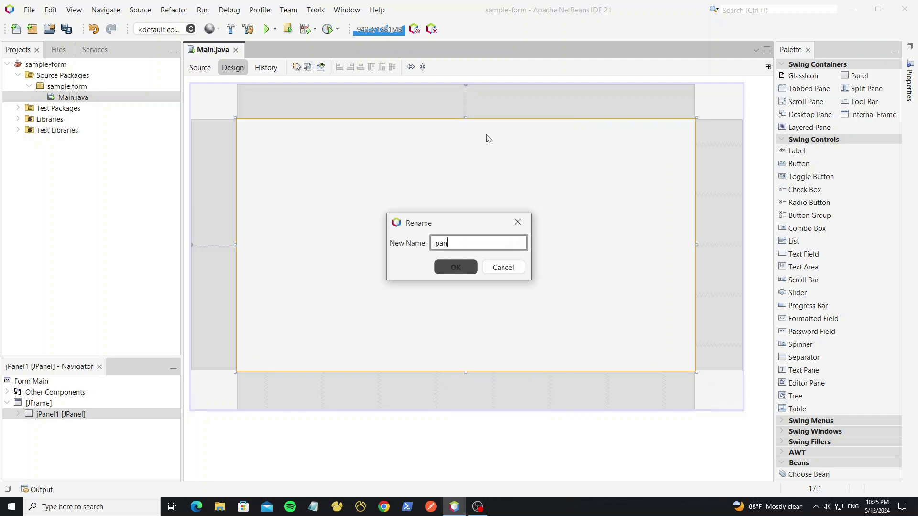
pyautogui.click(456, 267)
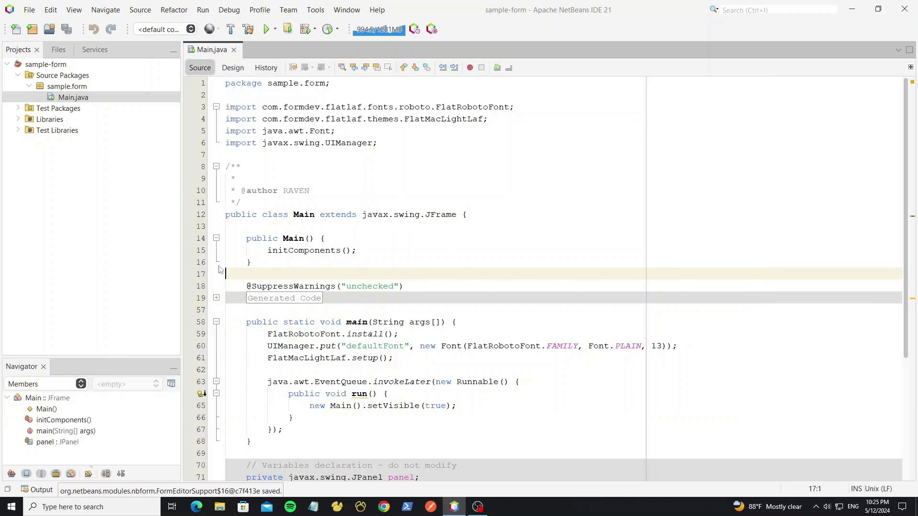
pyautogui.write('private')
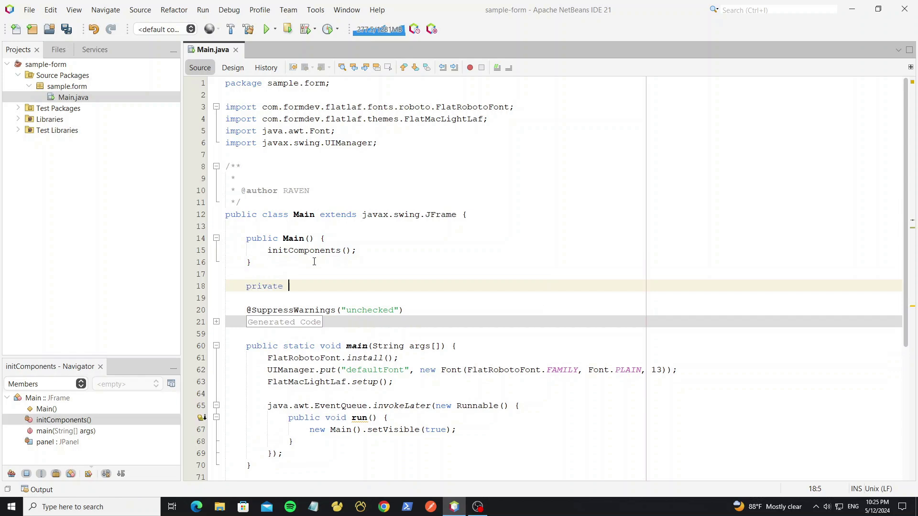
pyautogui.write('void init(){')
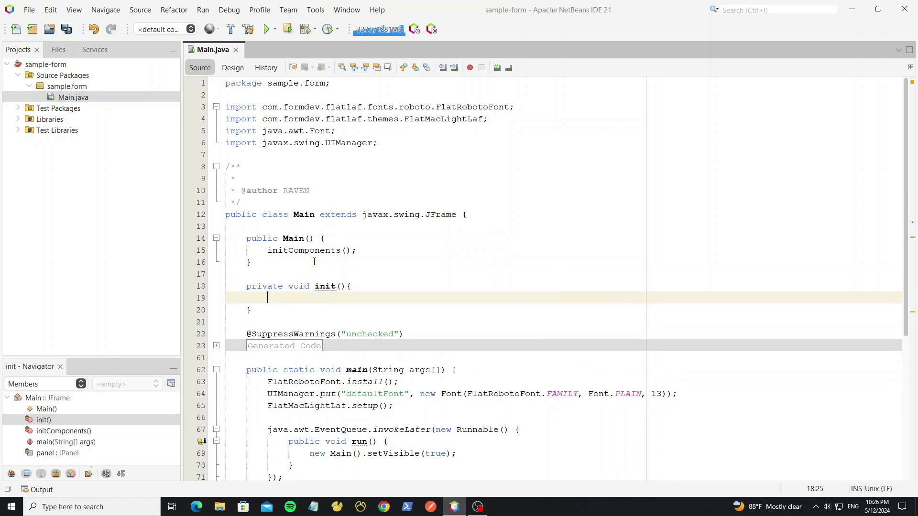
pyautogui.write('init();')
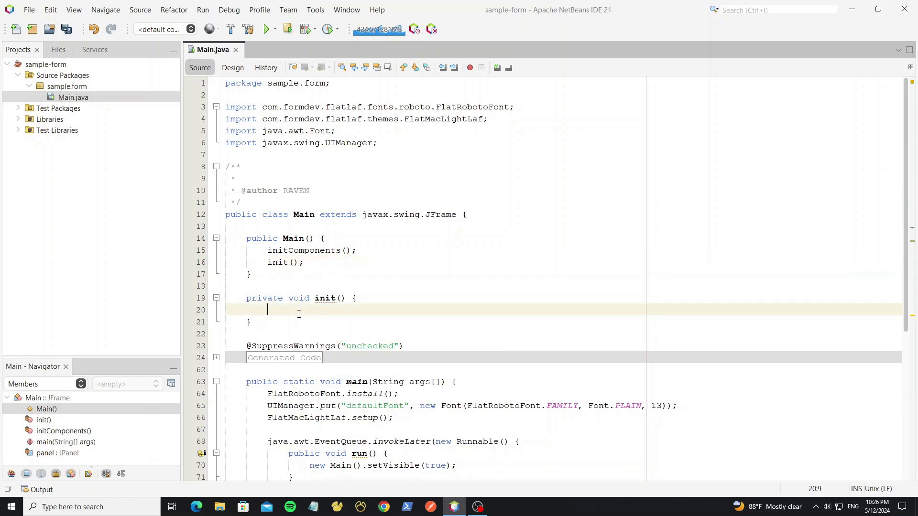
# Step: Style panel with arc:25 and $Table.background via putClientProperty, then test-run
pyautogui.write('panel.putClientProperty(FlatClientProperties.STYLE, "')
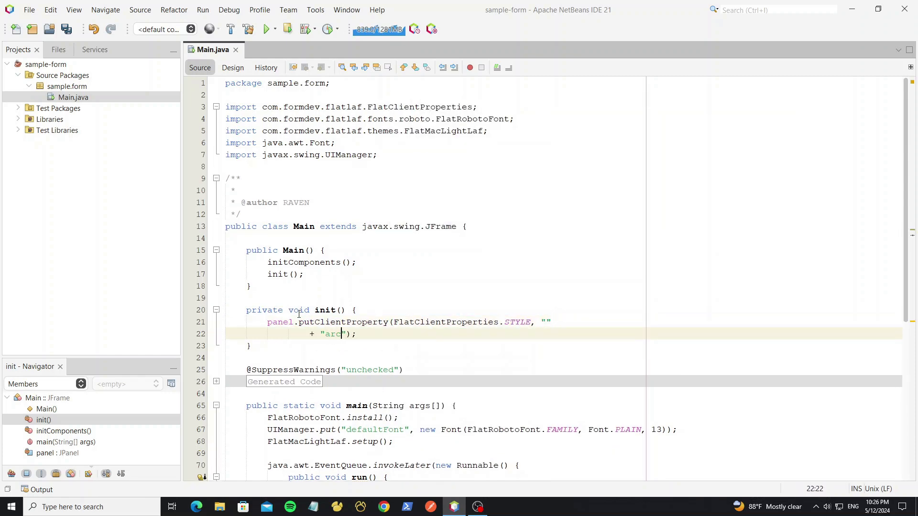
pyautogui.write(':25;')
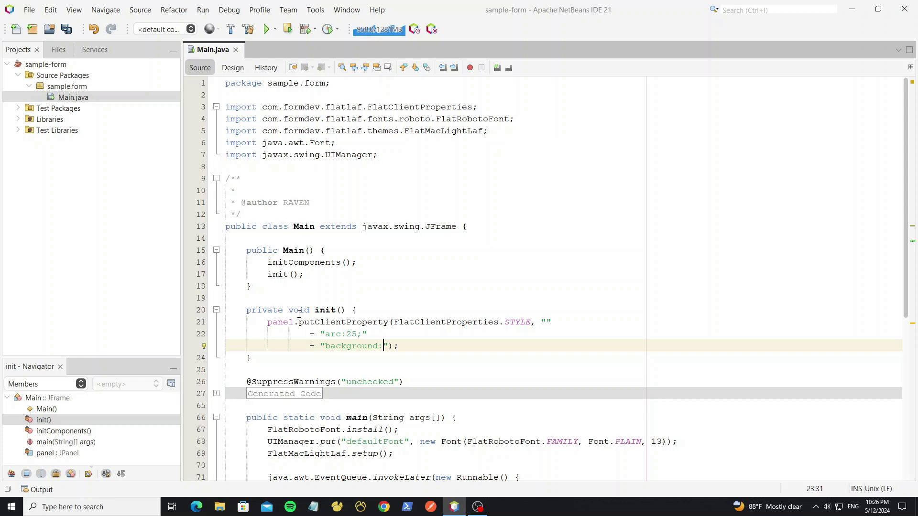
pyautogui.write('$Table.background')
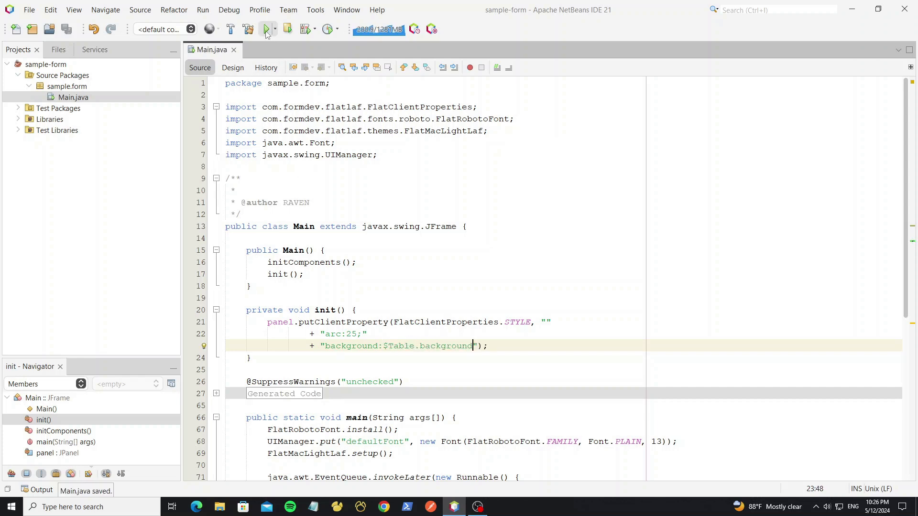
pyautogui.click(265, 29)
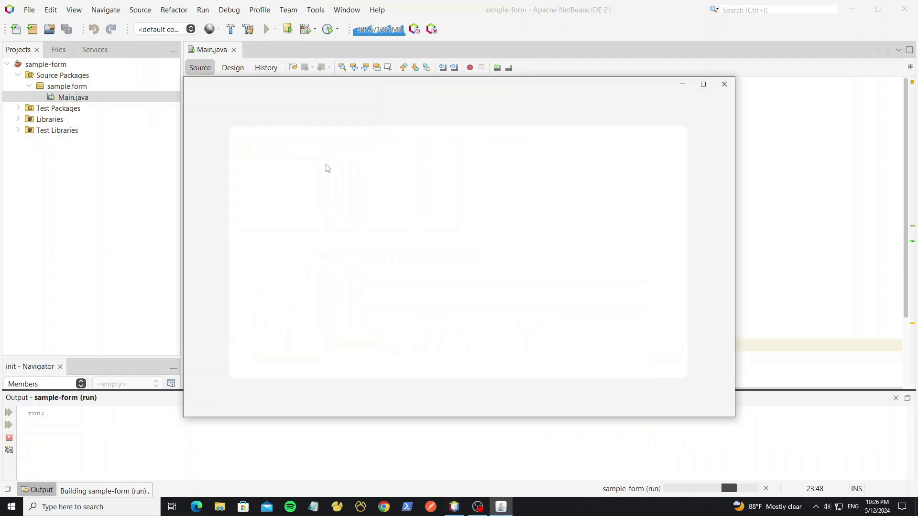
pyautogui.click(232, 68)
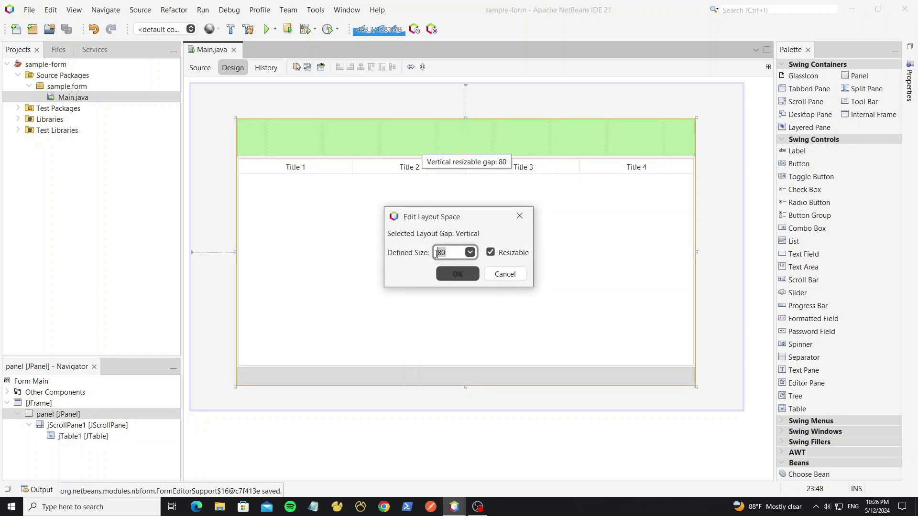
# Step: Adjust the gap above the table, make the panel resize horizontally, and test-run
pyautogui.click(457, 274)
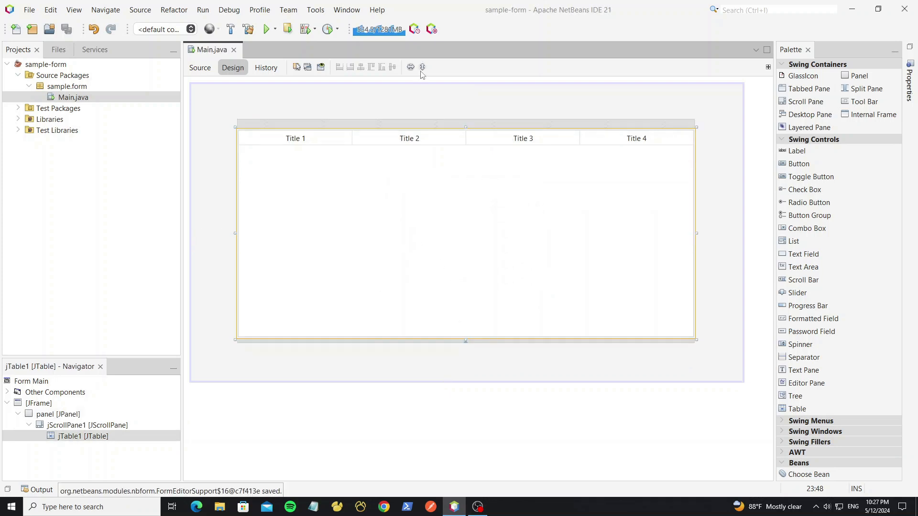
pyautogui.moveTo(421, 67)
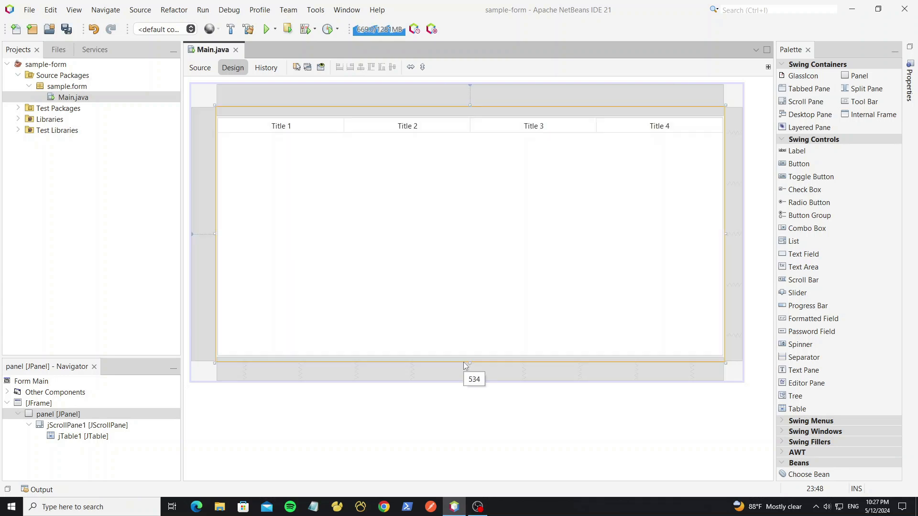
pyautogui.moveTo(410, 67)
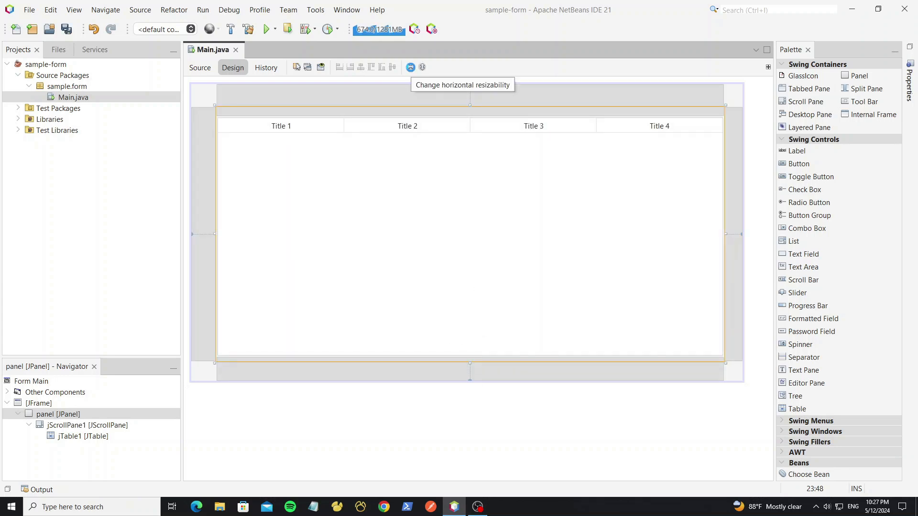
pyautogui.click(265, 29)
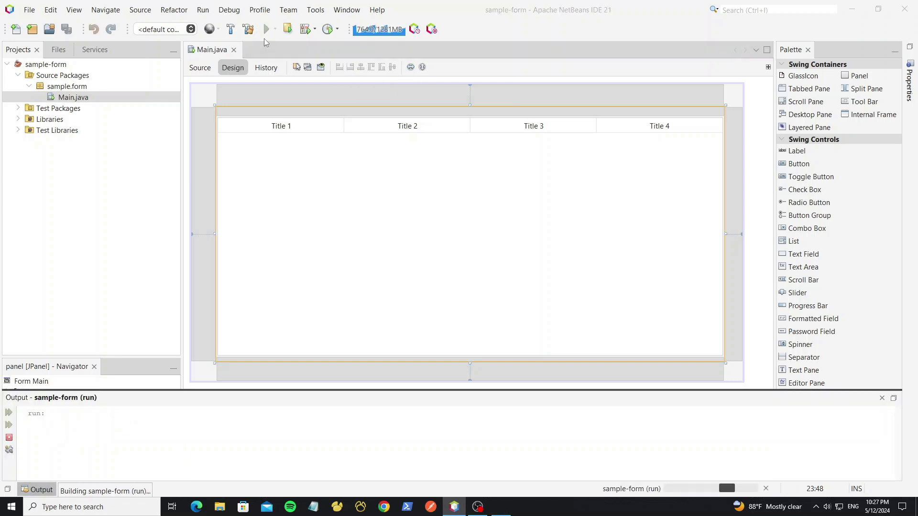
pyautogui.click(265, 28)
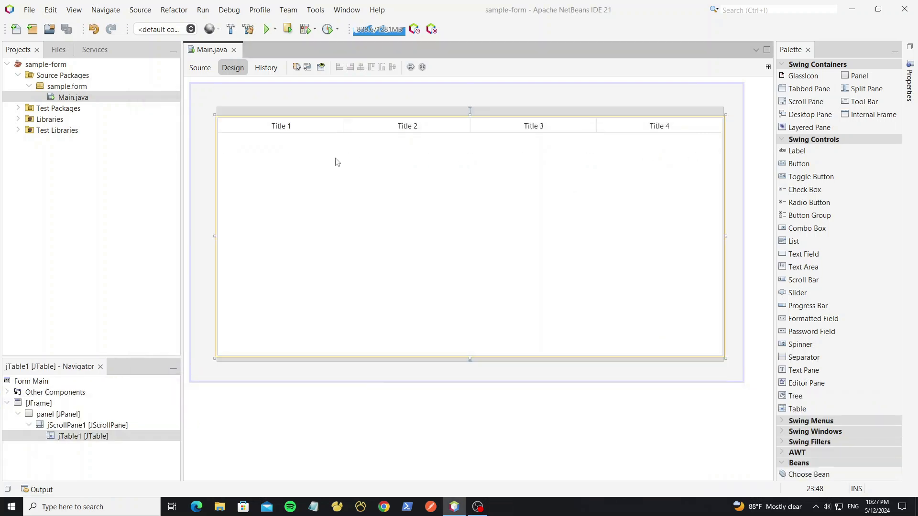
# Step: Rename jScrollPane1 to scroll and jTable1 to table; give scroll an Empty Border with 0 insets
pyautogui.click(73, 424)
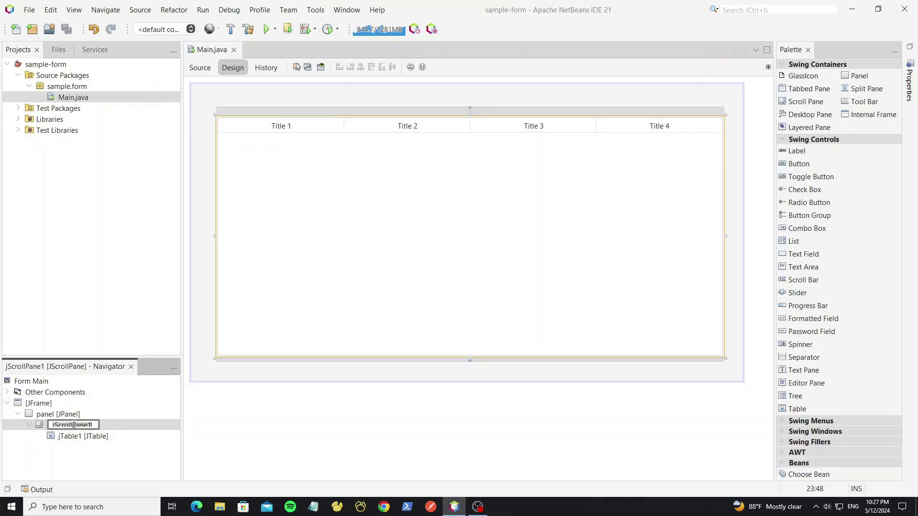
pyautogui.click(82, 436)
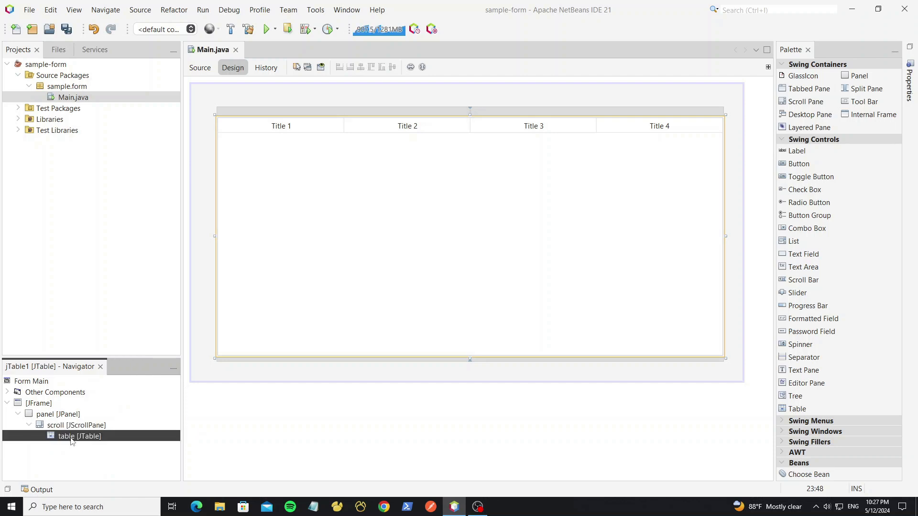
pyautogui.rightClick(76, 425)
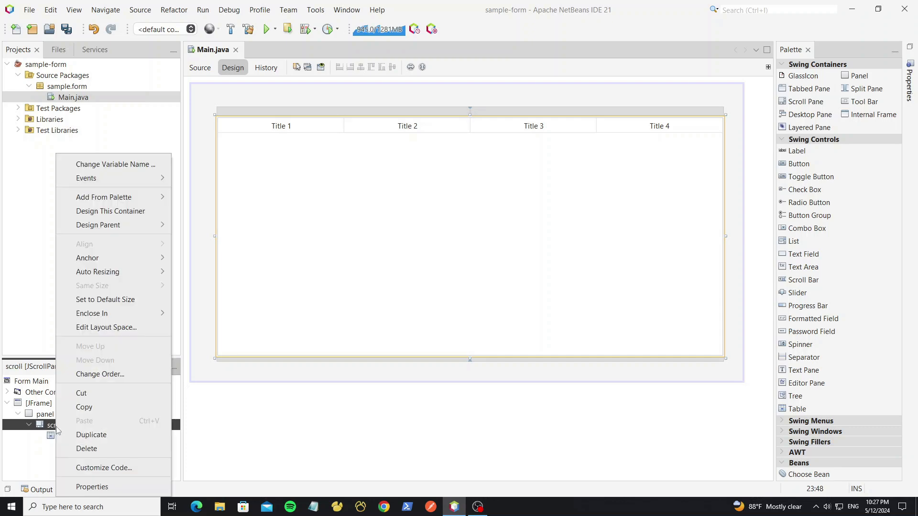
pyautogui.click(92, 486)
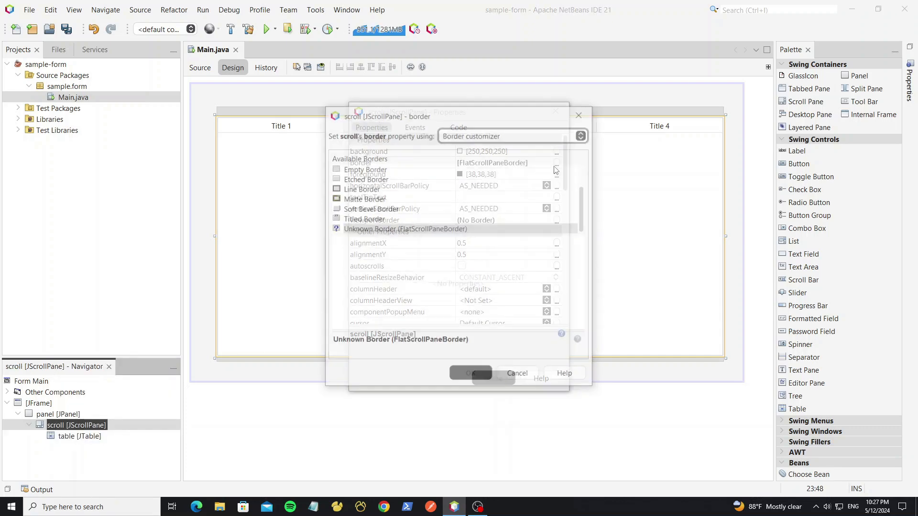
pyautogui.click(365, 169)
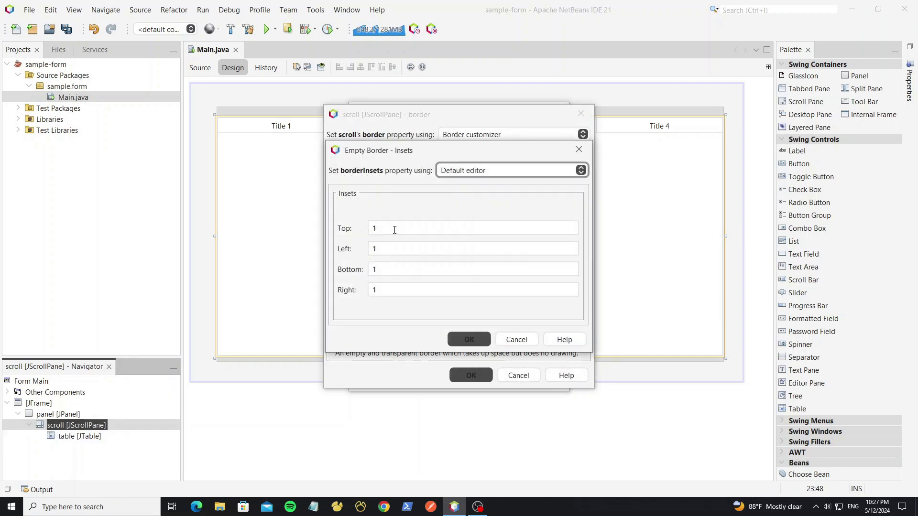
pyautogui.click(469, 338)
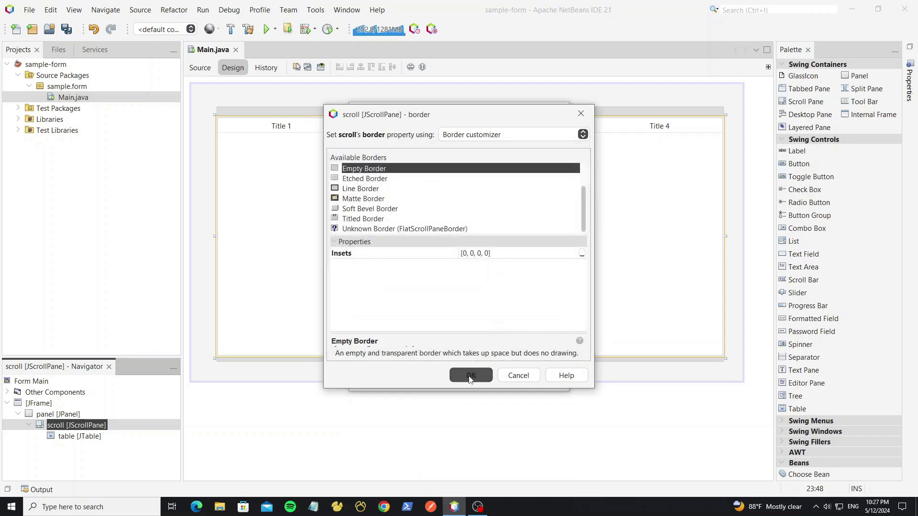
pyautogui.click(470, 375)
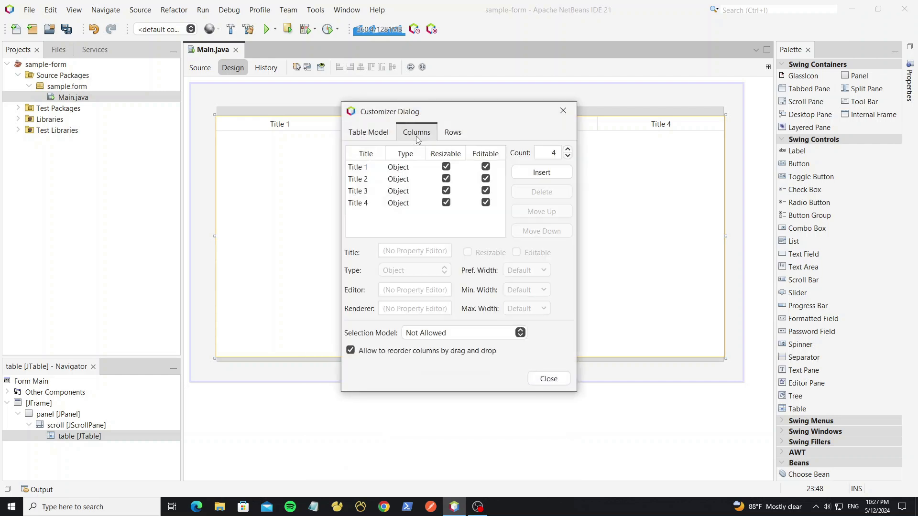
# Step: Add a DESCRIPTION column in the table customizer's Columns tab
pyautogui.click(358, 166)
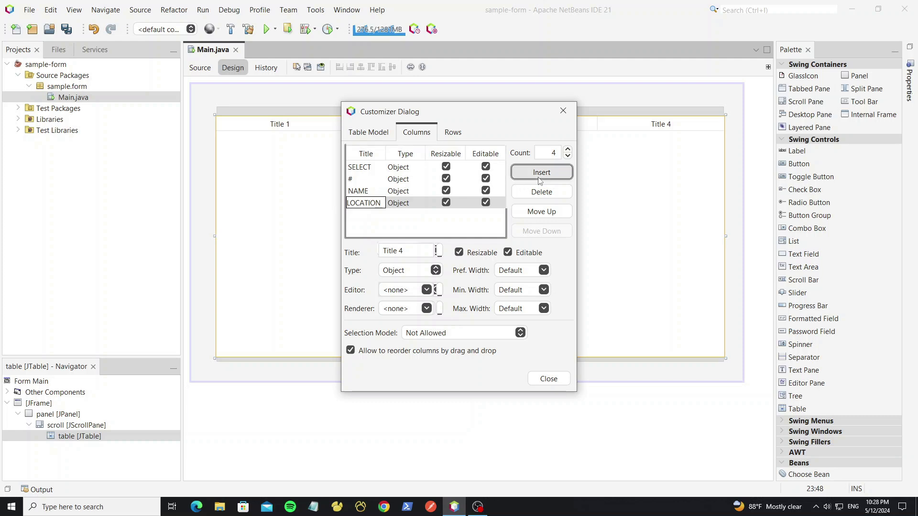
pyautogui.click(540, 172)
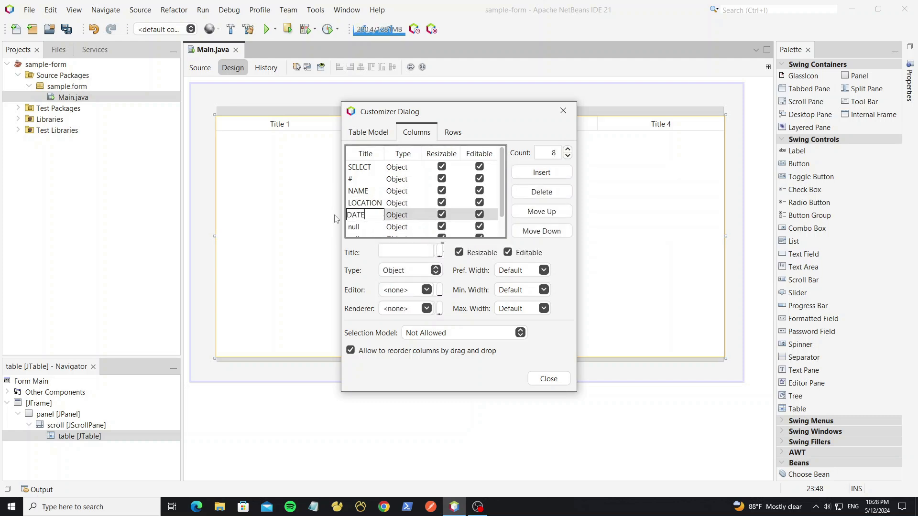
pyautogui.click(361, 227)
pyautogui.write('SALARY')
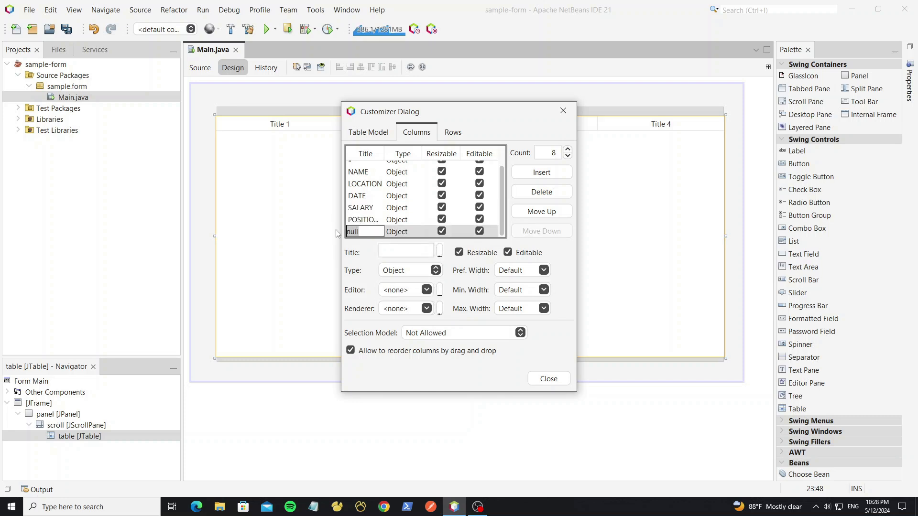
pyautogui.write('DESCRIPTION')
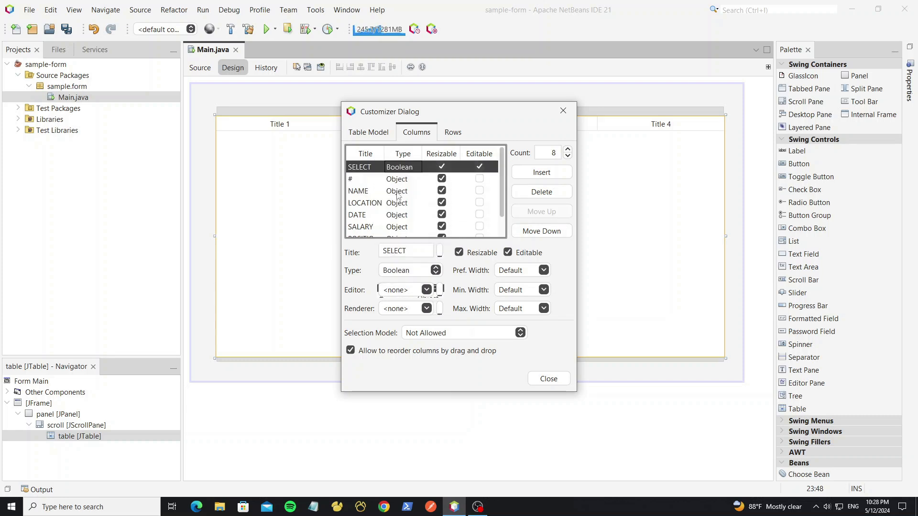
pyautogui.moveTo(522, 304)
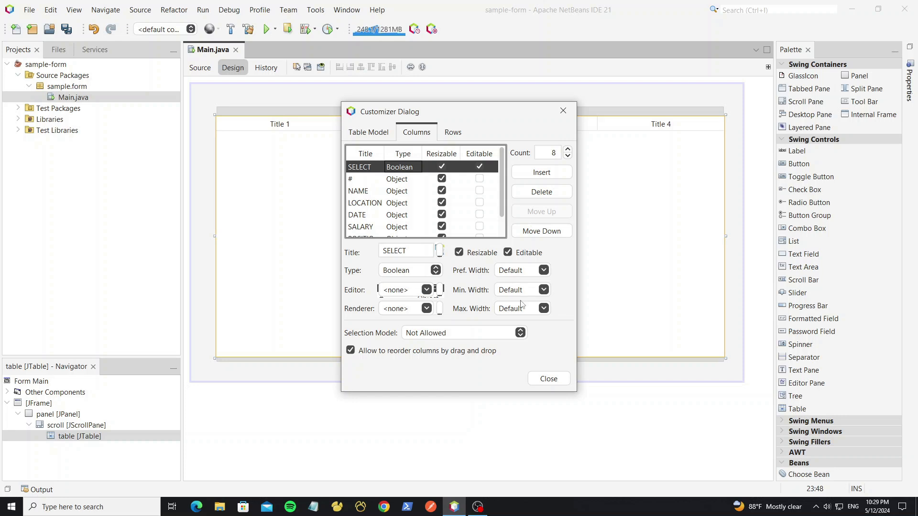
# Step: Make SELECT an editable Boolean column and set the #, SALARY and NAME column widths
pyautogui.click(365, 178)
pyautogui.write('40')
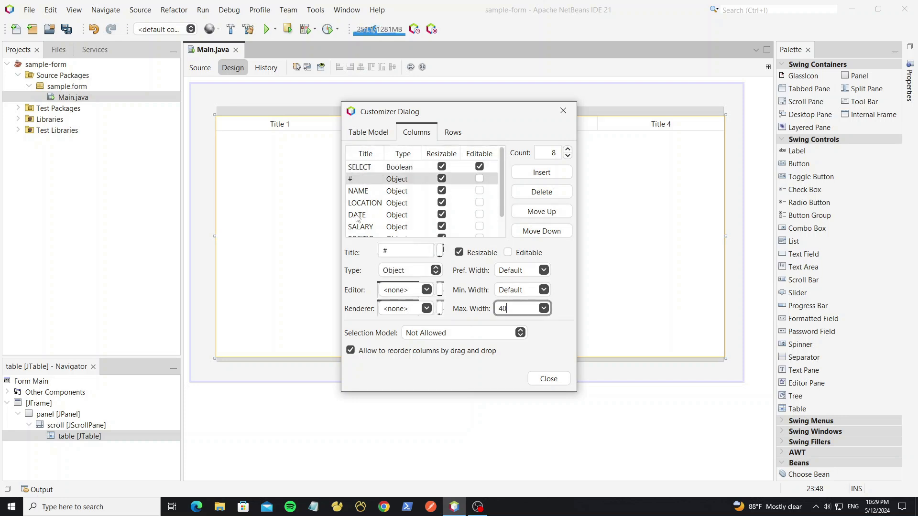
pyautogui.click(360, 226)
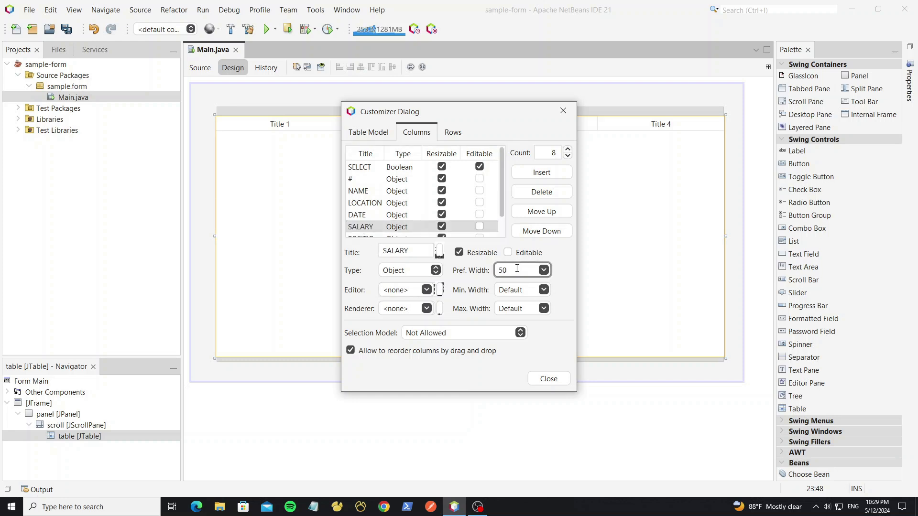
pyautogui.click(363, 220)
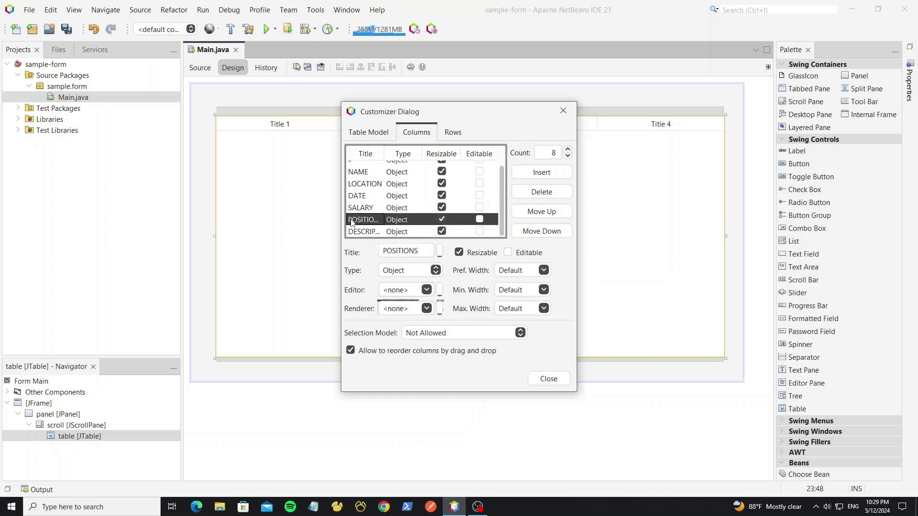
pyautogui.click(363, 232)
pyautogui.write('100')
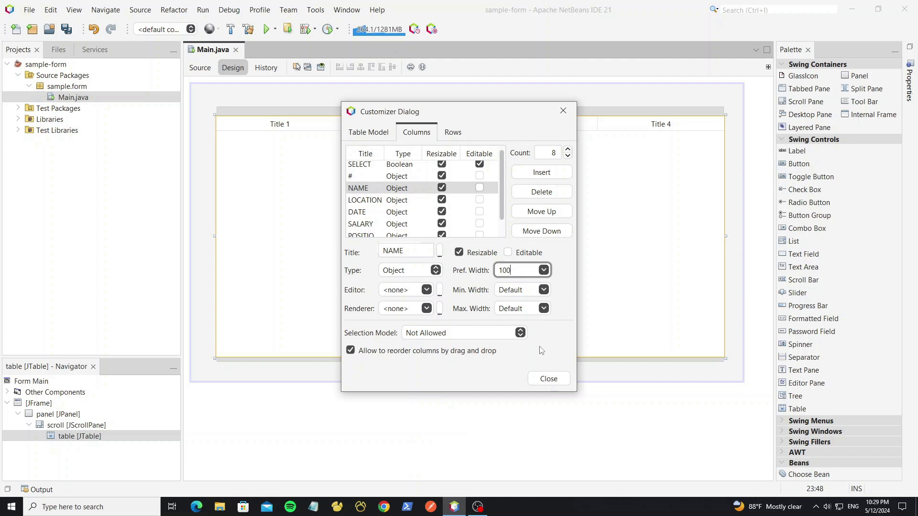
pyautogui.click(547, 378)
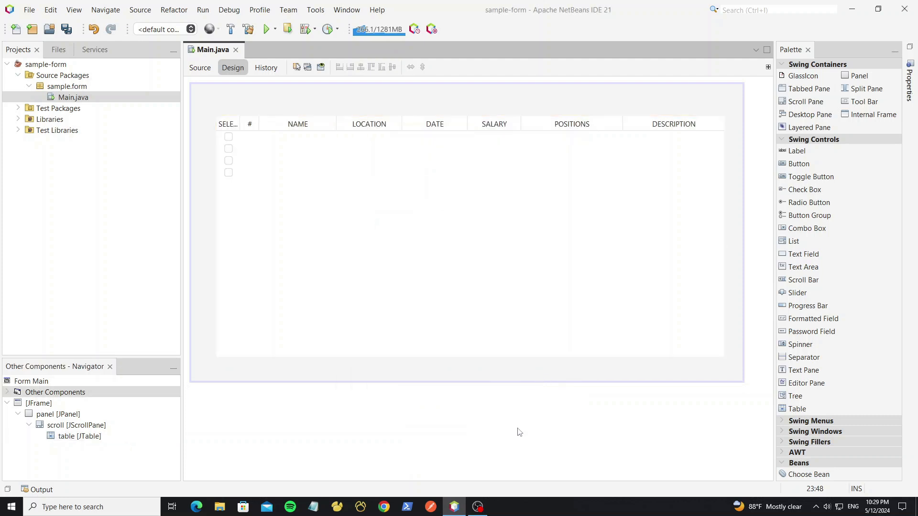
# Step: Test-run the project to preview the table, then close the app
pyautogui.click(267, 29)
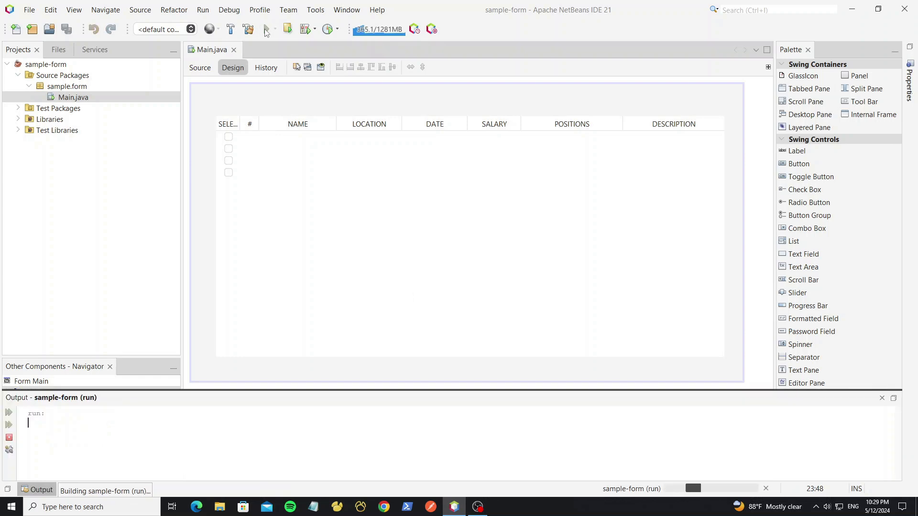
pyautogui.click(265, 29)
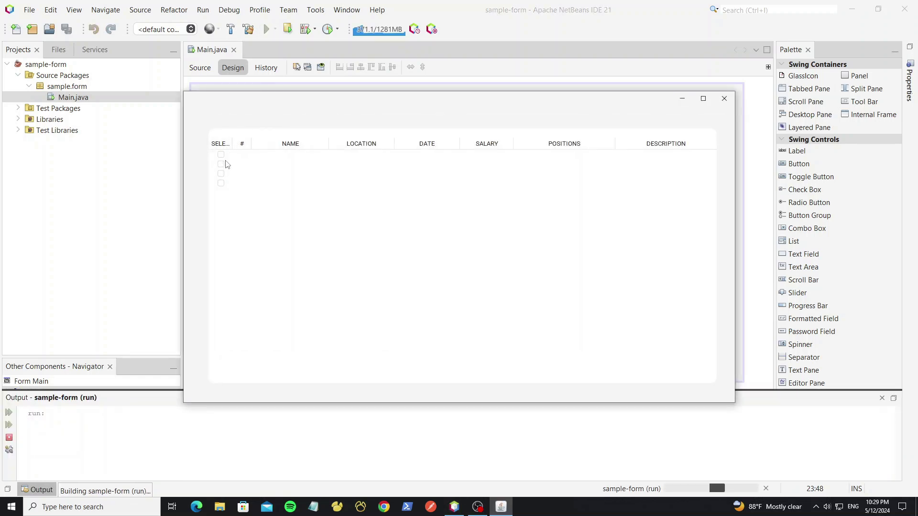
pyautogui.click(221, 173)
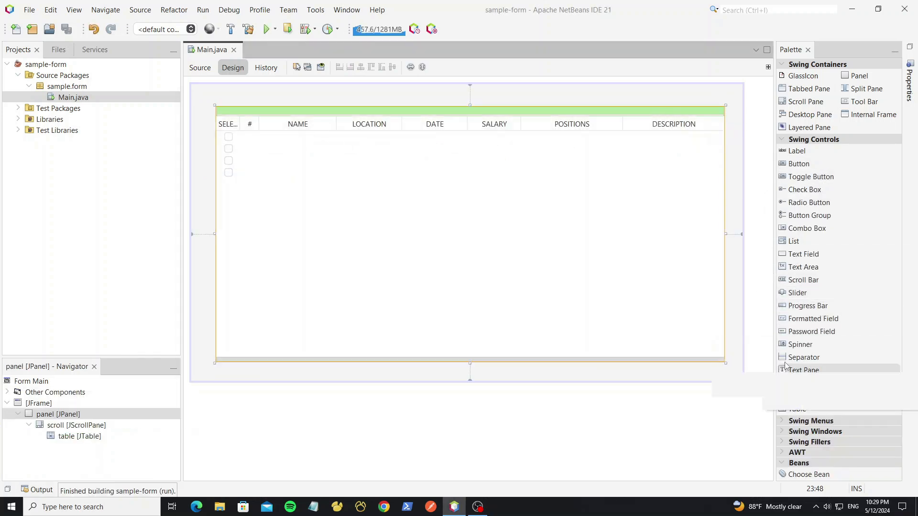
# Step: Place a separator above the table in the panel and adjust its layout gap
pyautogui.click(803, 357)
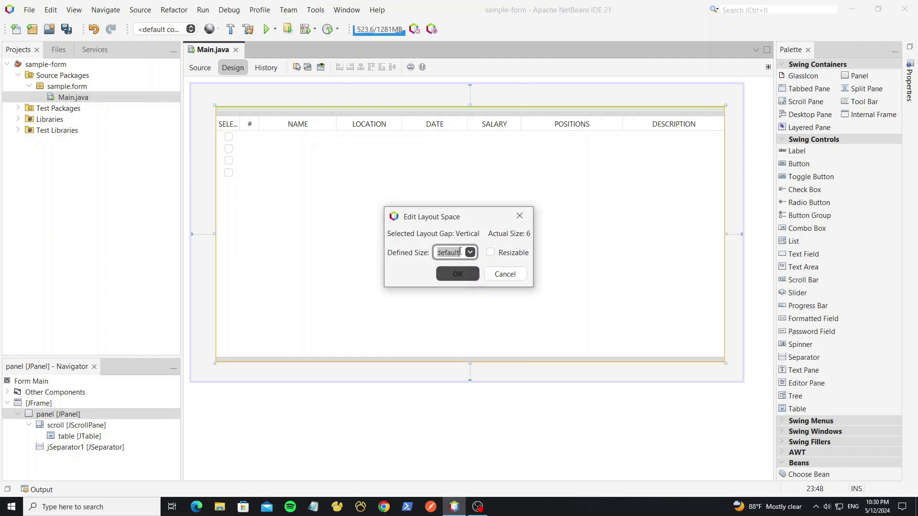
pyautogui.click(457, 274)
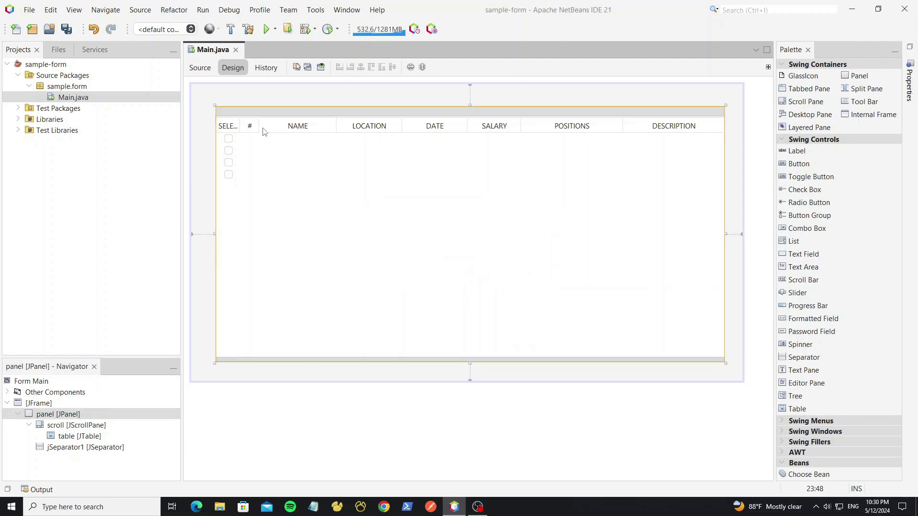
pyautogui.click(266, 28)
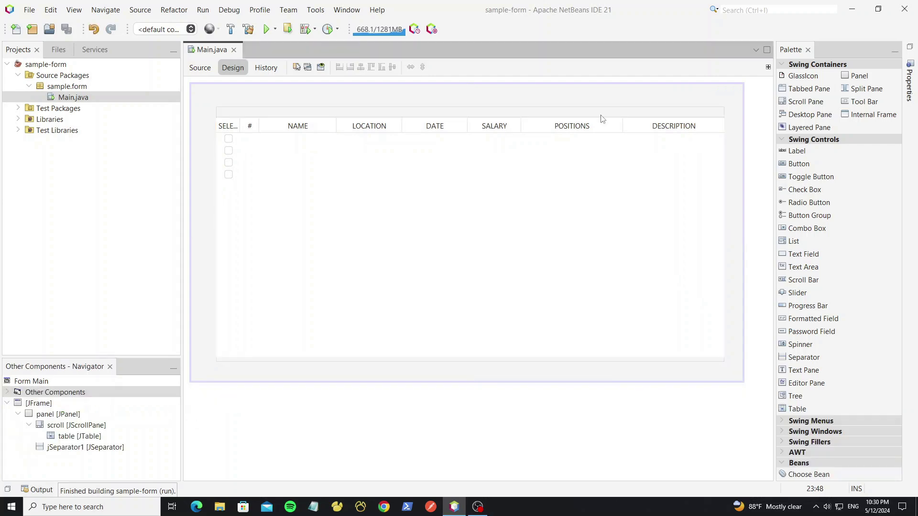
pyautogui.click(200, 67)
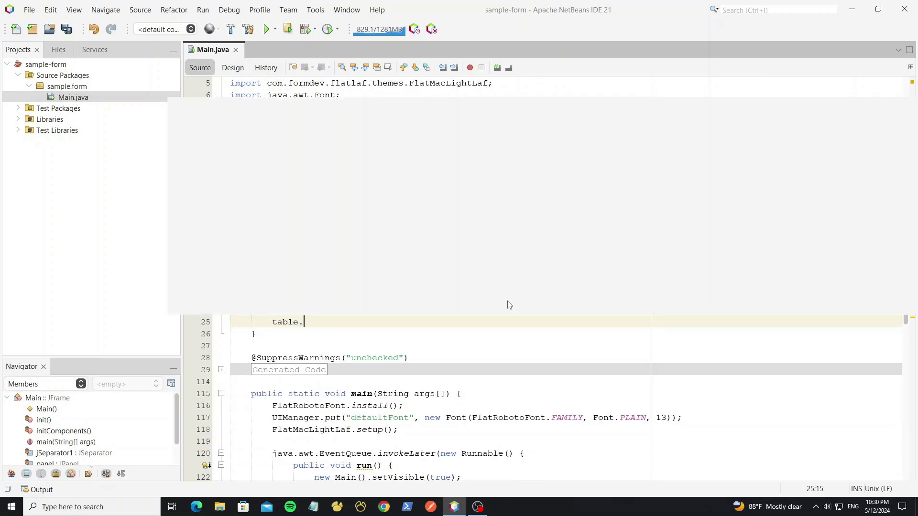
# Step: Style the table header with height 30 and null hover and pressed backgrounds
pyautogui.write('getTableHeader().putClientProperty(FlatClientProperties.STYLE, "')
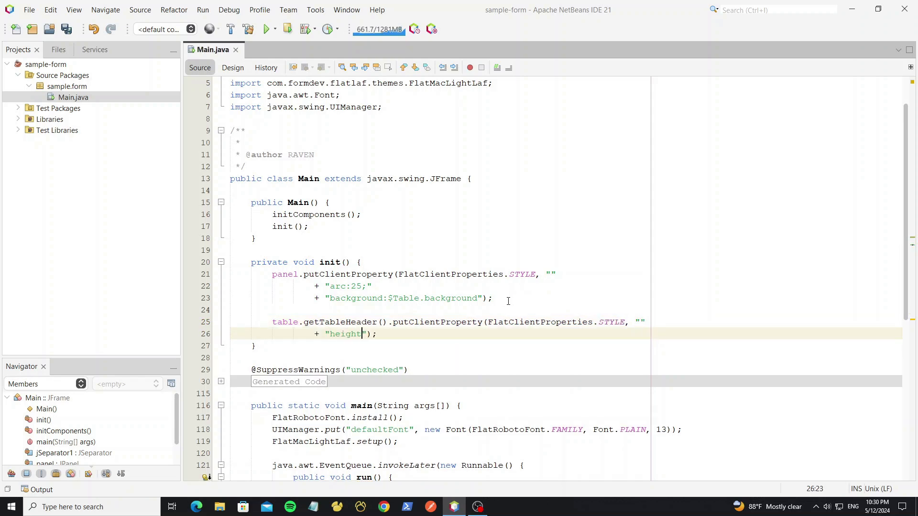
pyautogui.write(':30;')
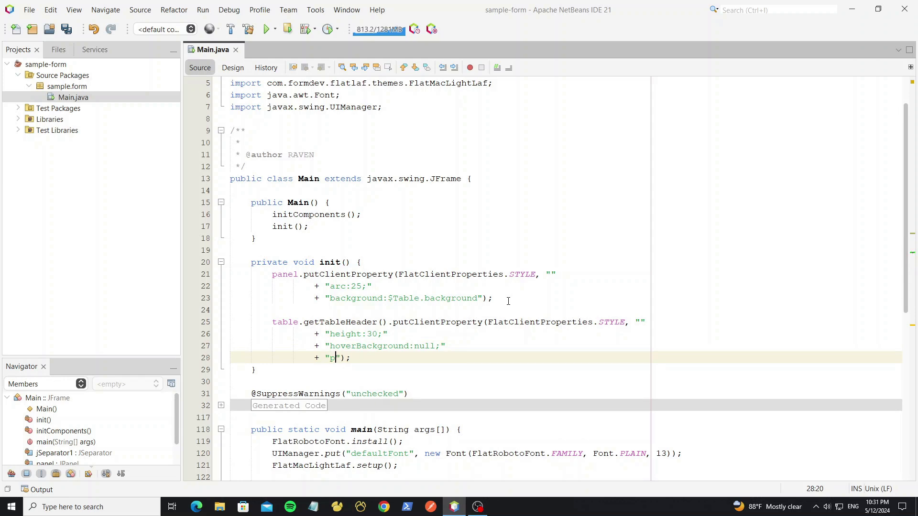
pyautogui.write('ressedBackgr')
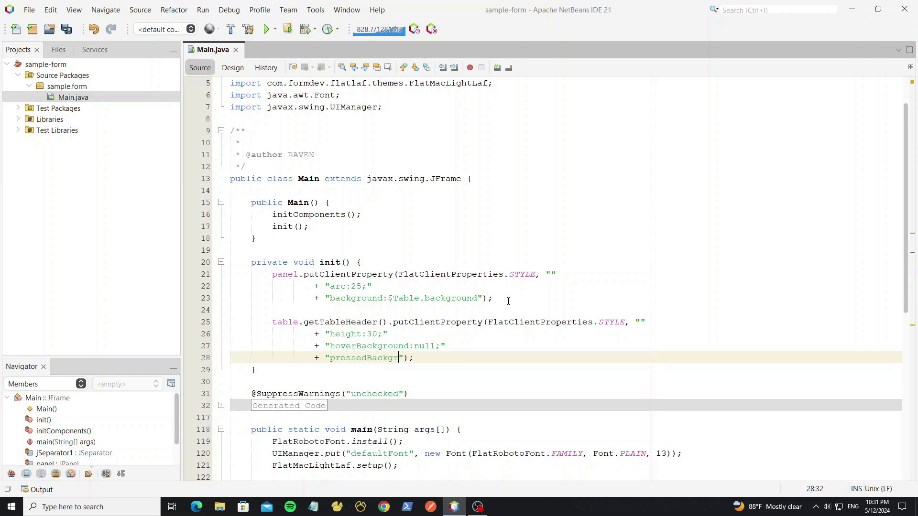
pyautogui.write('ound:null;"')
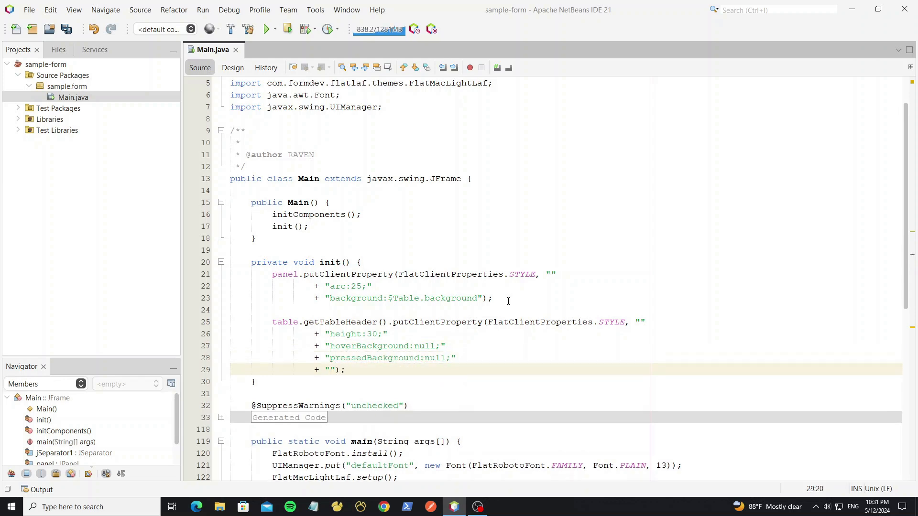
# Step: Add a matching separatorColor and bold font to the header style, then test-run
pyautogui.write('separatorColor:$TableHeader.')
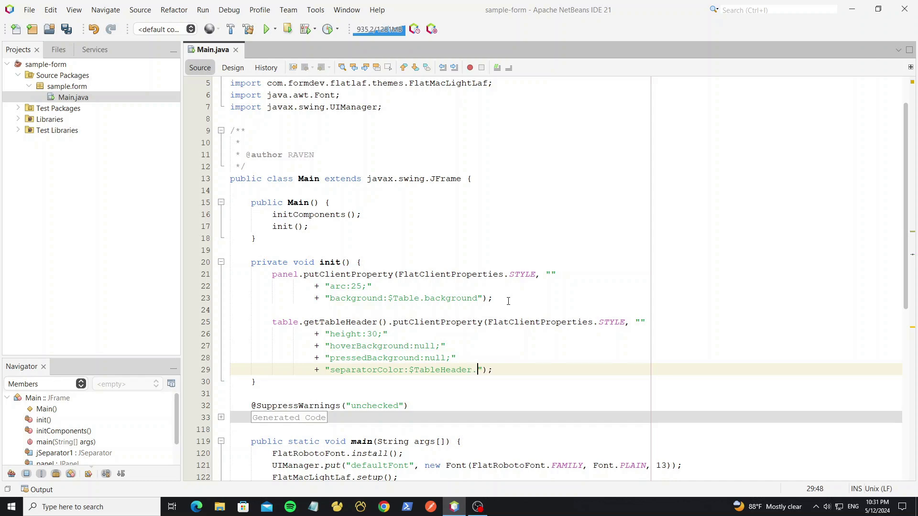
pyautogui.write('background;')
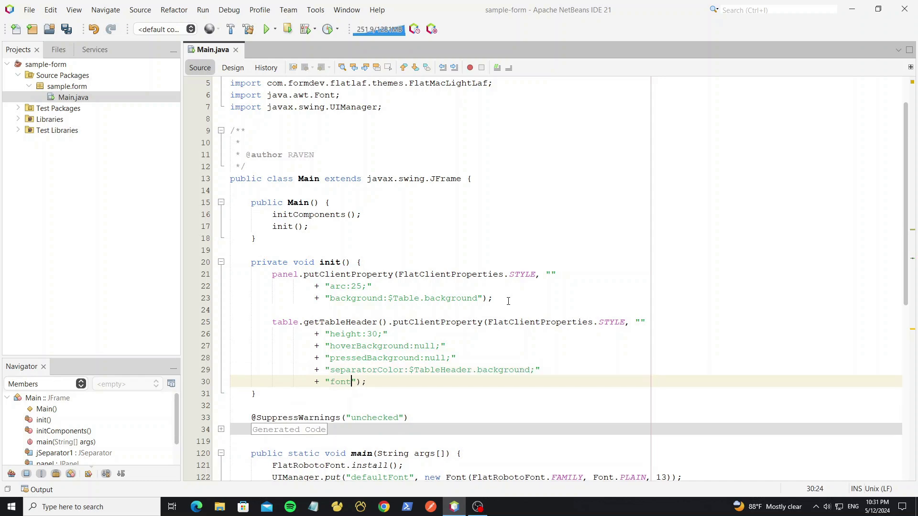
pyautogui.write(':bold;')
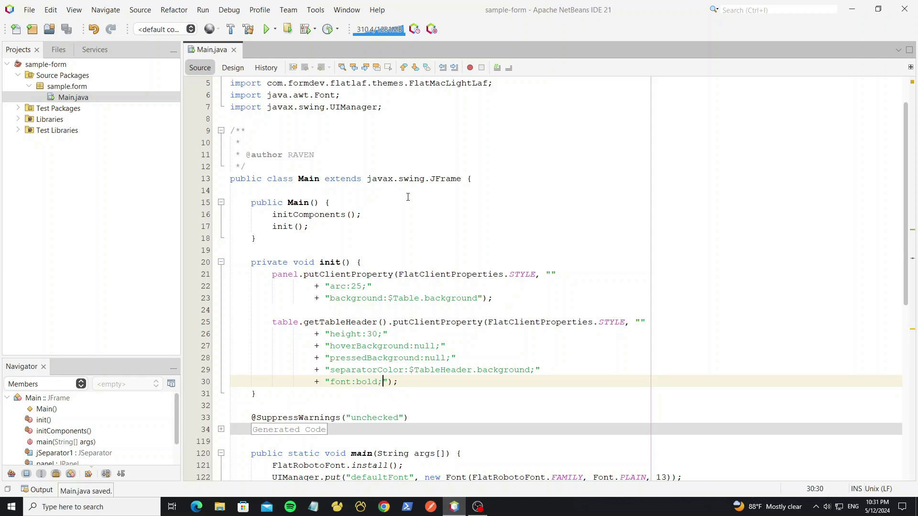
pyautogui.click(264, 29)
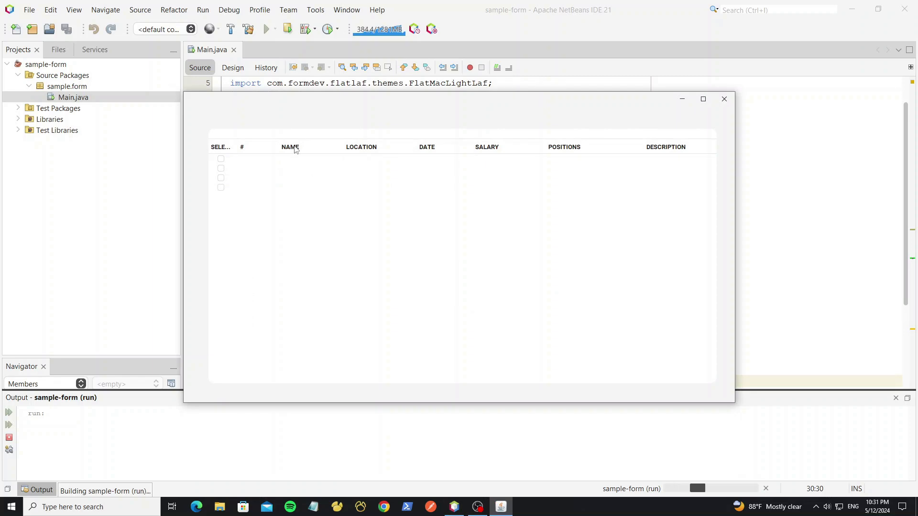
pyautogui.click(723, 98)
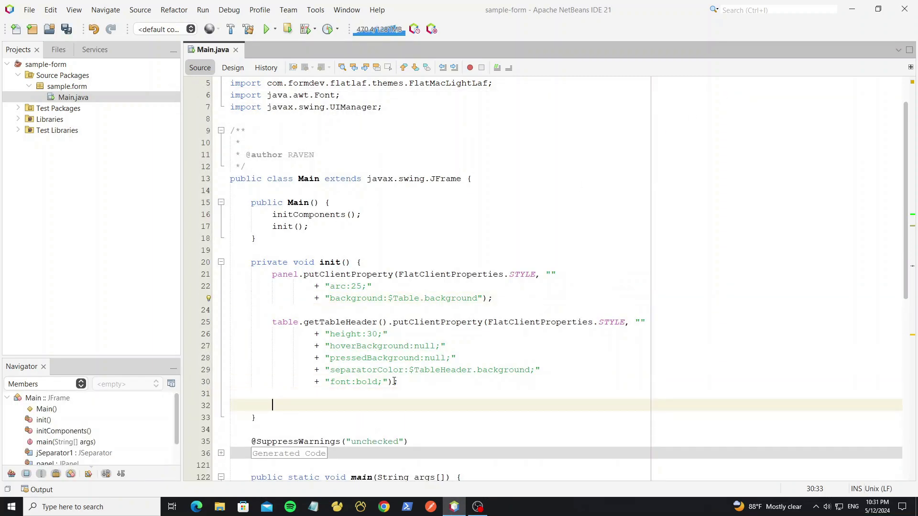
# Step: Add rowHeight:30 and showHorizontalLines:true to the table's style
pyautogui.write('table.putClientProperty(FlatClientProperties.STYLE, "')
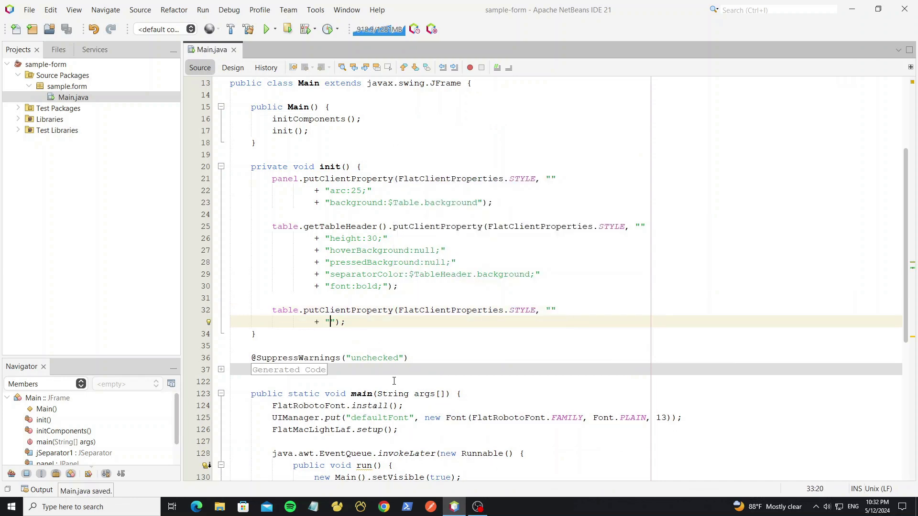
pyautogui.write('rowHeight')
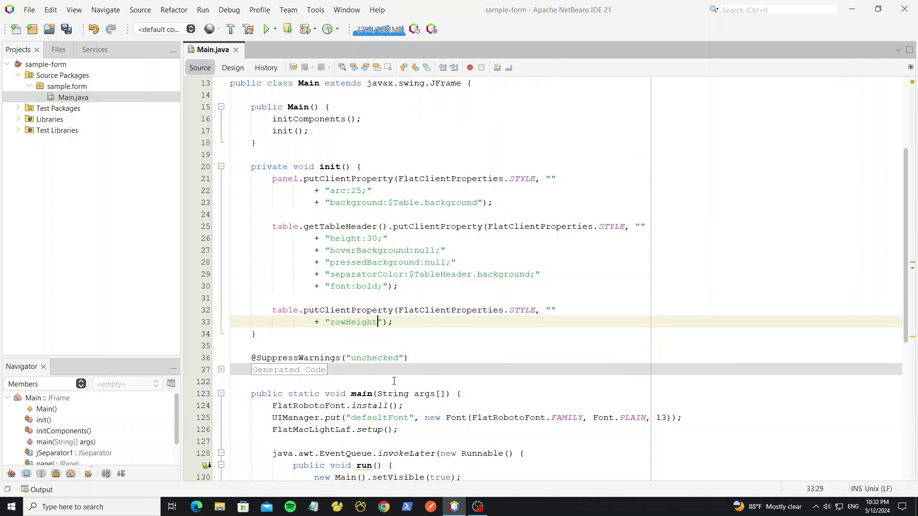
pyautogui.write(':30;')
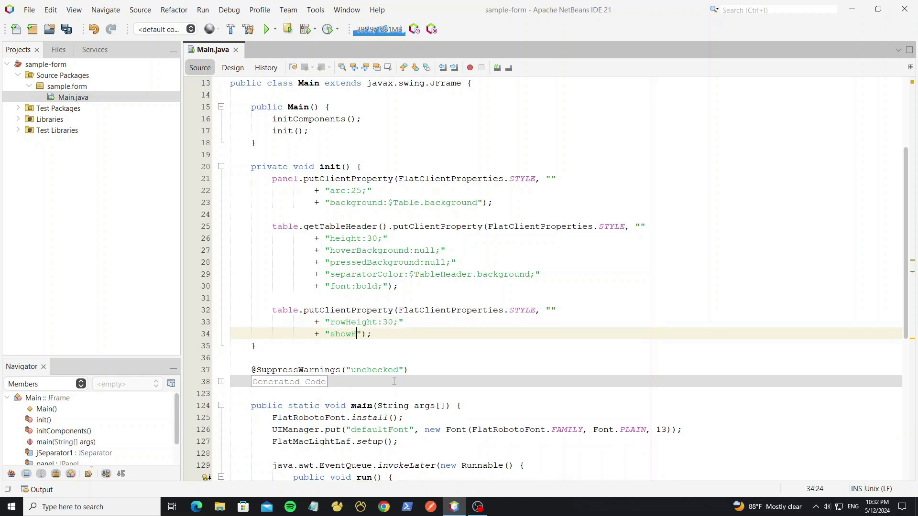
pyautogui.write('orizontal')
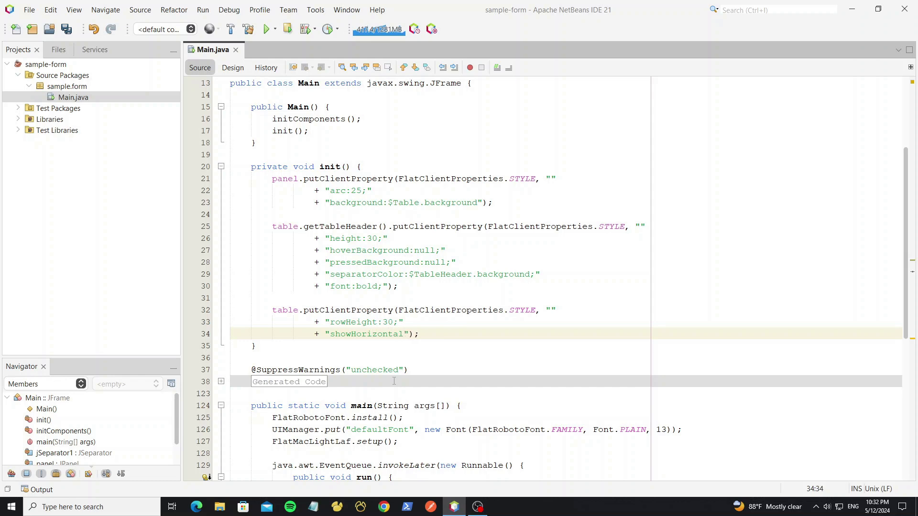
pyautogui.write('Lines:true')
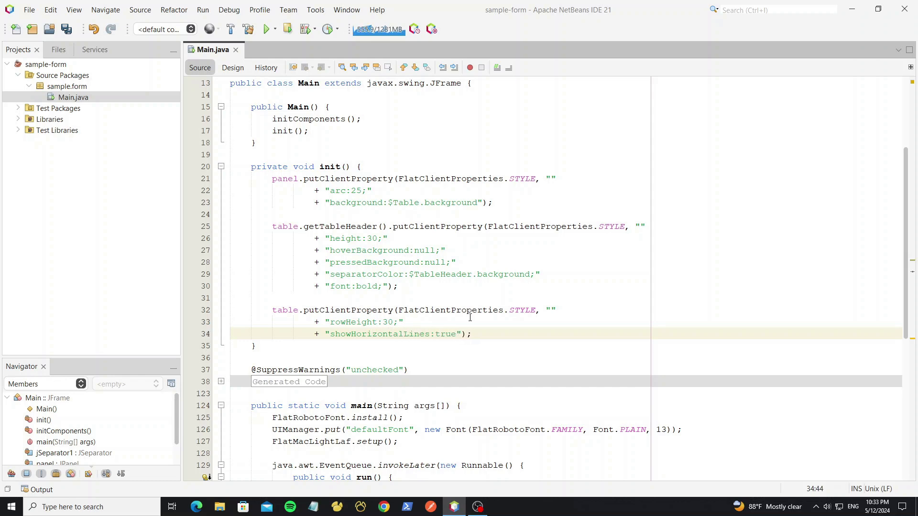
# Step: Test-run the form, select rows to check the styling, then close it
pyautogui.click(264, 29)
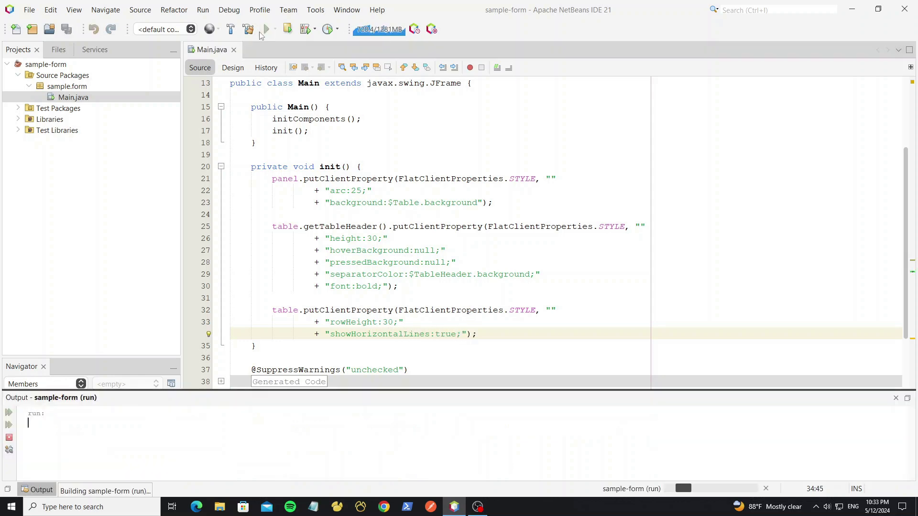
pyautogui.click(266, 29)
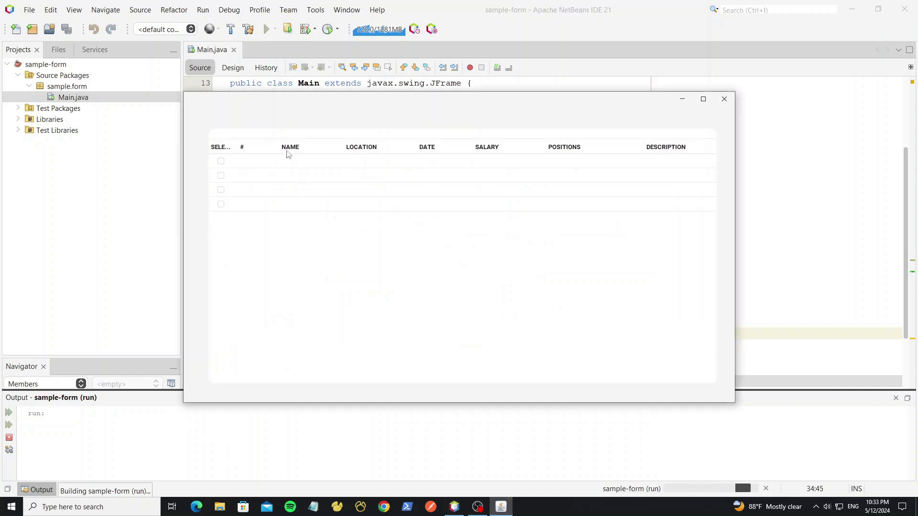
pyautogui.click(303, 175)
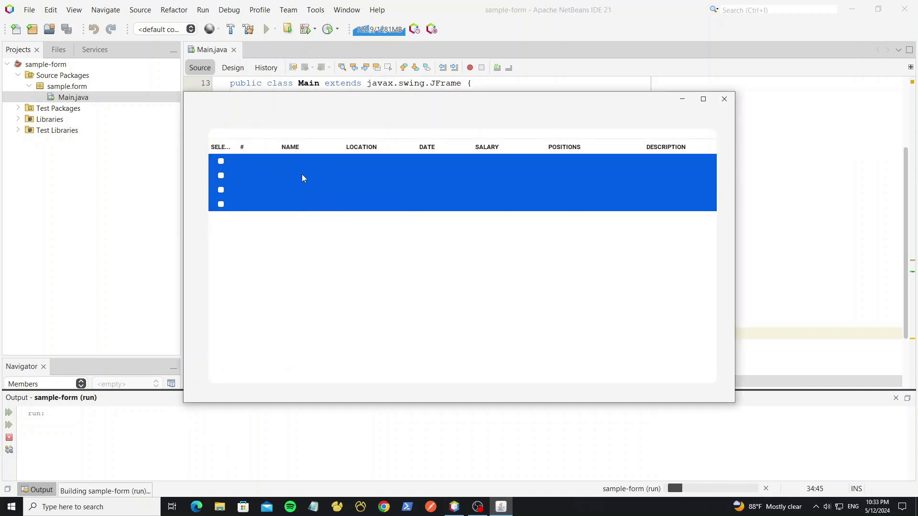
pyautogui.click(724, 98)
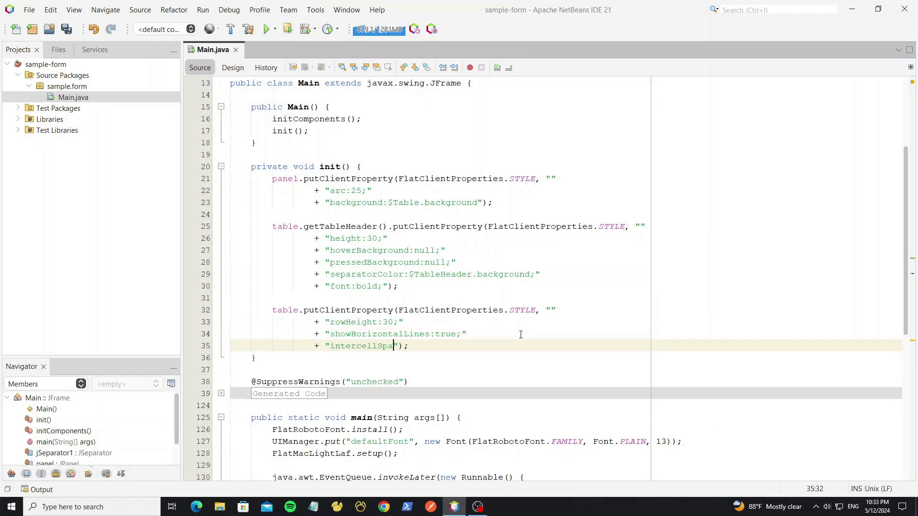
# Step: Add intercellSpacing:0,1 to the table style, then test-run the form and select a row
pyautogui.write('cing:0,')
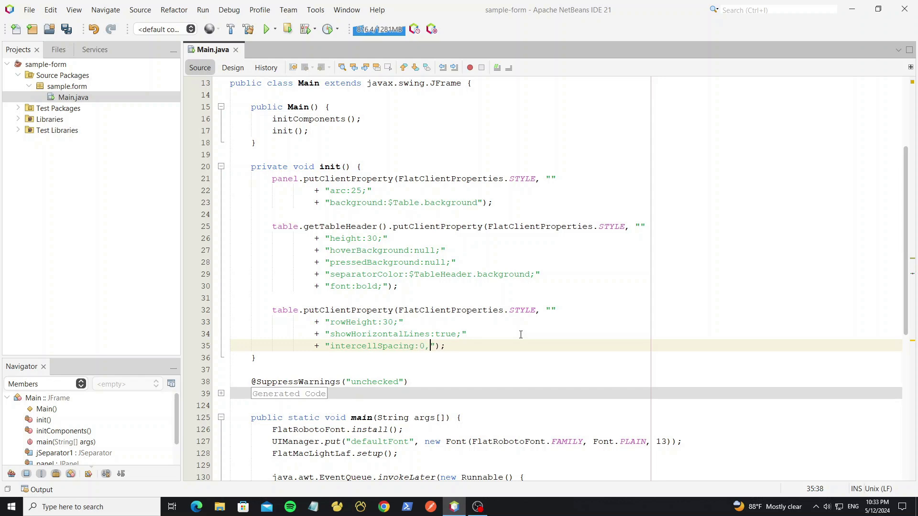
pyautogui.write('1;')
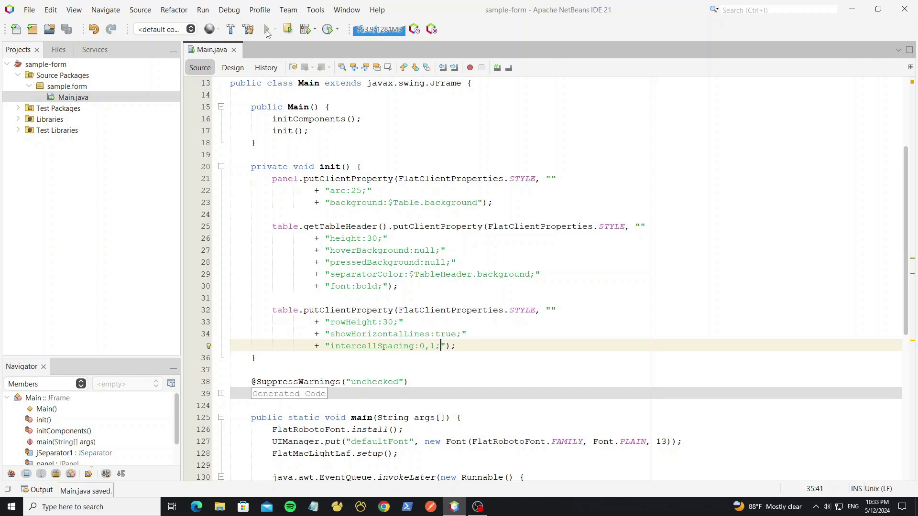
pyautogui.click(266, 28)
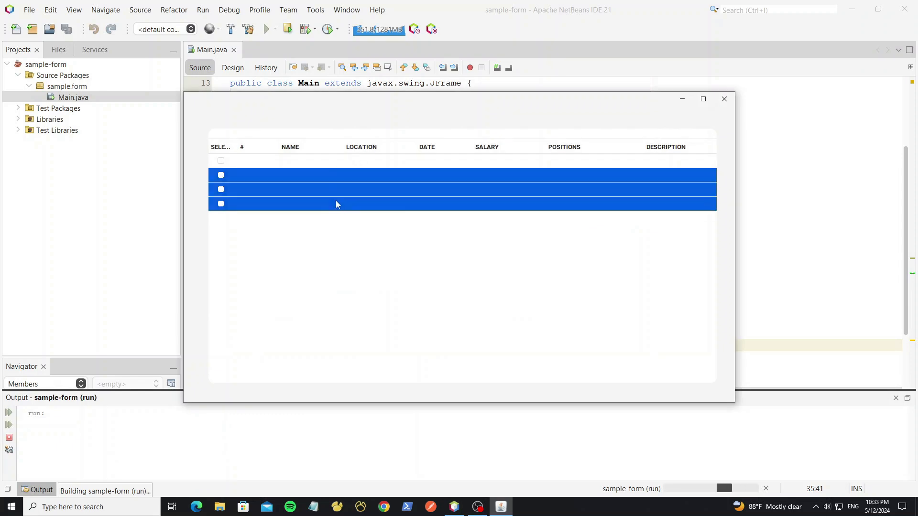
pyautogui.click(289, 189)
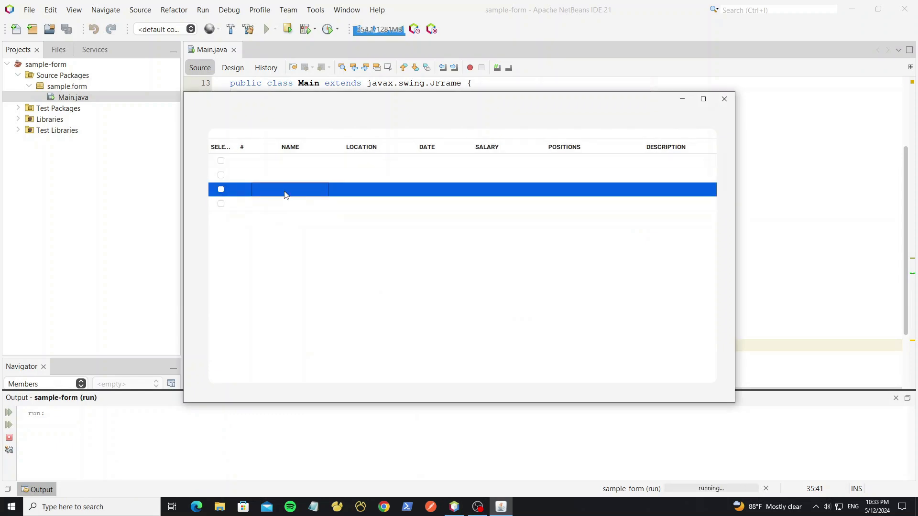
pyautogui.moveTo(702, 98)
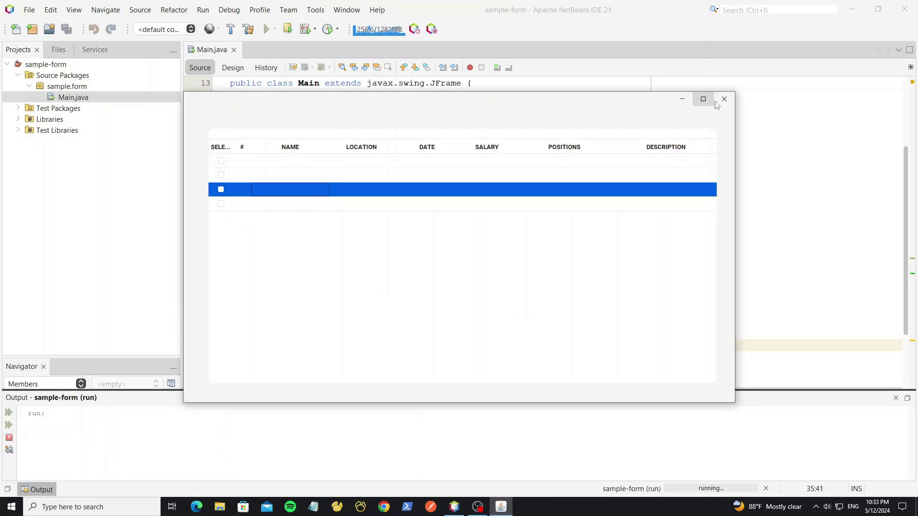
pyautogui.click(724, 98)
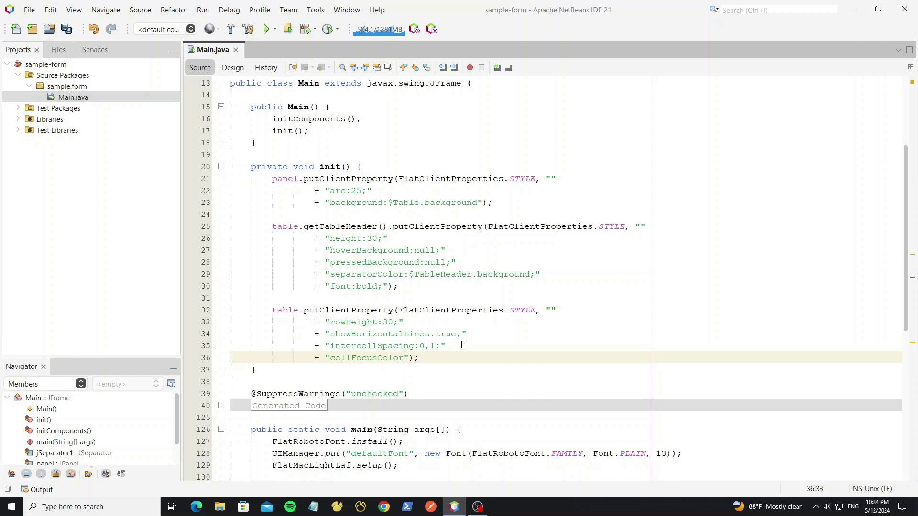
# Step: Set cellFocusColor and selectionBackground to $TableHeader.hoverBackground in the table style
pyautogui.write('$Tabl')
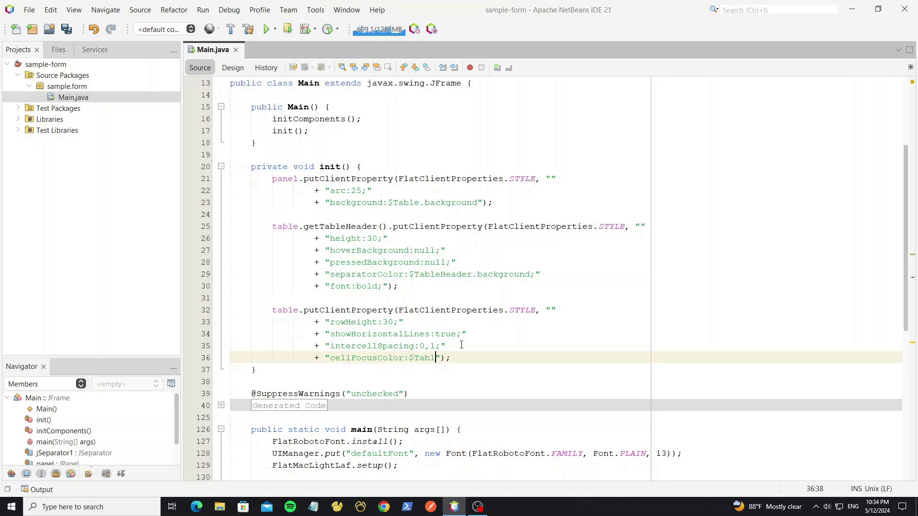
pyautogui.write('eHeader.')
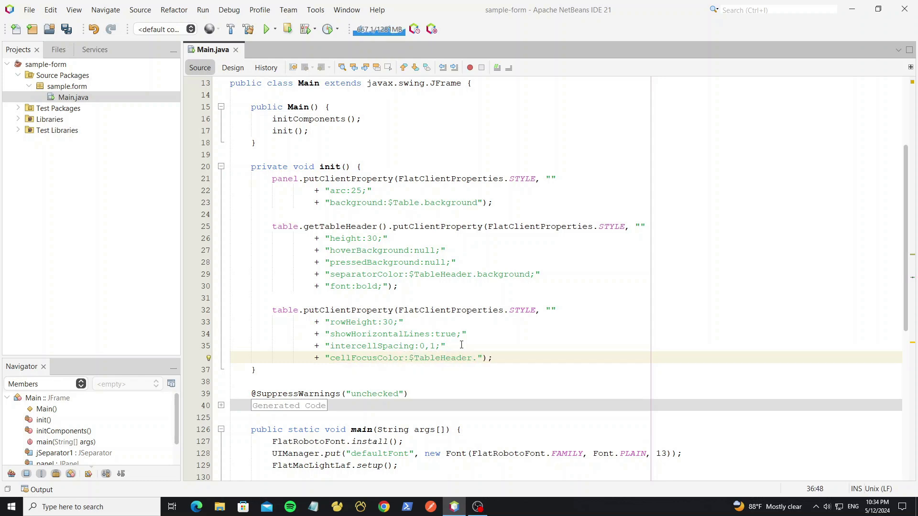
pyautogui.write('hoverBackground;')
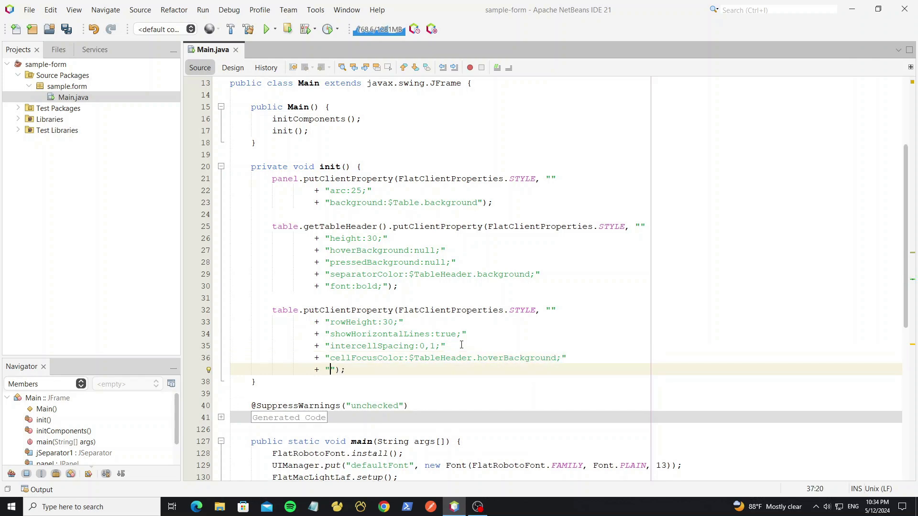
pyautogui.write('selectionBackground:')
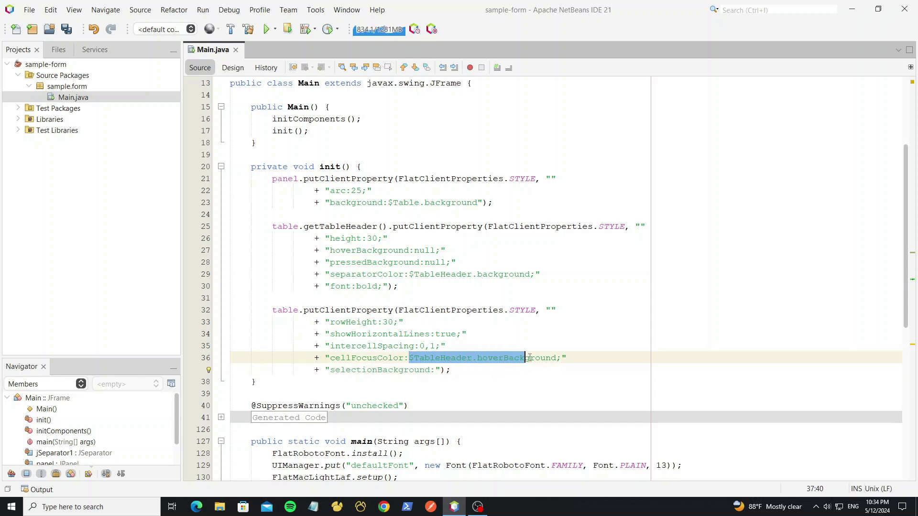
pyautogui.write('$TableHeader.hoverBackground;')
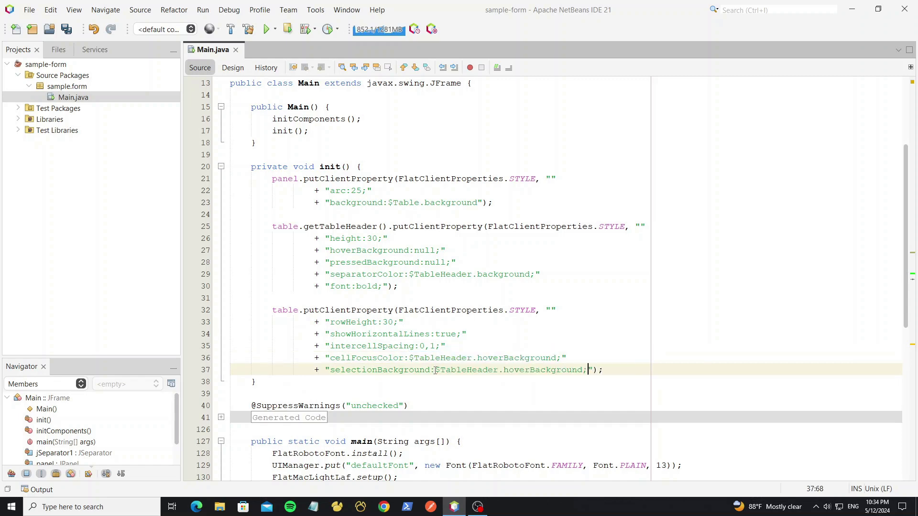
# Step: Test-run the form, select a row to check the colours, then close it
pyautogui.click(265, 28)
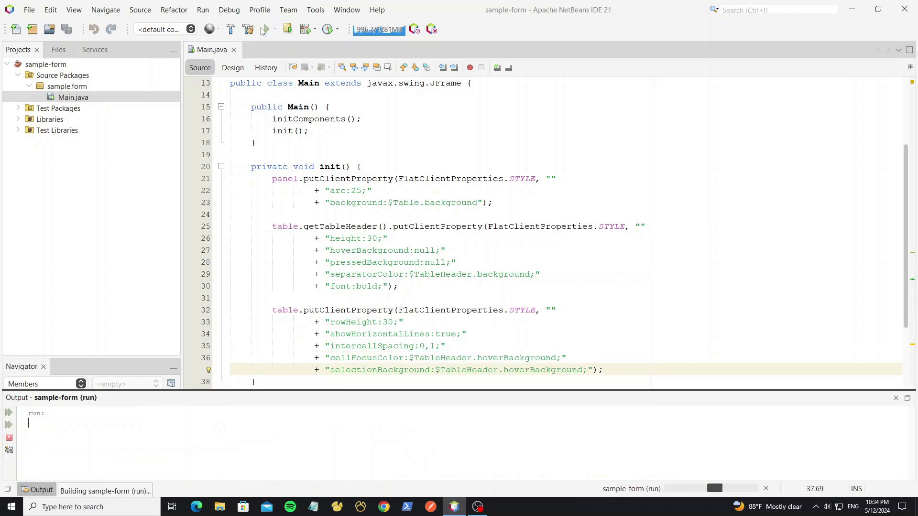
pyautogui.click(265, 28)
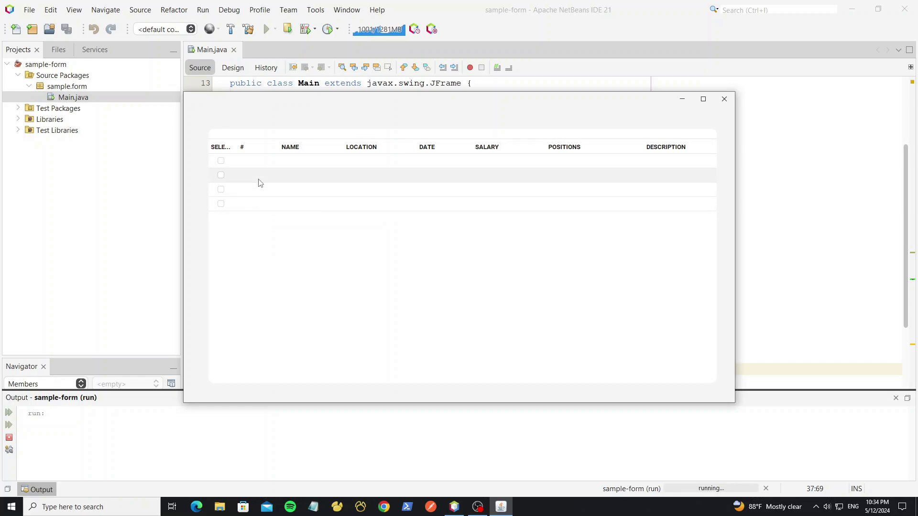
pyautogui.click(723, 99)
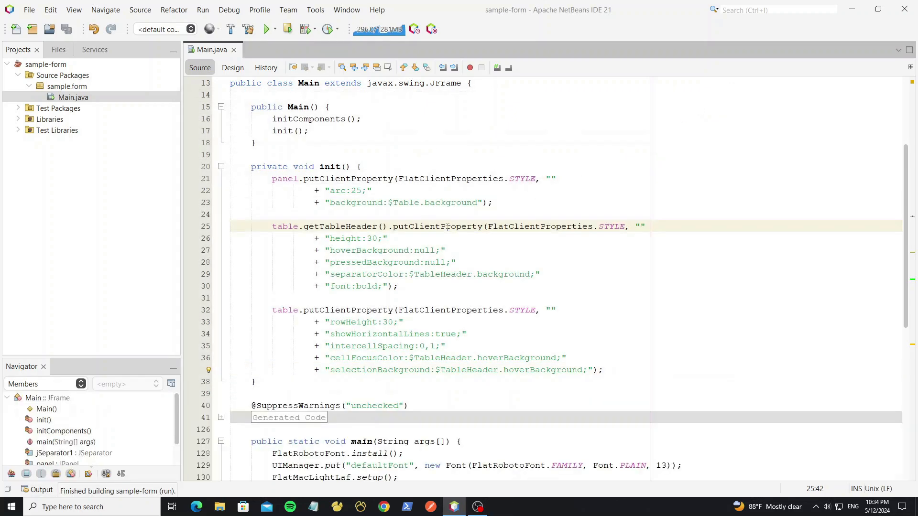
# Step: Tick Editable for the LOCATION column in Table Contents, then test-run and close the form
pyautogui.click(232, 67)
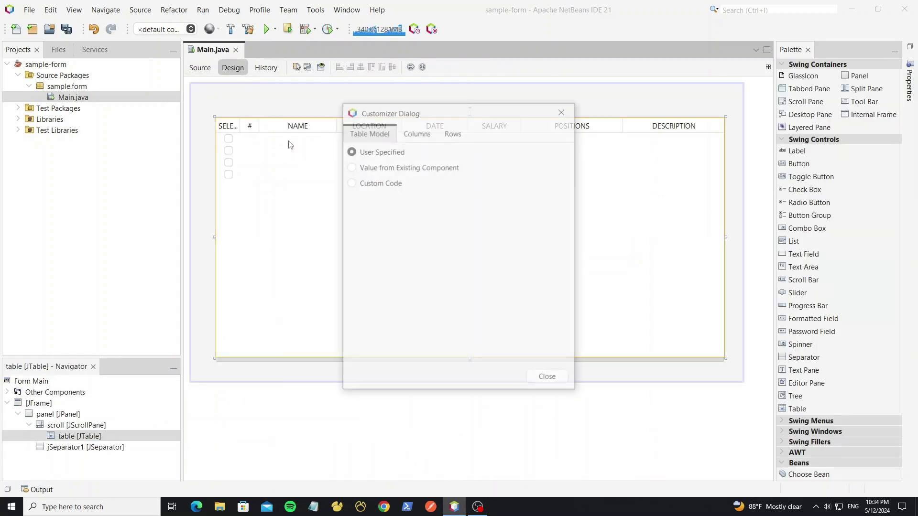
pyautogui.click(416, 132)
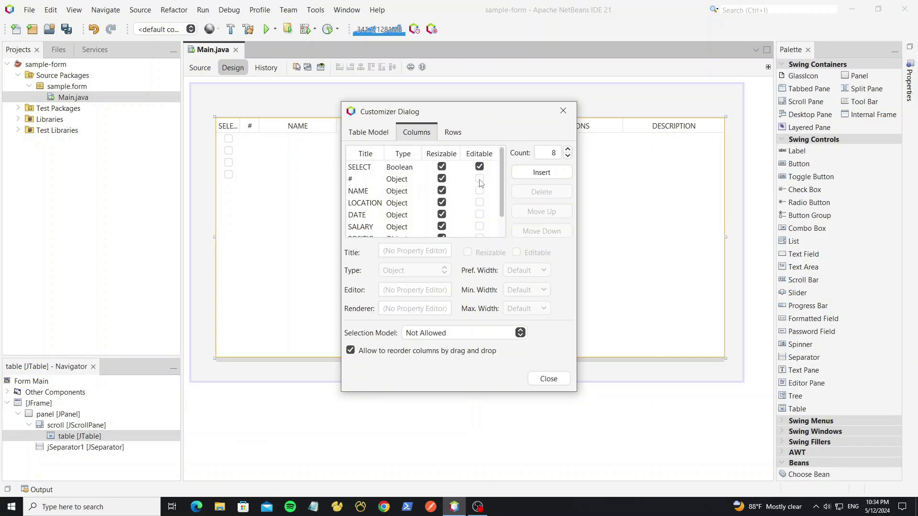
pyautogui.click(364, 203)
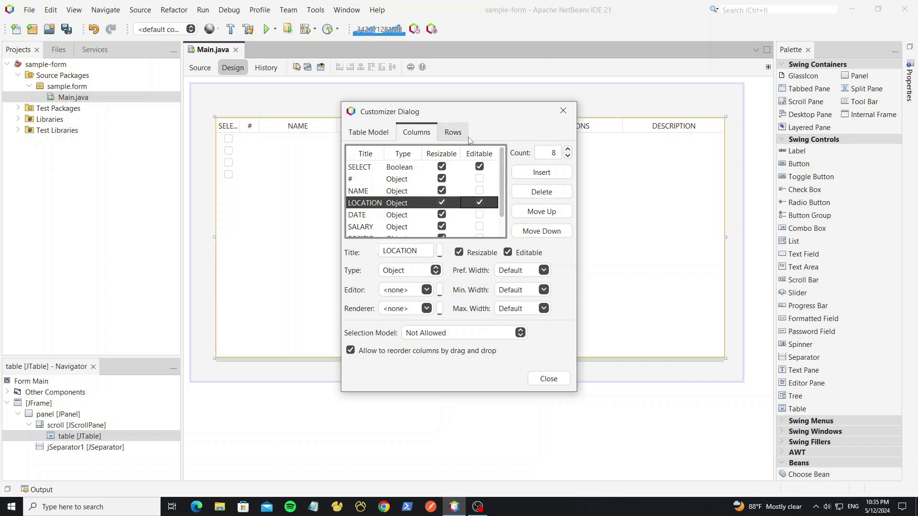
pyautogui.click(548, 378)
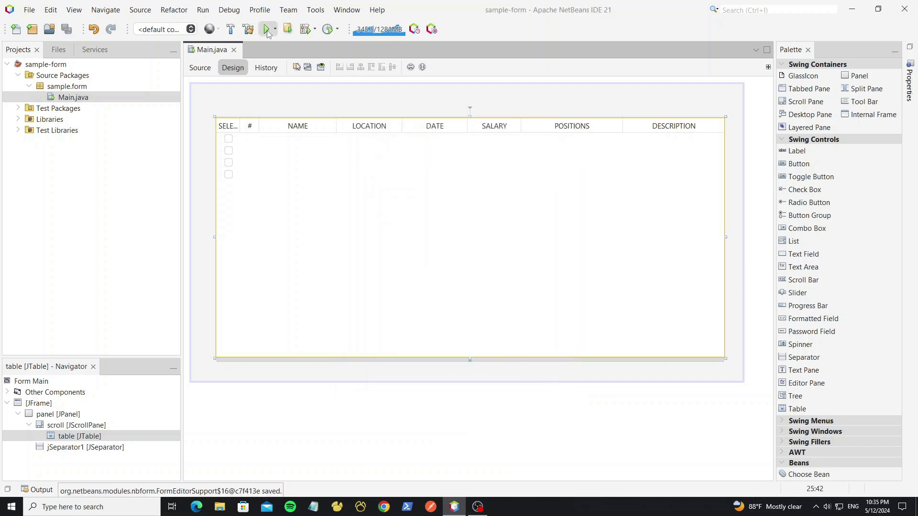
pyautogui.click(265, 28)
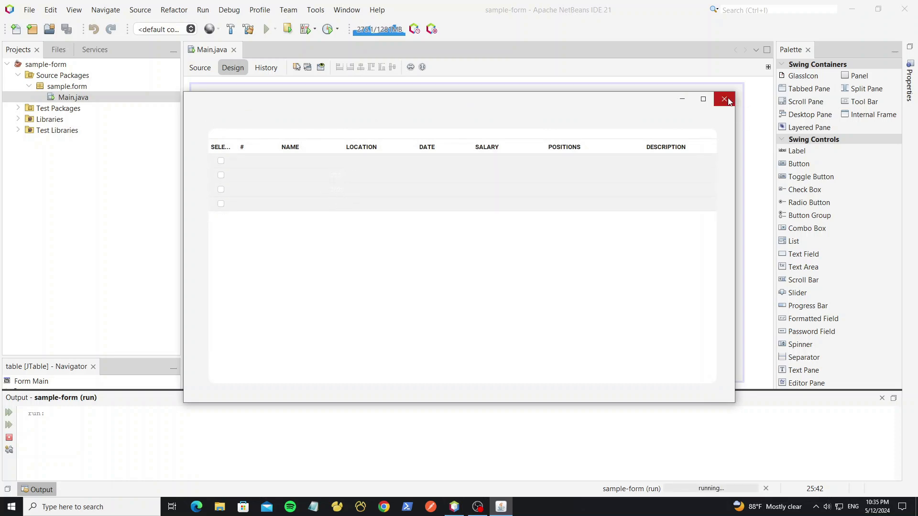
pyautogui.click(724, 99)
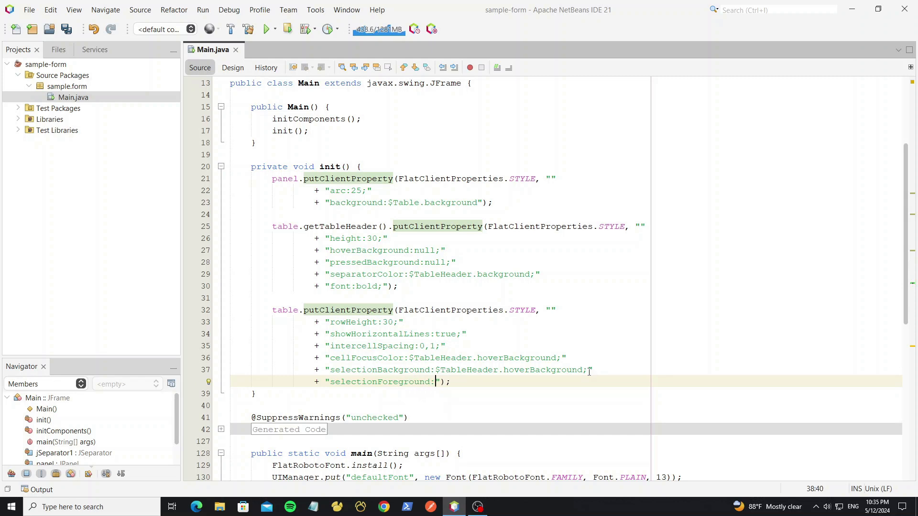
# Step: Set selectionForeground to $Table.foreground, then test-run and type 2323 into a LOCATION cell
pyautogui.write('$Table.foreground;')
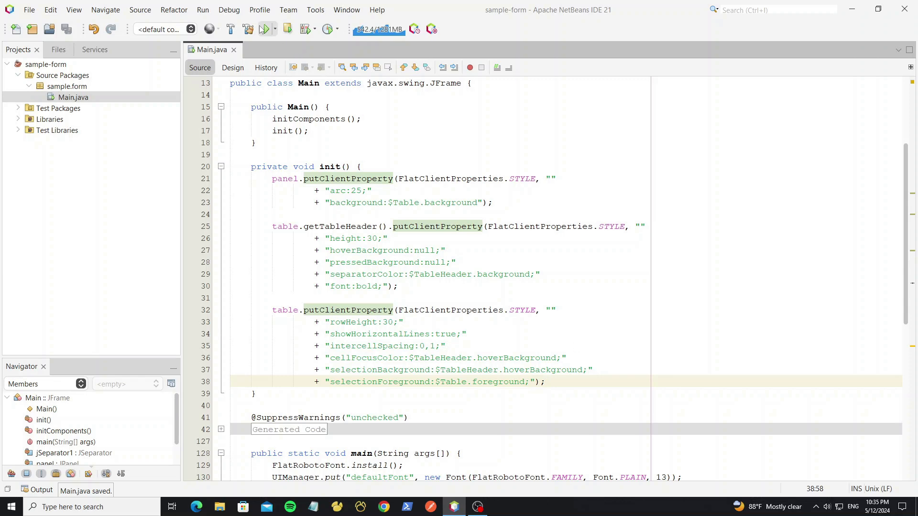
pyautogui.click(264, 28)
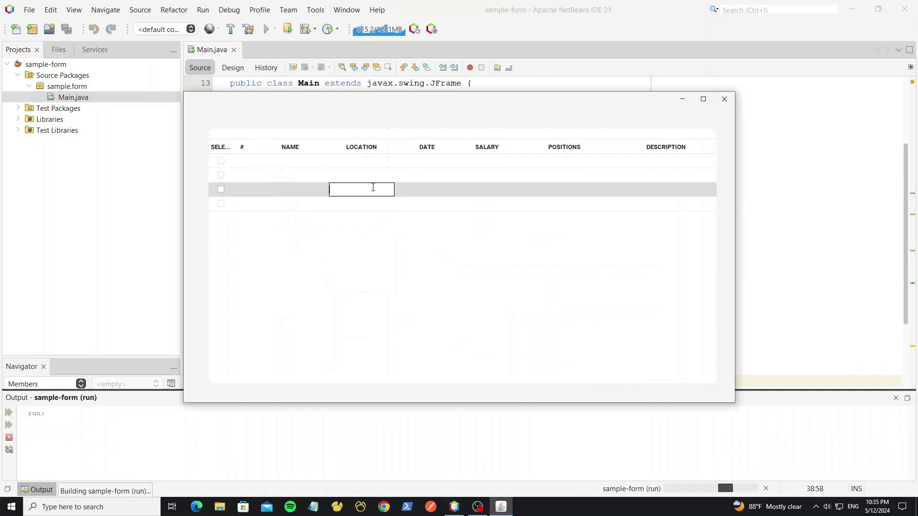
pyautogui.write('2323')
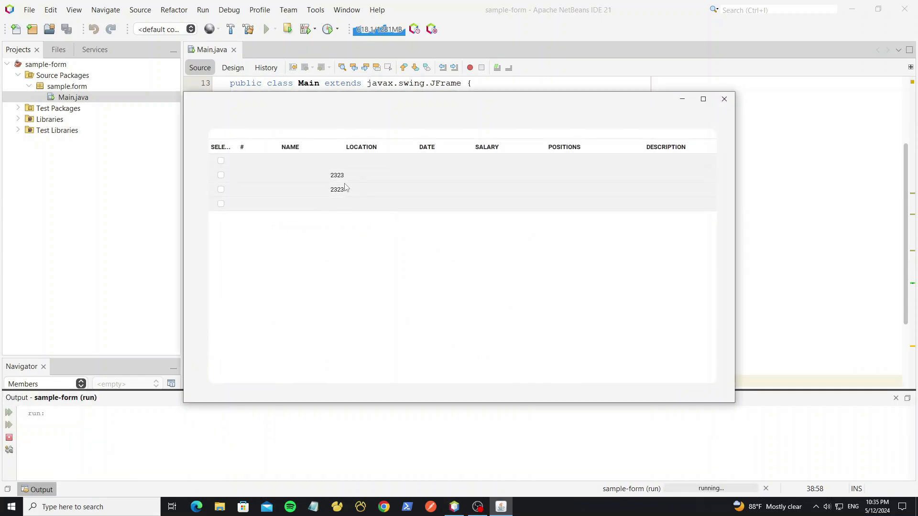
pyautogui.click(724, 98)
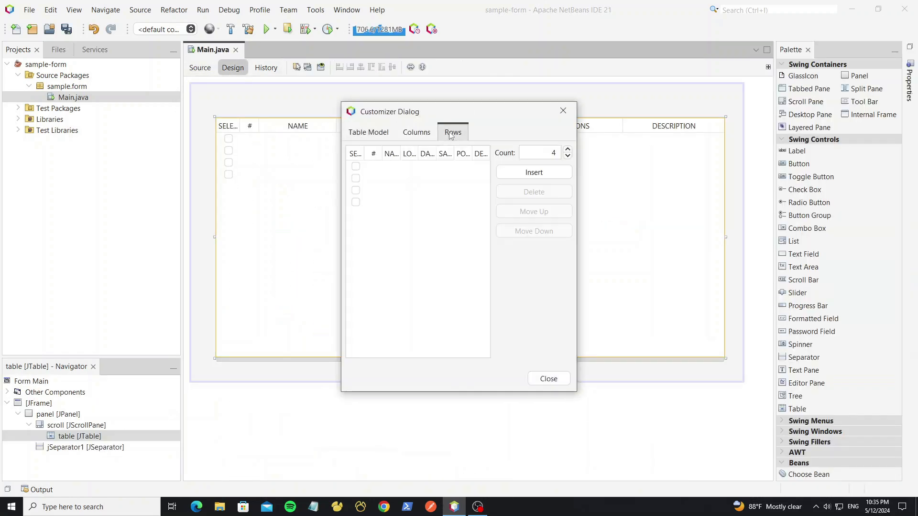
# Step: Apply the larger row count, then test-run the scrolling table and close it
pyautogui.click(547, 378)
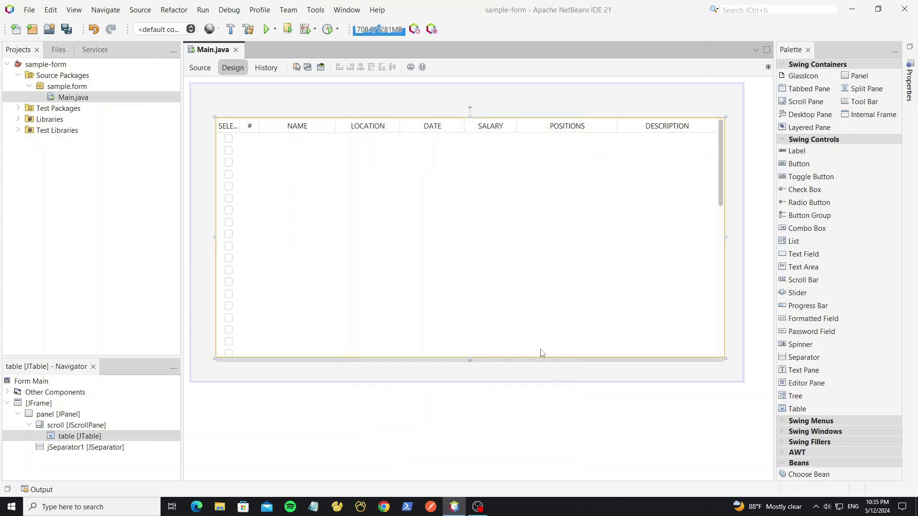
pyautogui.click(265, 29)
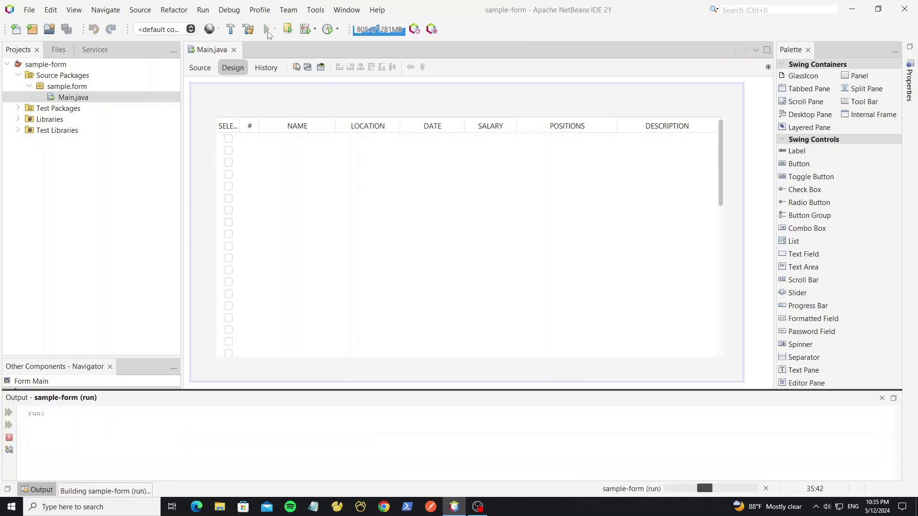
pyautogui.click(266, 29)
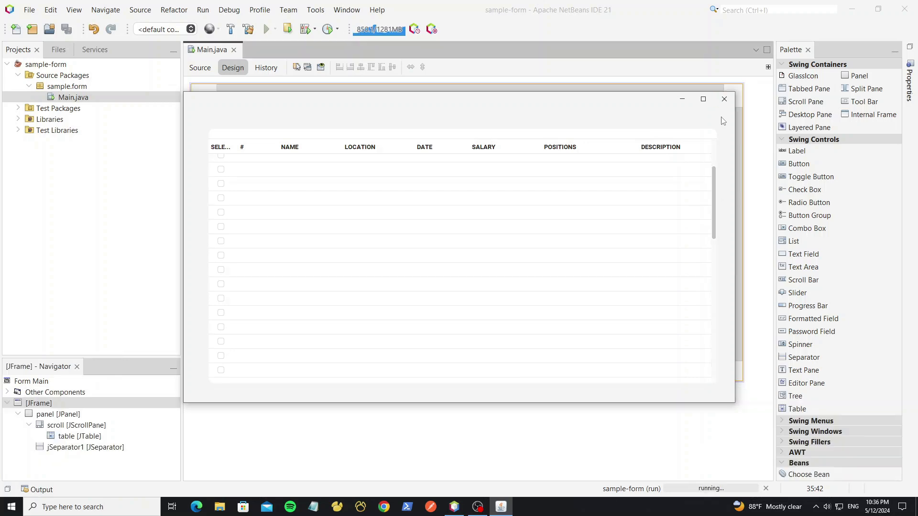
pyautogui.click(200, 67)
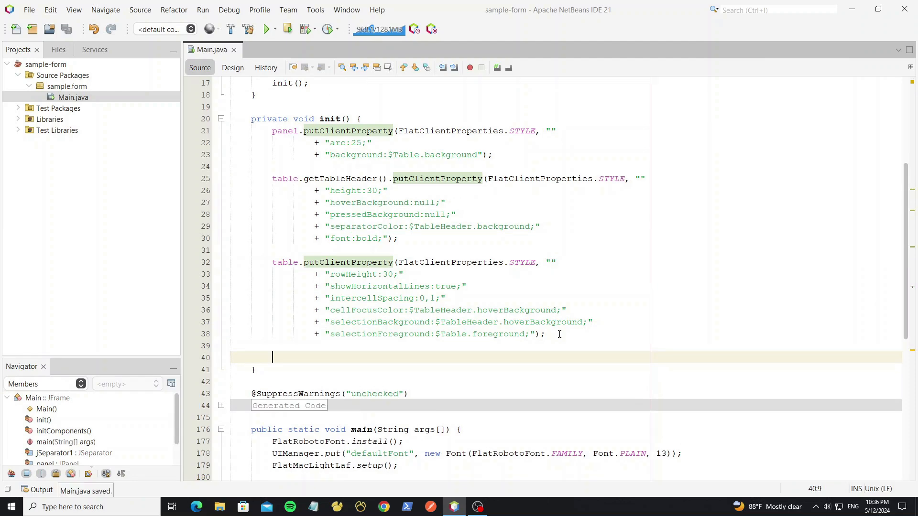
# Step: Style the vertical scrollbar with trackArc 999, insets 3,3,3,3 and $Table.background
pyautogui.write('scroll.getverticalScrollBar().putClientProperty(this, this);')
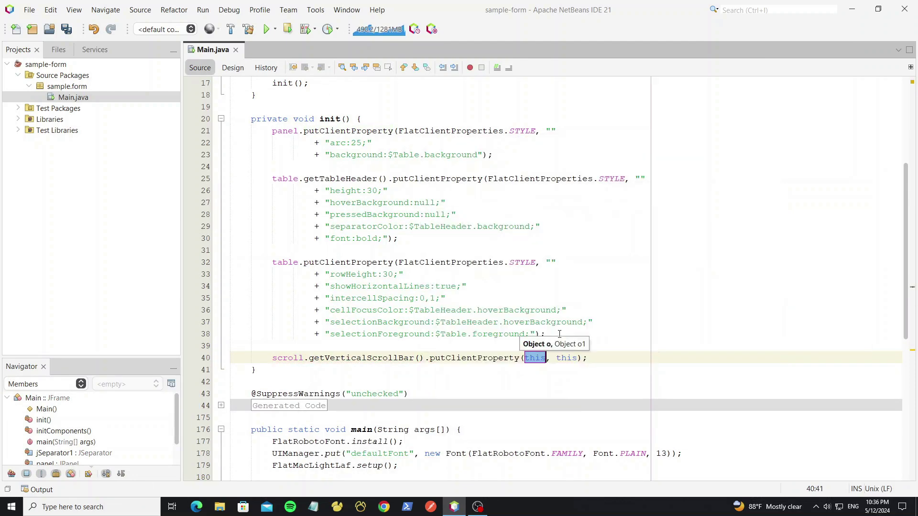
pyautogui.write('FlatClientProperties.St')
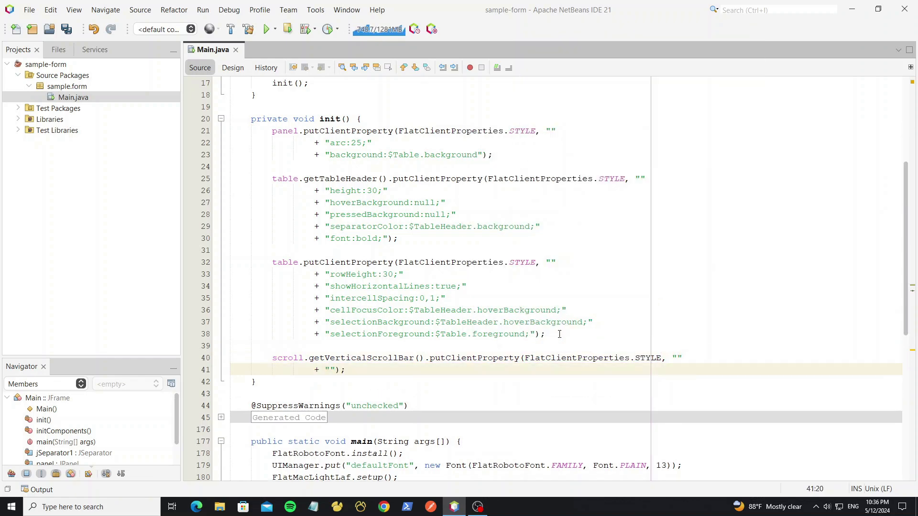
pyautogui.write('trackArc:')
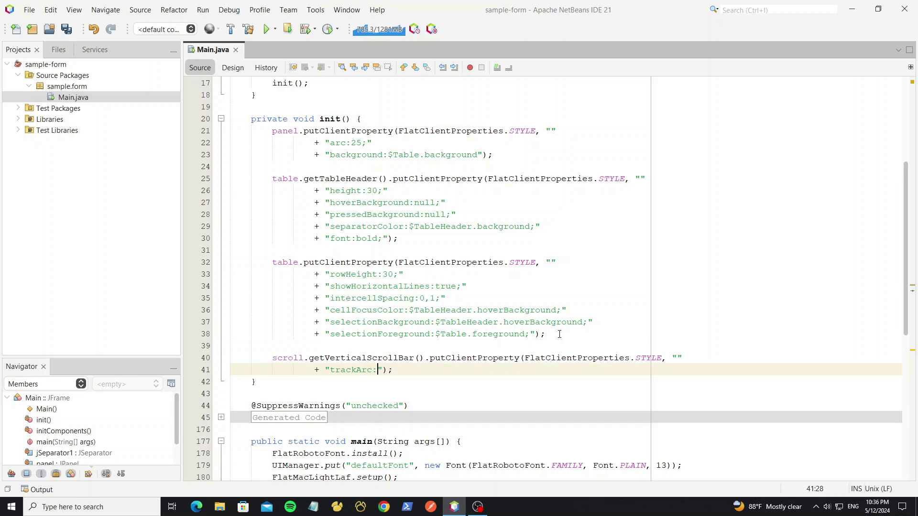
pyautogui.write('999;')
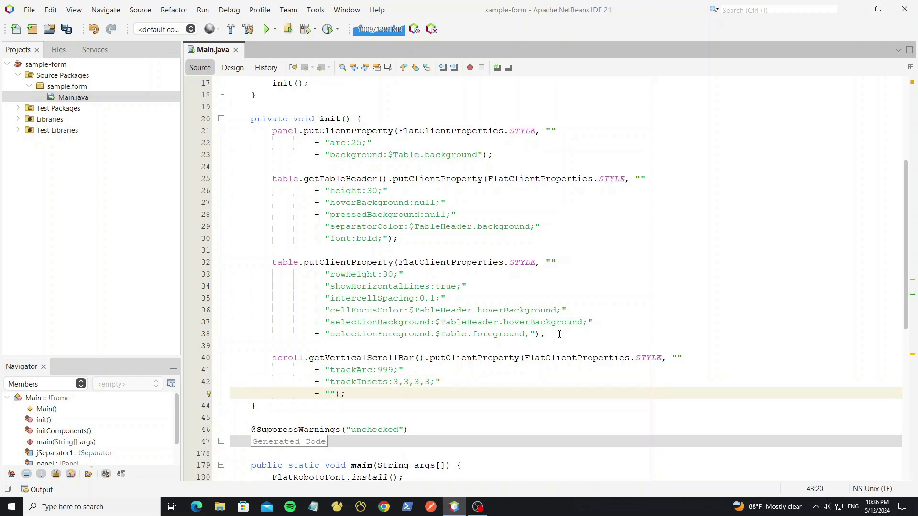
pyautogui.write('thumbInsets')
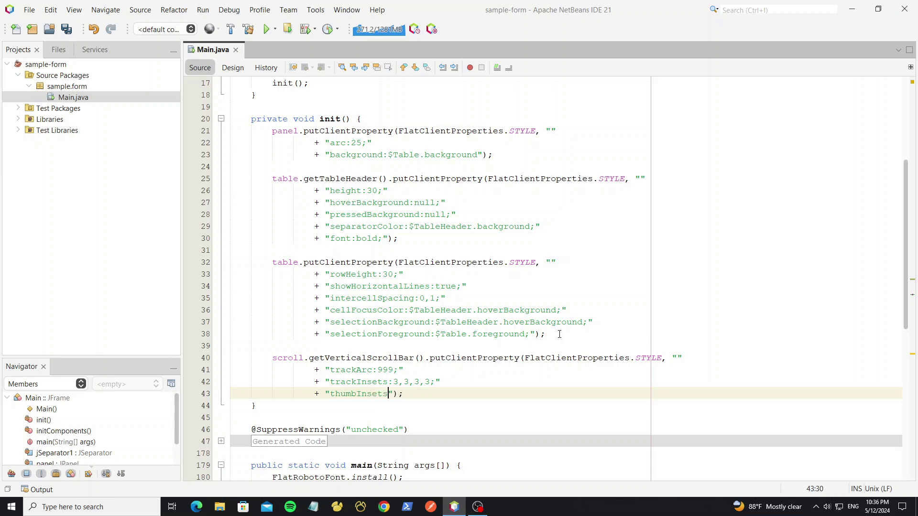
pyautogui.write('3,3,3,3;')
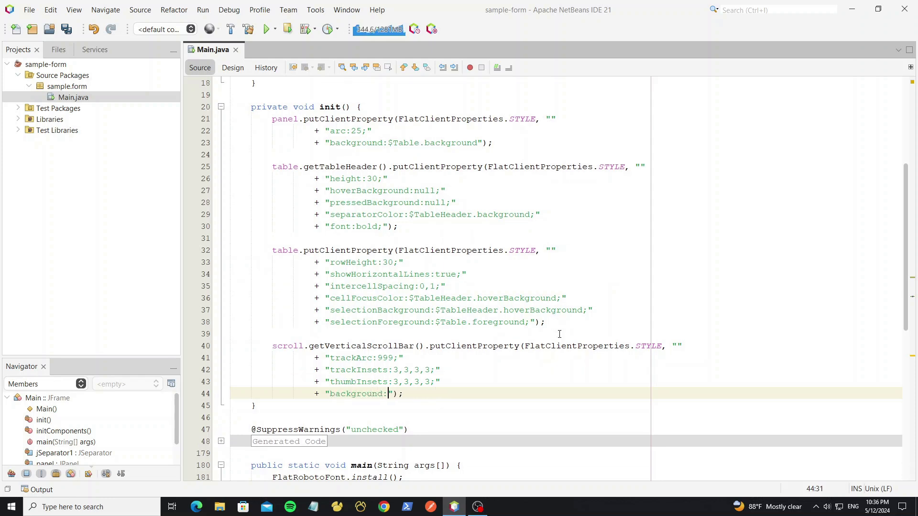
pyautogui.write('$Table.b')
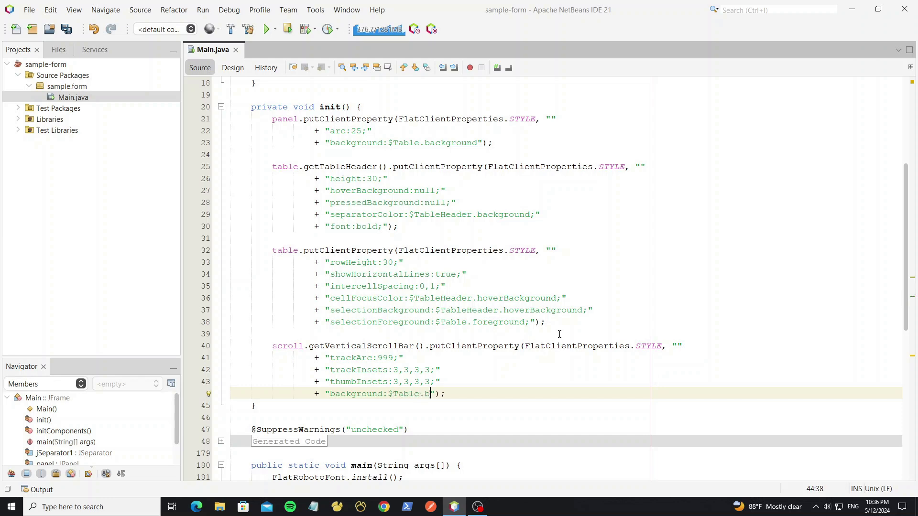
pyautogui.write('ackground;')
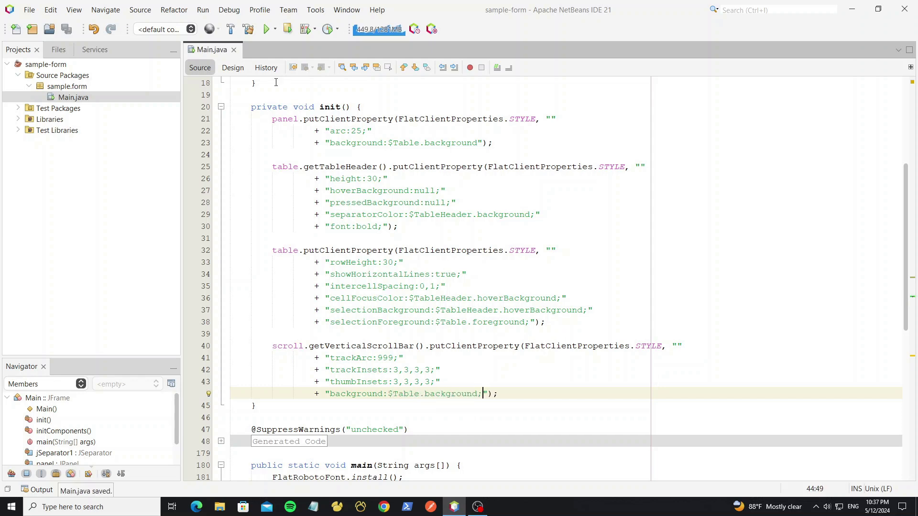
# Step: Test-run the form, scroll and tick a row checkbox, then close it
pyautogui.click(267, 29)
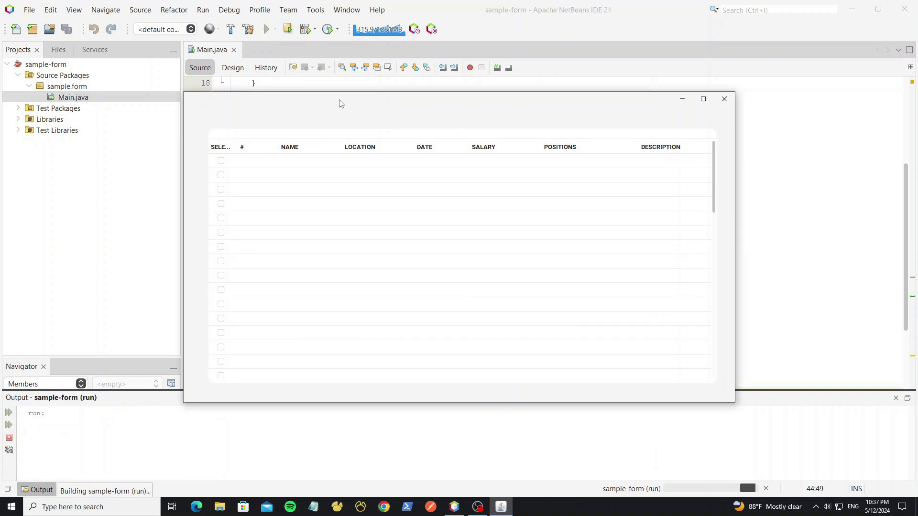
pyautogui.scroll(-3)
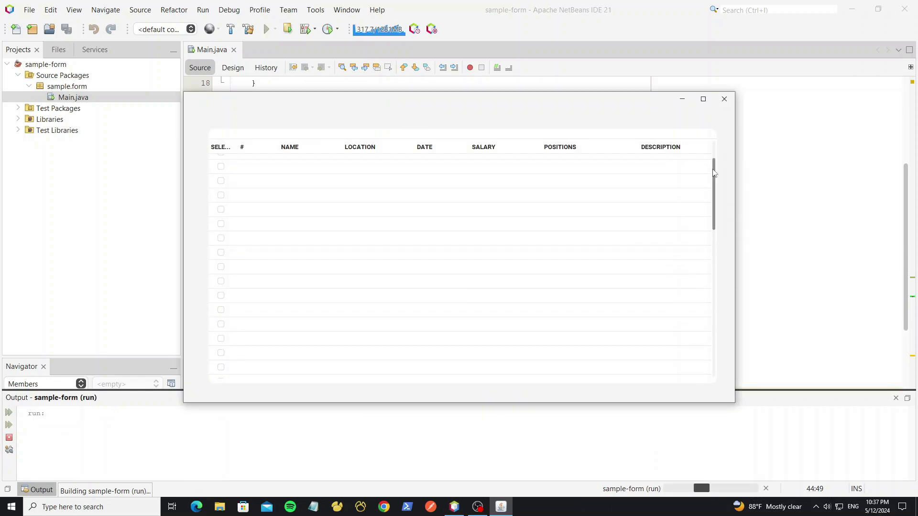
pyautogui.scroll(-3)
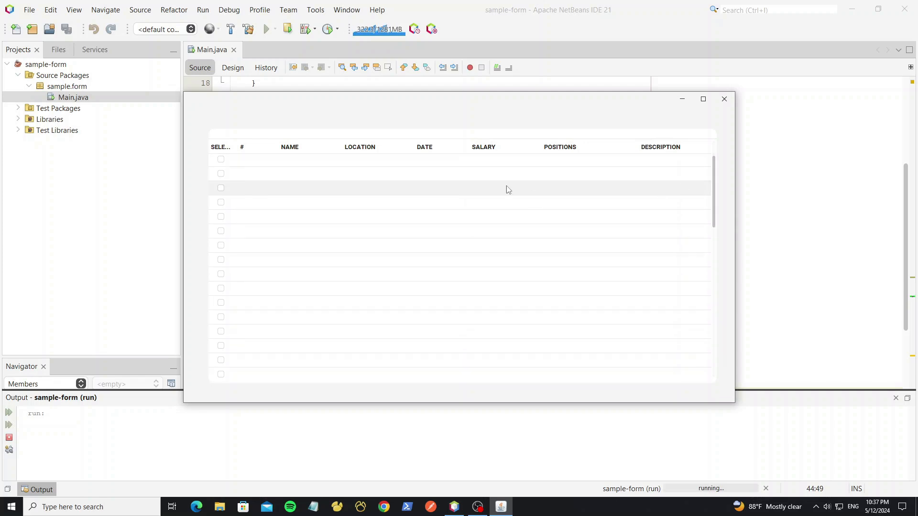
pyautogui.click(221, 160)
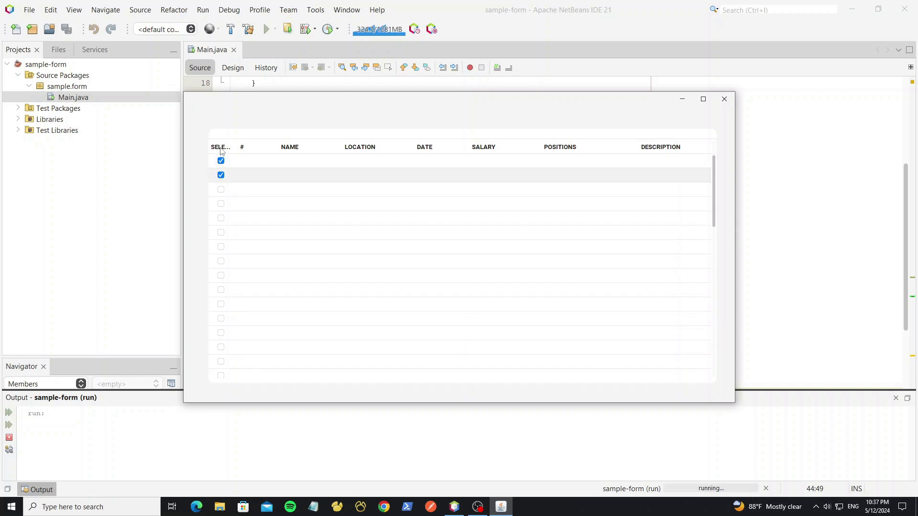
pyautogui.click(723, 98)
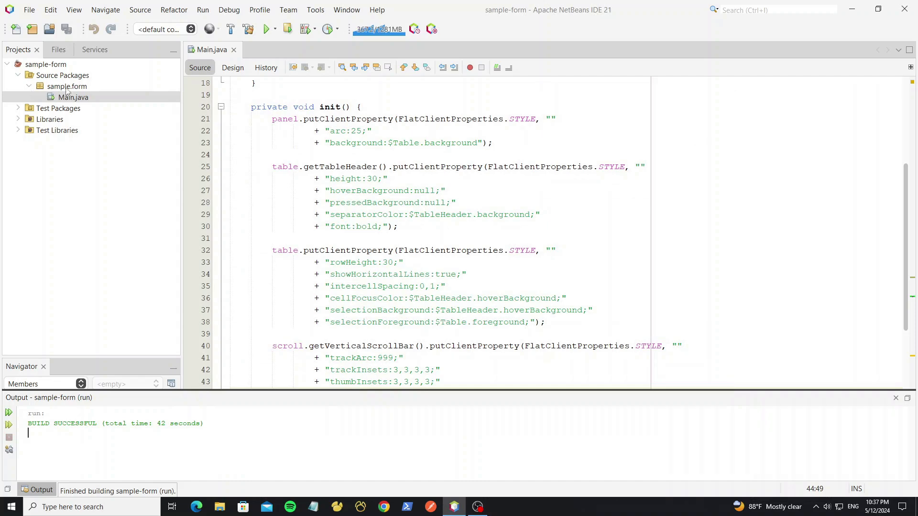
pyautogui.rightClick(66, 86)
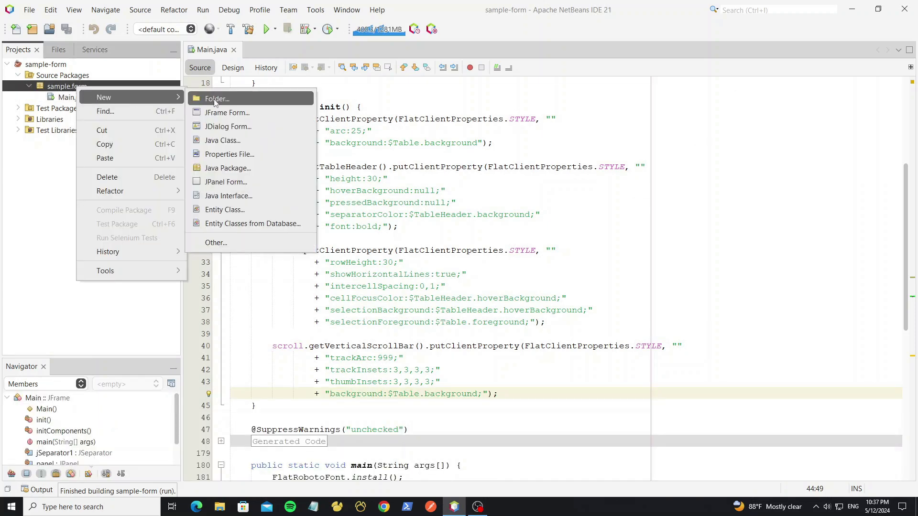
# Step: Create package sample.table containing a new CheckBoxTableHeaderRenderer class
pyautogui.click(228, 168)
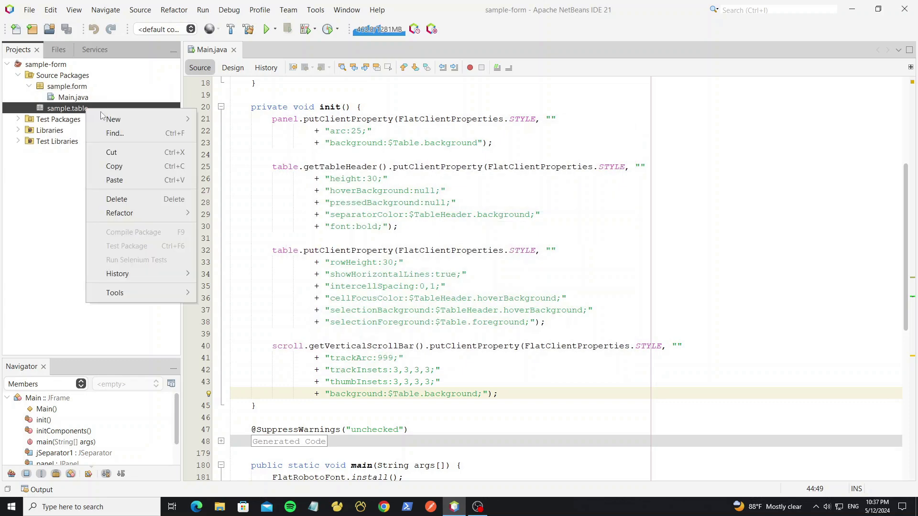
pyautogui.click(112, 119)
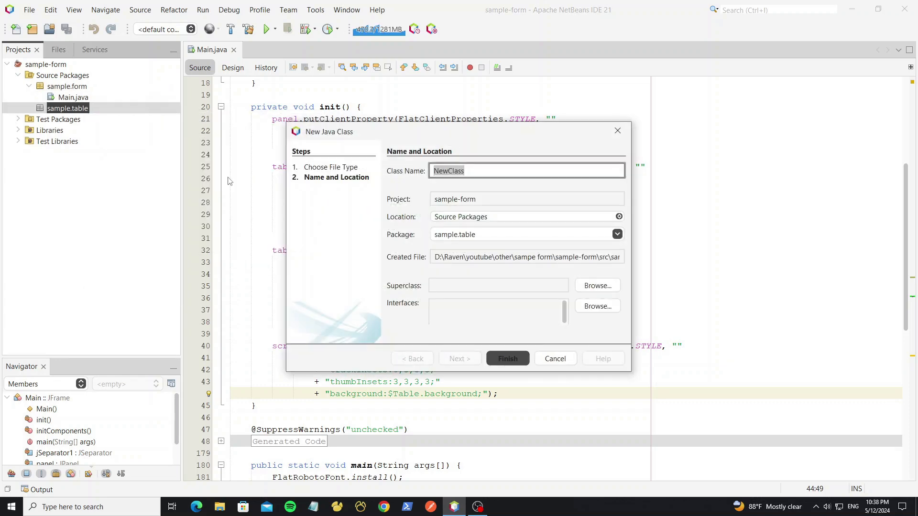
pyautogui.write('CheckBoxTableH')
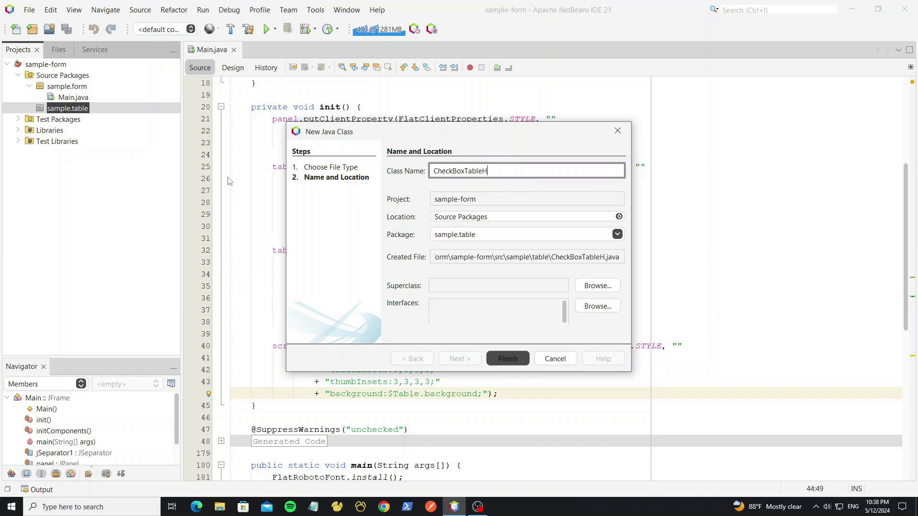
pyautogui.write('eaderRende')
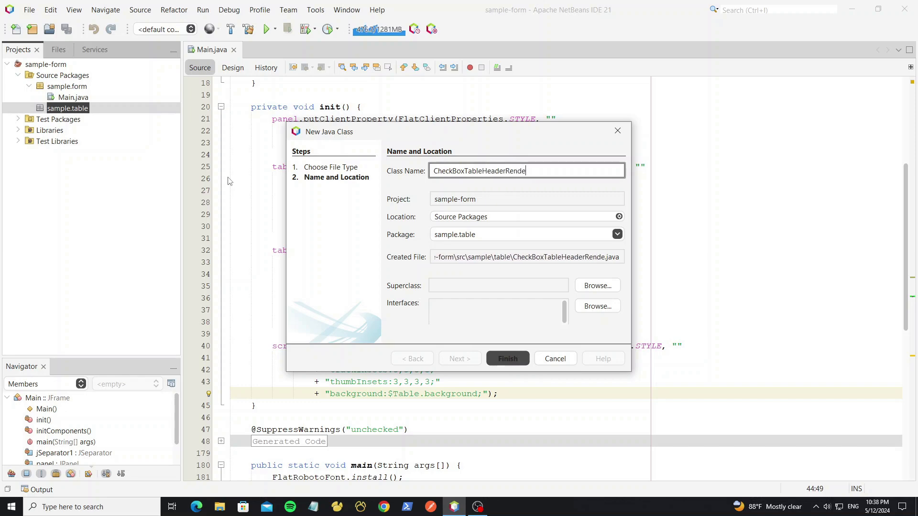
pyautogui.click(506, 358)
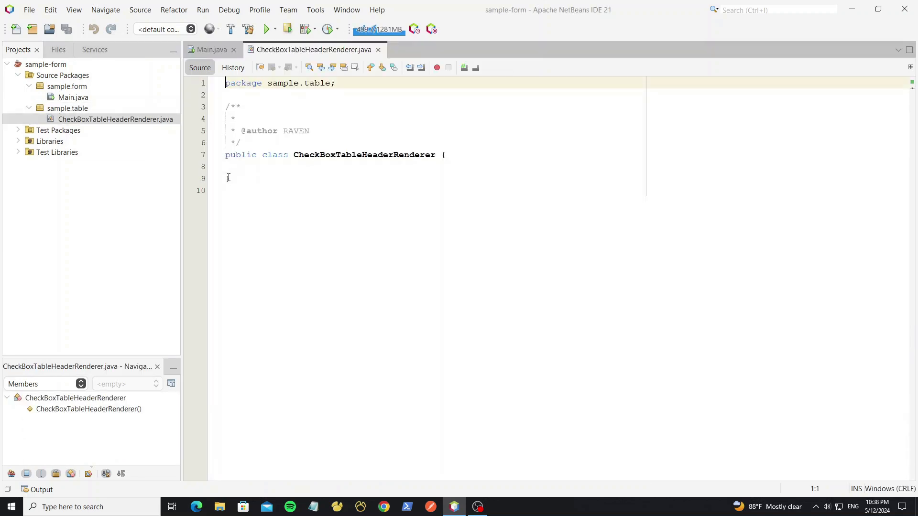
# Step: Make the class extend JCheckBox implementing TableCellRenderer, with the generated method returning this
pyautogui.write('extends JCheckBox')
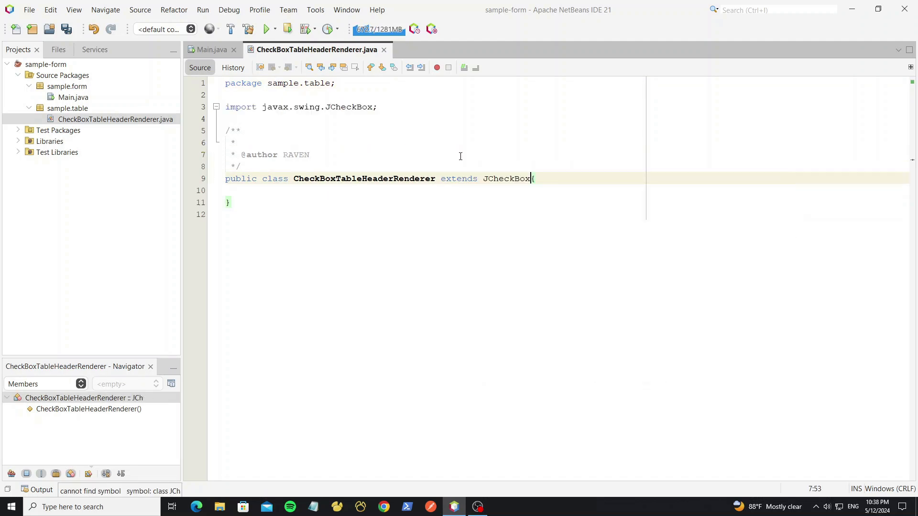
pyautogui.write('implements TableCellRenderer')
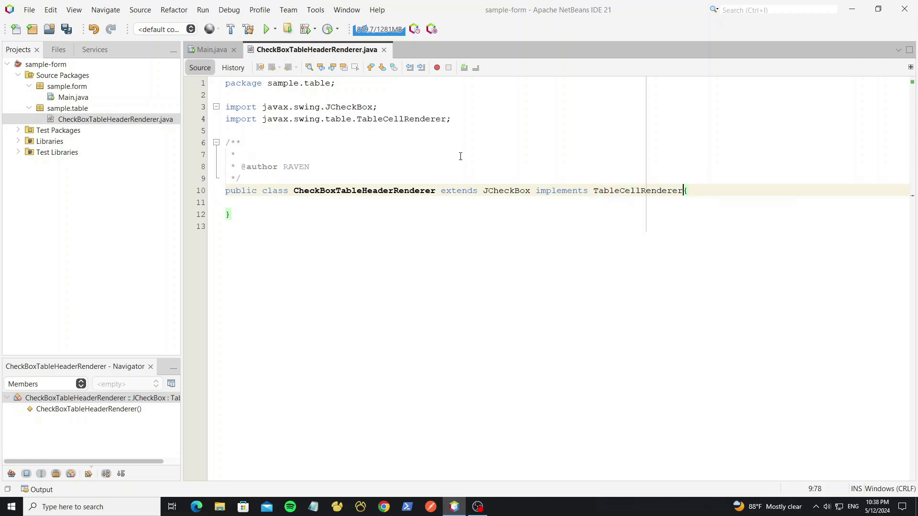
pyautogui.click(205, 192)
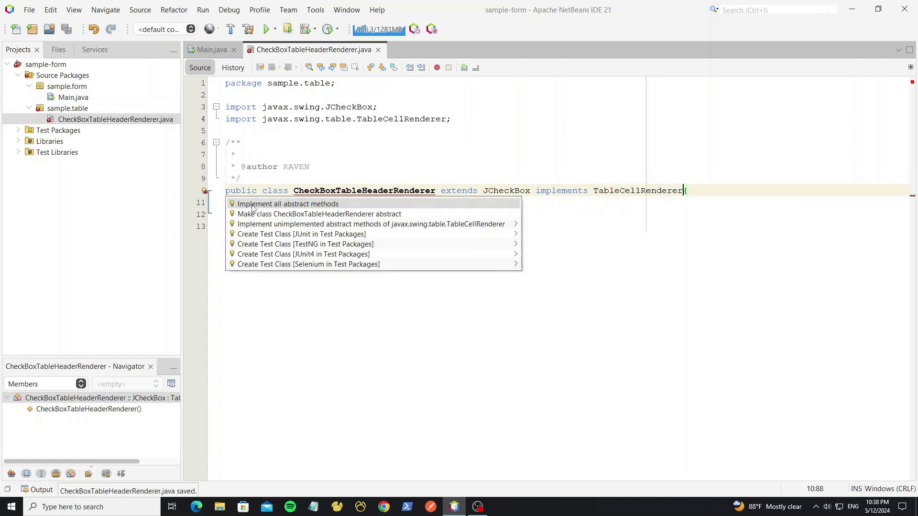
pyautogui.click(287, 204)
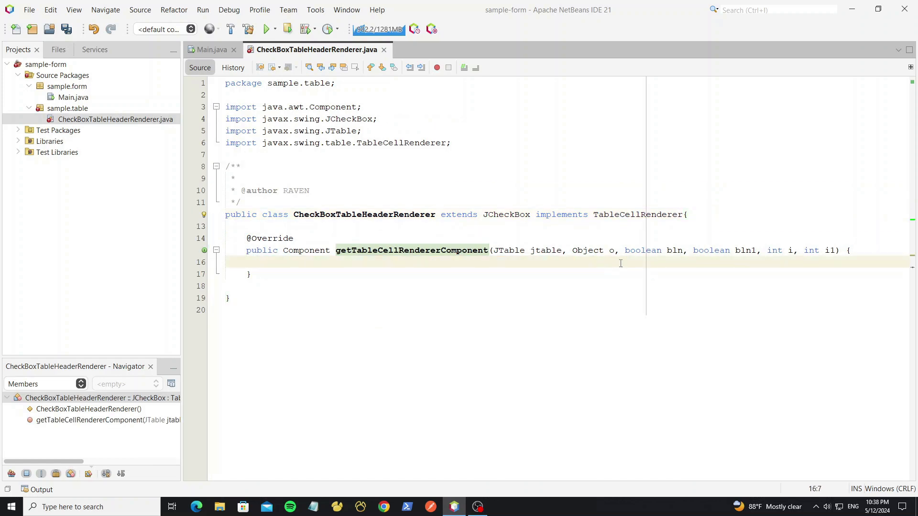
pyautogui.write('return this;')
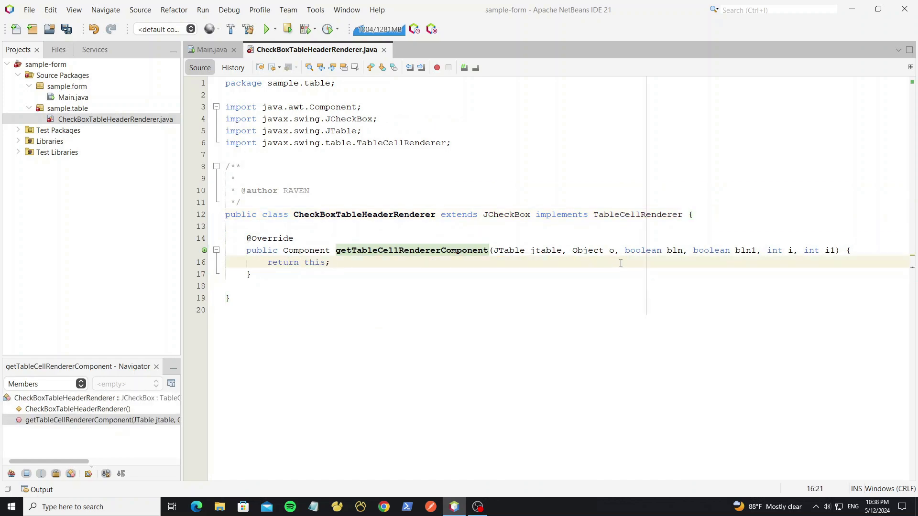
pyautogui.doubleClick(506, 214)
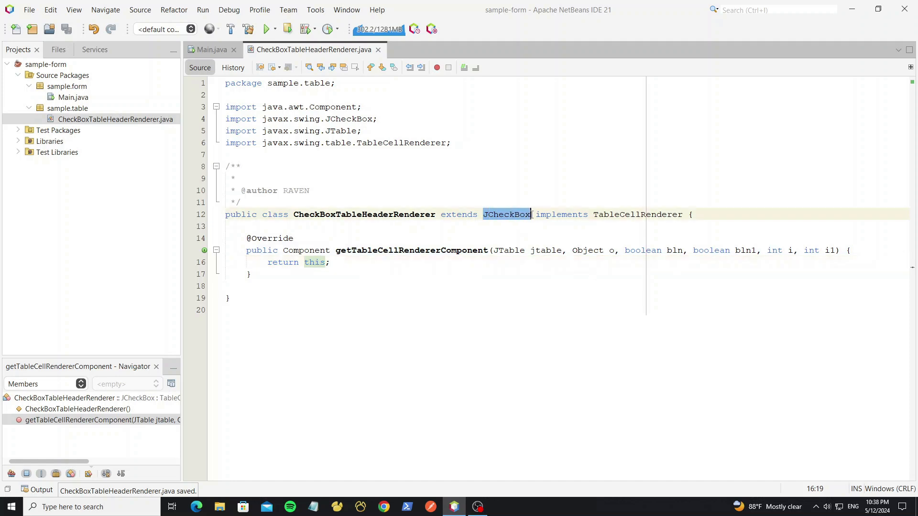
# Step: Add final table and column fields set by a constructor, and save the class
pyautogui.press('enter')
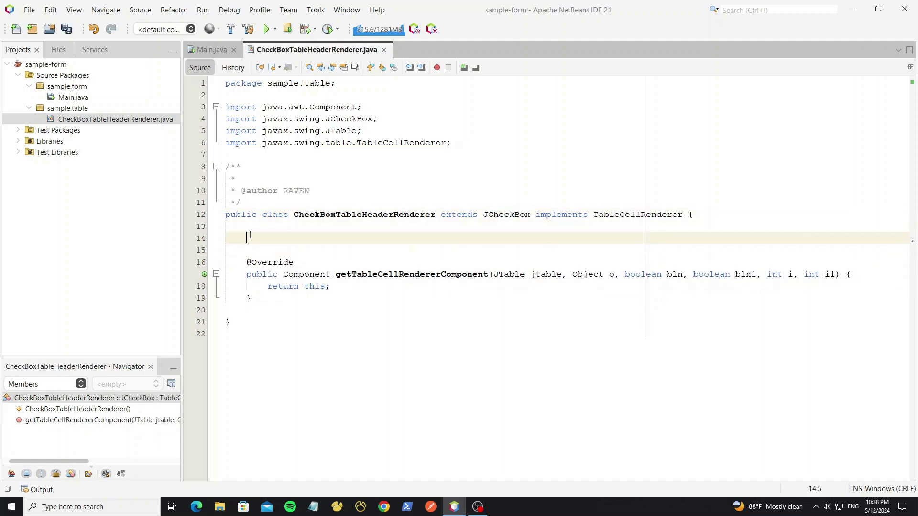
pyautogui.write('private final')
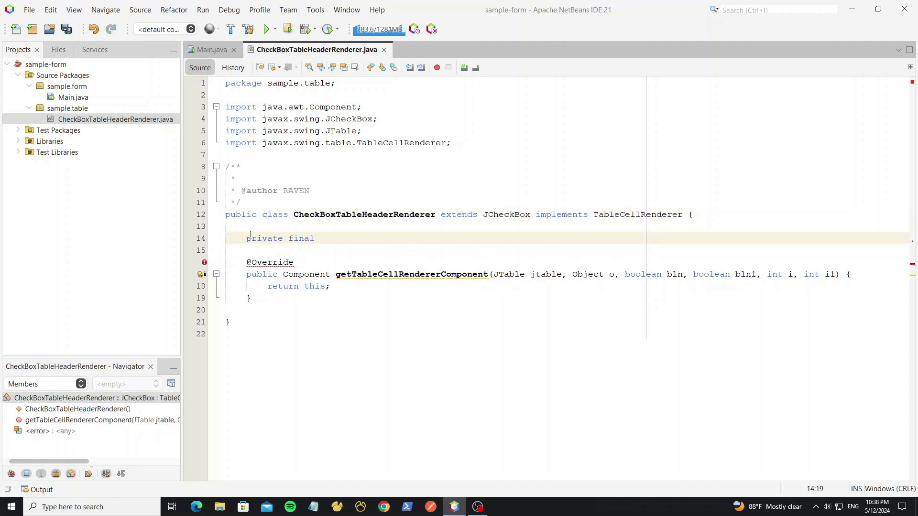
pyautogui.write('JTable table;')
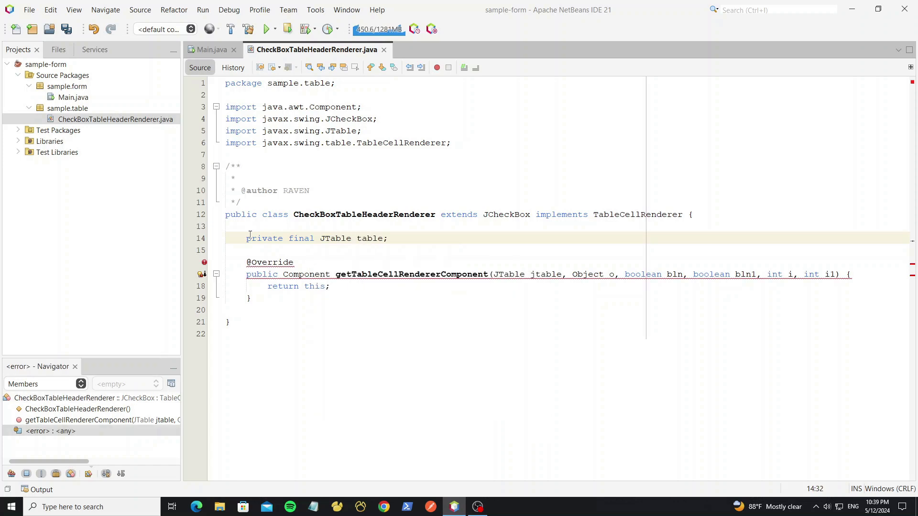
pyautogui.write('private final int col')
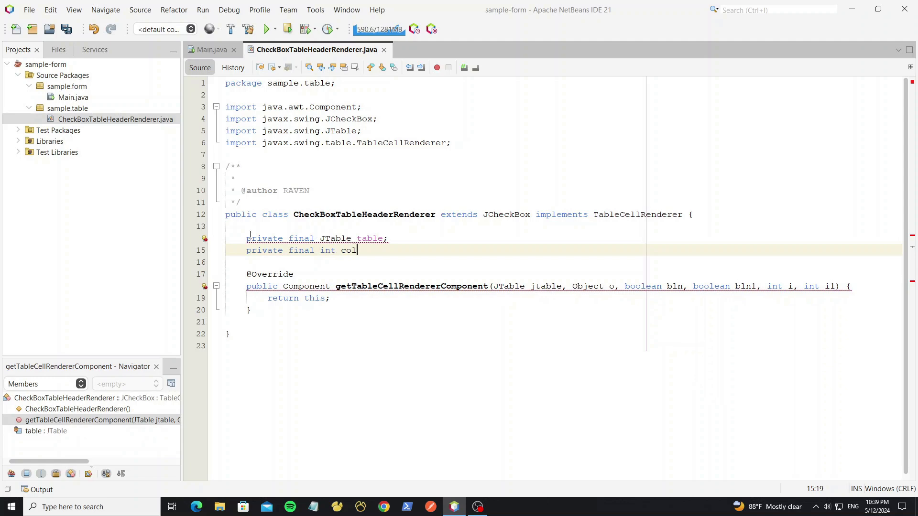
pyautogui.write('umn;')
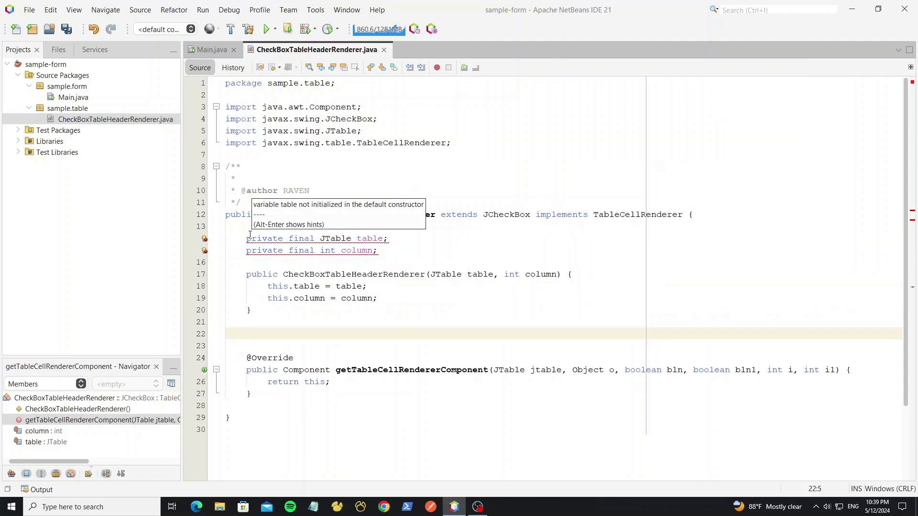
pyautogui.click(351, 250)
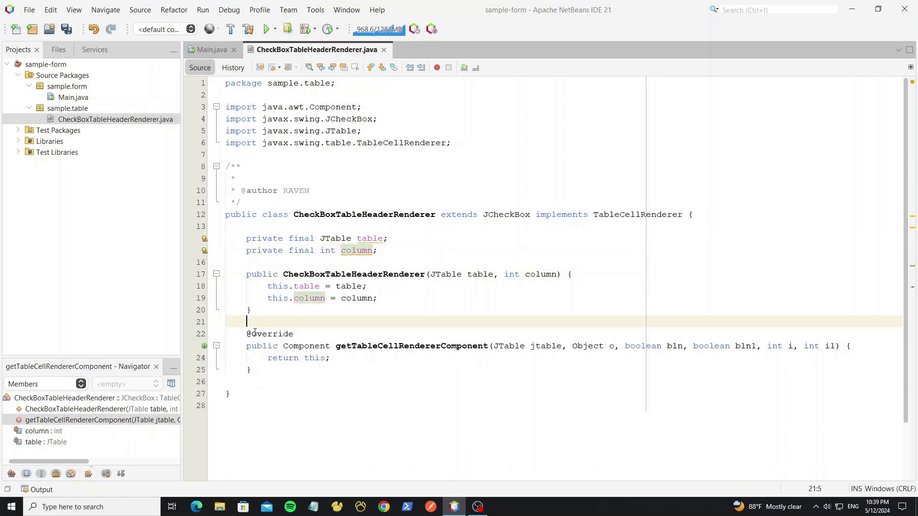
pyautogui.press('ctrl+s')
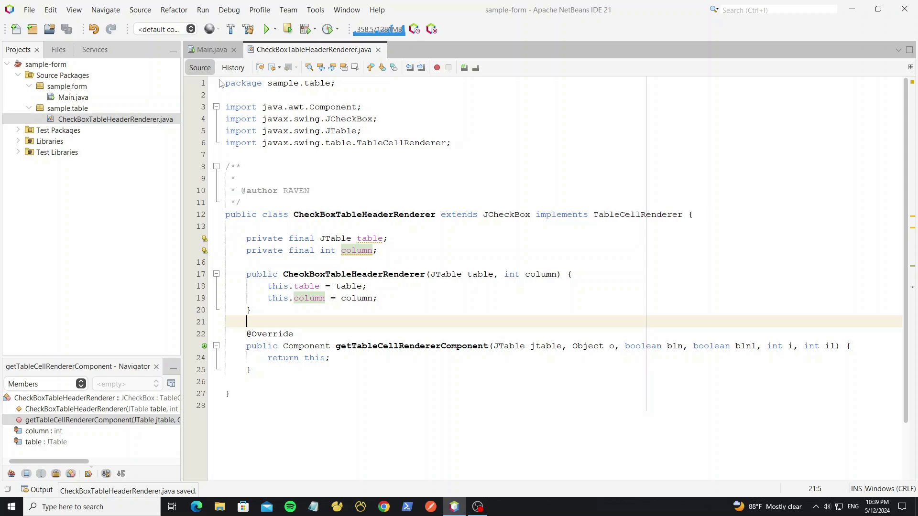
pyautogui.click(211, 49)
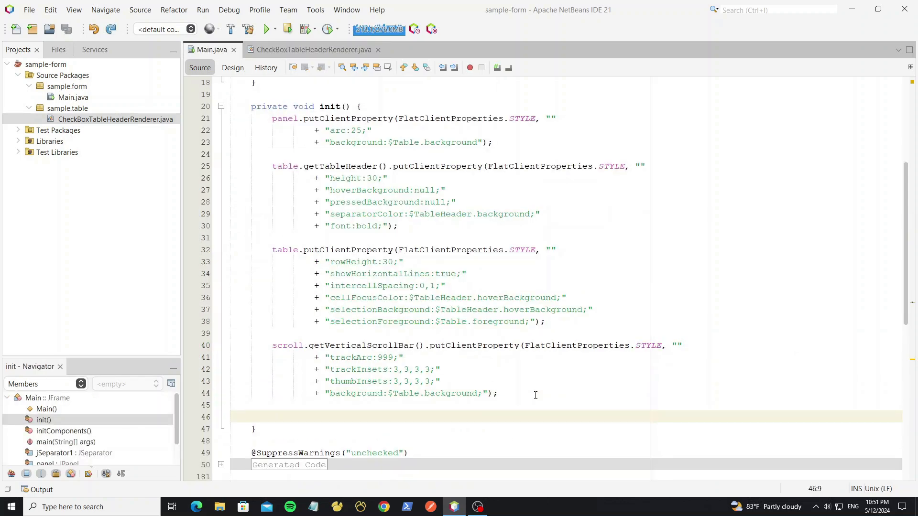
# Step: In init(), set column 0's header renderer to new CheckBoxTableHeaderRenderer(table, 0)
pyautogui.write('table.getColumnModel().getColumn(0')
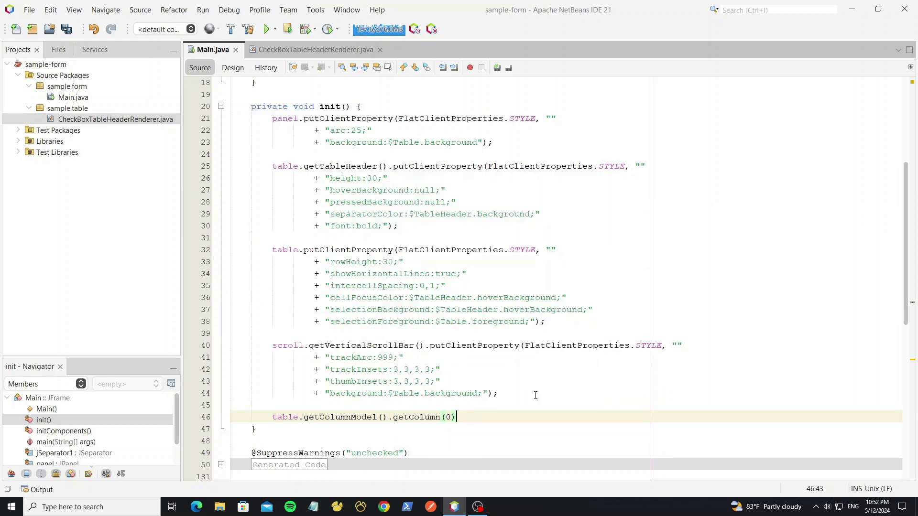
pyautogui.write('.setHeaderRenderer(new CheckBoxTableHeaderRenderer(table, NORMAL));')
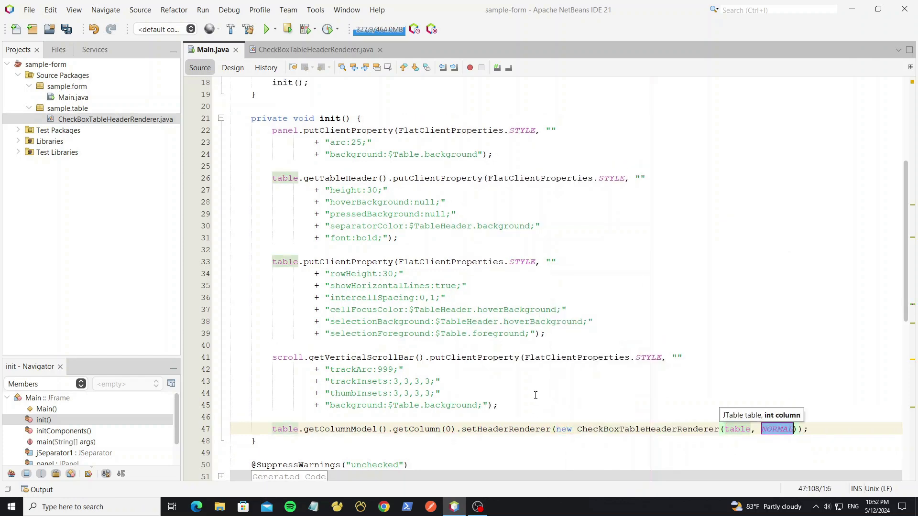
pyautogui.write('0')
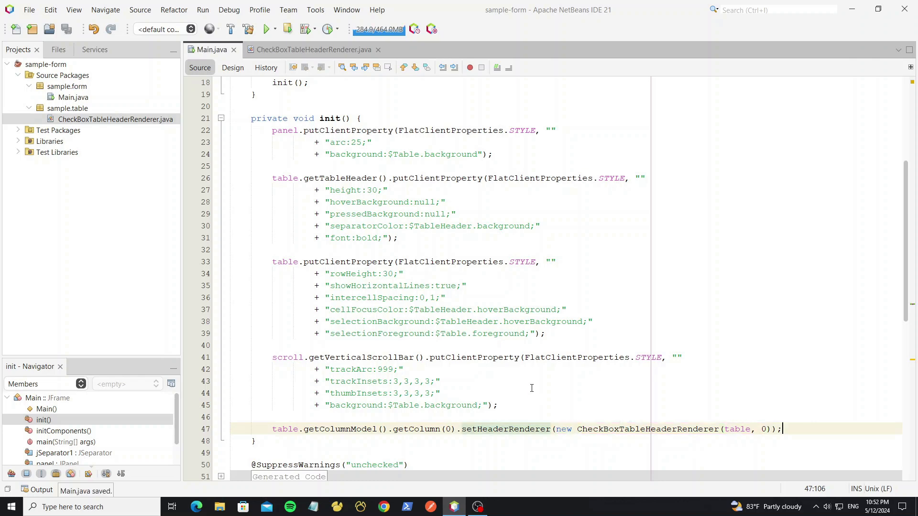
# Step: Test-run the project, then return to the CheckBoxTableHeaderRenderer source file
pyautogui.click(264, 29)
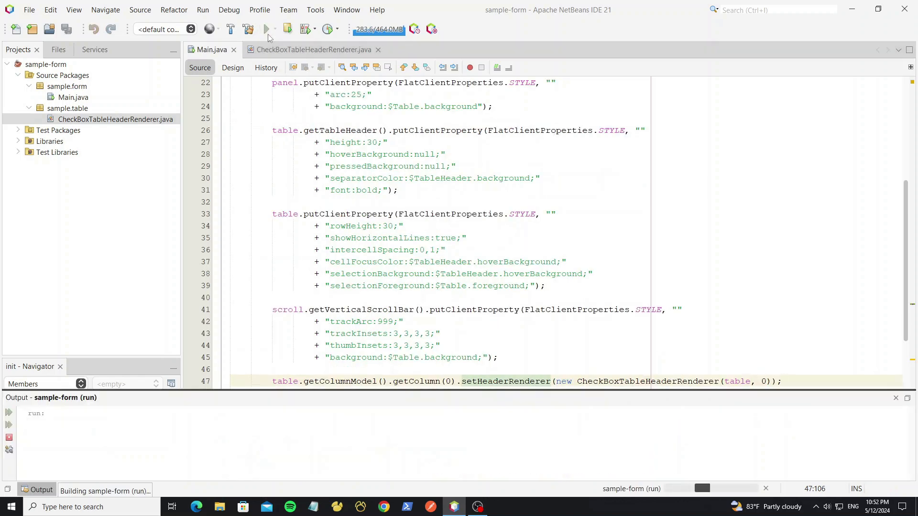
pyautogui.click(265, 29)
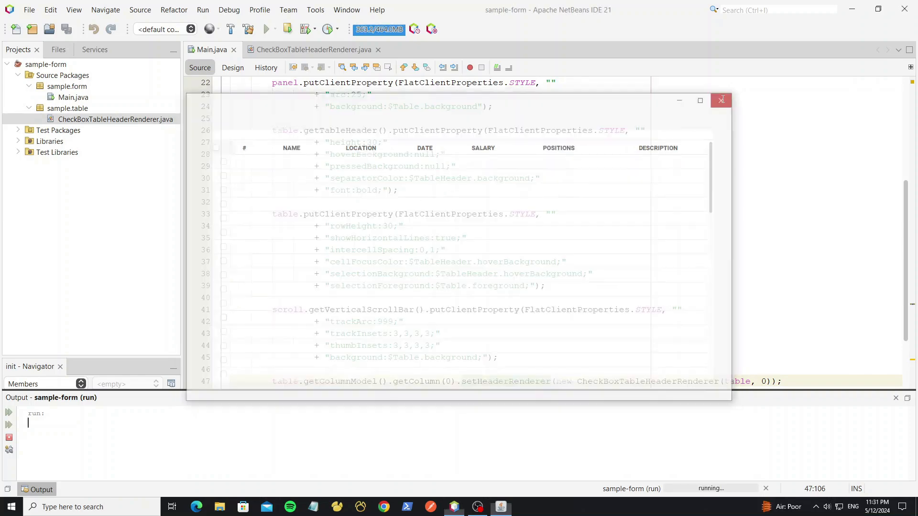
pyautogui.click(720, 100)
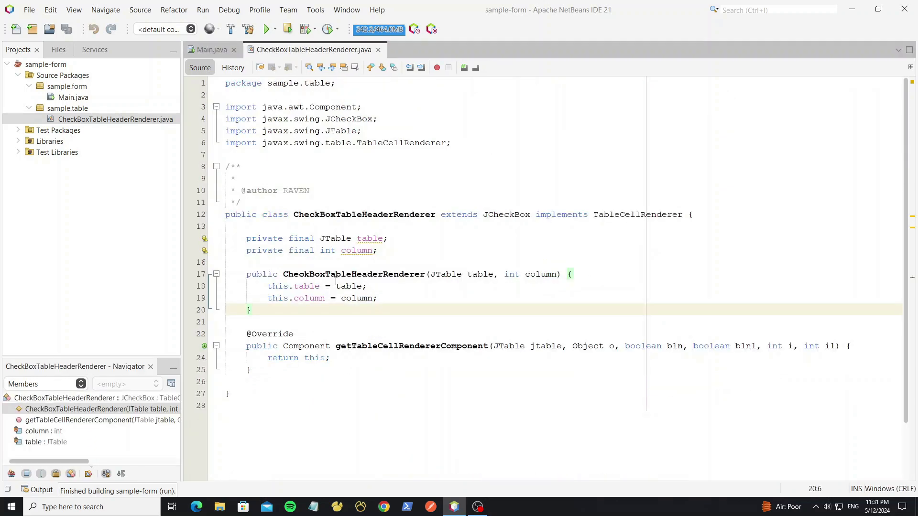
# Step: Add a constructor-called init() setting STYLE background:$Table.background and centred horizontal alignment
pyautogui.write('priv')
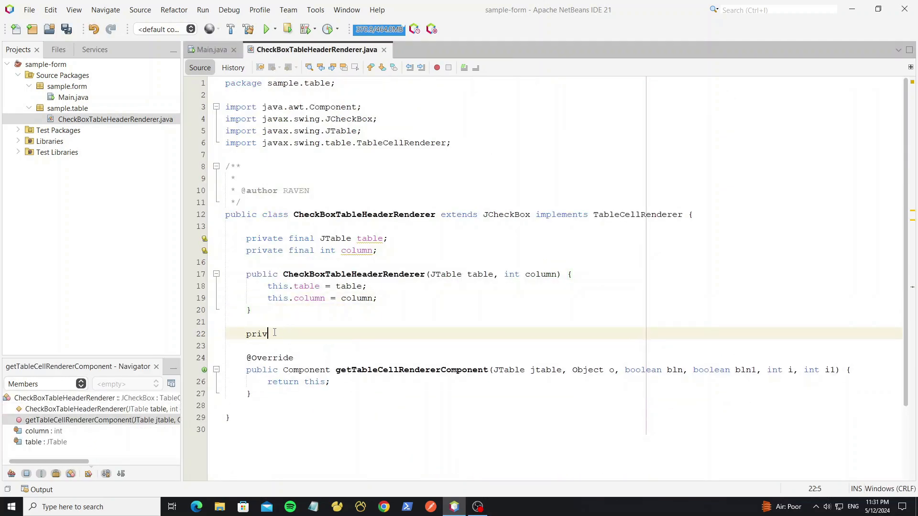
pyautogui.write('ate void init(){')
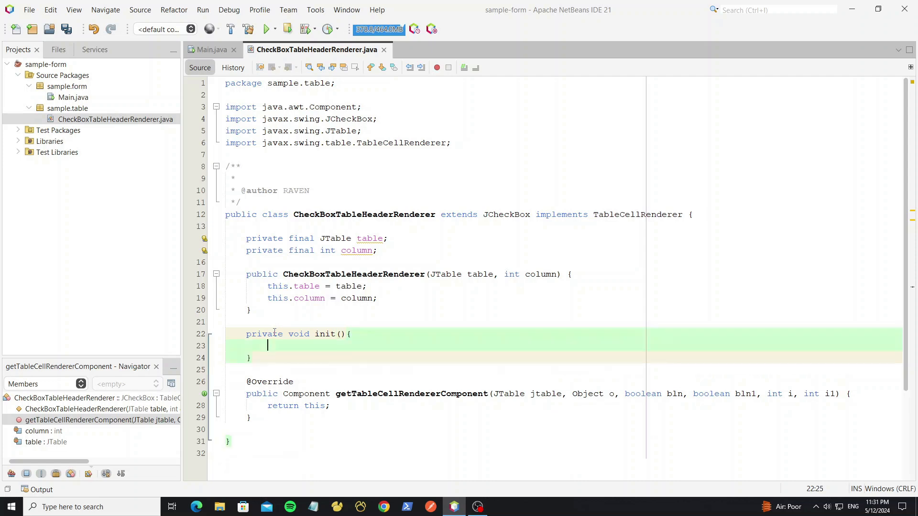
pyautogui.write('init();')
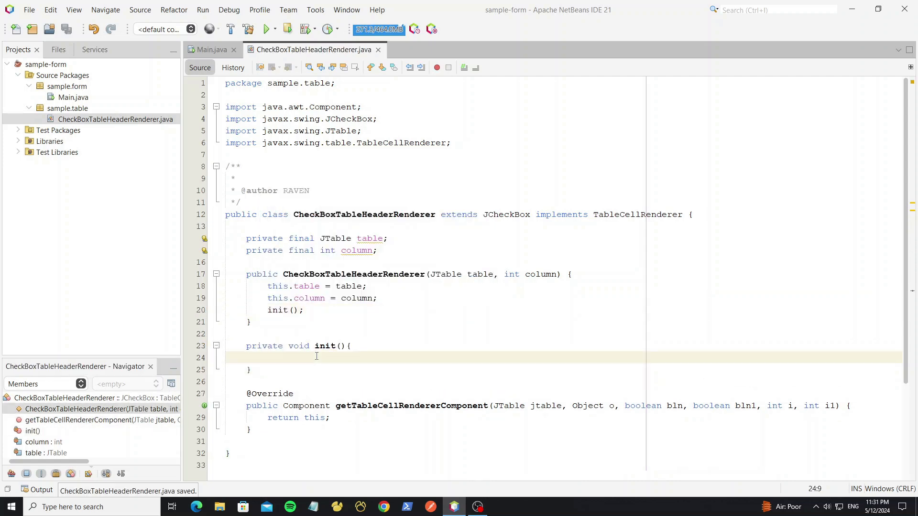
pyautogui.write('putClientProperty(, TOP);')
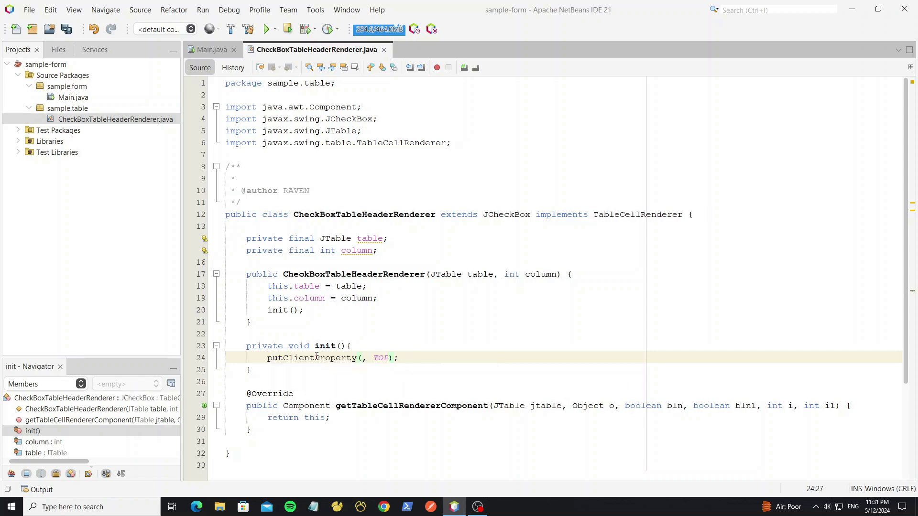
pyautogui.write('FlatClientProperties.STYLE')
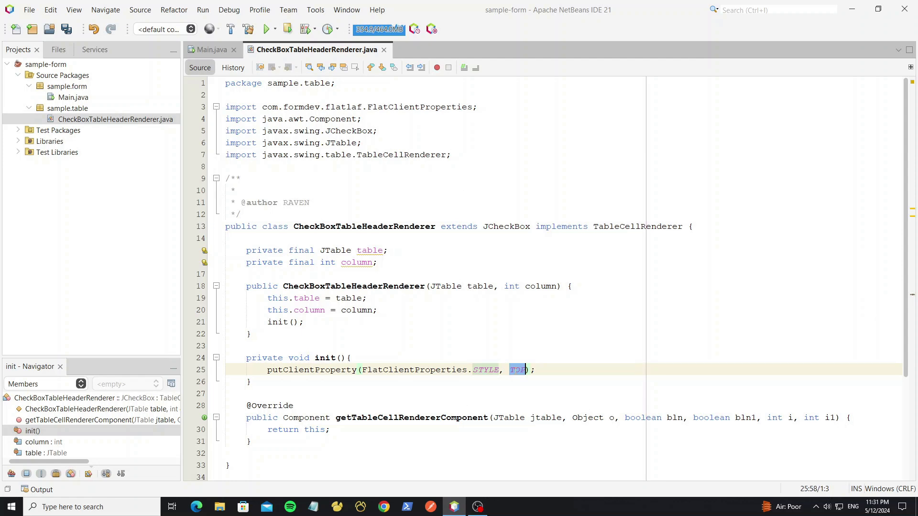
pyautogui.write('"')
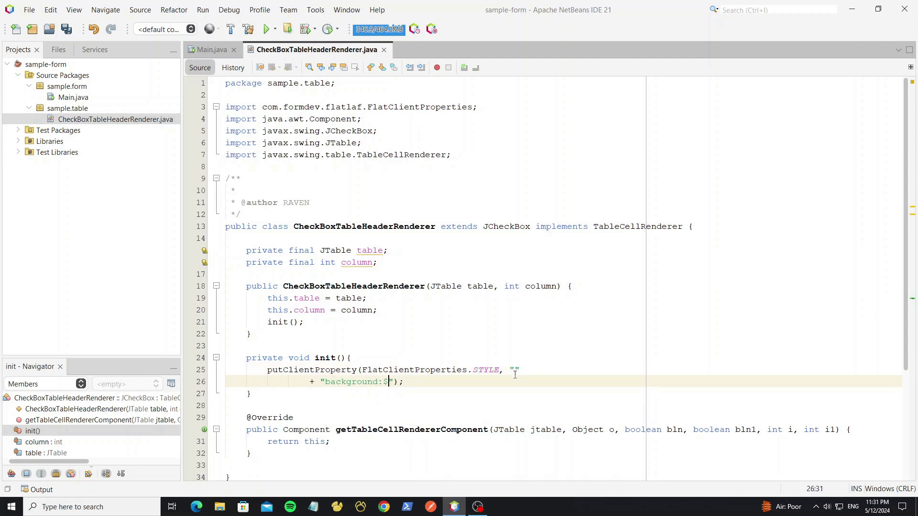
pyautogui.write('Table.background')
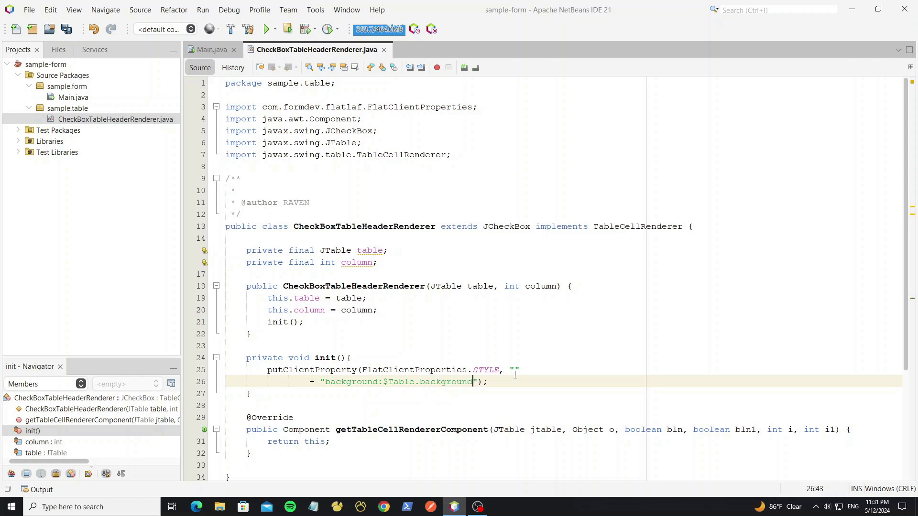
pyautogui.write('setho')
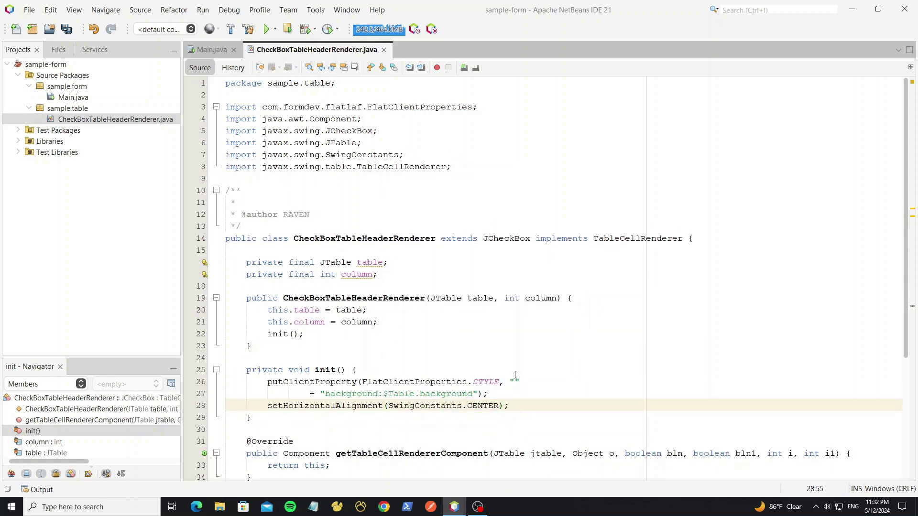
# Step: Run the project to check the header renderer, then close the demo window
pyautogui.click(265, 29)
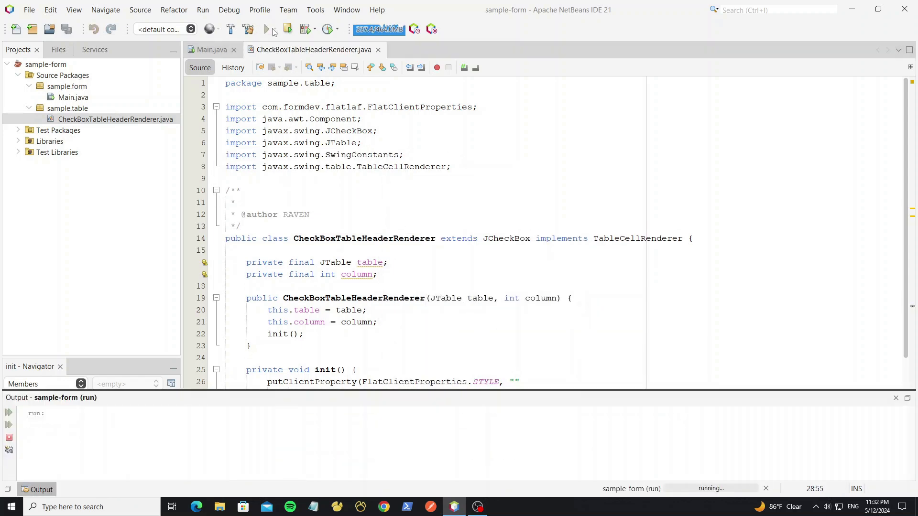
pyautogui.click(266, 29)
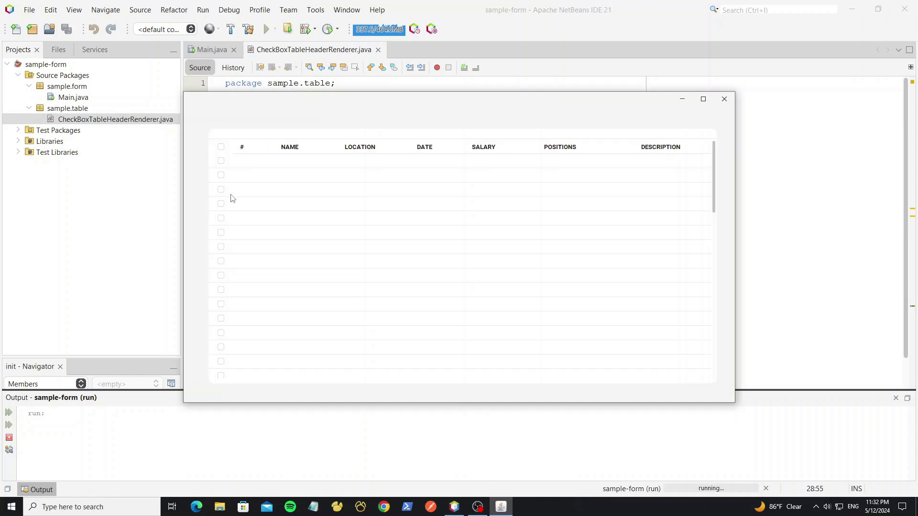
pyautogui.moveTo(748, 115)
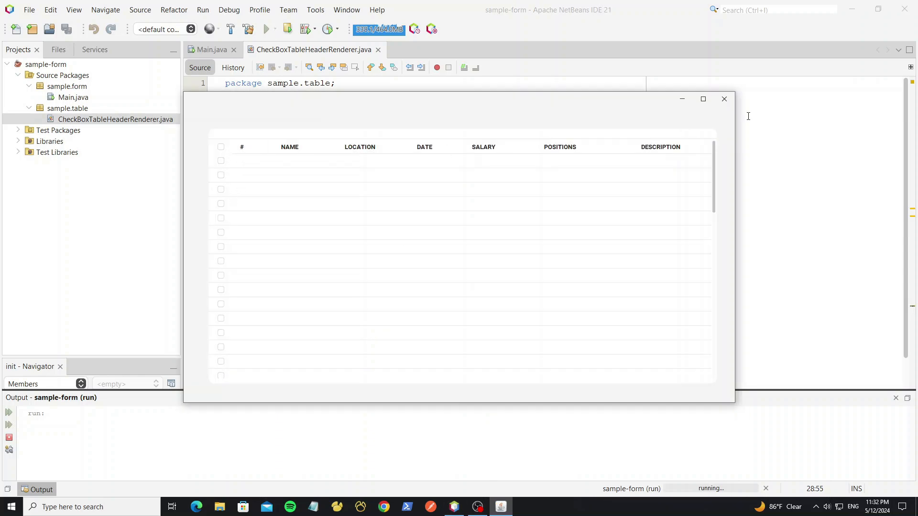
pyautogui.click(724, 99)
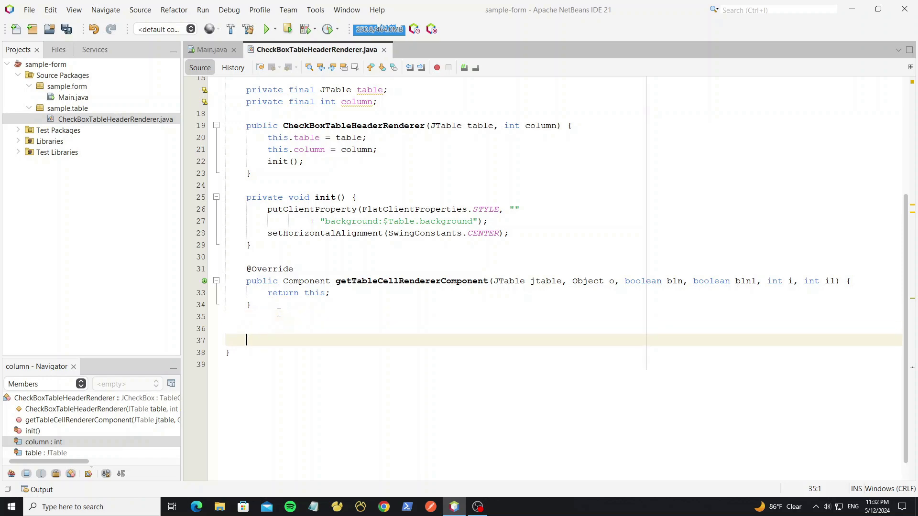
# Step: Override paintComponent with a disposable Graphics2D copy coloured with the TableHeader bottom separator colour
pyautogui.write('paintcomponent(Graphics grphcs) {')
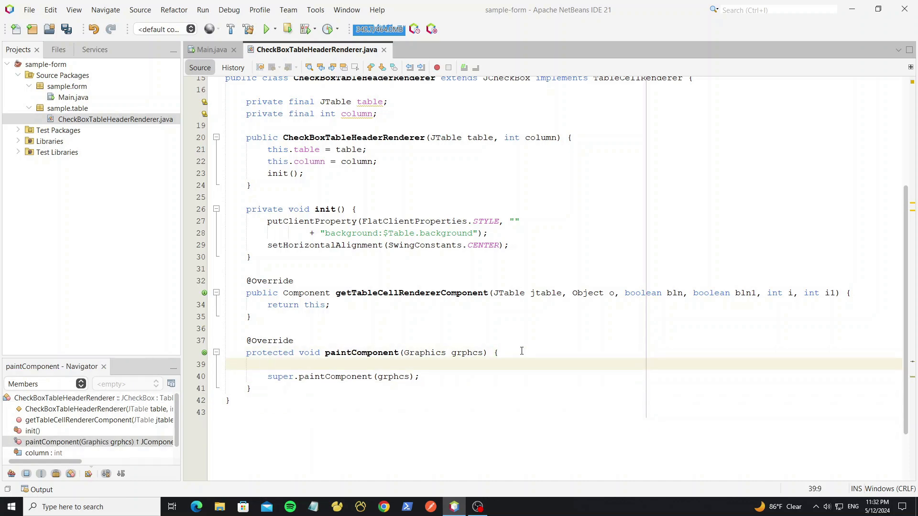
pyautogui.write('Graphics2d')
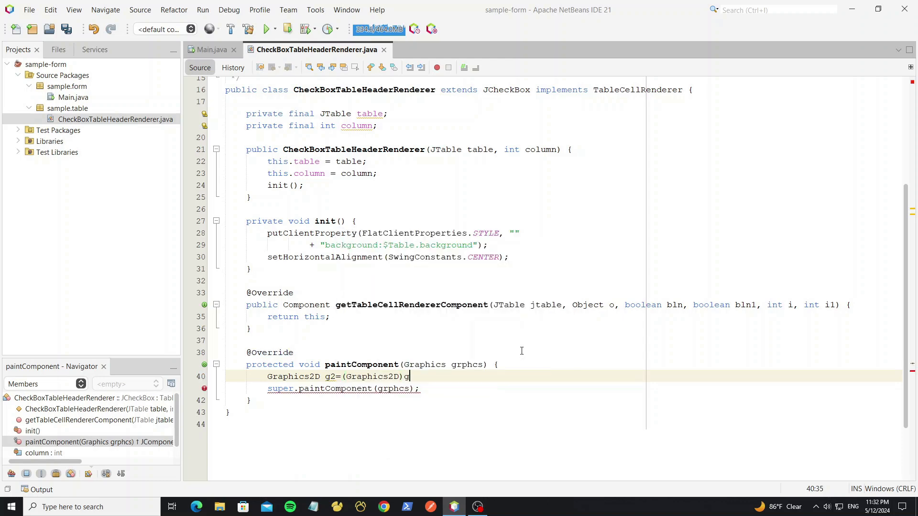
pyautogui.write('rphcs.create();')
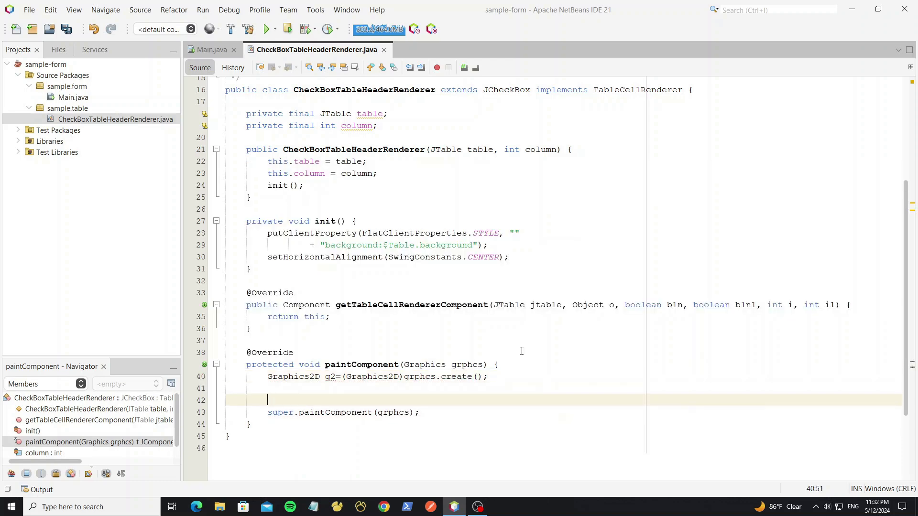
pyautogui.write('g2.dispose();')
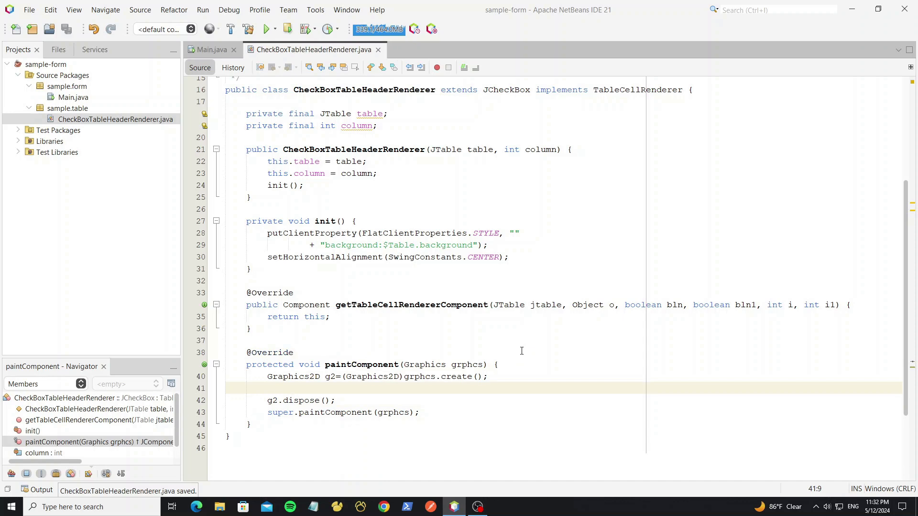
pyautogui.write('g2.setColor(Color.yellow);')
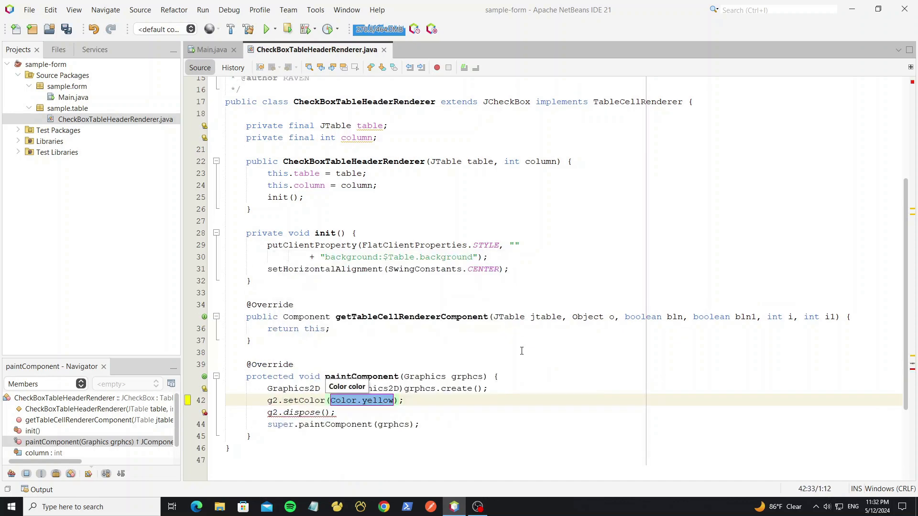
pyautogui.write('UIManager.get')
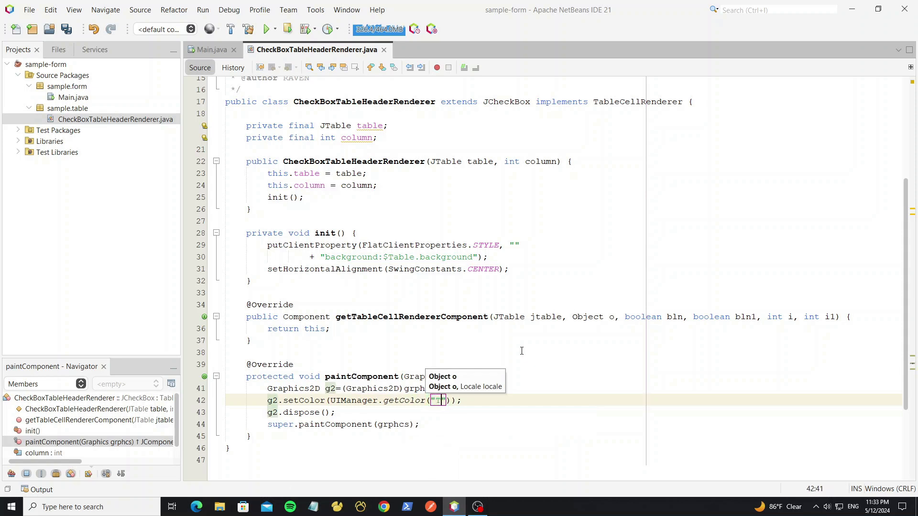
pyautogui.write('TableHeader.')
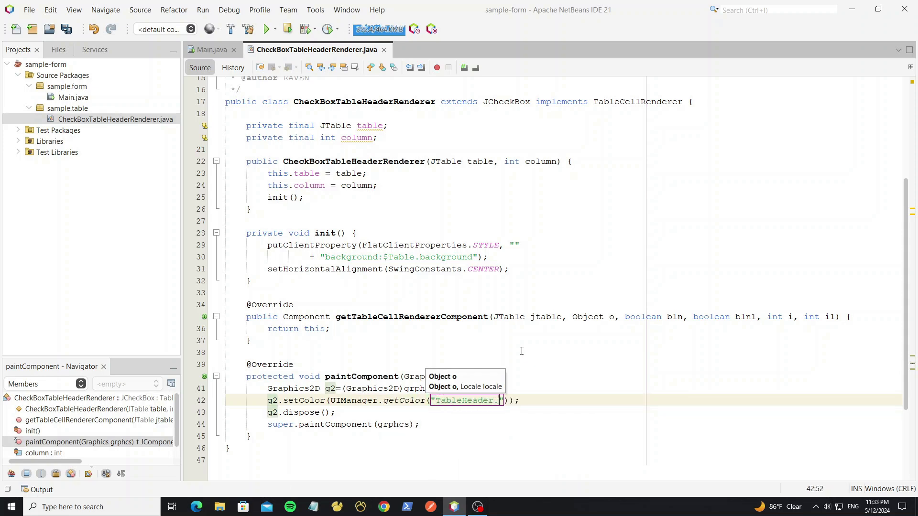
pyautogui.write('bottomSeparatorColor')
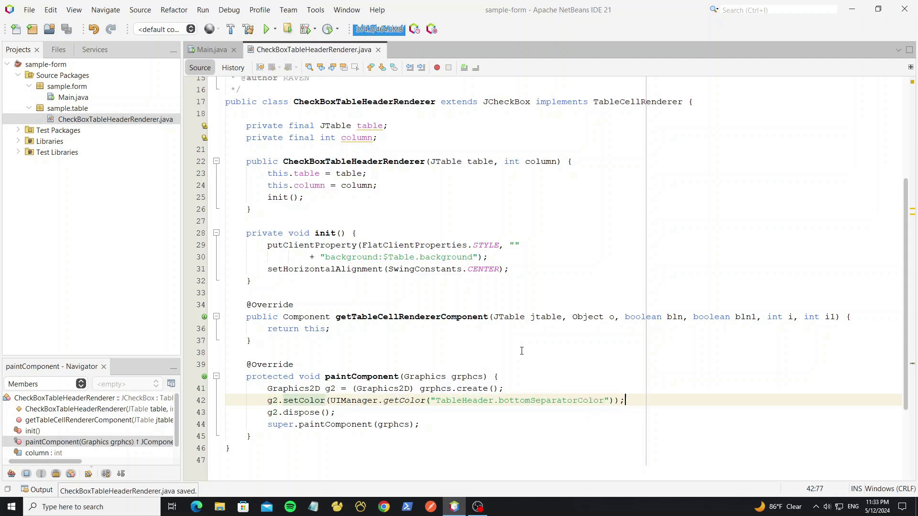
# Step: Fill a full-width Rectangle2D.Float of that size along the bottom edge, then format and save
pyautogui.write('float size=UIScale.scale(1f);')
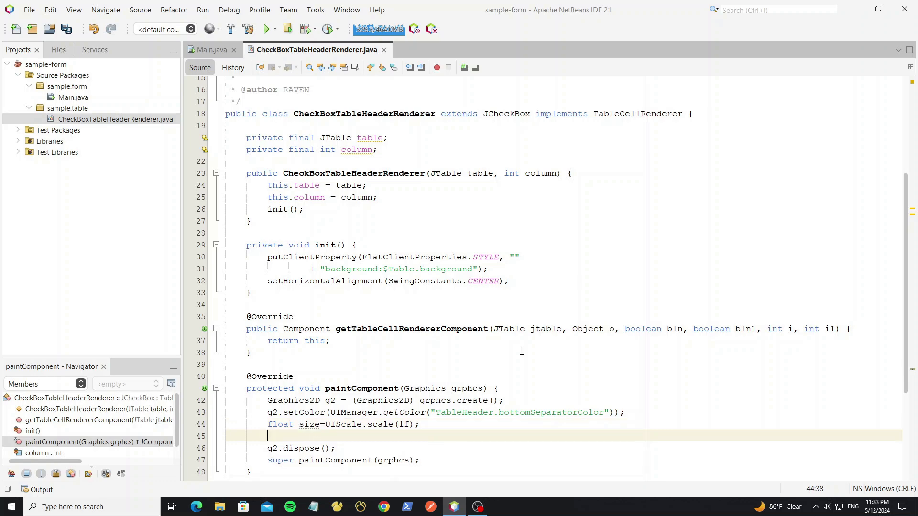
pyautogui.write('g2.fill(shape);')
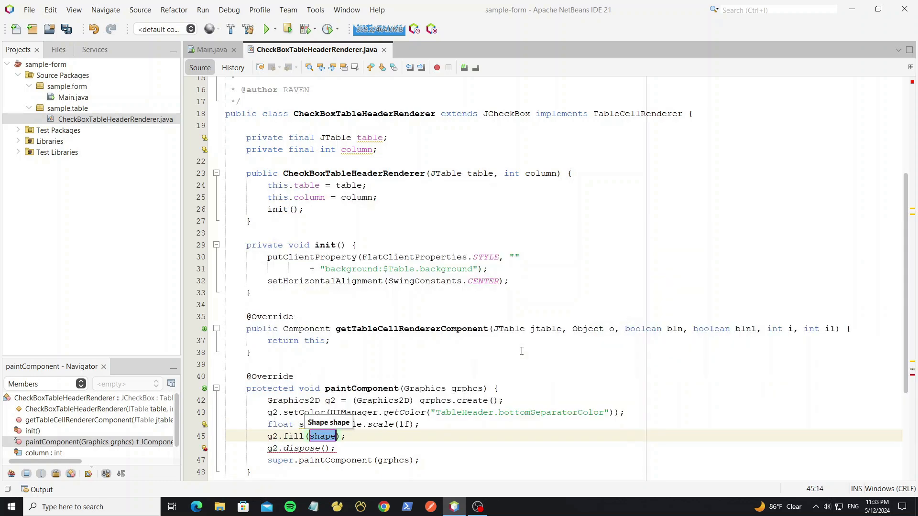
pyautogui.write('new Rec')
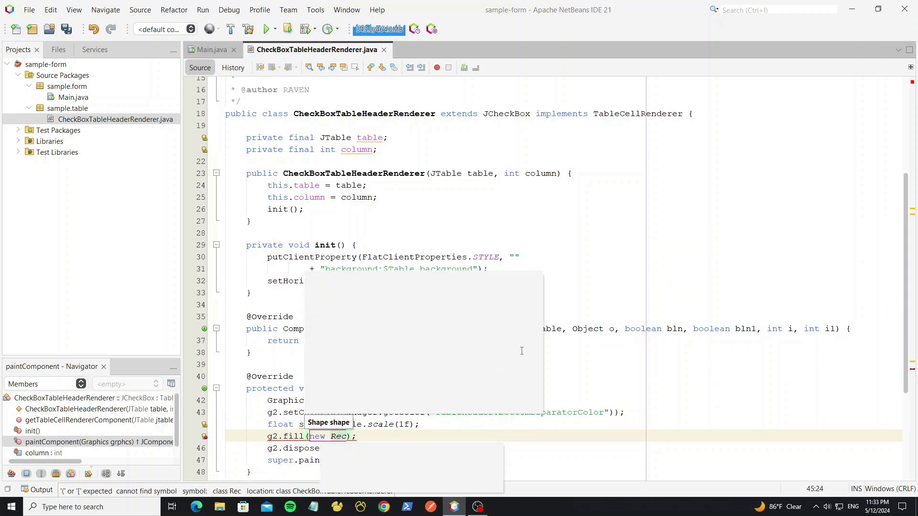
pyautogui.write('Rectangle2D.Float(0')
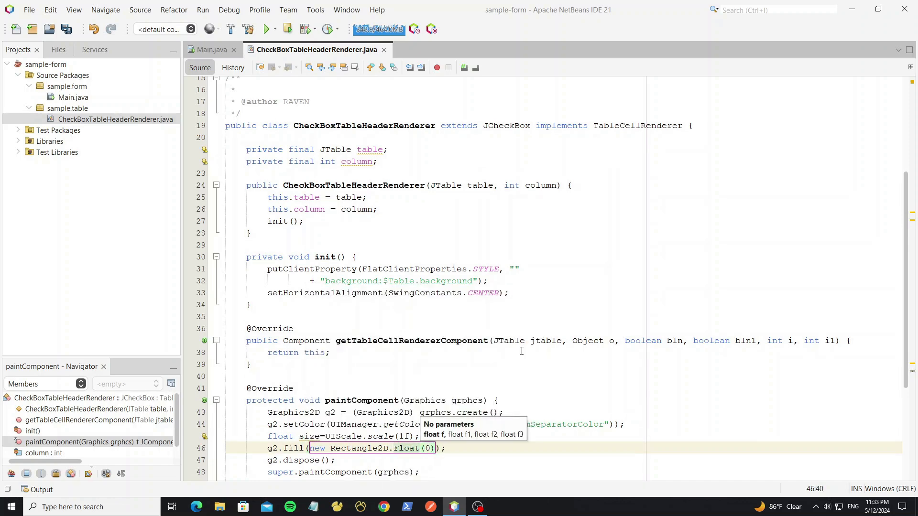
pyautogui.write(',getHeight()-')
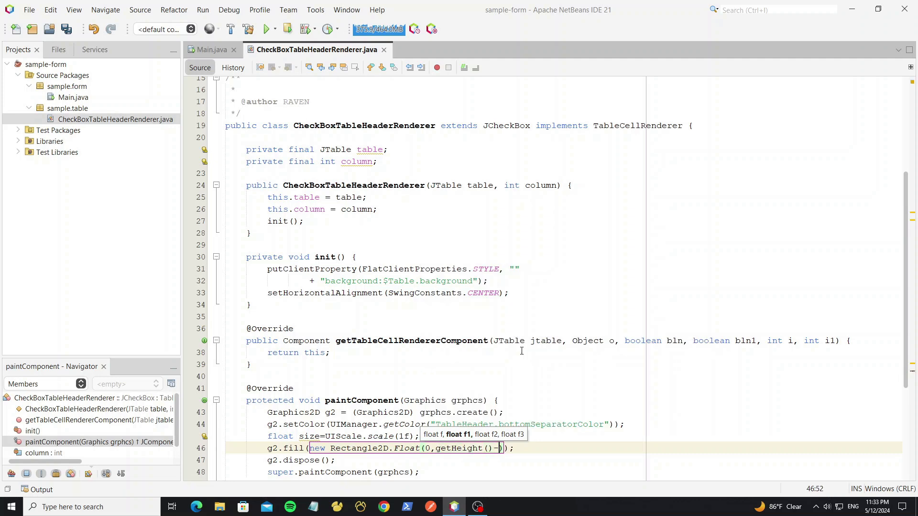
pyautogui.write('size,getWidth(),size')
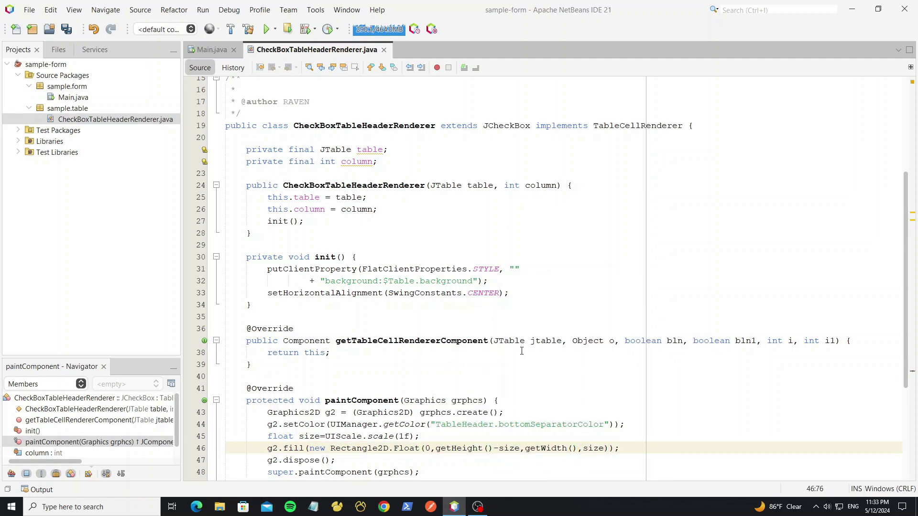
pyautogui.press('ctrl+s')
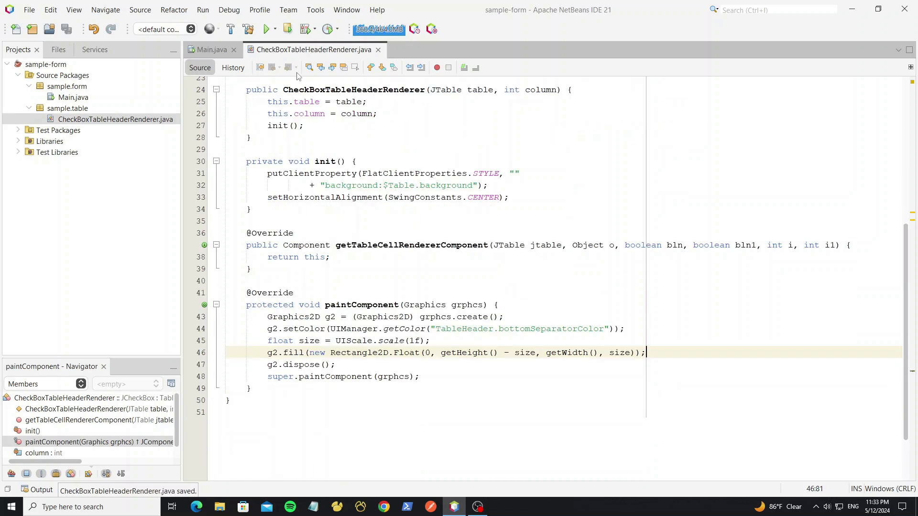
pyautogui.click(266, 29)
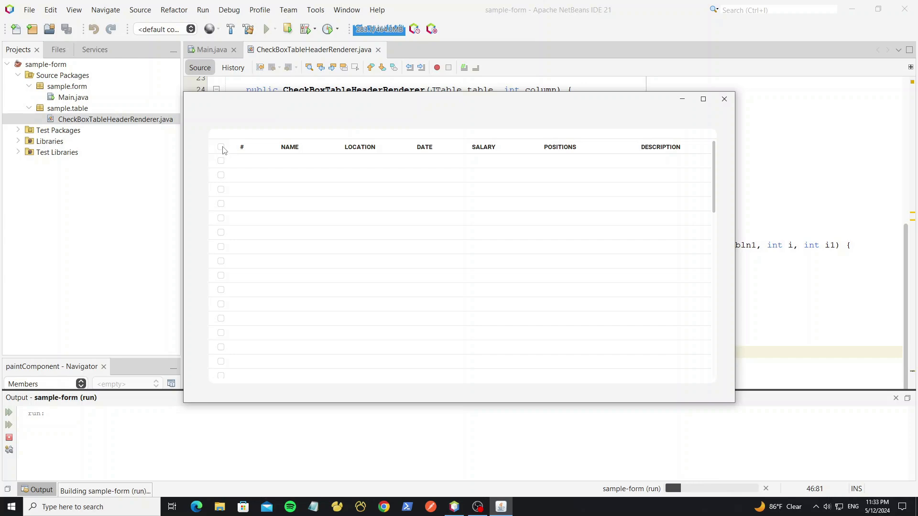
pyautogui.click(221, 161)
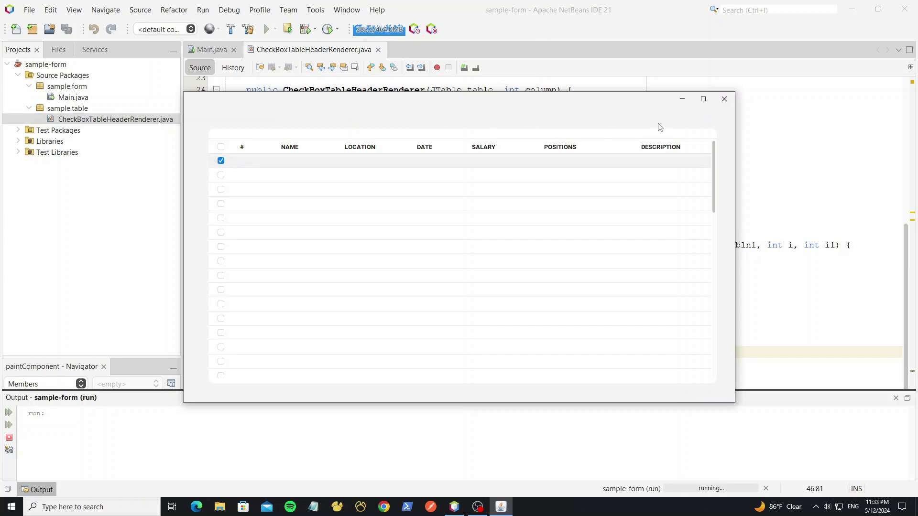
pyautogui.click(724, 98)
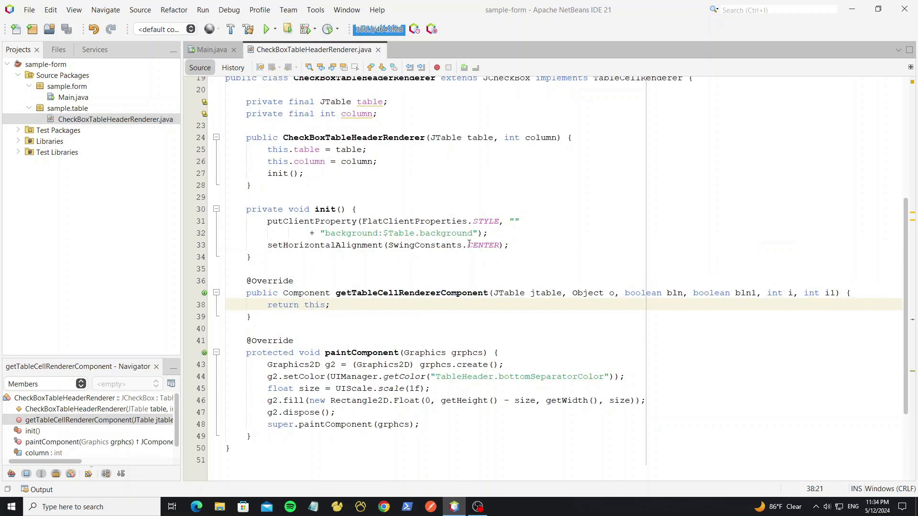
# Step: In init(), add a header MouseAdapter whose mousePressed calls setSelected(!isSelected()) on left-clicks in this column
pyautogui.write('tab')
pyautogui.write('});')
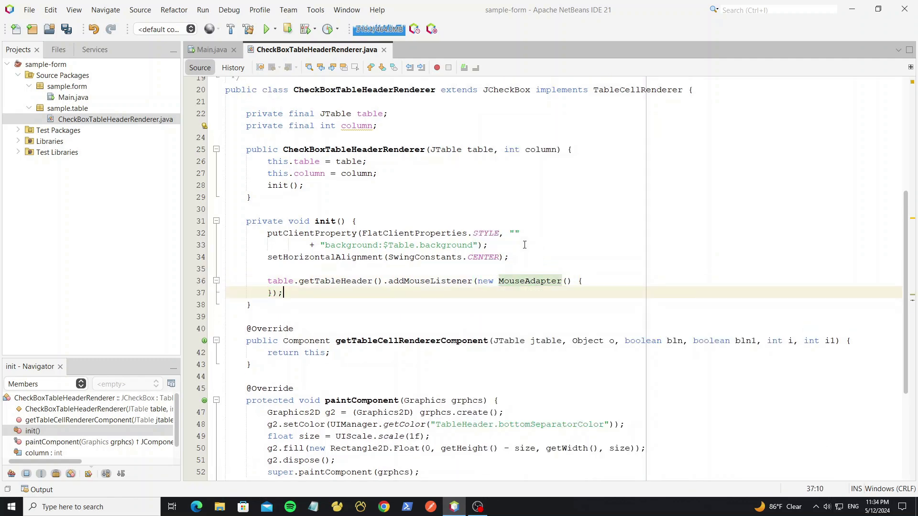
pyautogui.write('mousePressed(MouseEvent me) {')
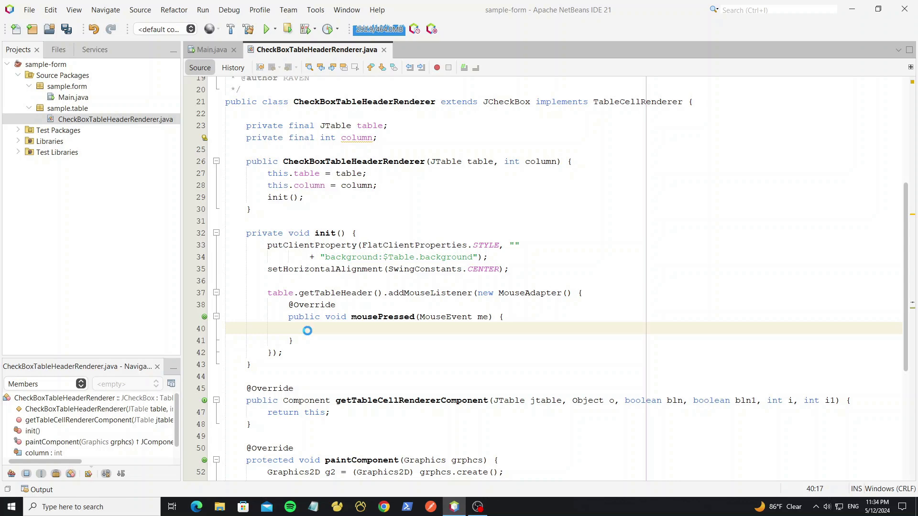
pyautogui.write('if(Swingu')
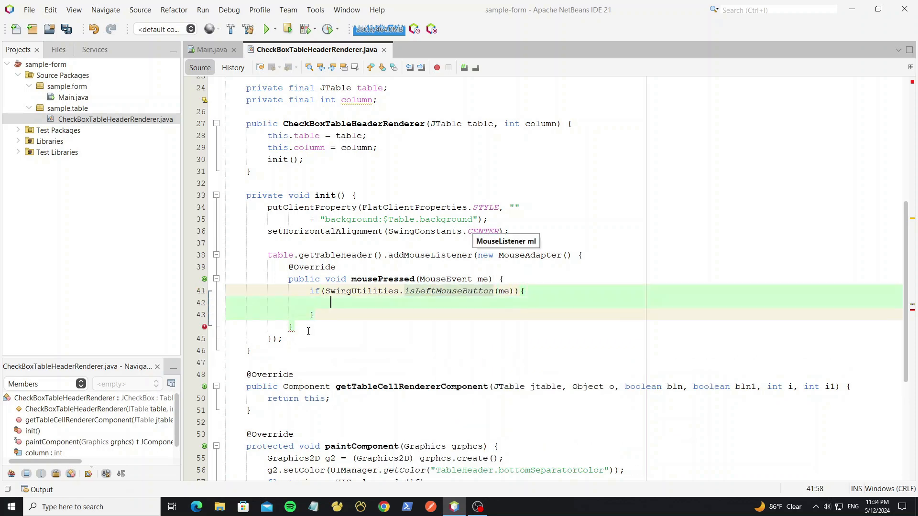
pyautogui.write('int col')
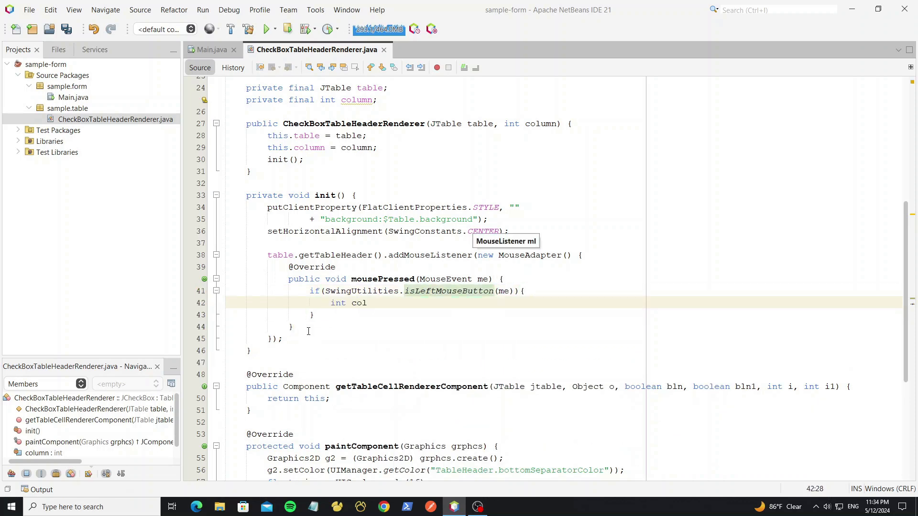
pyautogui.write('=table.columnAtPoint(me.getPoint());')
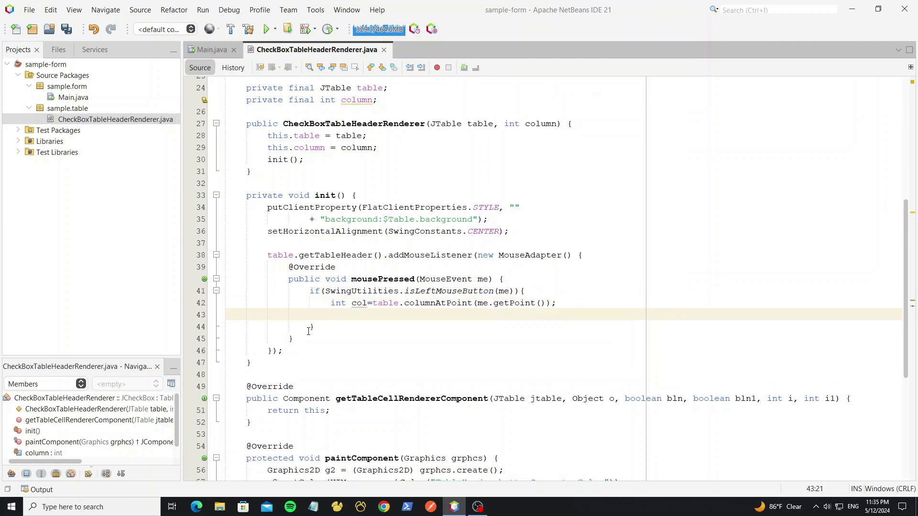
pyautogui.write('if(col==')
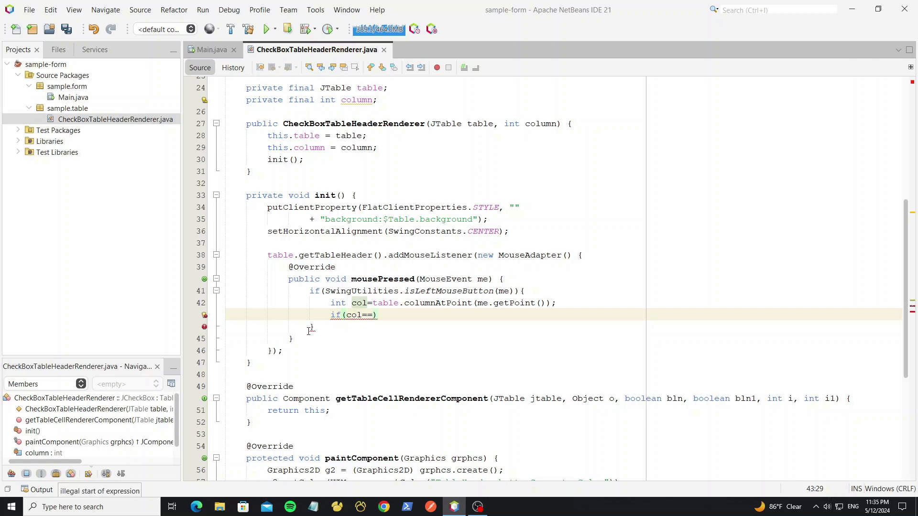
pyautogui.write('column')
pyautogui.click(565, 327)
pyautogui.write('setSelected(!isSelected());')
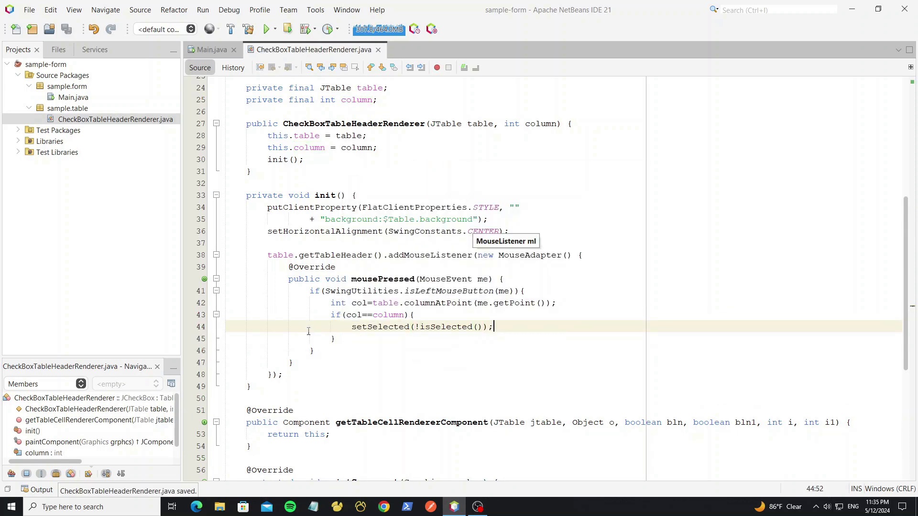
pyautogui.click(264, 28)
pyautogui.write('pri')
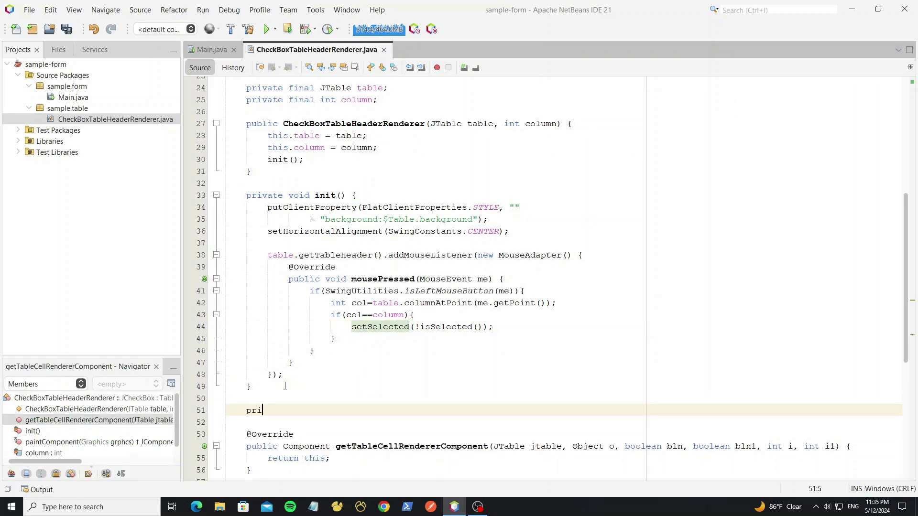
# Step: Write selectedTableRow(boolean selected) looping table.setValueAt over all rows, and call it from mousePressed
pyautogui.write('vate void s')
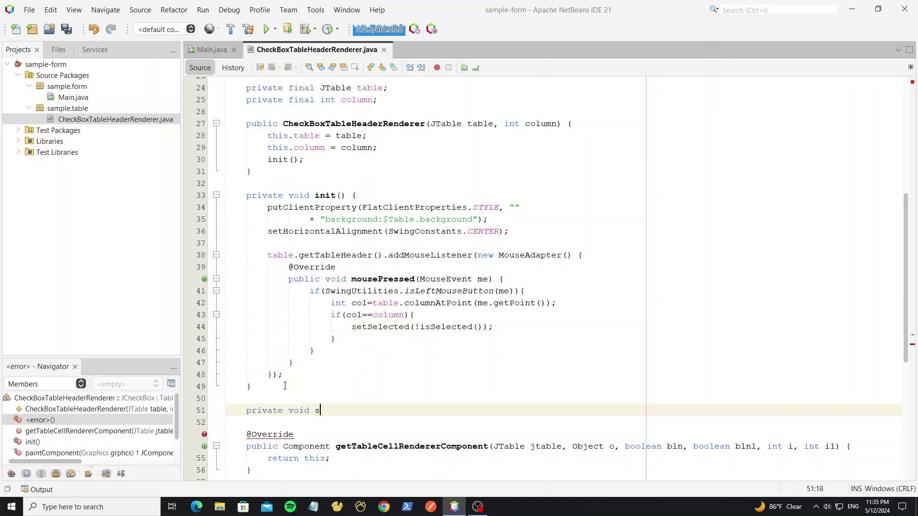
pyautogui.write('electedT')
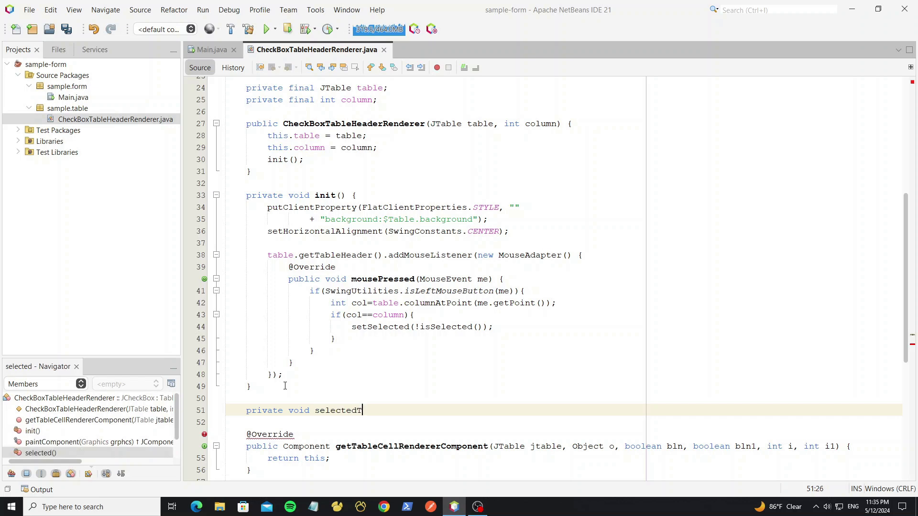
pyautogui.write('ableRow(boole')
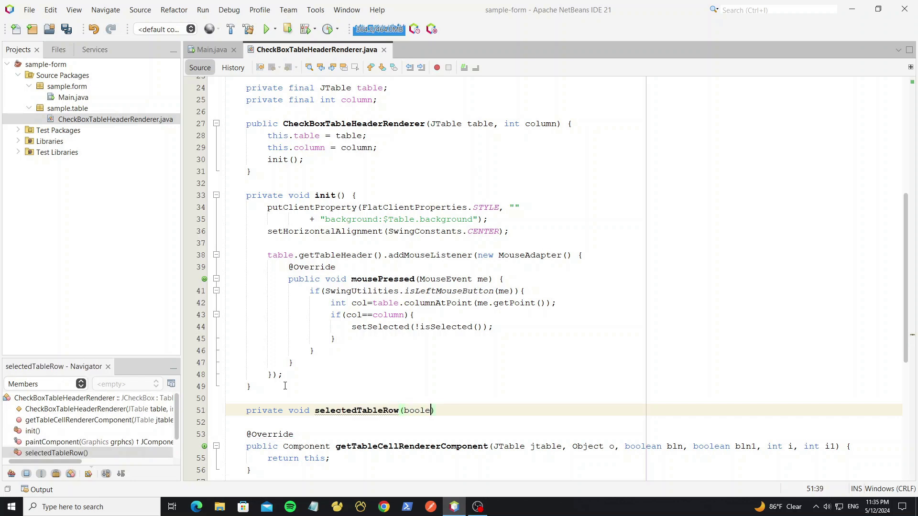
pyautogui.write('an selected) {')
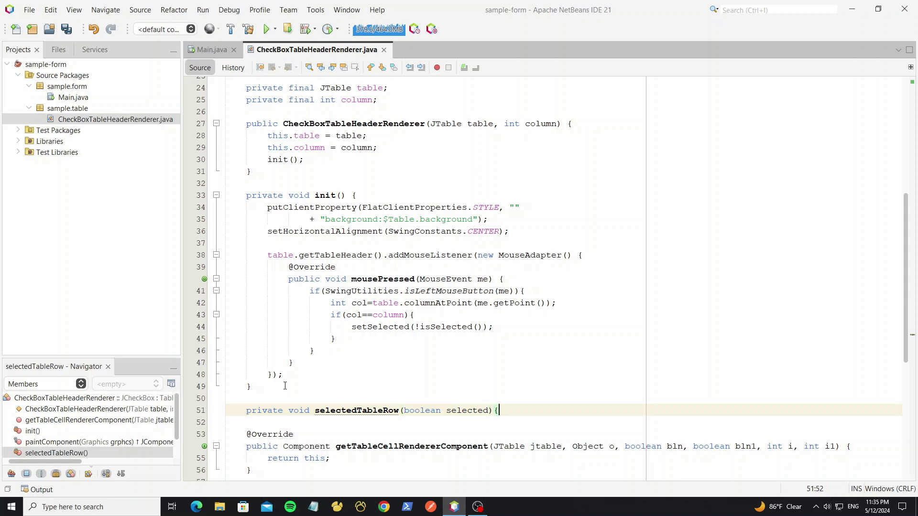
pyautogui.write('for()')
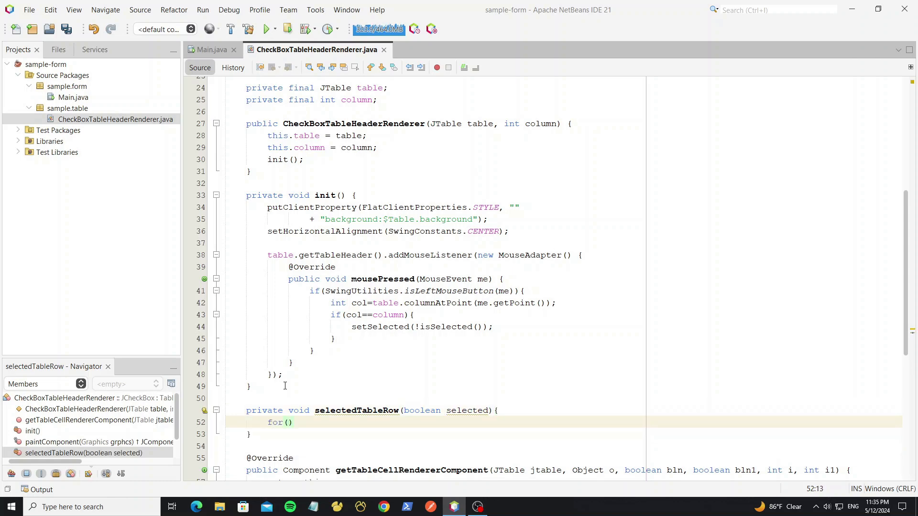
pyautogui.write('int i=0;i<table')
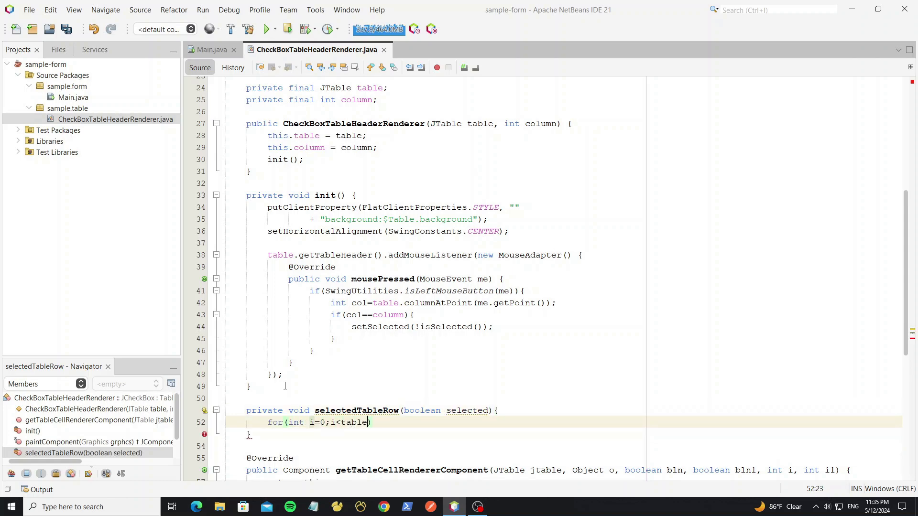
pyautogui.write('.getRowCount();i++)')
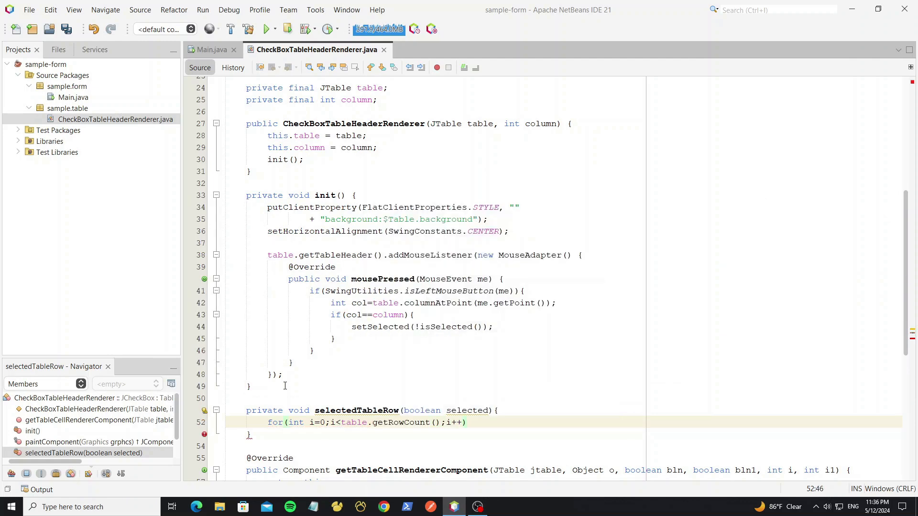
pyautogui.write('table.setValueAt(')
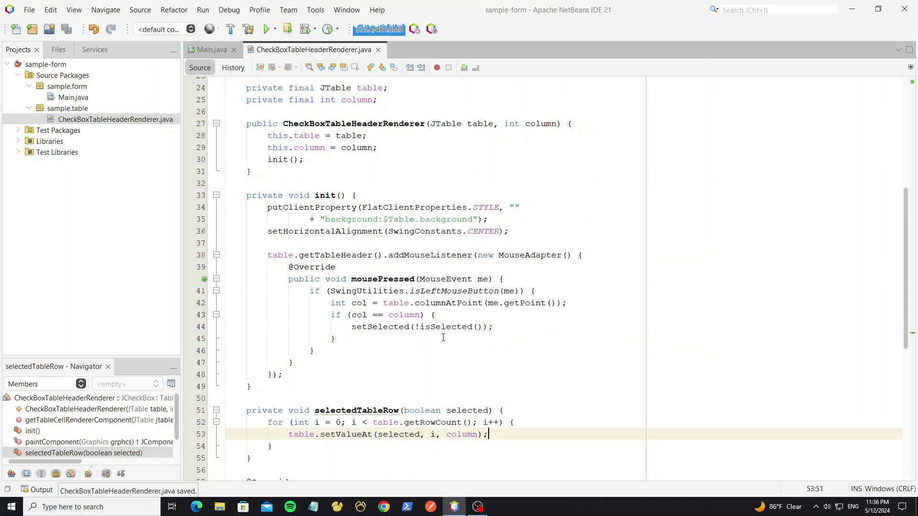
pyautogui.write('selectedTableRow(isSelected());')
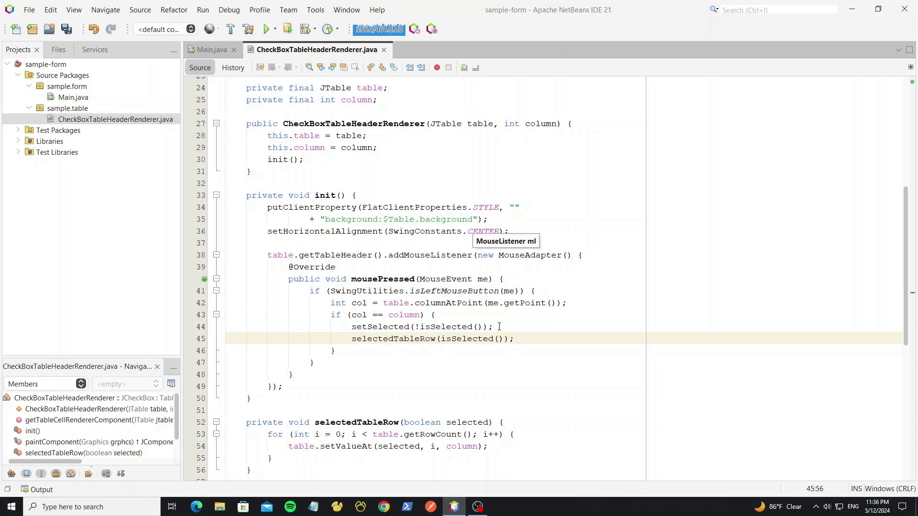
pyautogui.click(264, 28)
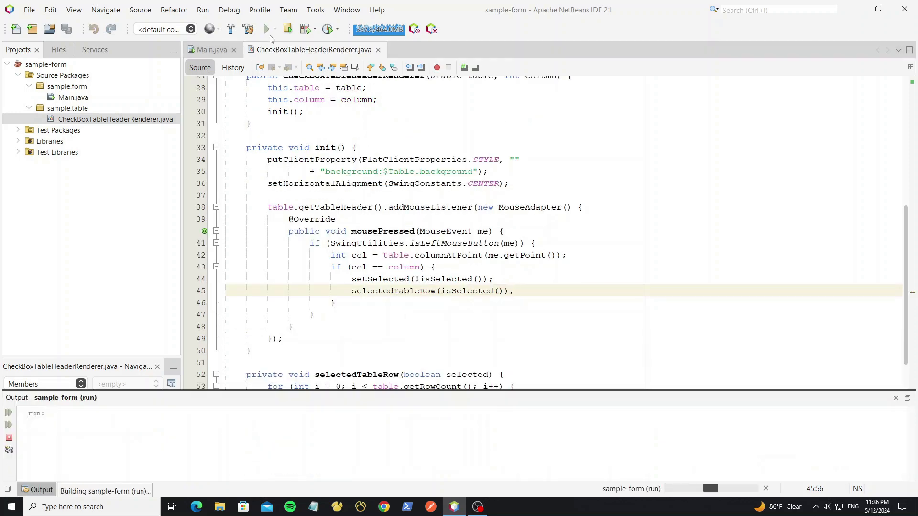
pyautogui.click(266, 28)
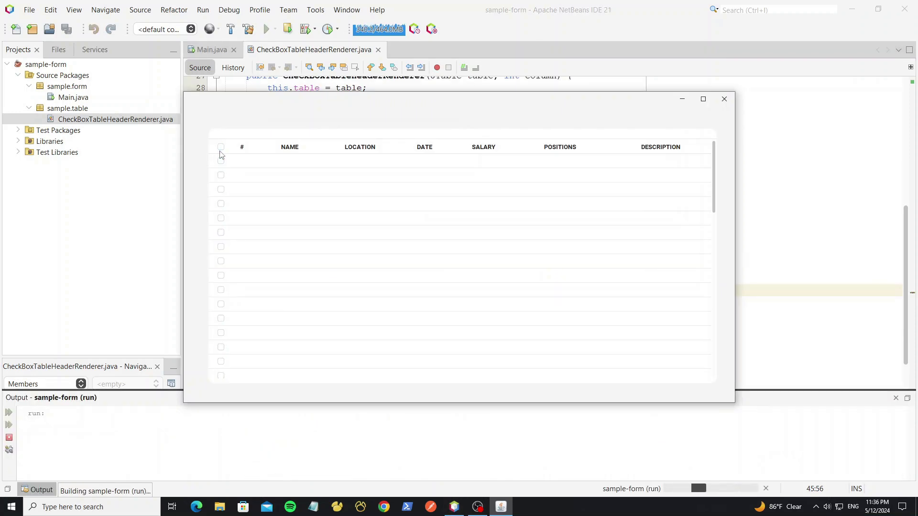
pyautogui.click(221, 147)
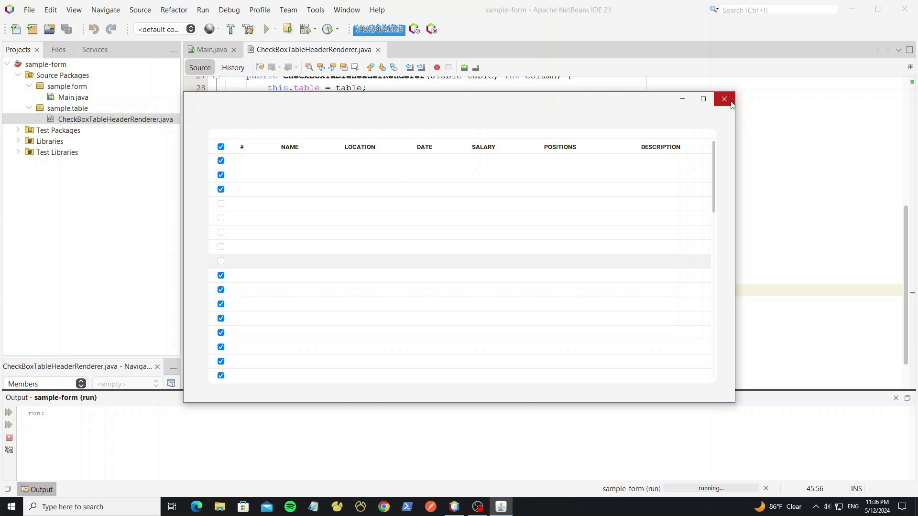
pyautogui.click(724, 98)
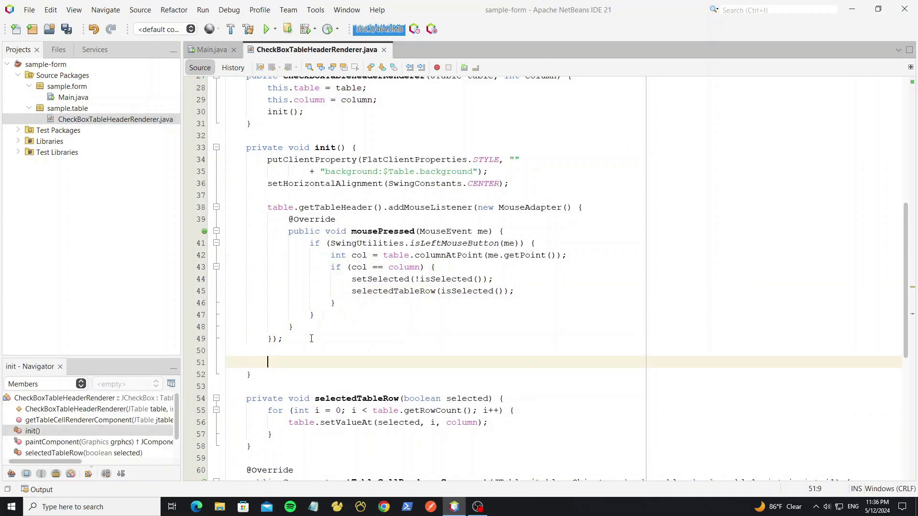
# Step: Add a table model listener lambda that reacts when the changed column equals this column
pyautogui.write('table.getModel().addTableModelListener((tme) -> {')
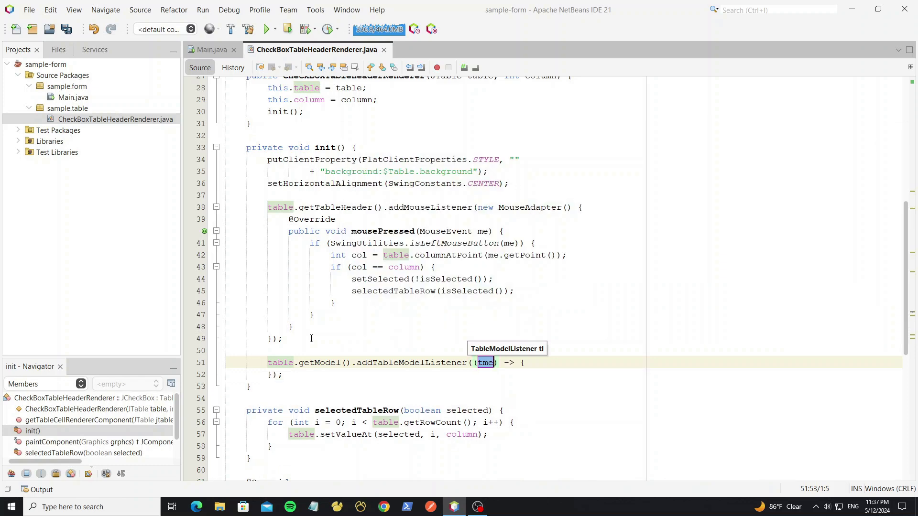
pyautogui.press('enter')
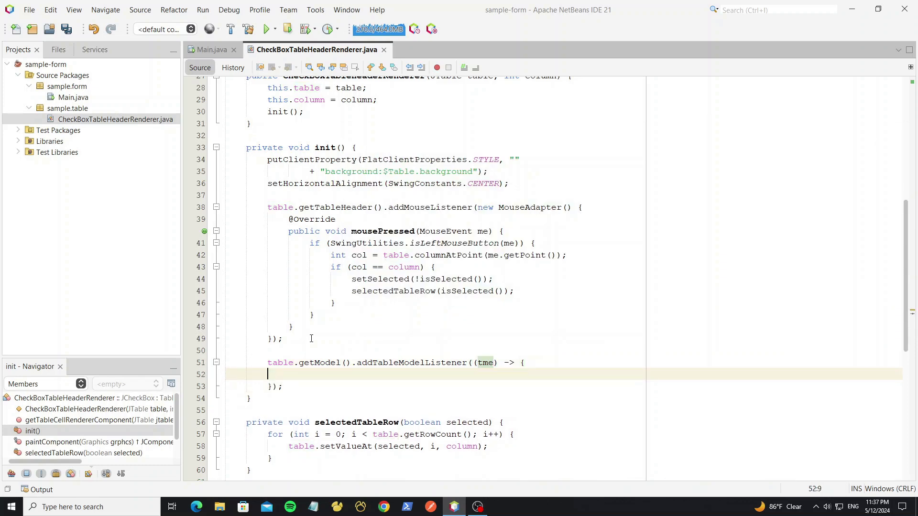
pyautogui.write('if(tme)')
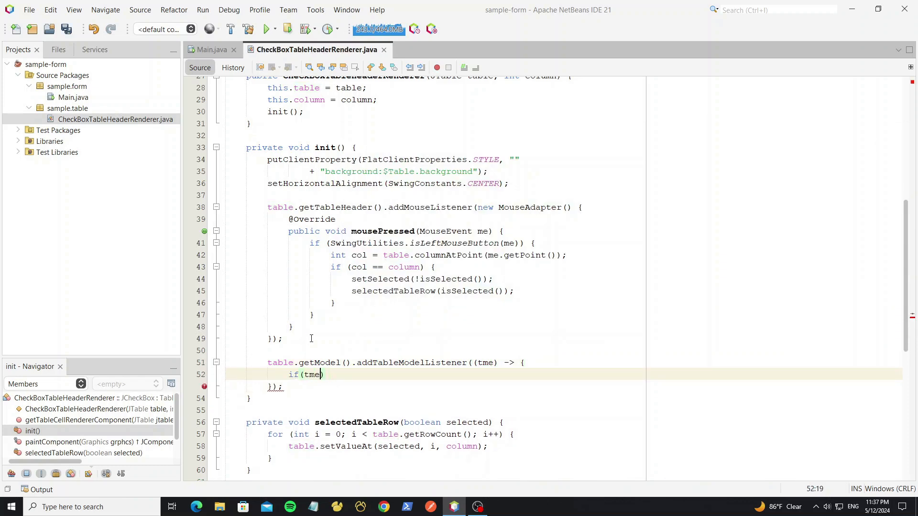
pyautogui.write('.getColumn()==)')
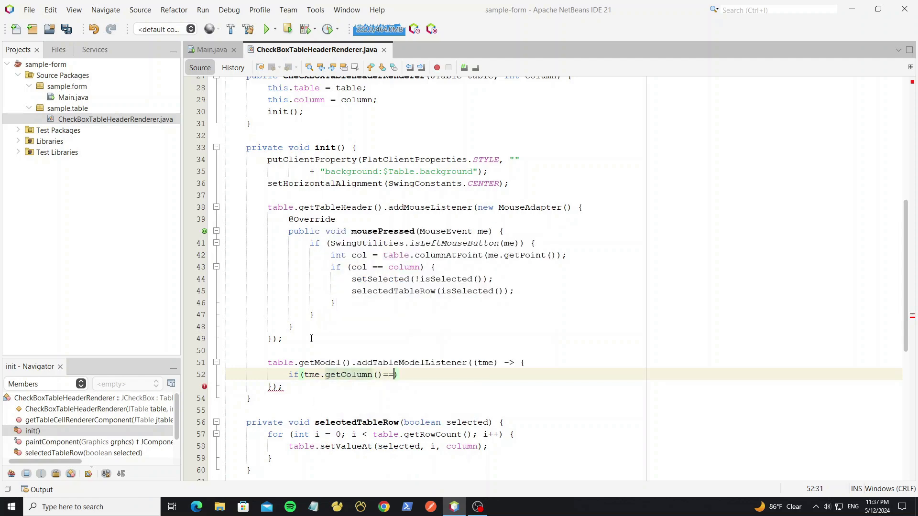
pyautogui.write('column')
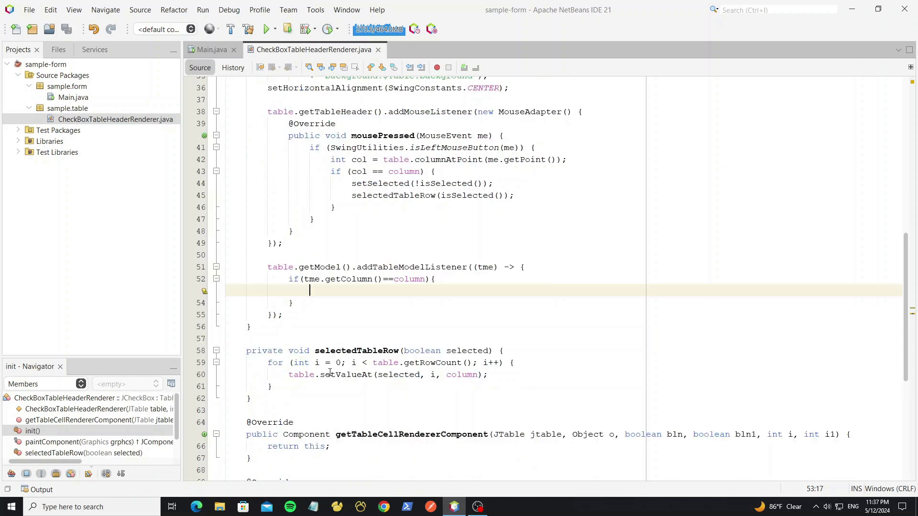
# Step: Create checkRow(), call it from the listener, and set initValue from row 0 (false if empty)
pyautogui.write('private')
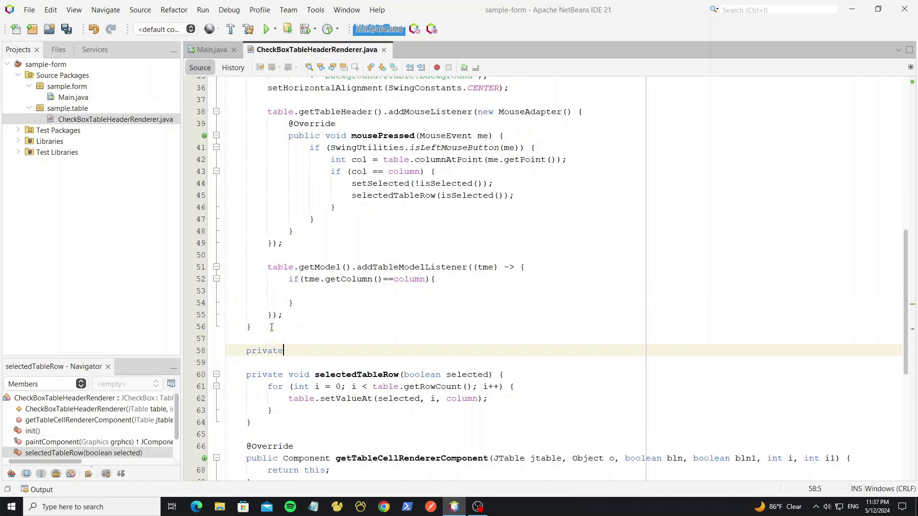
pyautogui.write('void checkRow')
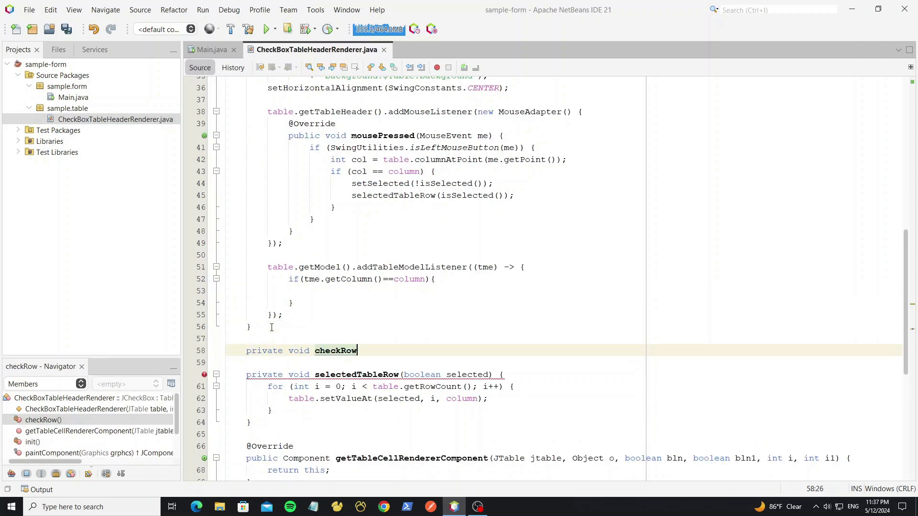
pyautogui.write('(){')
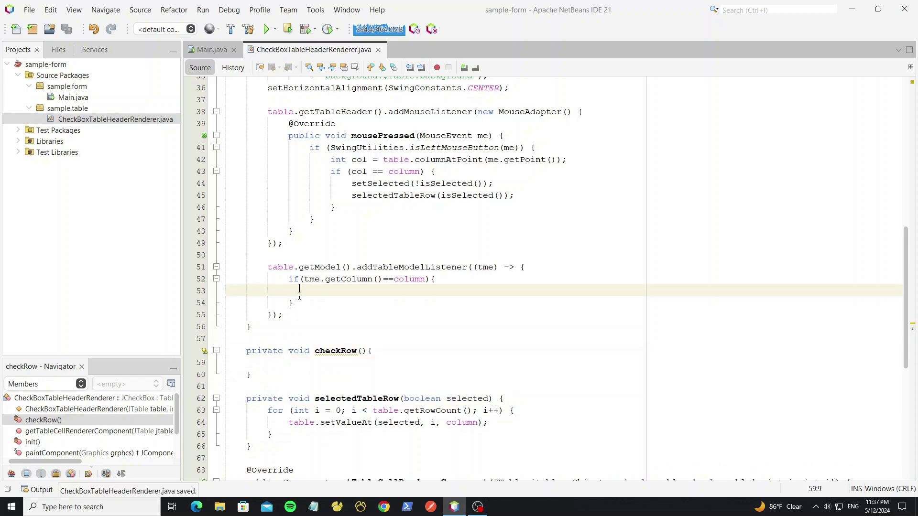
pyautogui.write('checkRow();')
pyautogui.click(564, 362)
pyautogui.write('b')
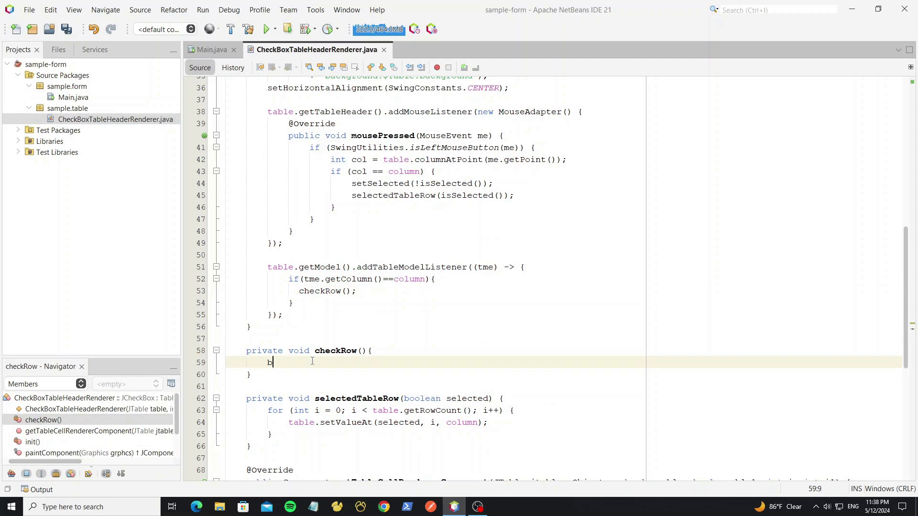
pyautogui.write('oolean init')
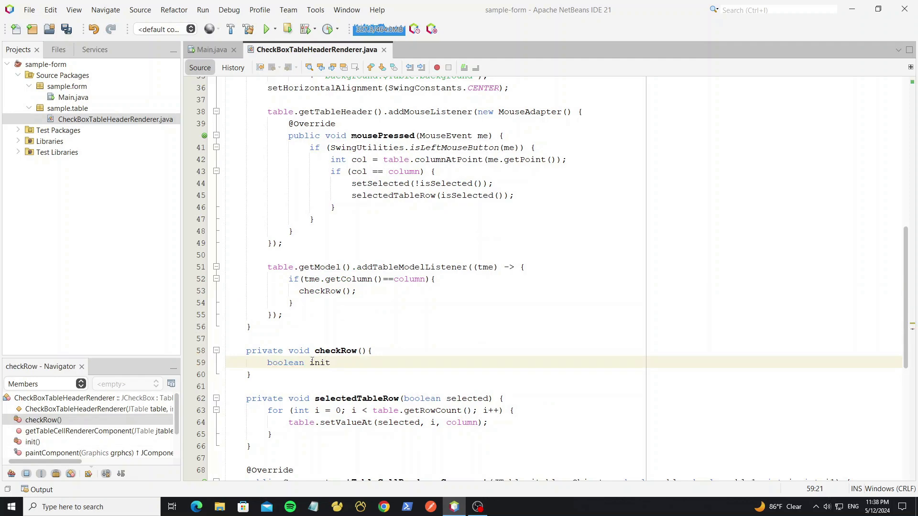
pyautogui.write('Value=table')
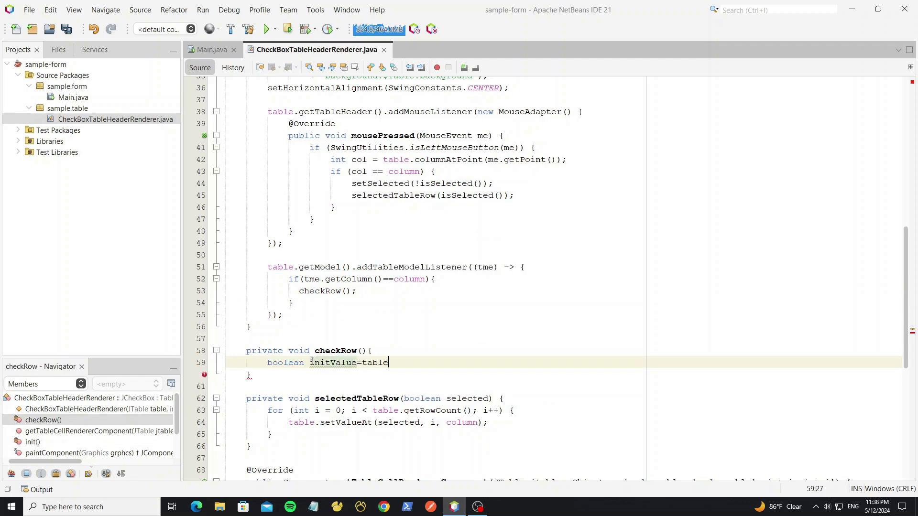
pyautogui.write('.getro')
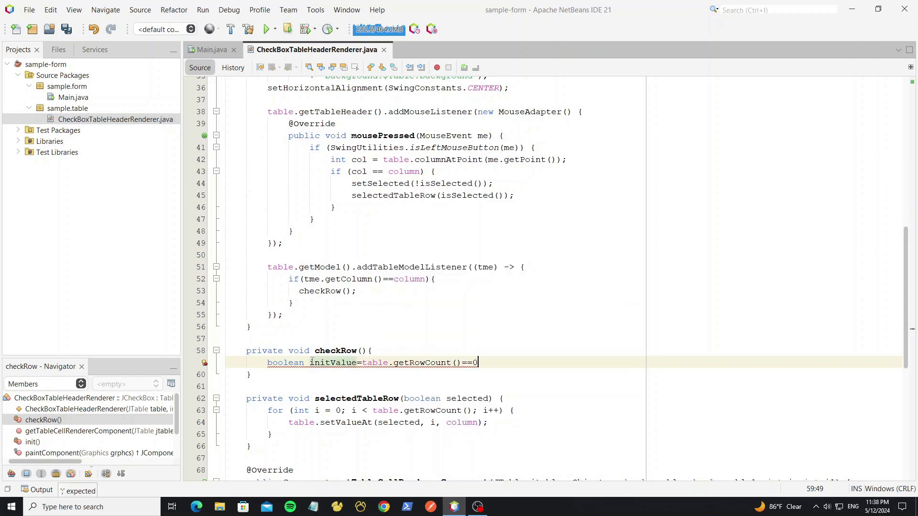
pyautogui.write('?false')
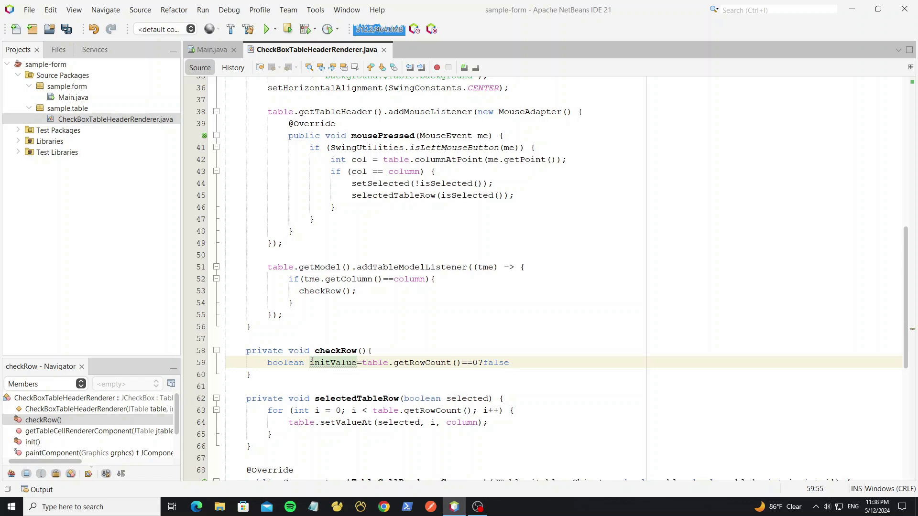
pyautogui.write(':(boolean)')
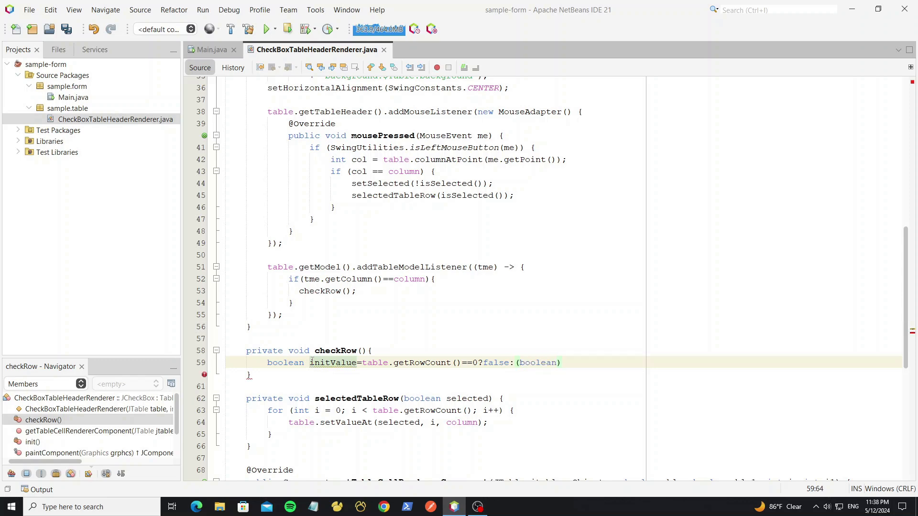
pyautogui.write('table.getva')
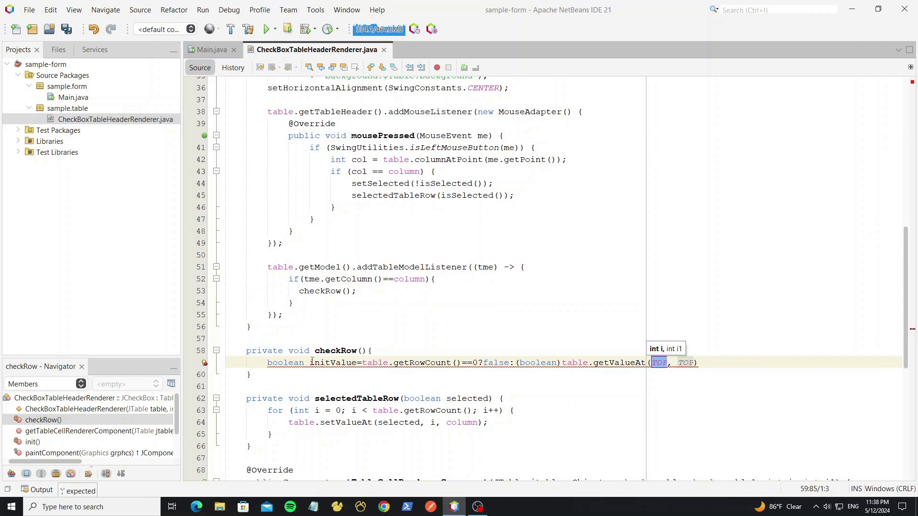
pyautogui.write('0, column')
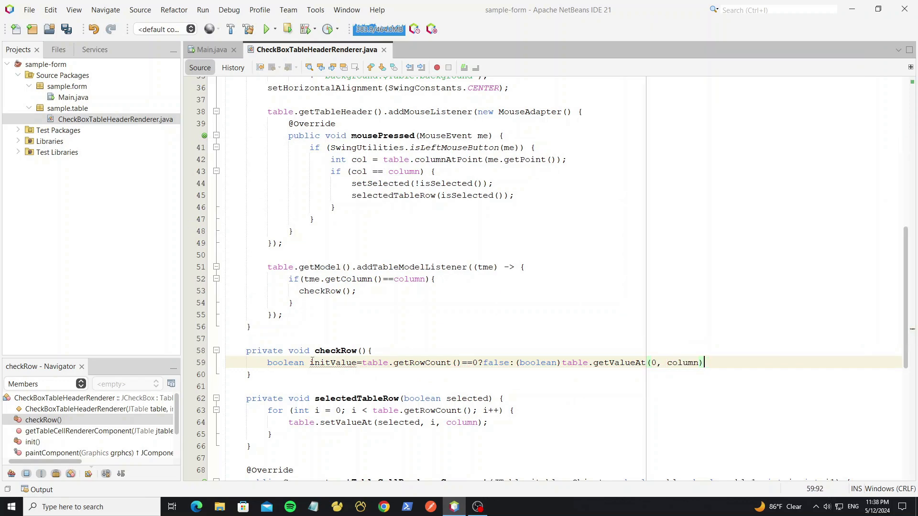
# Step: Loop over rows 1 to getRowCount(), reading each row's boolean value for comparison
pyautogui.write('for')
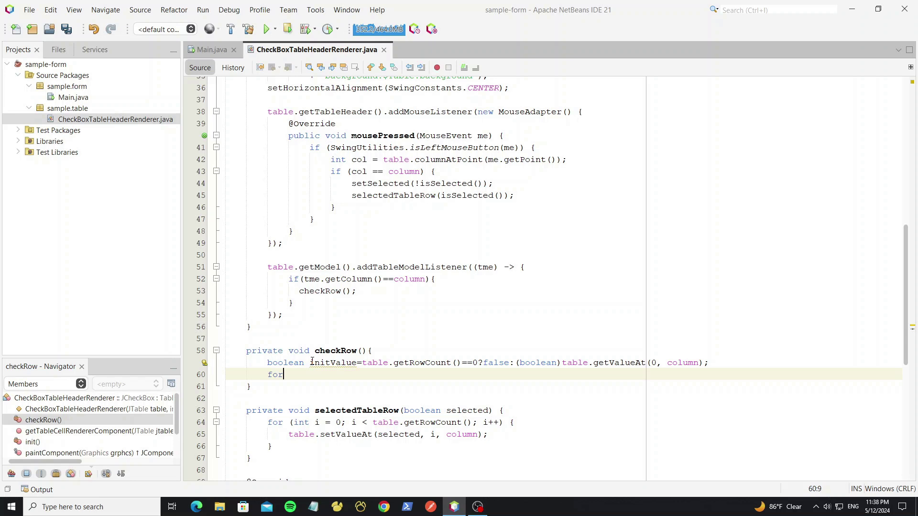
pyautogui.write('(int i=1;)')
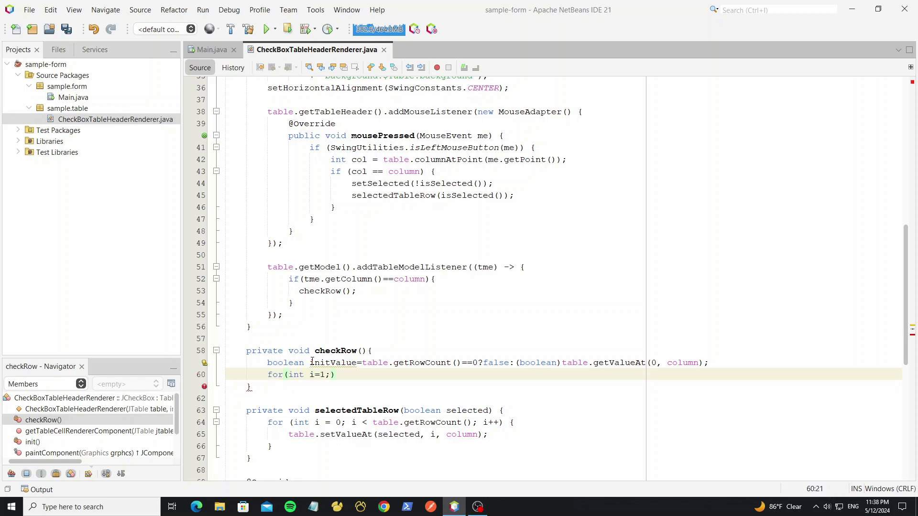
pyautogui.write('i<table.getRowCount()')
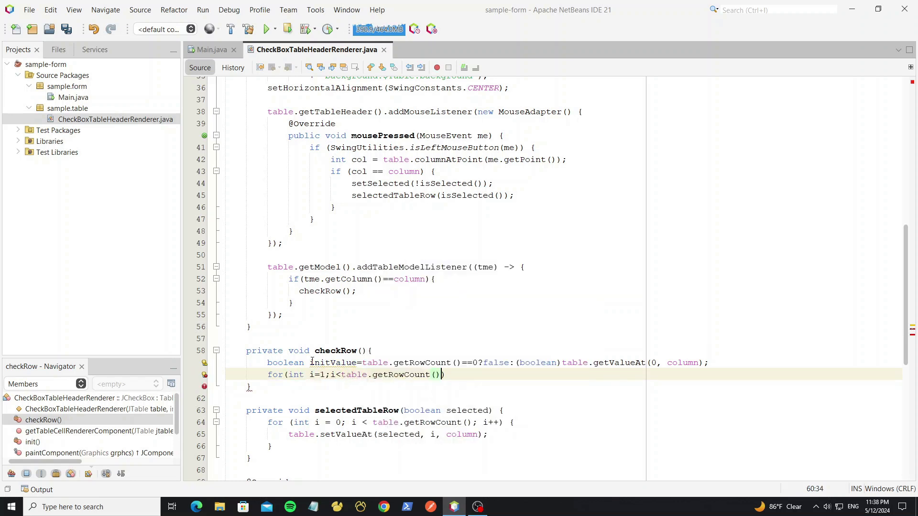
pyautogui.write(';i++){')
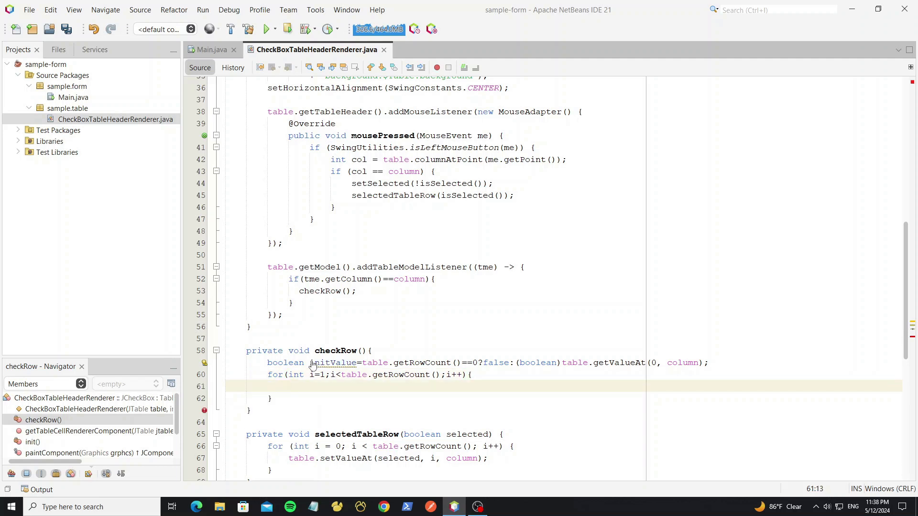
pyautogui.write('boolean v=()')
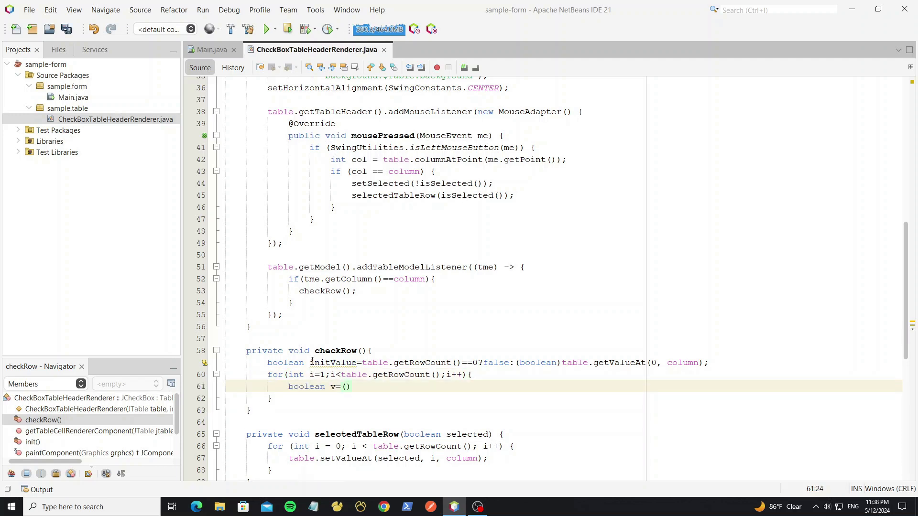
pyautogui.write('(boolean)table.getValueAt(i, i)')
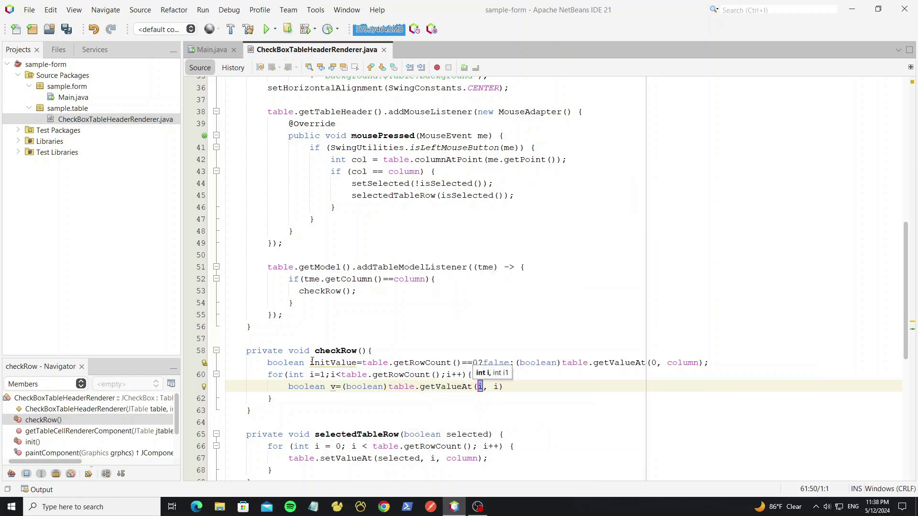
pyautogui.press('enter')
pyautogui.write('if(initValue!=v){')
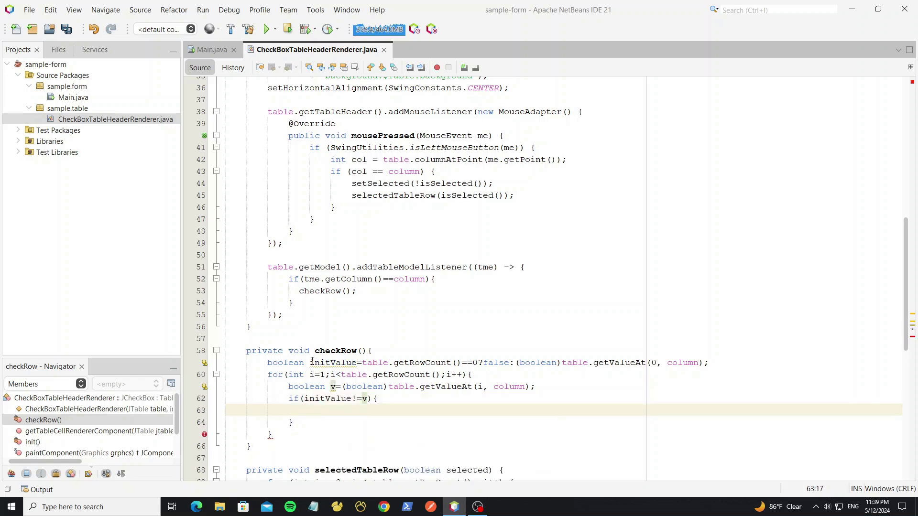
# Step: Finish checkRow: set SELECTED_STATE indeterminate on mixed values, otherwise the first row's value, and repaint the header
pyautogui.write('putClientProperty(v, v);')
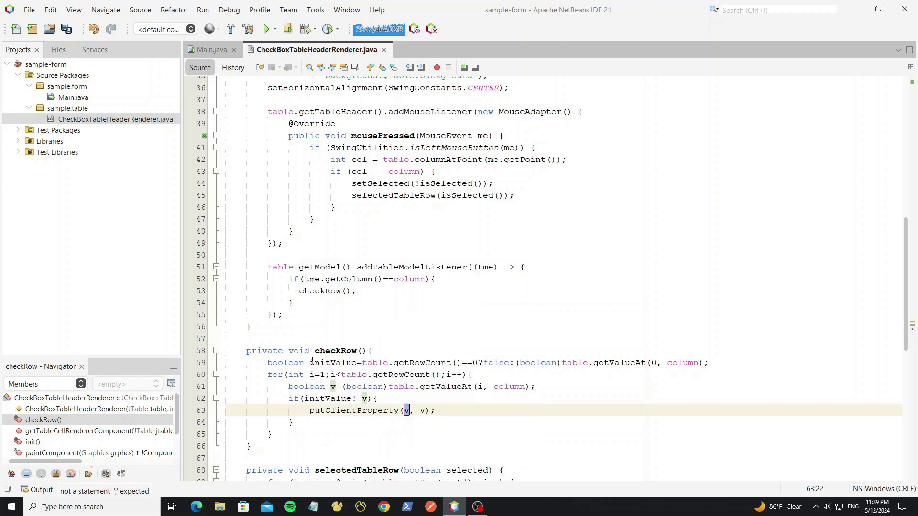
pyautogui.write('FlatClientProperties.Se')
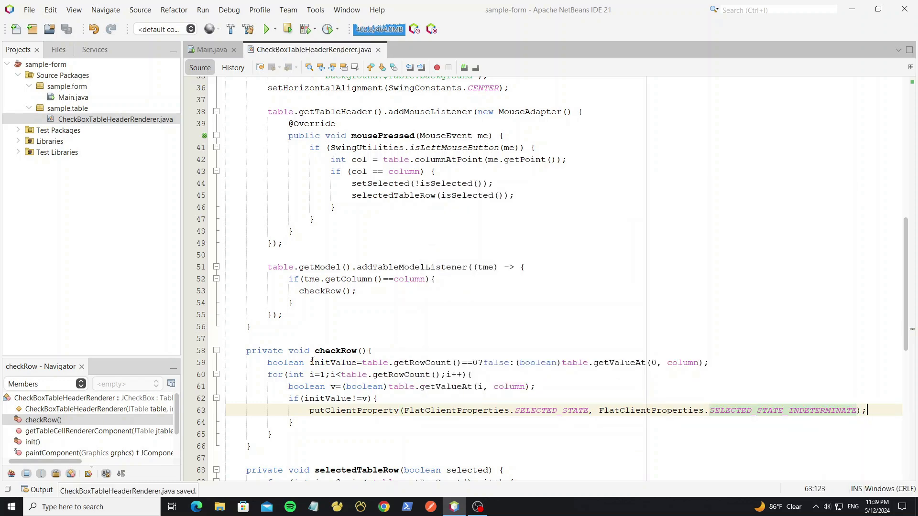
pyautogui.write('table.getTableHeader().repaint();')
pyautogui.write('return;')
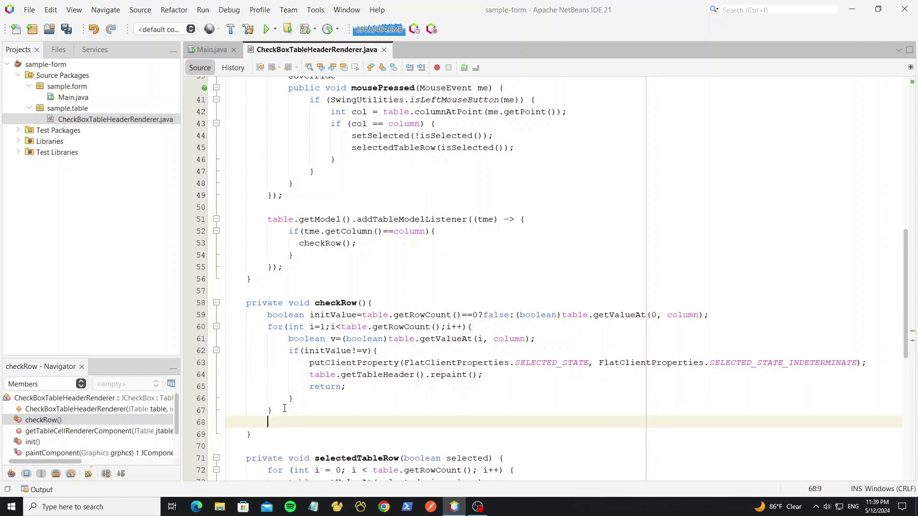
pyautogui.write('putcl')
pyautogui.write('setSelected(initValue);')
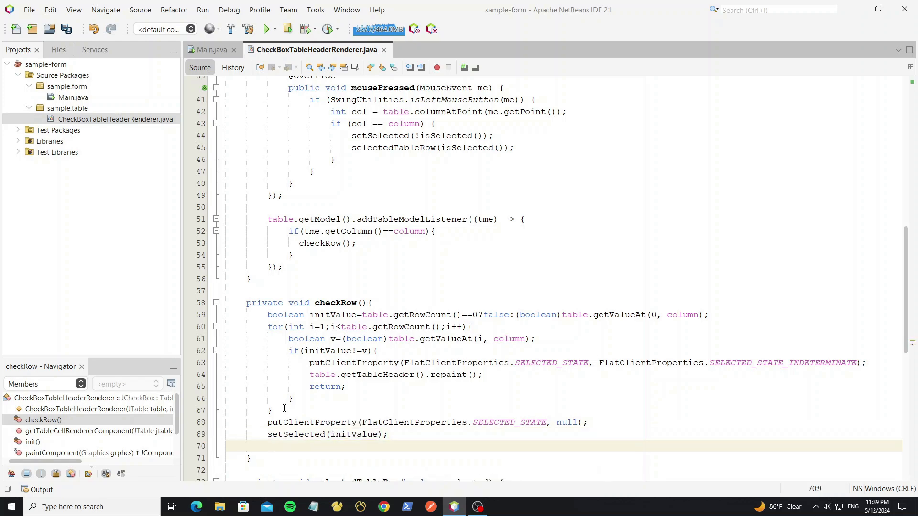
pyautogui.write('table.getTableHeader().repaint();')
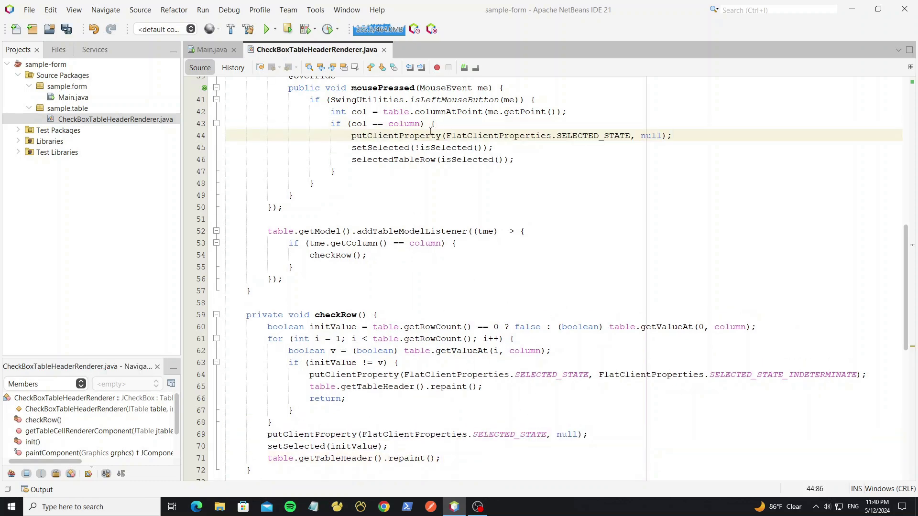
# Step: Set the table's Customizer row count to 0, then return to Main's source
pyautogui.scroll(3)
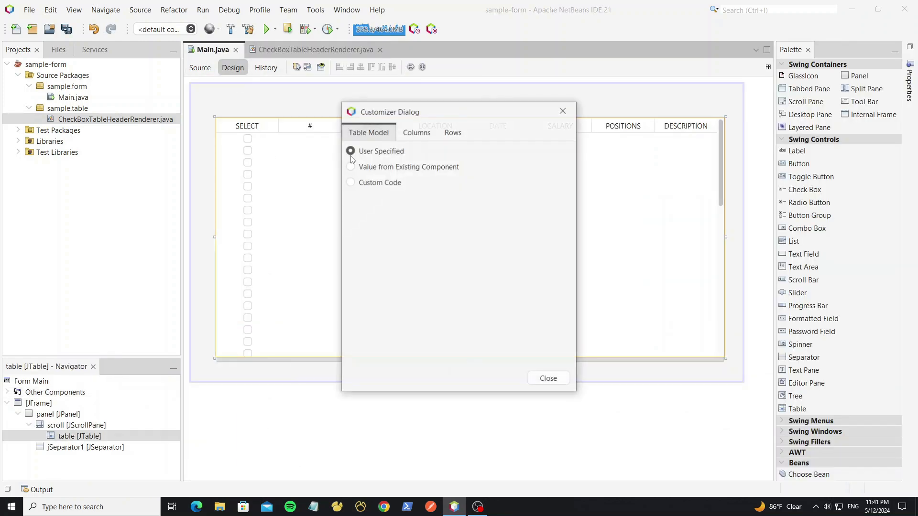
pyautogui.click(451, 132)
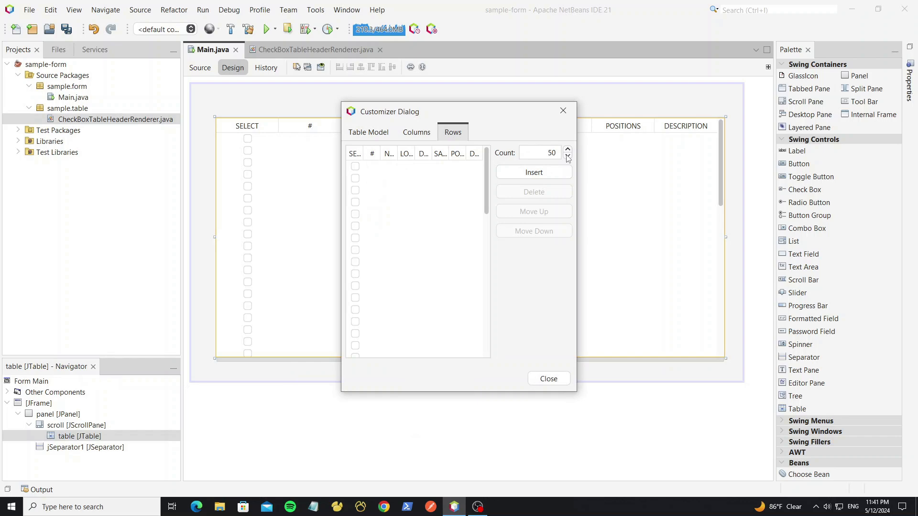
pyautogui.click(548, 378)
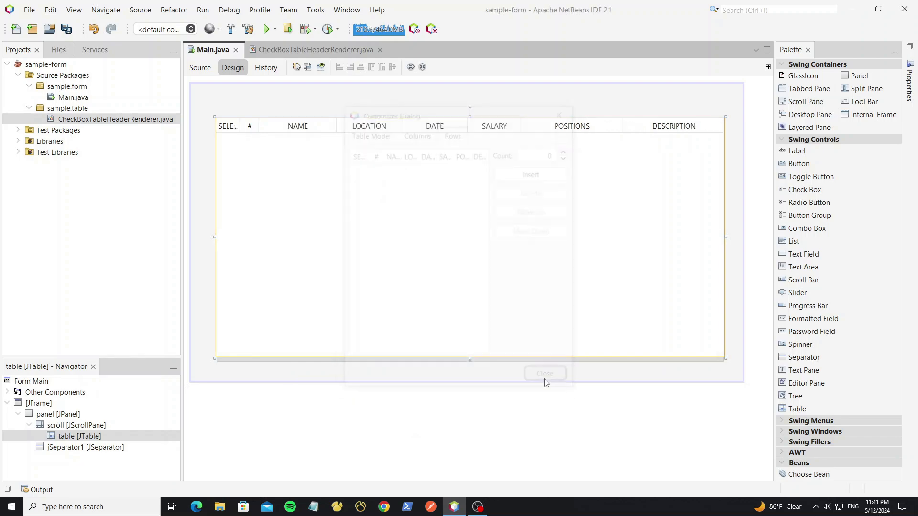
pyautogui.click(199, 67)
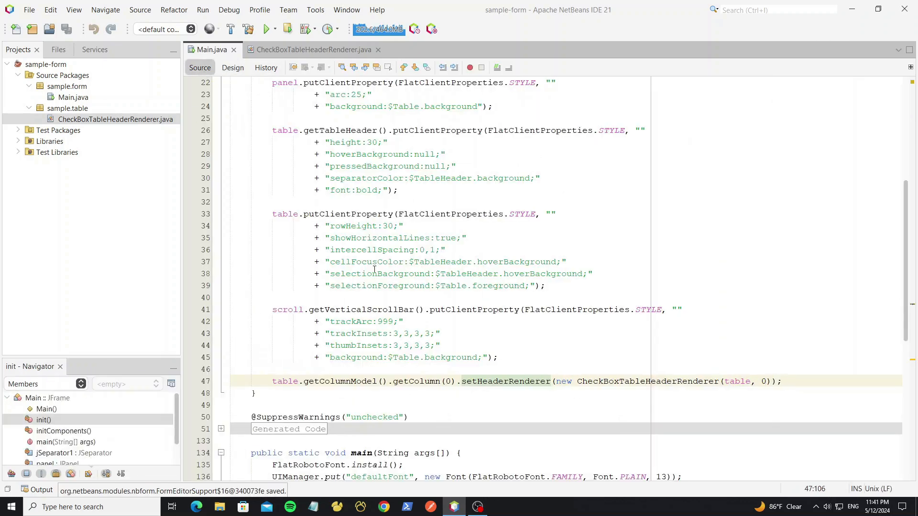
# Step: Add testData(), called from init(), adding 20 employee rows to the DefaultTableModel, then run the project
pyautogui.click(266, 321)
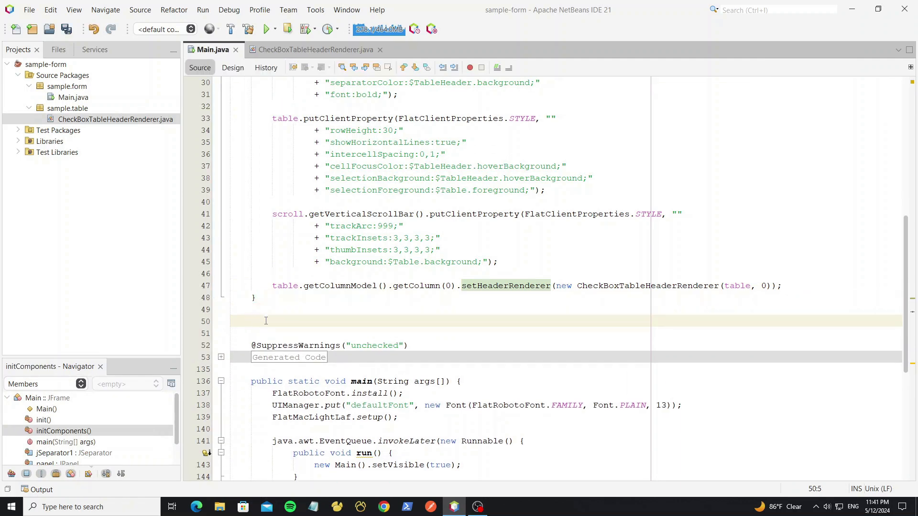
pyautogui.write('private void testData(){')
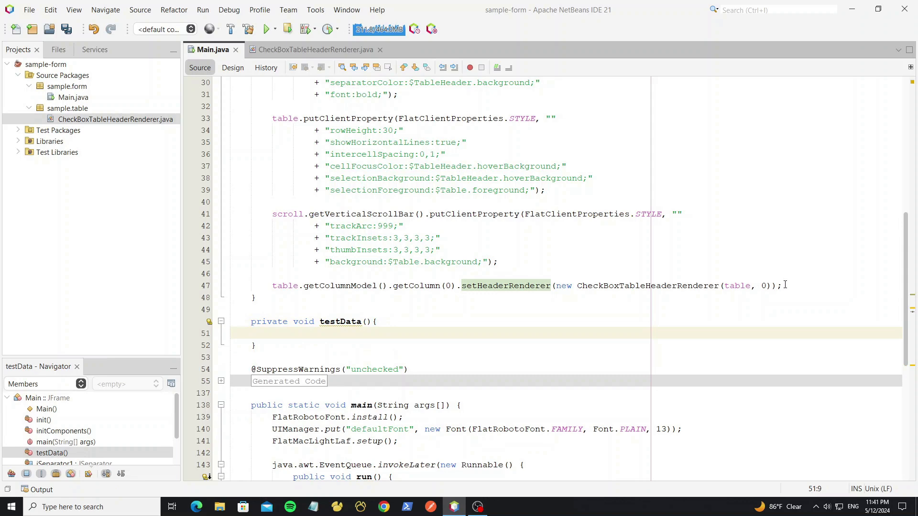
pyautogui.write('testData();')
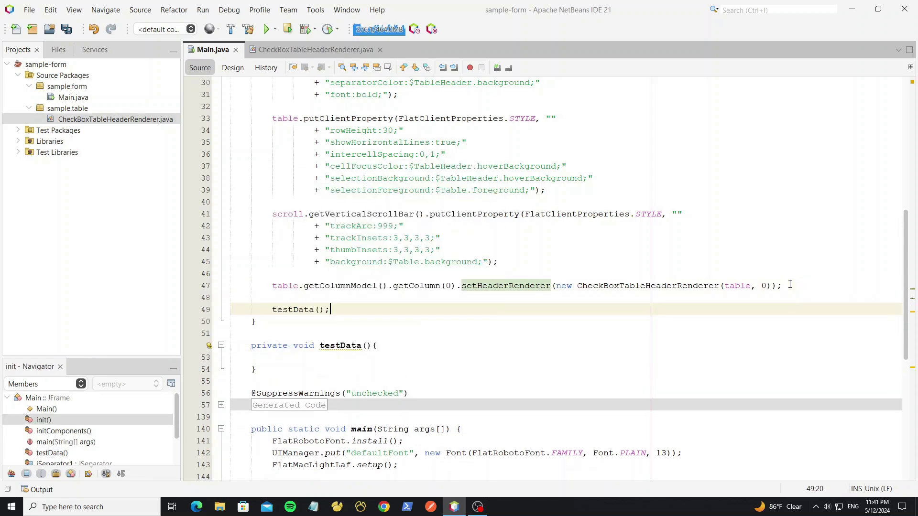
pyautogui.write('DefaultTableModel m')
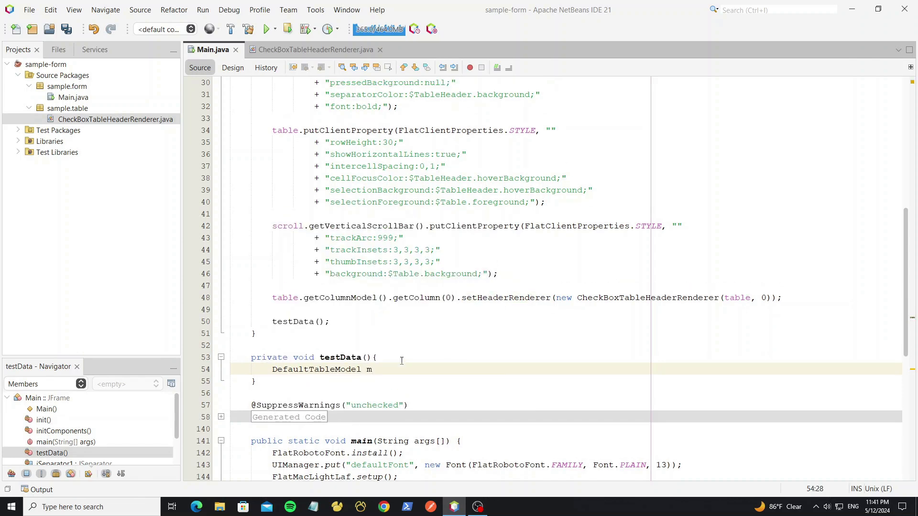
pyautogui.write('odel=(DefaultTableModel)')
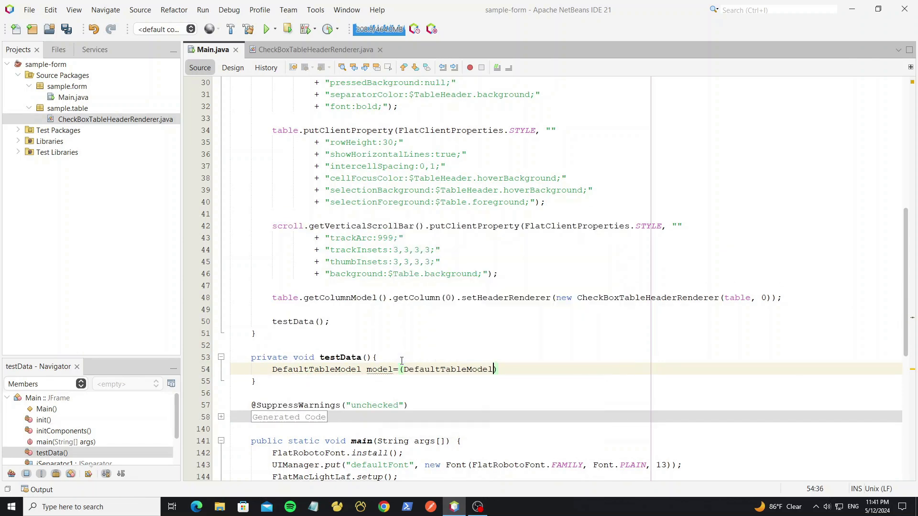
pyautogui.write('table.getmo')
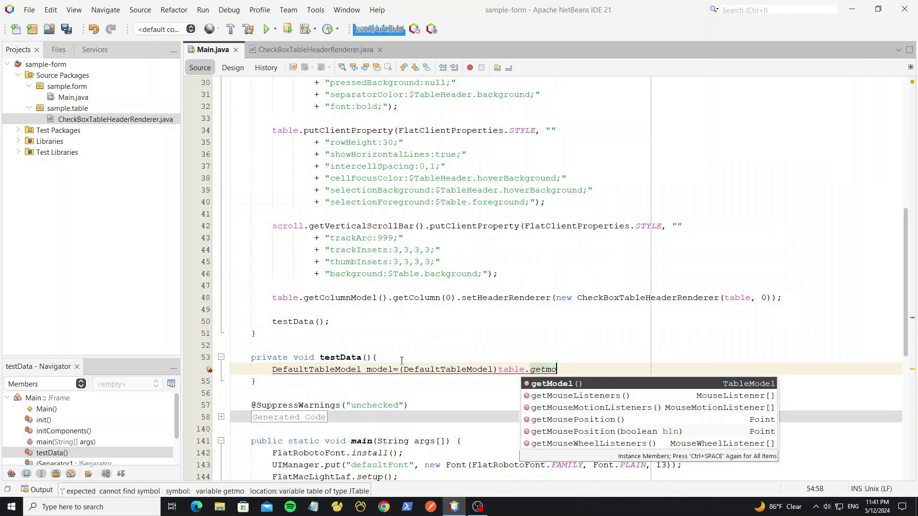
pyautogui.click(550, 383)
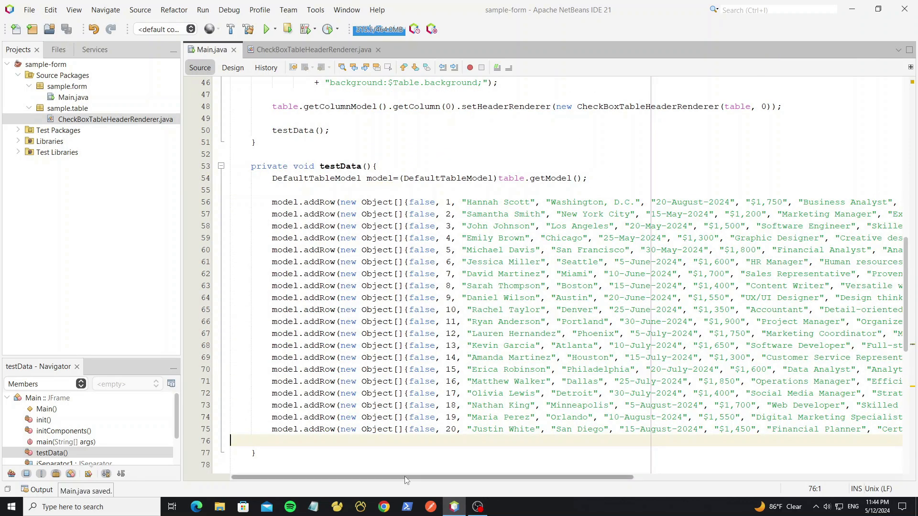
pyautogui.click(265, 29)
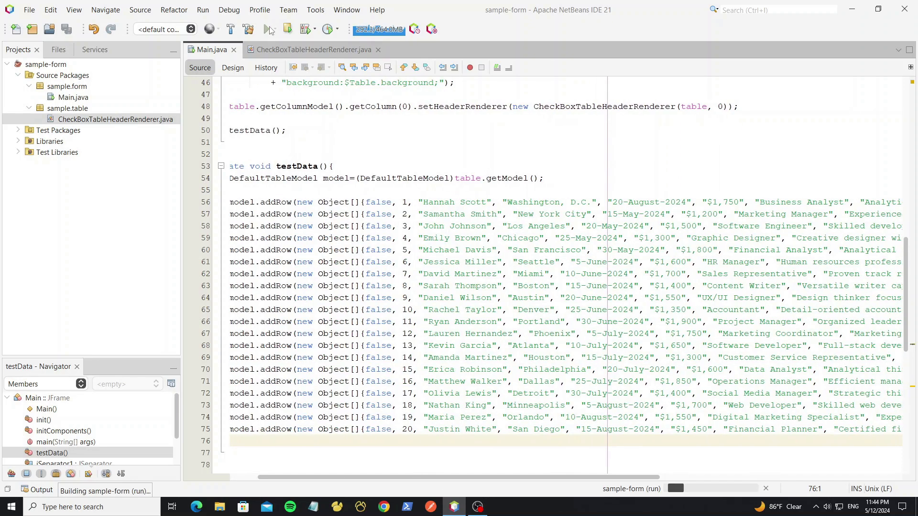
# Step: Tick the second row, select all via the header checkbox, then toggle the third row
pyautogui.click(266, 29)
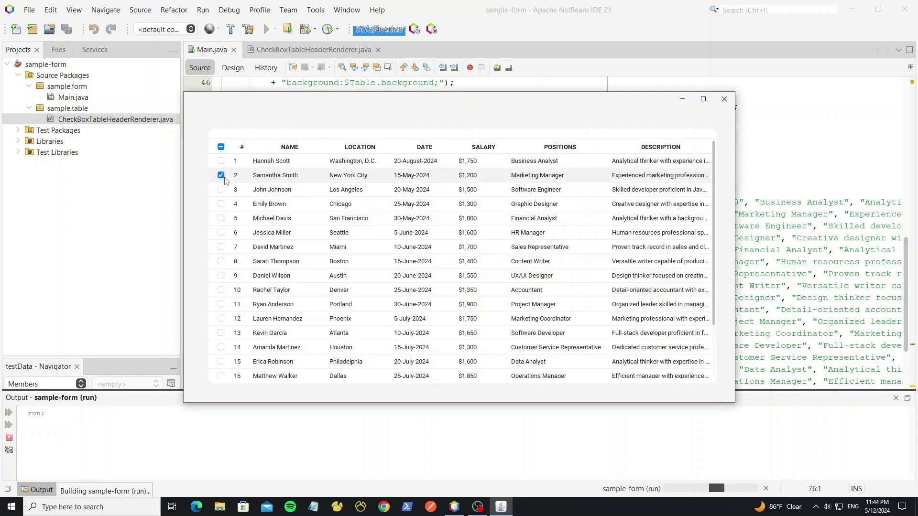
pyautogui.click(221, 147)
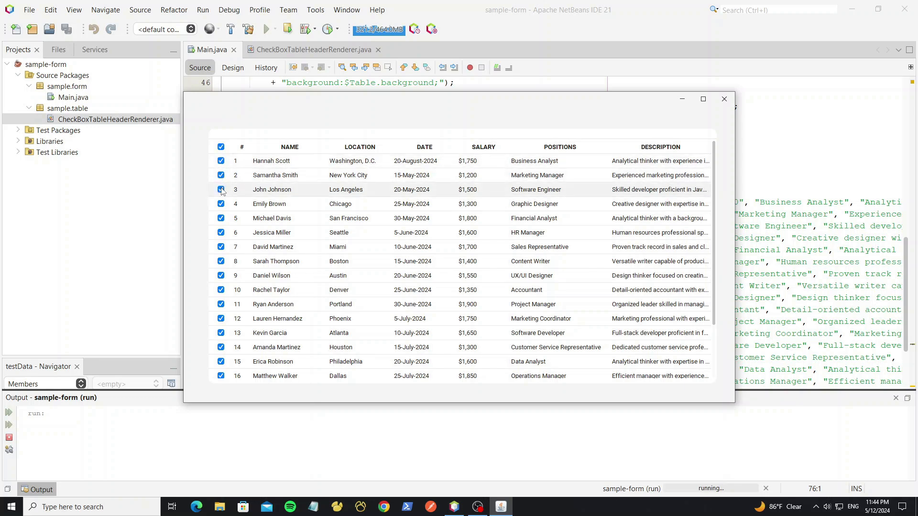
pyautogui.click(221, 146)
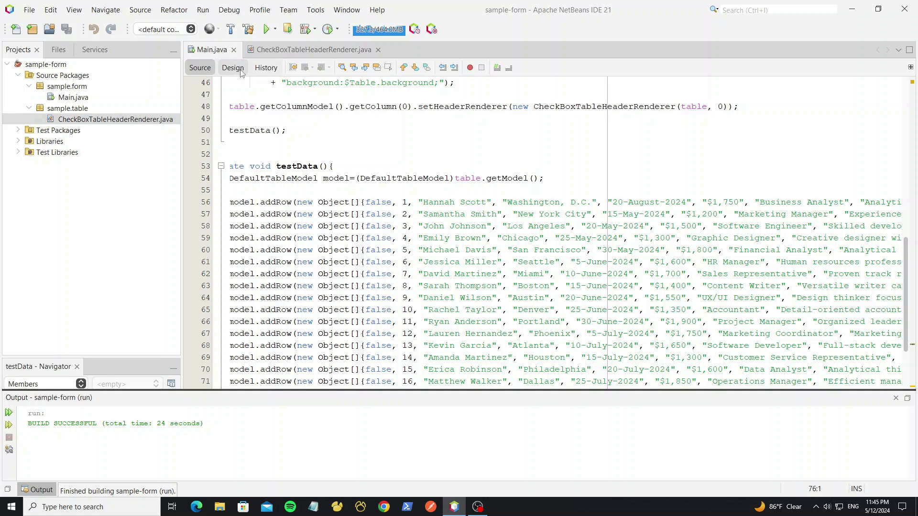
# Step: Review the table's Columns in the Customizer, rerun the project, and reopen CheckBoxTableHeaderRenderer.java
pyautogui.click(232, 67)
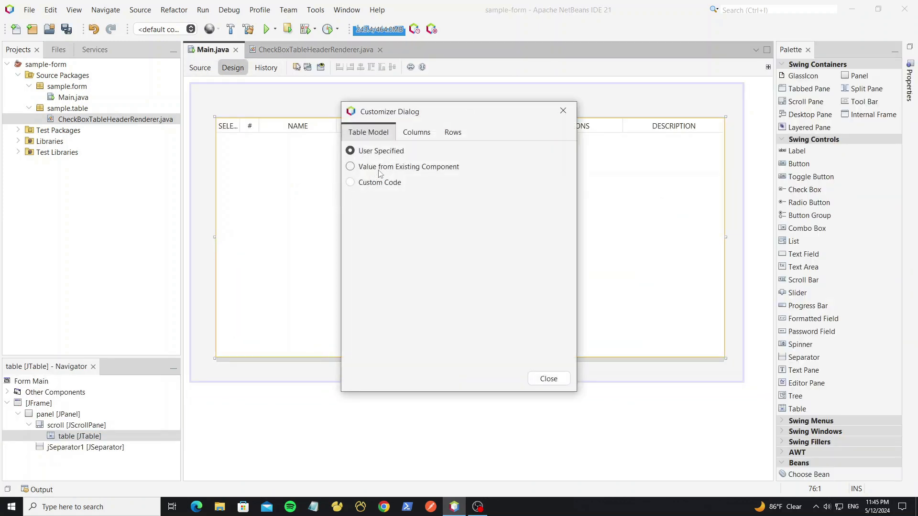
pyautogui.click(415, 132)
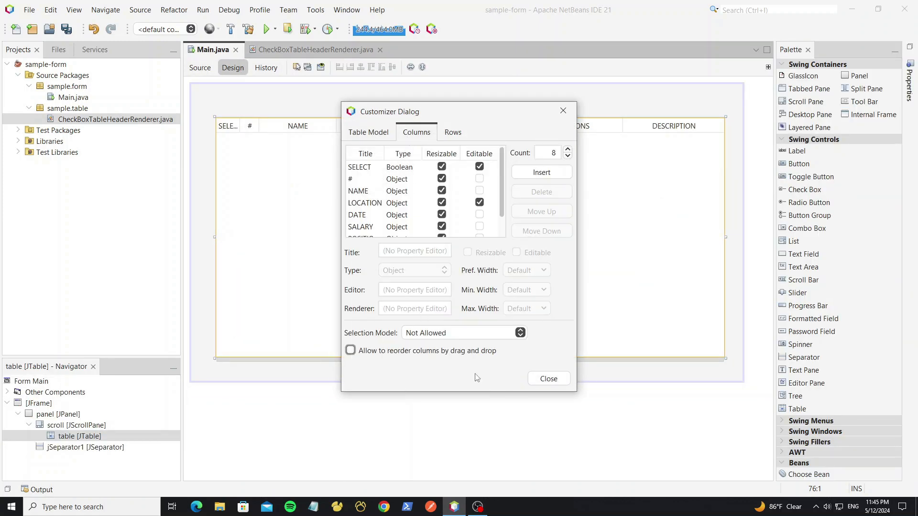
pyautogui.click(547, 378)
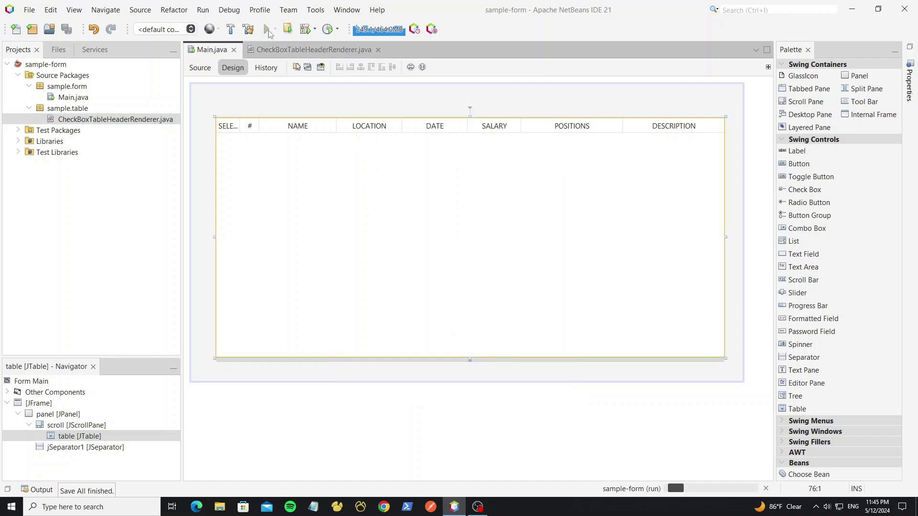
pyautogui.click(266, 29)
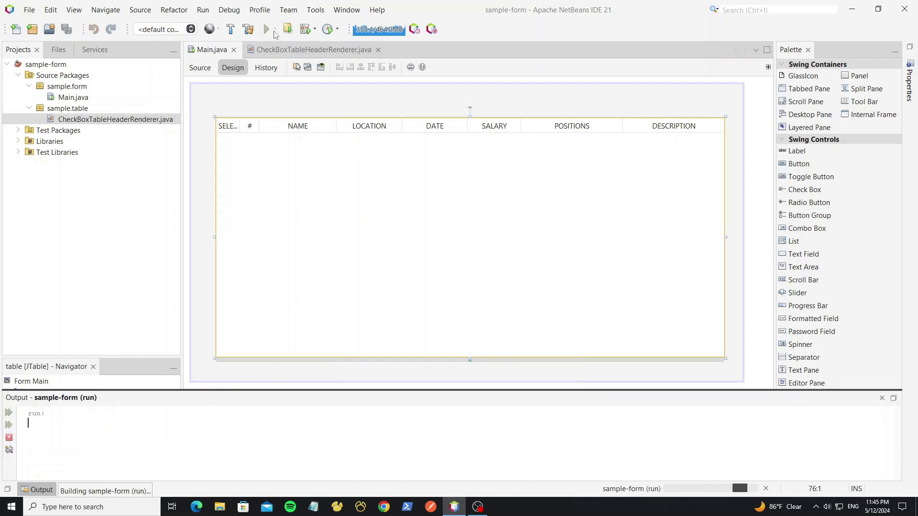
pyautogui.click(265, 28)
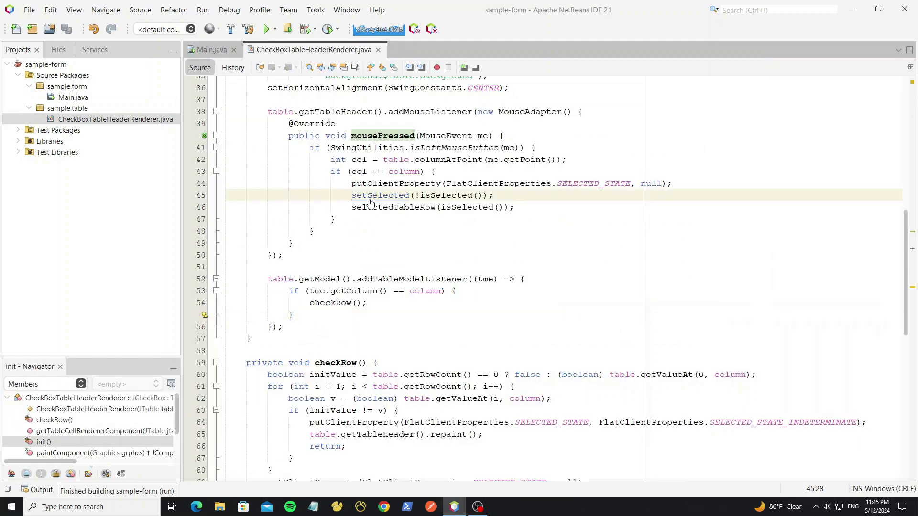
# Step: Create a new Java class TableHeaderAlignment in the sample.table package
pyautogui.rightClick(67, 109)
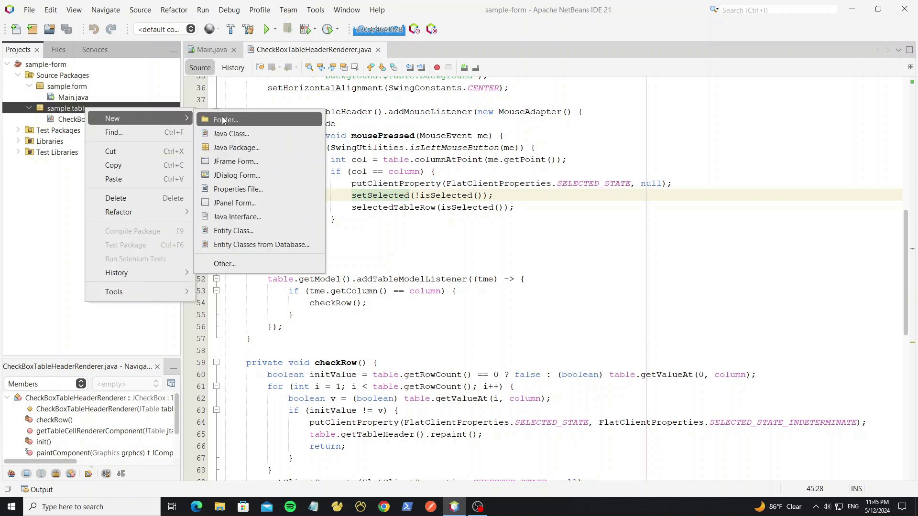
pyautogui.click(230, 133)
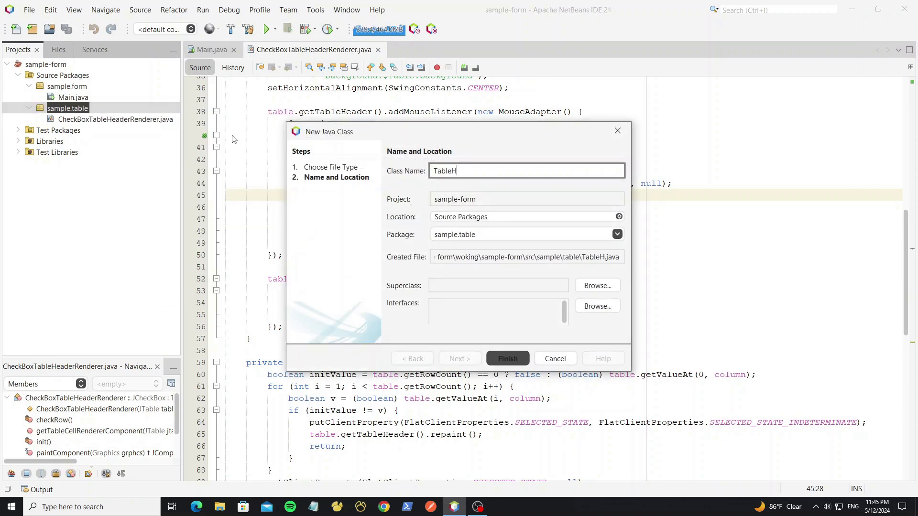
pyautogui.write('eaderAlig')
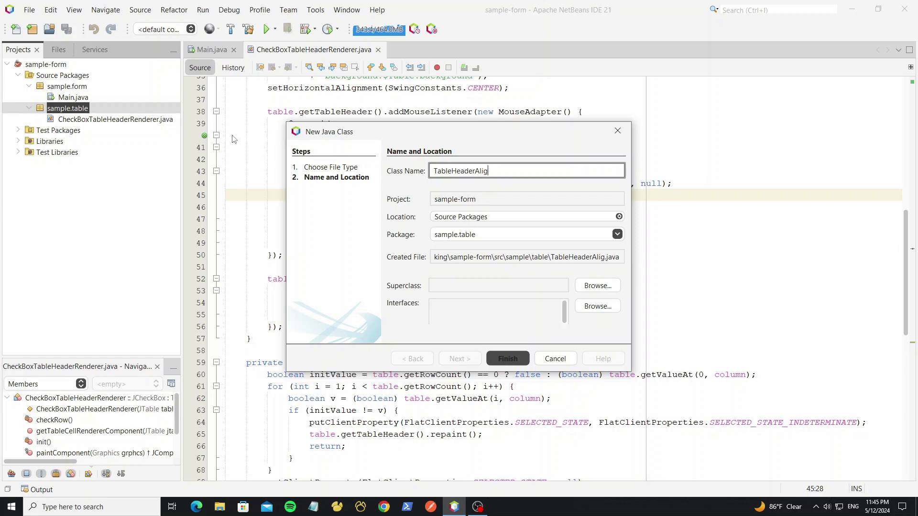
pyautogui.click(506, 358)
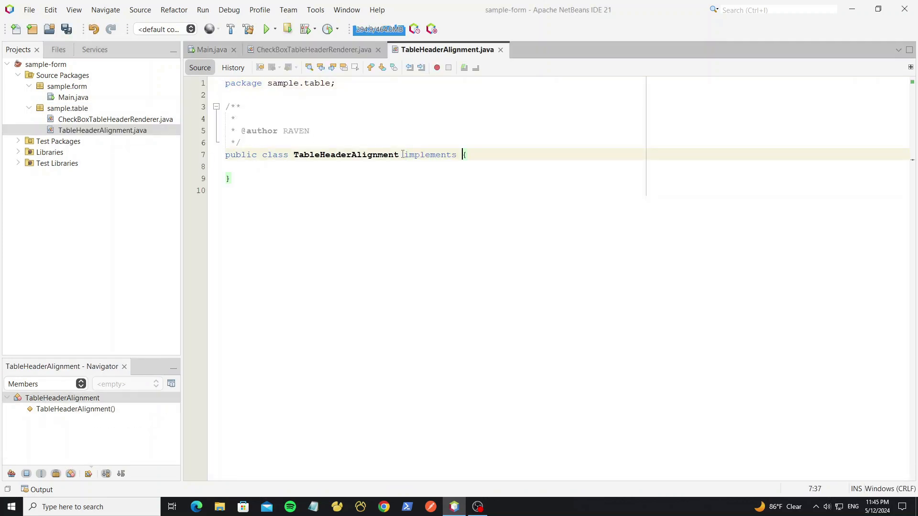
# Step: Make TableHeaderAlignment implement TableCellRenderer with private final header and cell renderer fields
pyautogui.write('TableCellr')
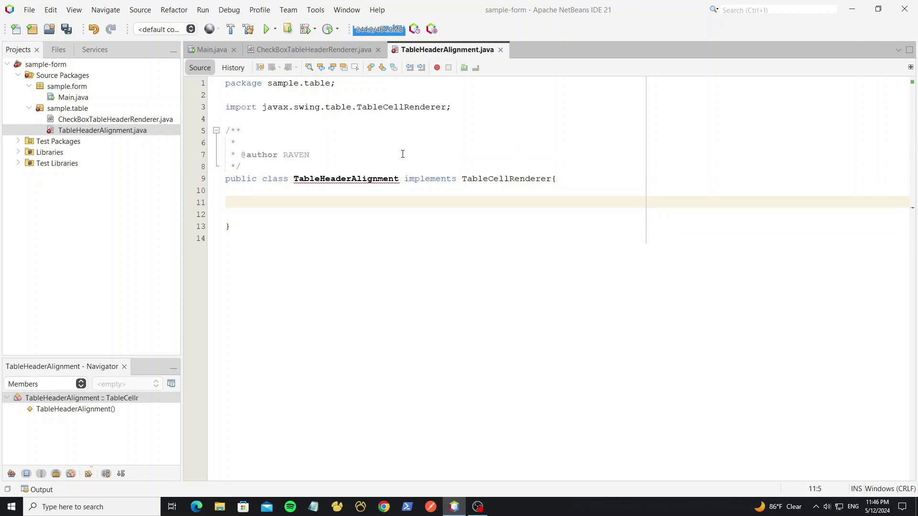
pyautogui.write('private final')
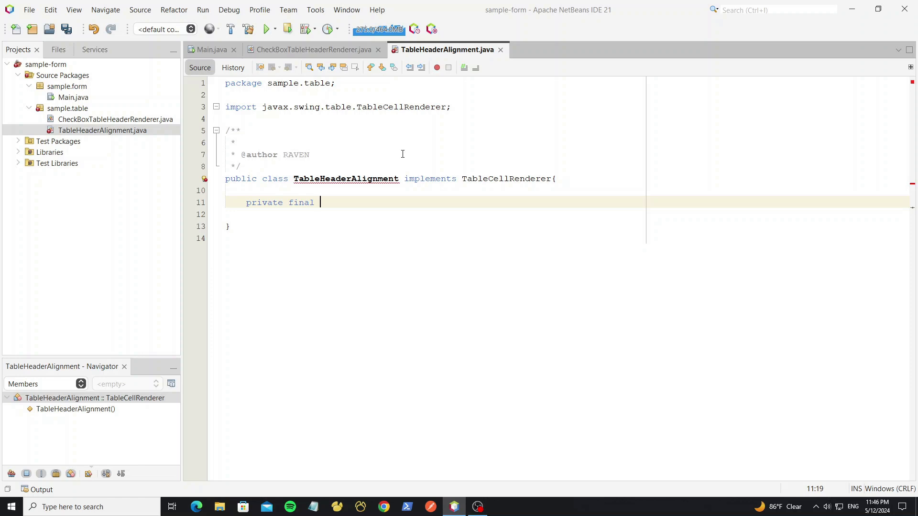
pyautogui.write('Tablecellr')
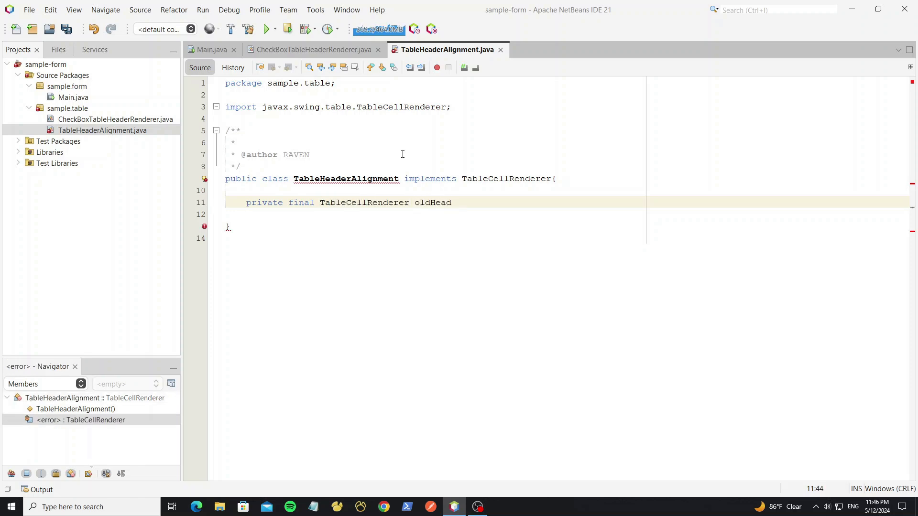
pyautogui.write('erRenderer;')
pyautogui.write('private final')
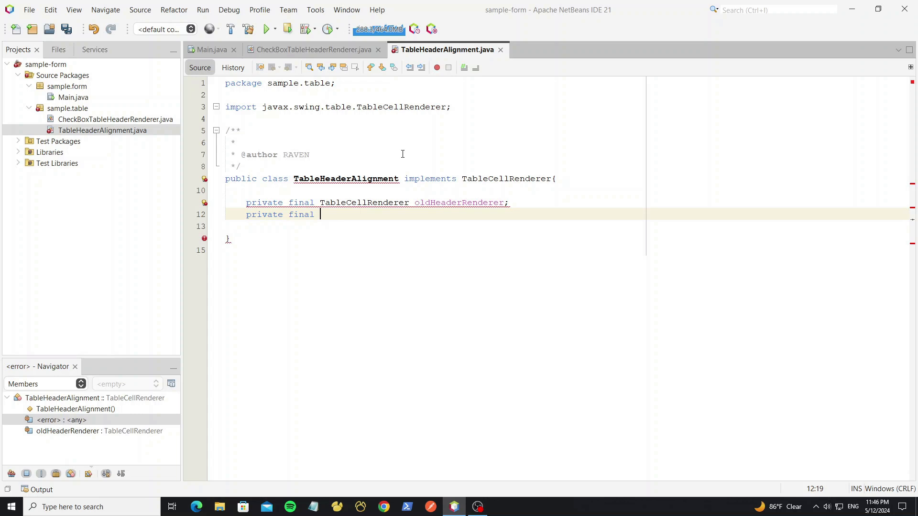
pyautogui.write('TableCellr')
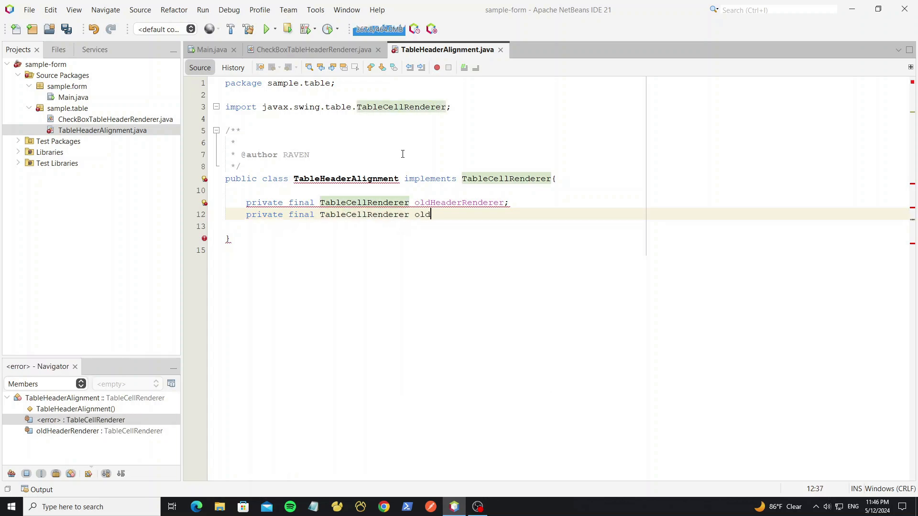
pyautogui.write('CellRenderer')
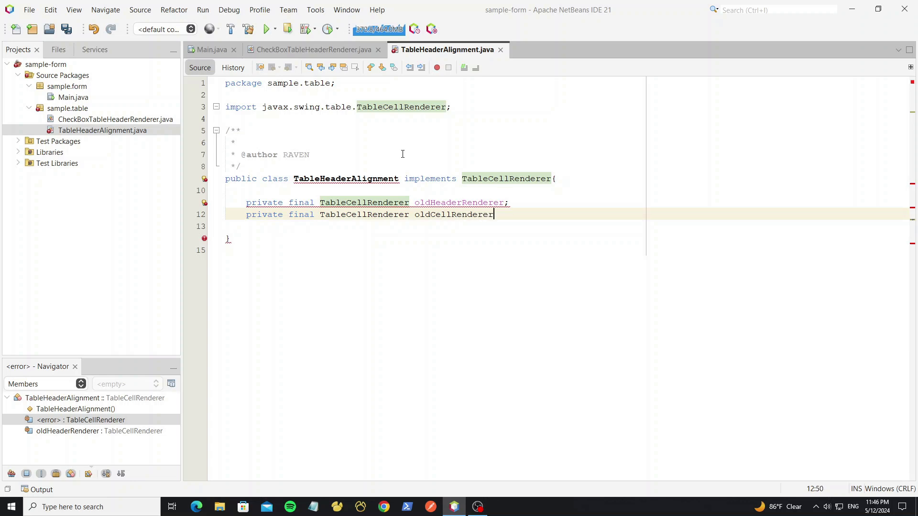
pyautogui.write(';')
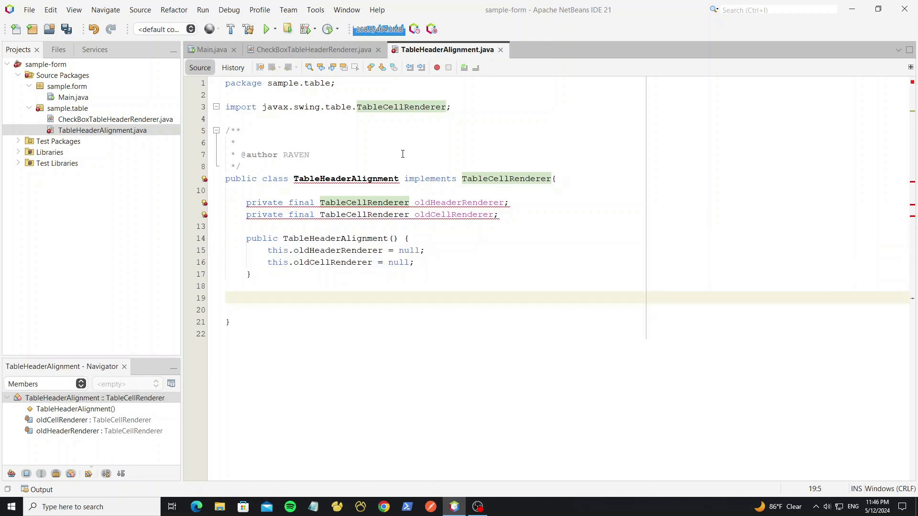
# Step: Add a JTable constructor parameter storing the table header's default renderer and the cell renderer
pyautogui.click(394, 238)
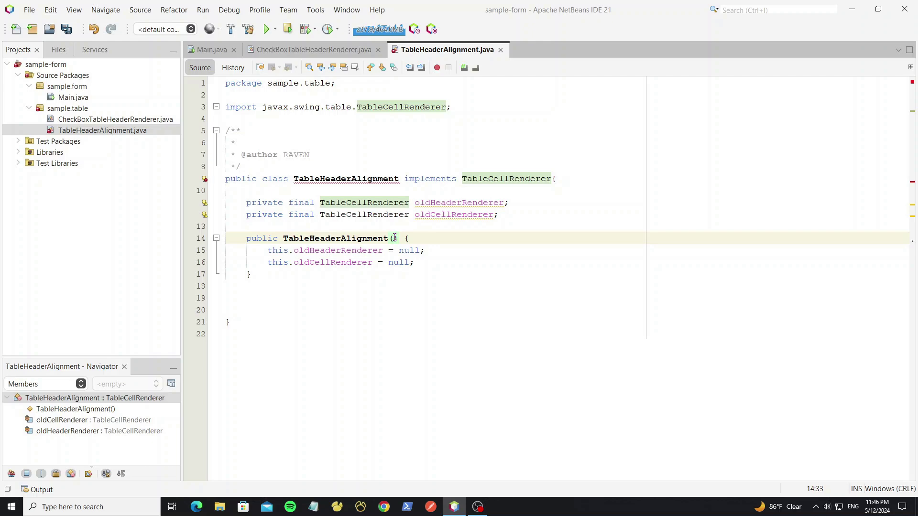
pyautogui.write('JTable t')
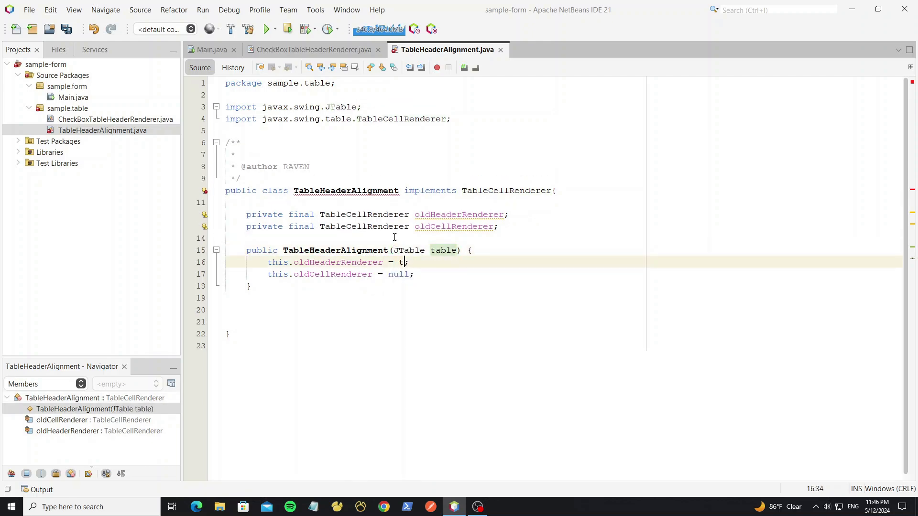
pyautogui.write('able.getTableHeader().')
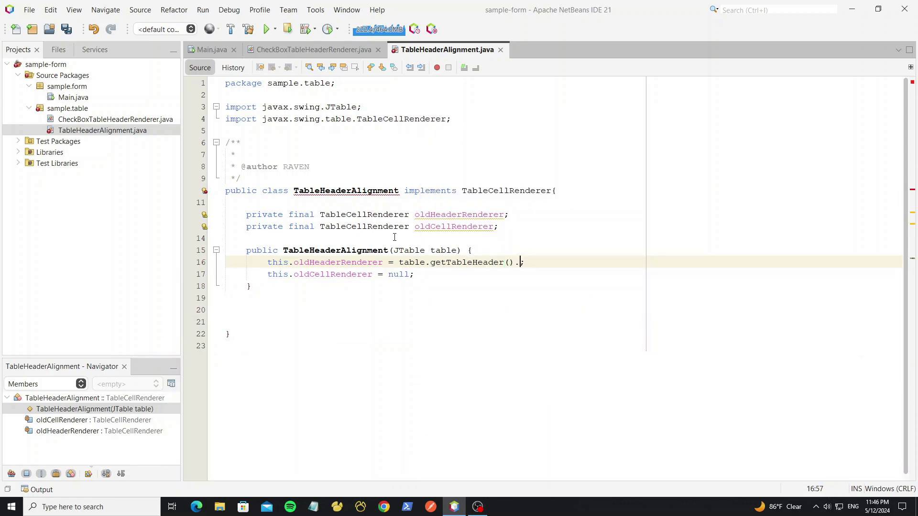
pyautogui.write('getDefaultRenderer()')
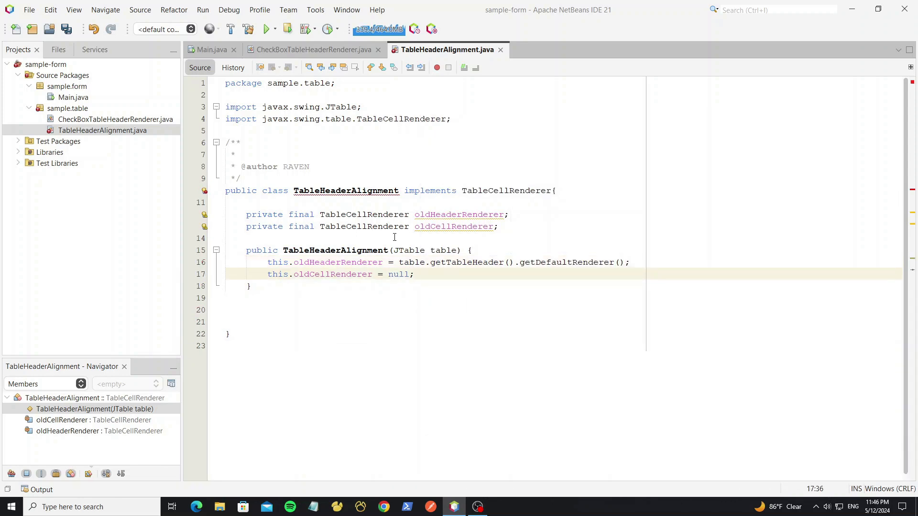
pyautogui.write('table.getDefaultRenderer(Object.class')
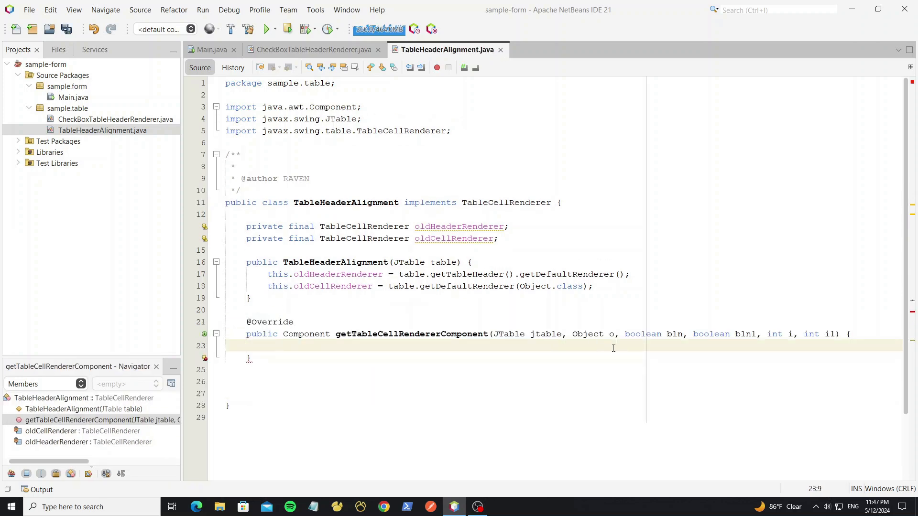
# Step: Cast the header renderer's component to a JLabel and return the label
pyautogui.write('JLabel label')
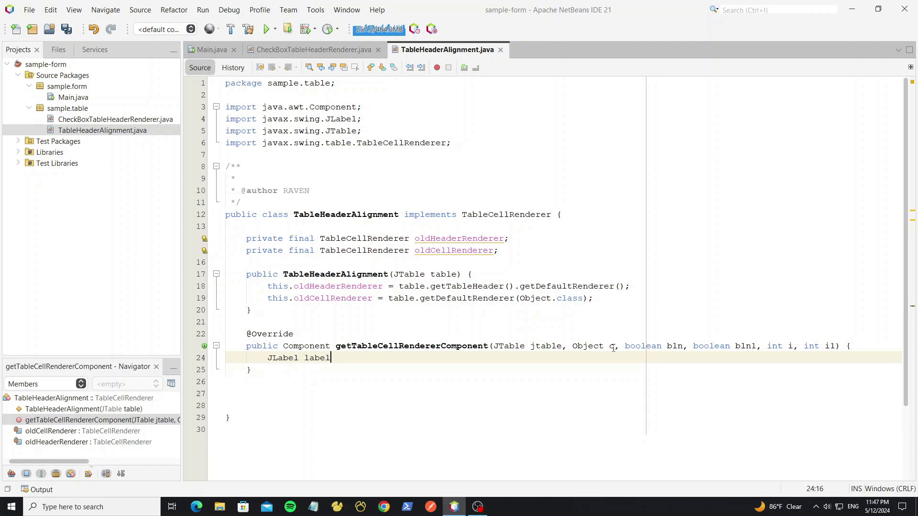
pyautogui.write('=(Jla')
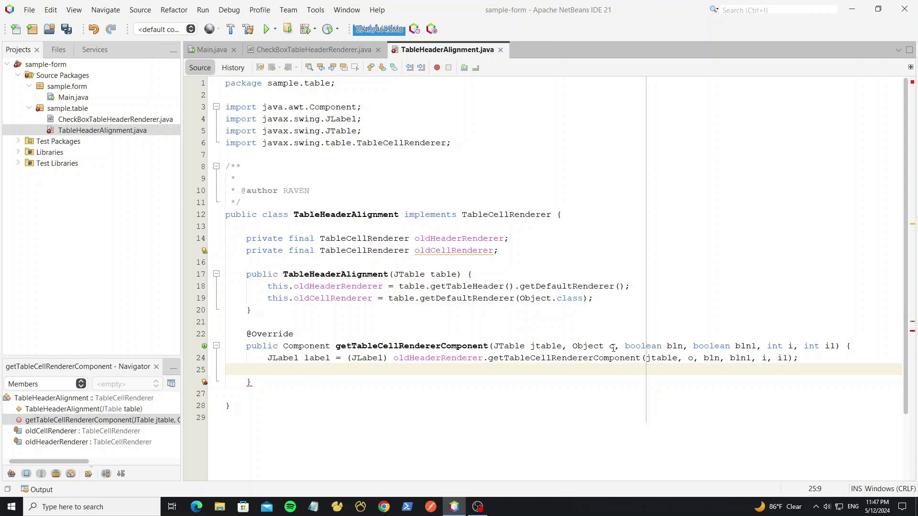
pyautogui.write('return label;')
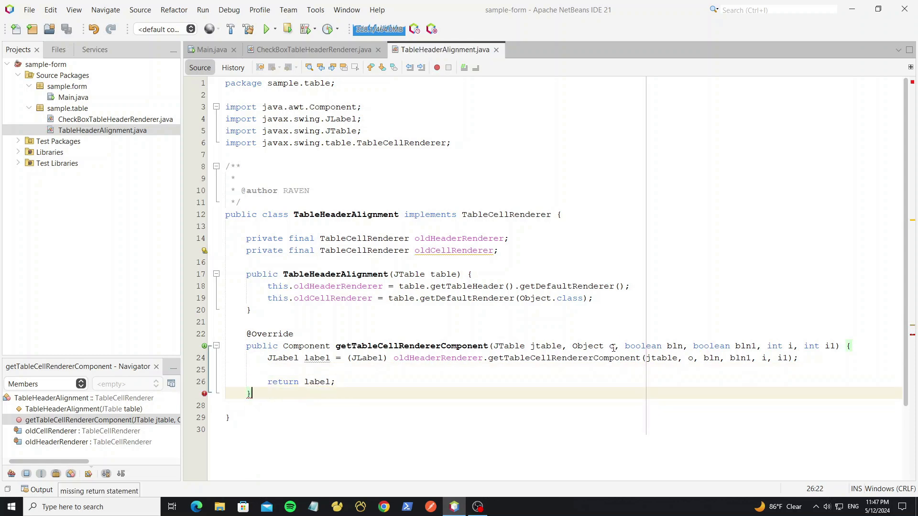
# Step: Add getAlignment(int column) returning SwingConstants.CENTER for column 1, save, and rename the parameter to column
pyautogui.write('protected')
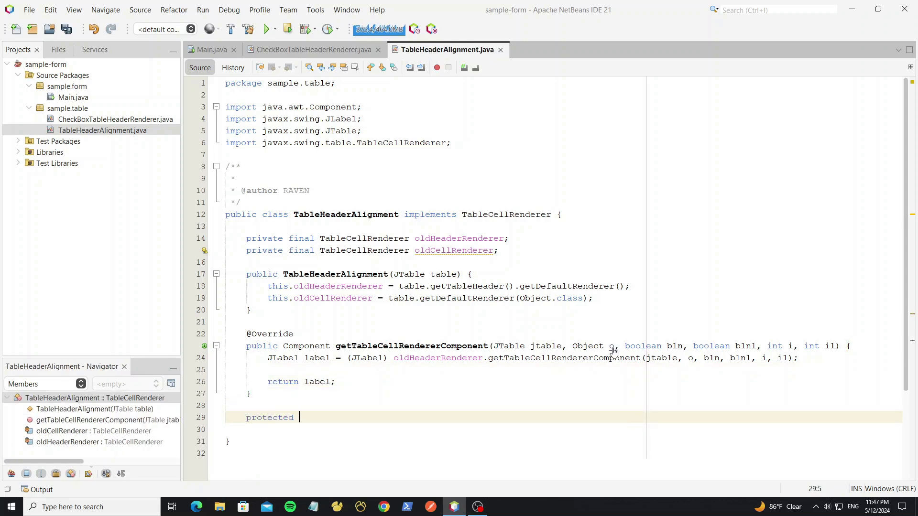
pyautogui.write('int getAli')
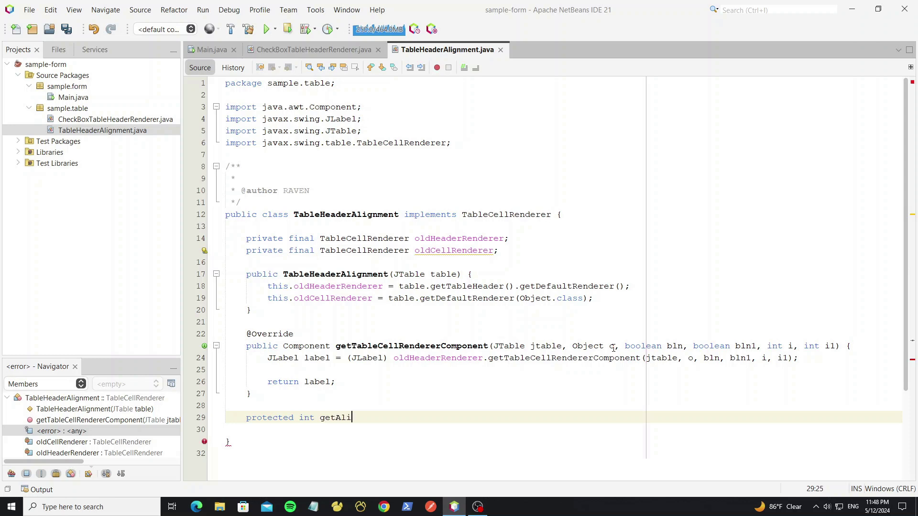
pyautogui.write('gnment()')
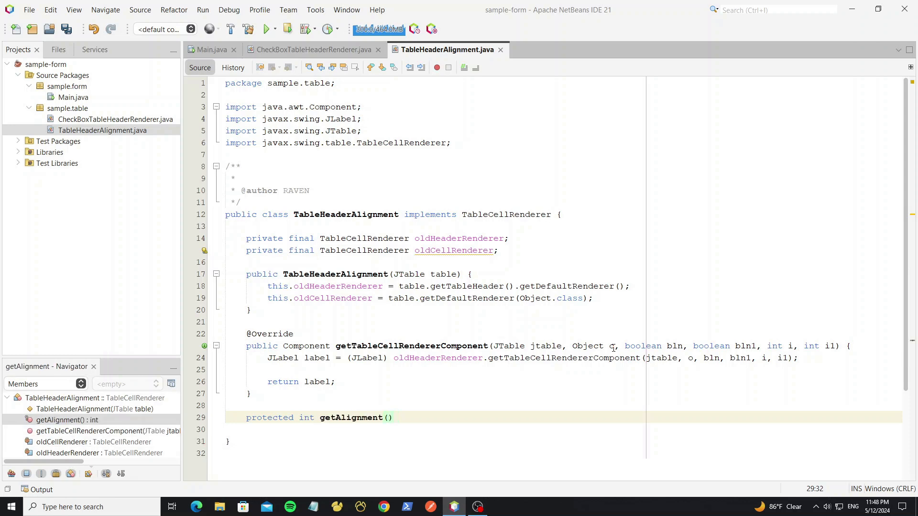
pyautogui.write('int column){')
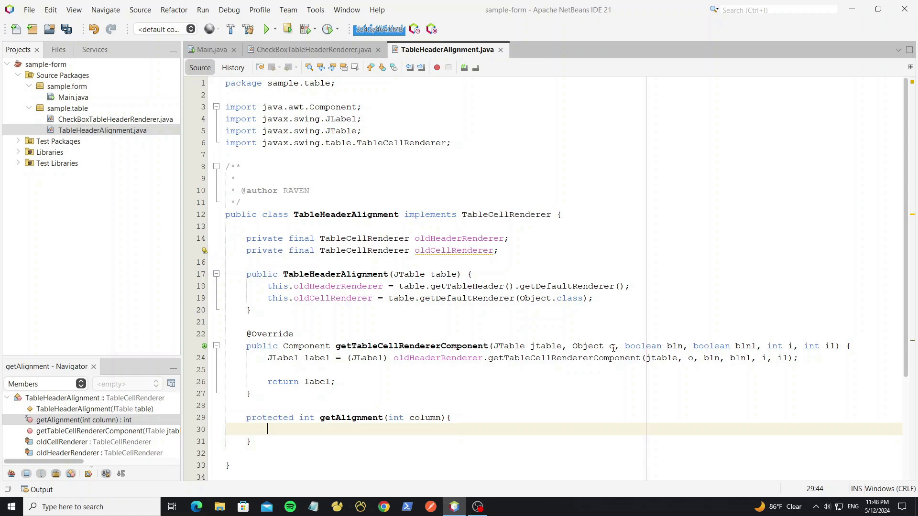
pyautogui.write('if(column')
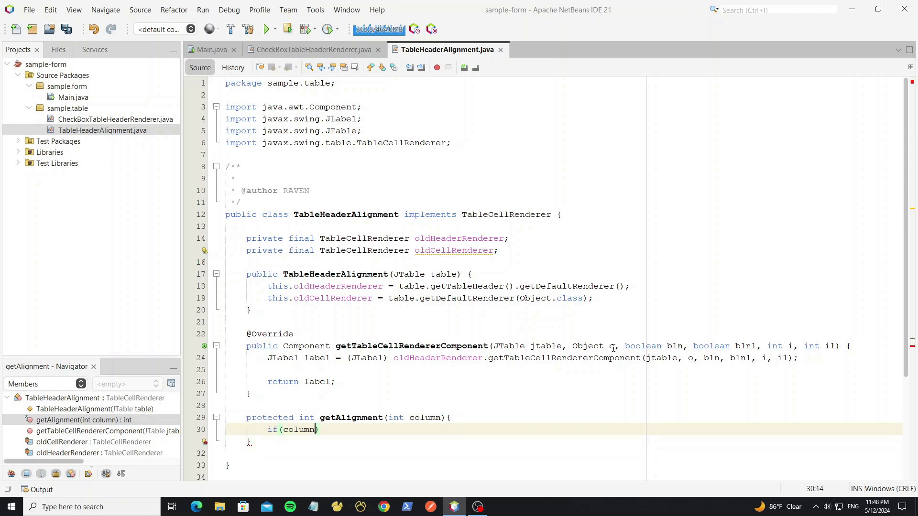
pyautogui.write('==1')
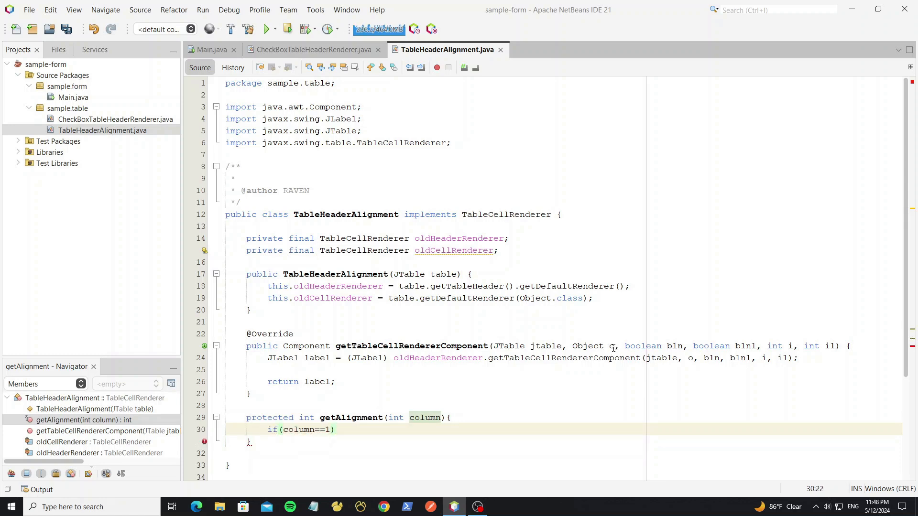
pyautogui.write('return SwingConstants.CENTER;')
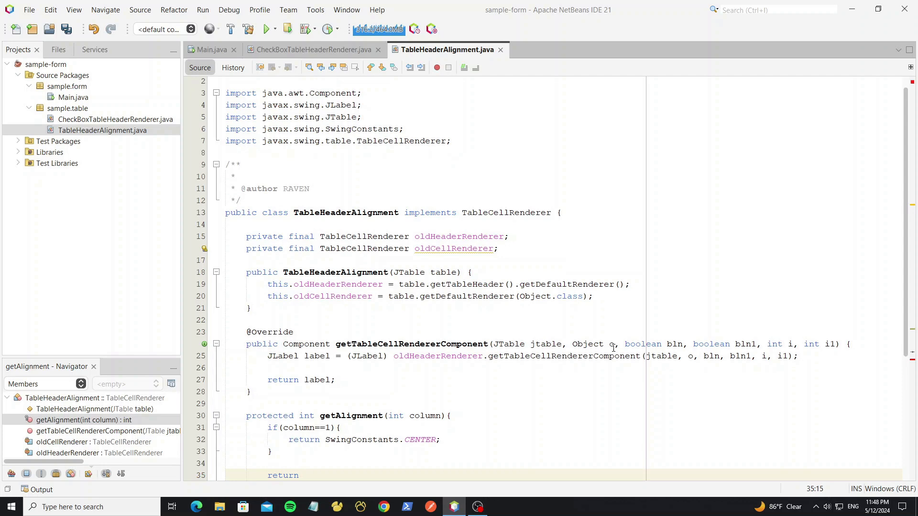
pyautogui.write('SwingConstants.LEADING;')
pyautogui.click(435, 368)
pyautogui.write('label.setHorizontalAlignment(getAlignment(i1));')
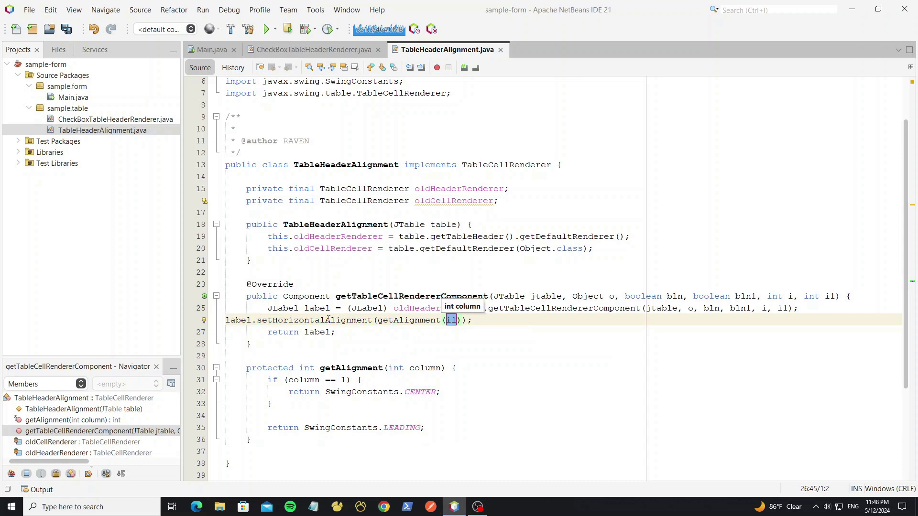
pyautogui.press('ctrl+s')
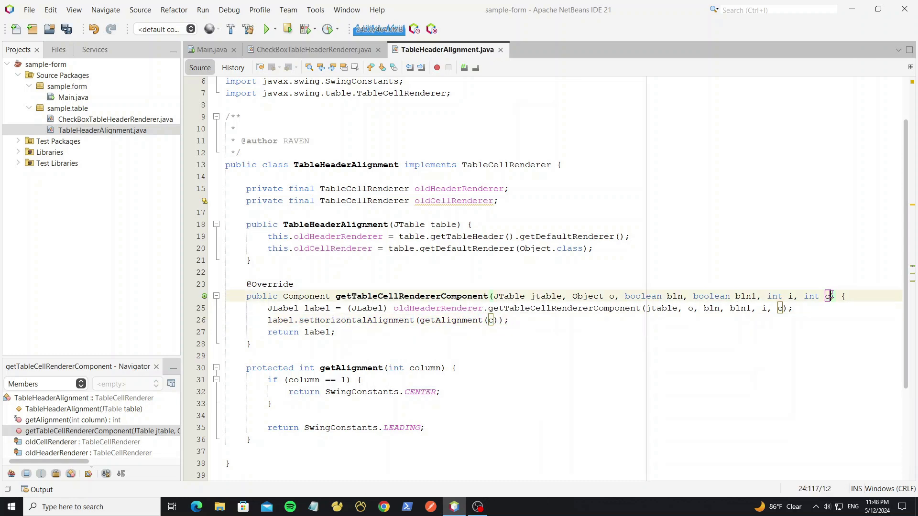
pyautogui.write('column')
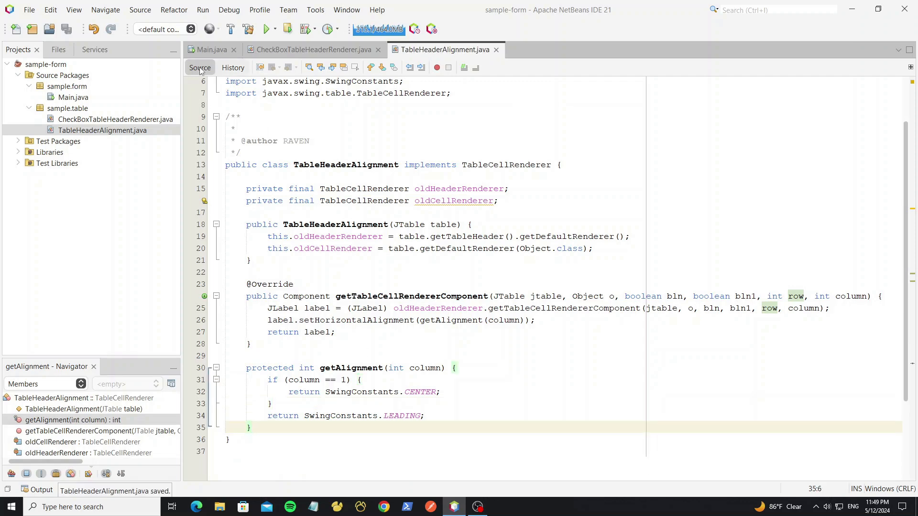
# Step: In Main.java, set table.getTableHeader()'s default renderer to a new TableHeaderAlignment
pyautogui.click(211, 49)
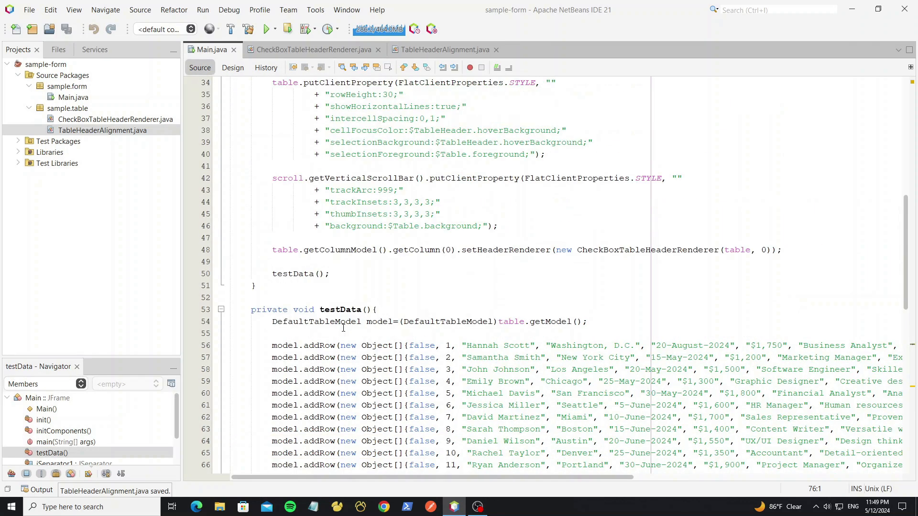
pyautogui.write('table')
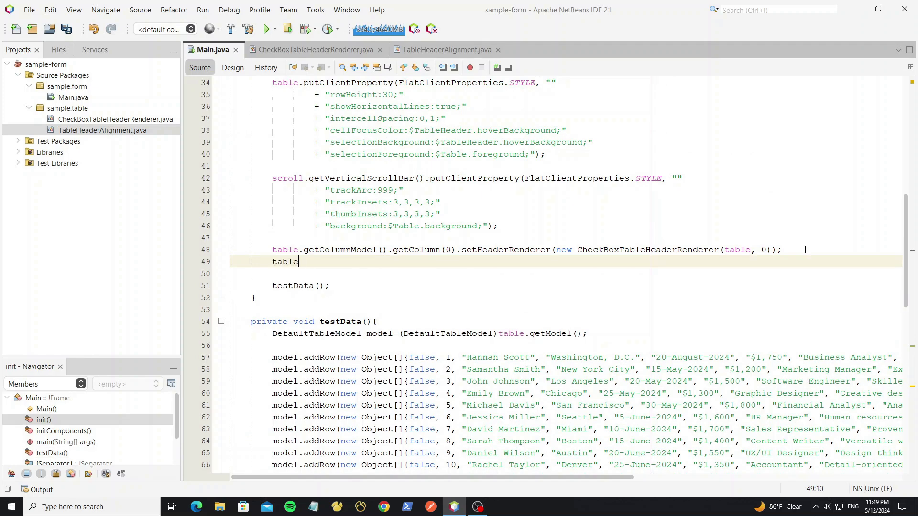
pyautogui.write('.getTableHeader().')
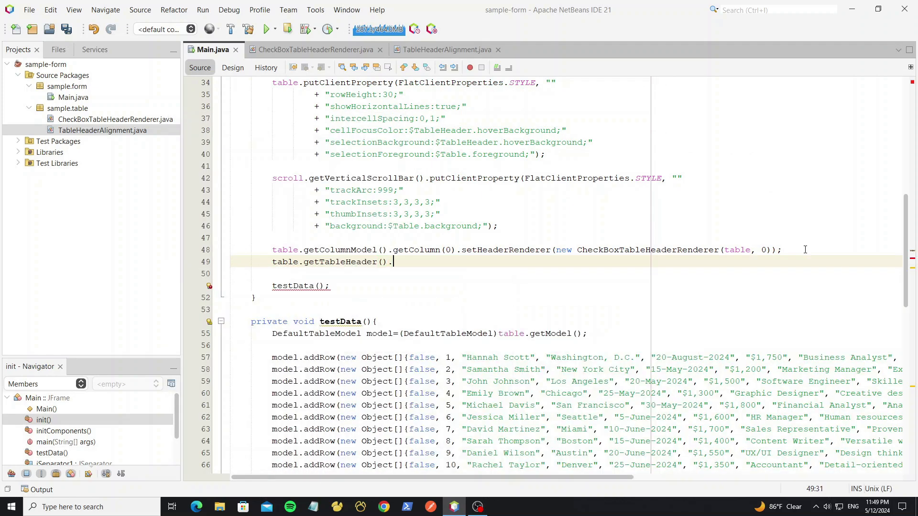
pyautogui.write('setDefaultRenderer(new TableHeaderAlignment(table));')
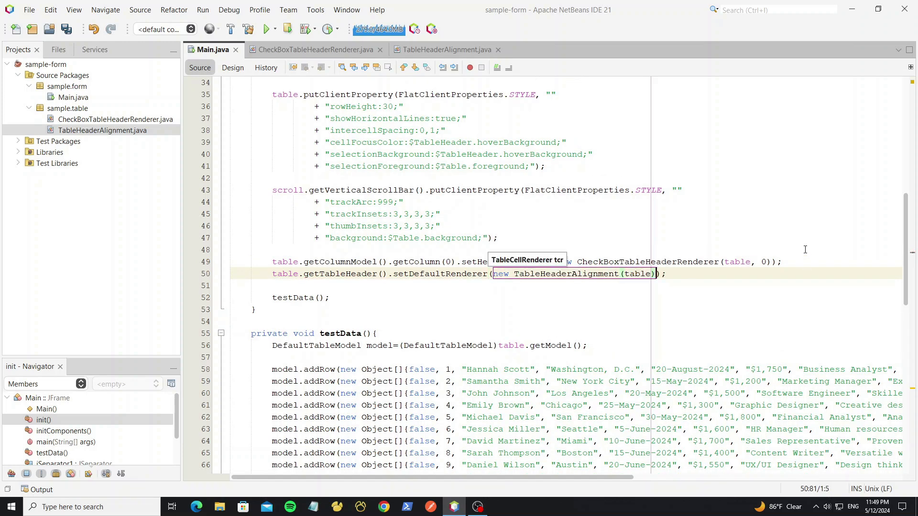
# Step: Run the project to test header alignment, then close the employee table window
pyautogui.click(264, 28)
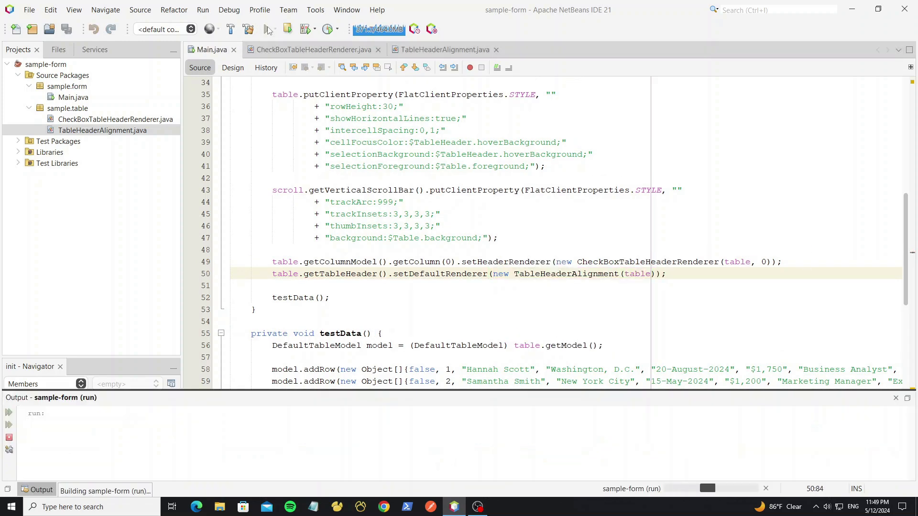
pyautogui.click(266, 29)
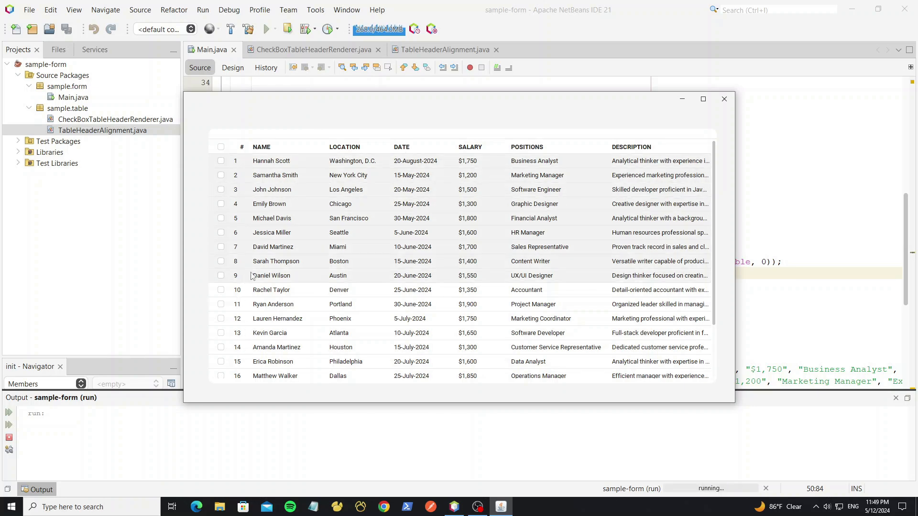
pyautogui.click(724, 98)
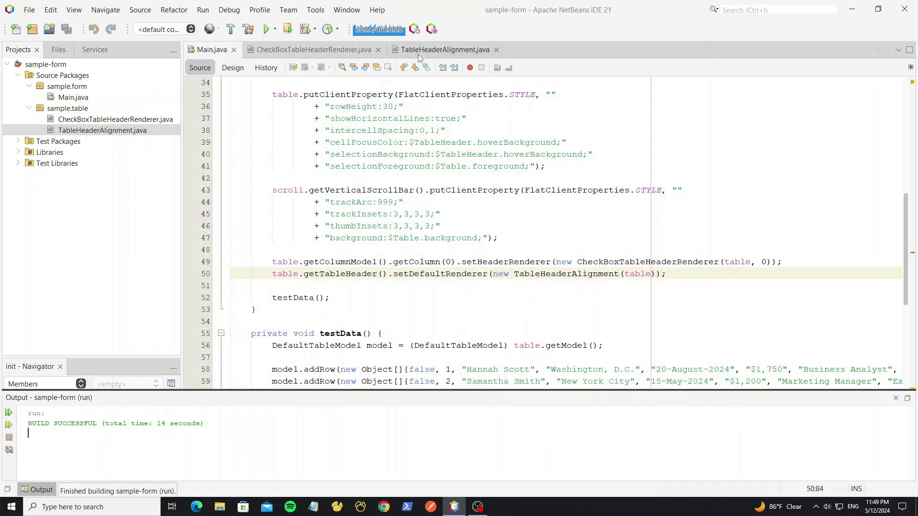
# Step: In TableHeaderAlignment, install an anonymous TableCellRenderer as the table's Object default renderer
pyautogui.click(445, 49)
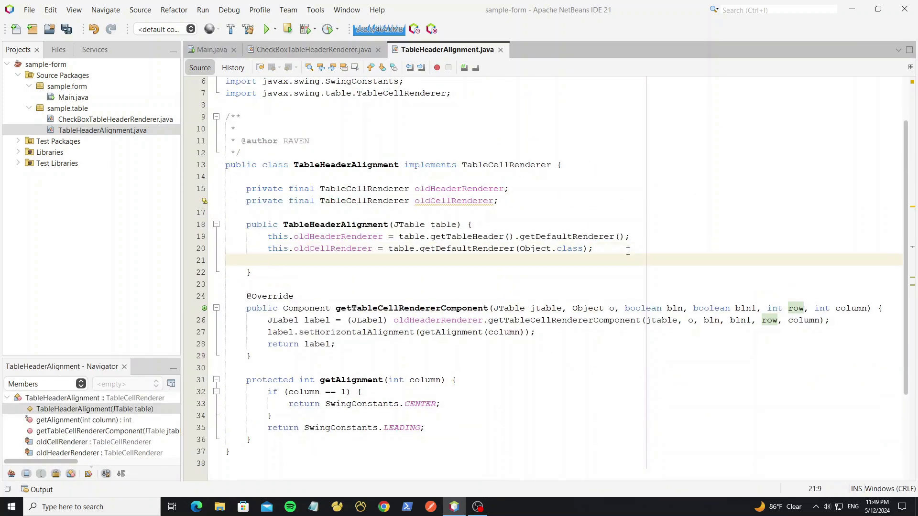
pyautogui.write('table.setde')
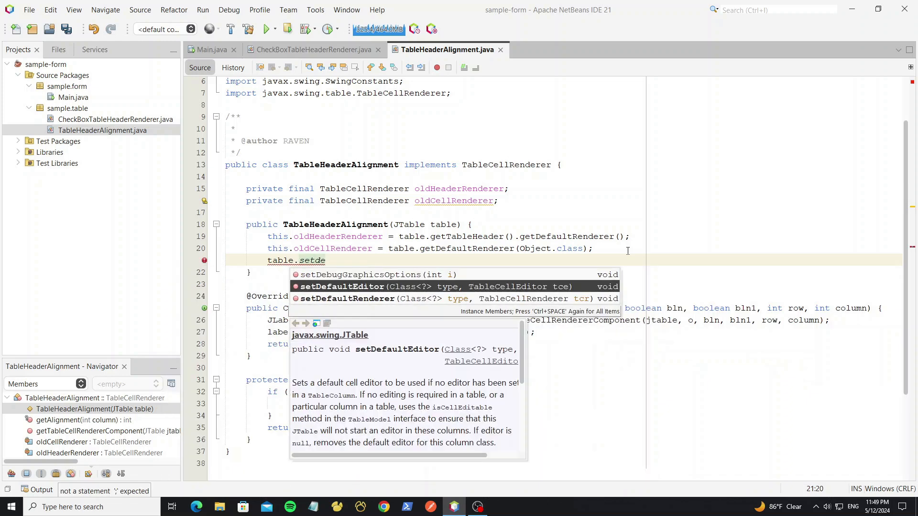
pyautogui.click(347, 298)
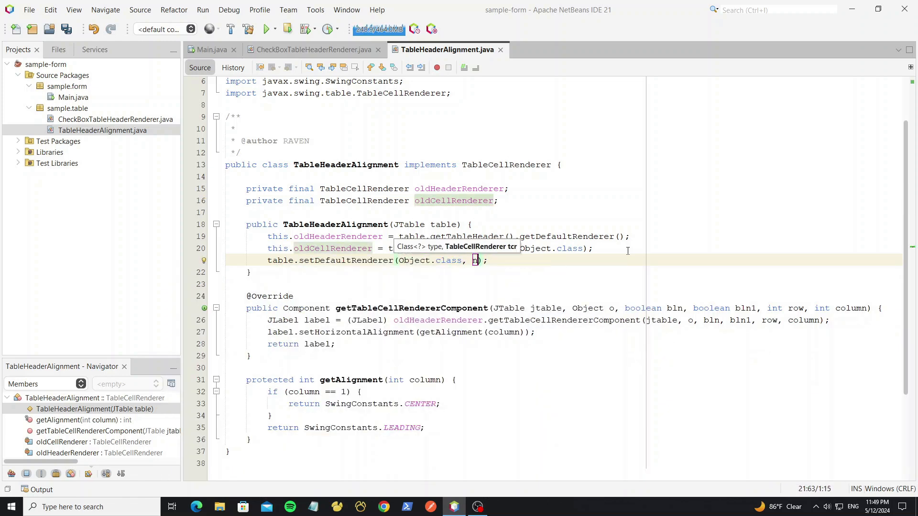
pyautogui.write('new TableCellRenderer')
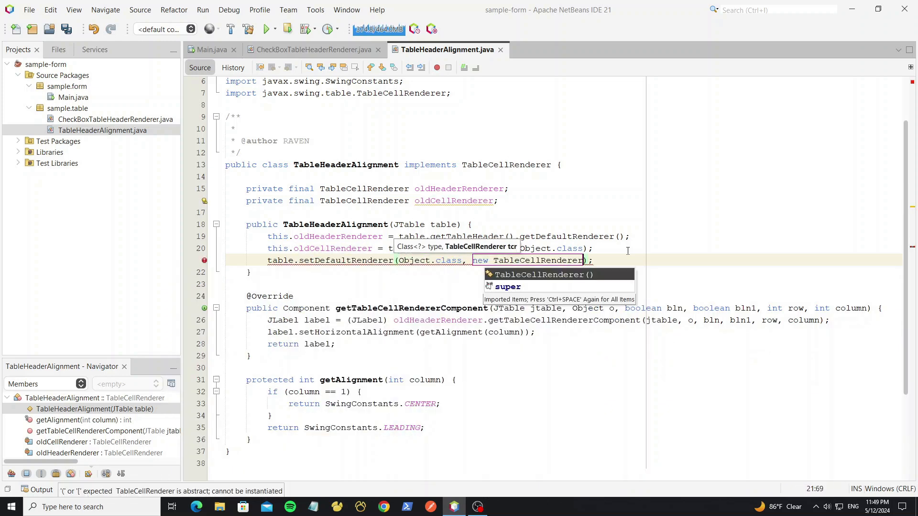
pyautogui.click(540, 274)
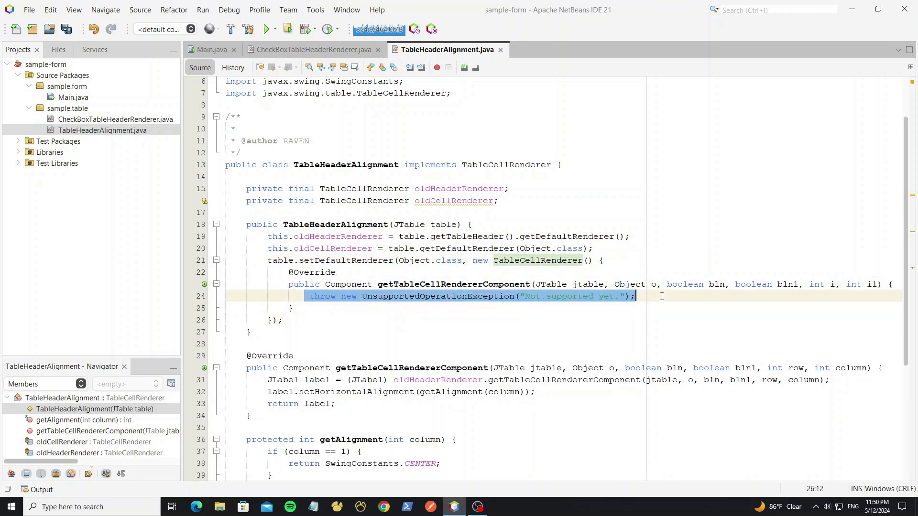
# Step: Have the cell renderer reuse oldCellRenderer's label with getAlignment(column), then run the project
pyautogui.write('oldce')
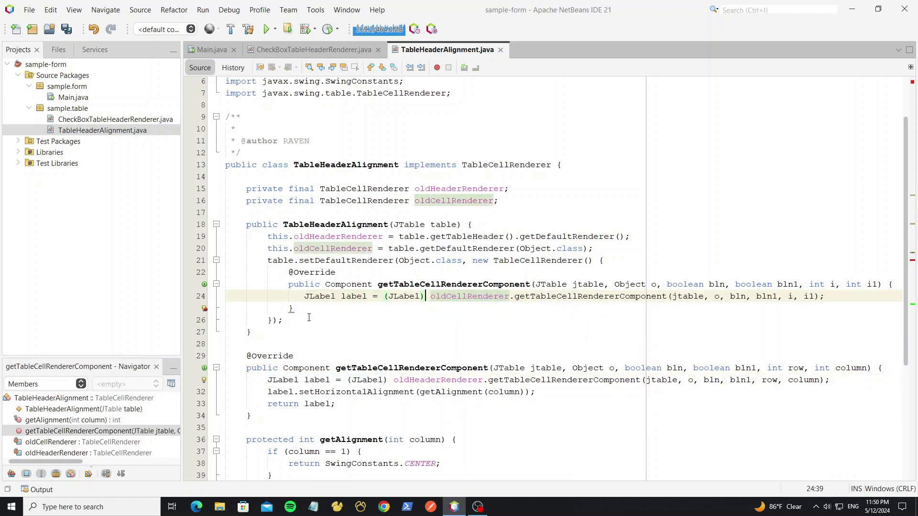
pyautogui.press('enter')
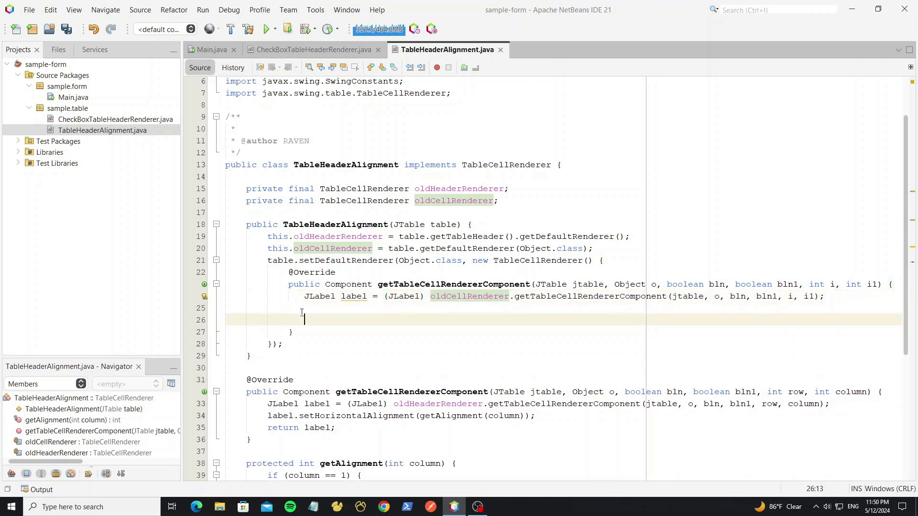
pyautogui.write('return label')
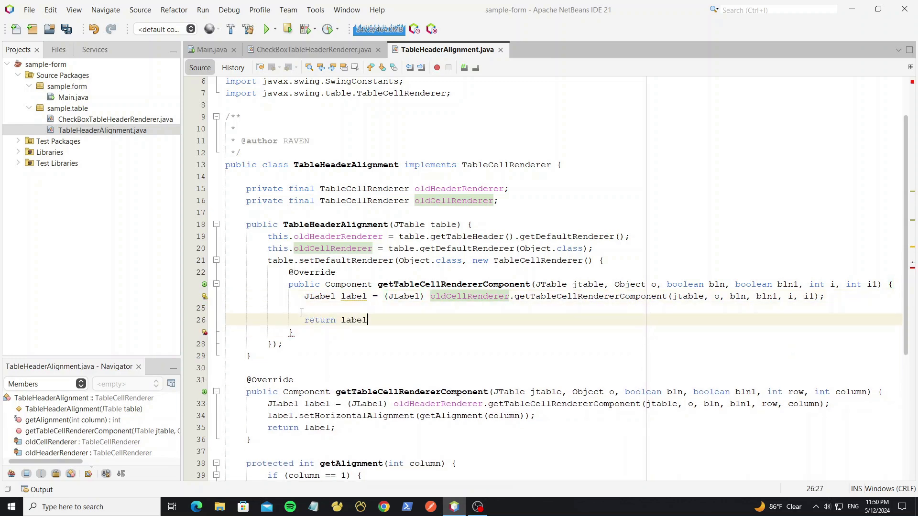
pyautogui.write('label.')
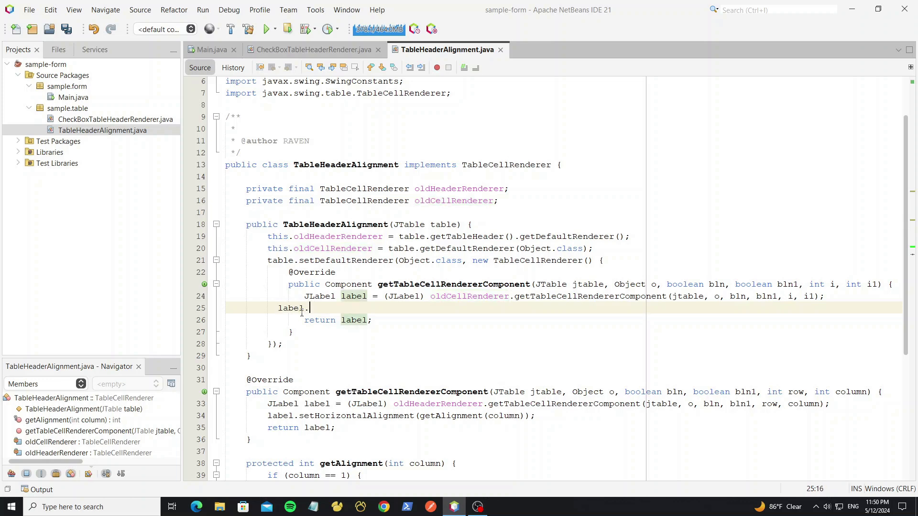
pyautogui.write('setHorizontalAlignment(geta')
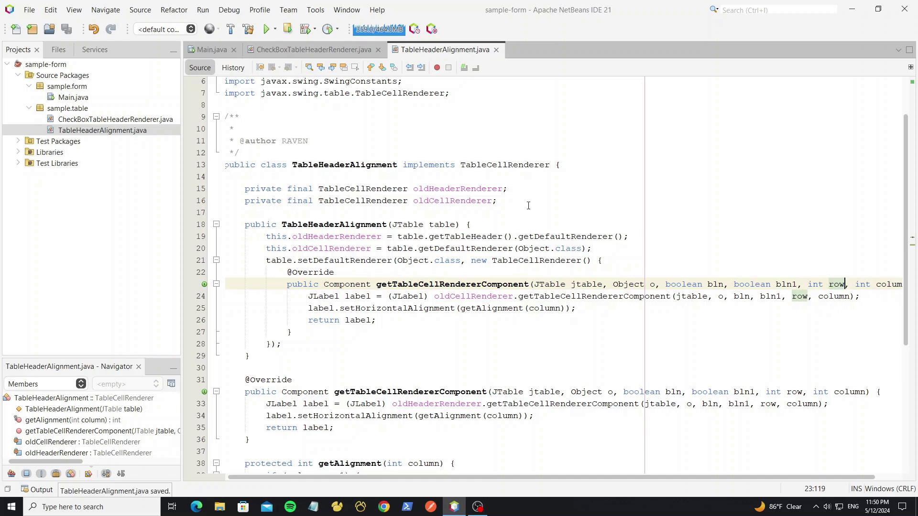
pyautogui.click(265, 29)
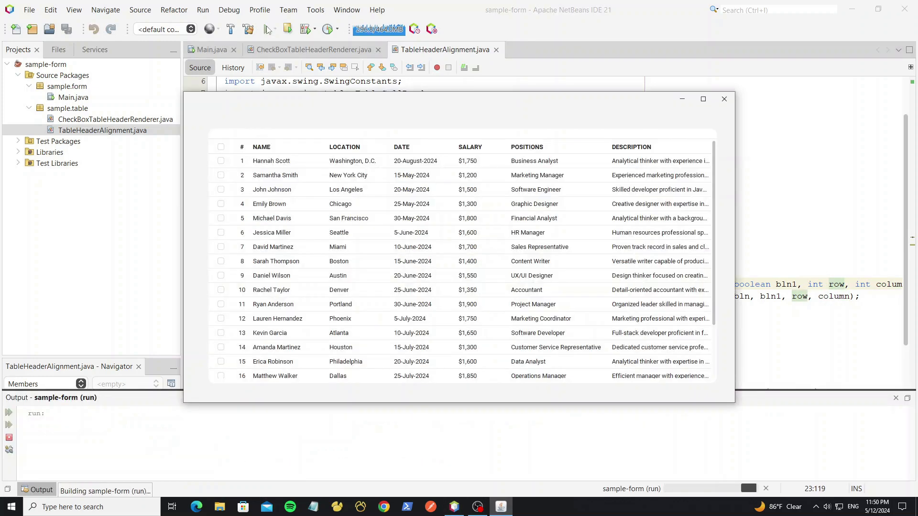